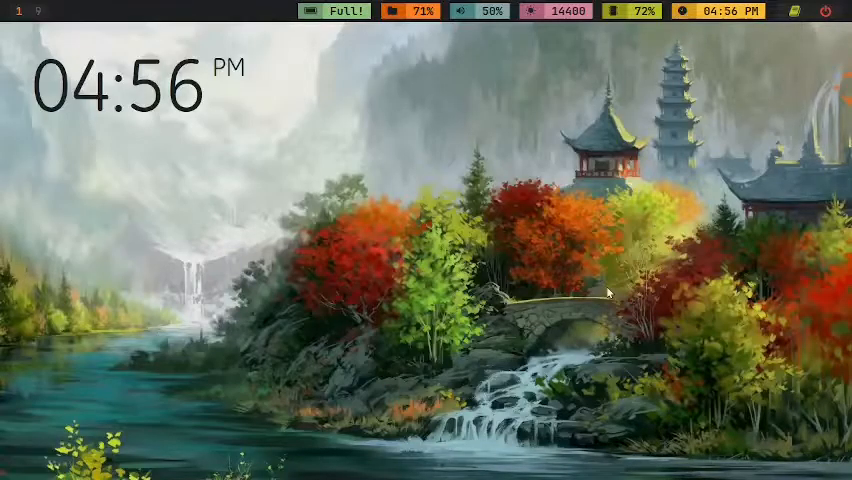
Step: Type 'disco' into the new tab's address bar, then dismiss the suggestions
type("disco")
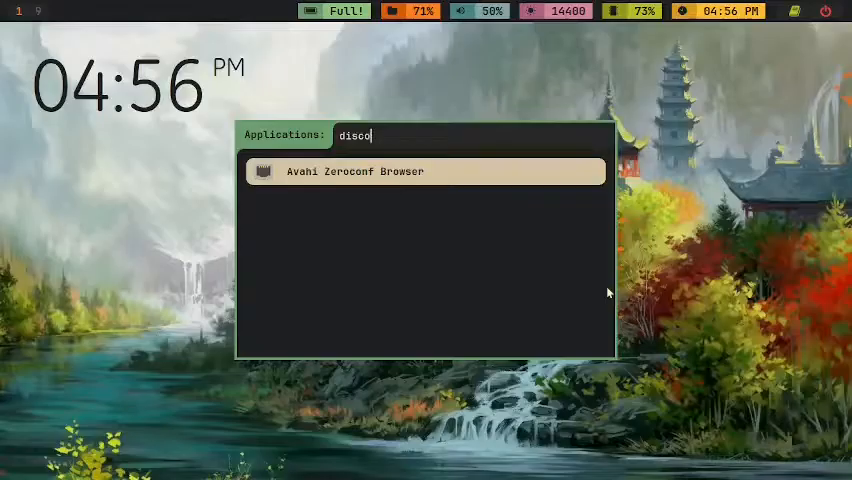
key("Escape")
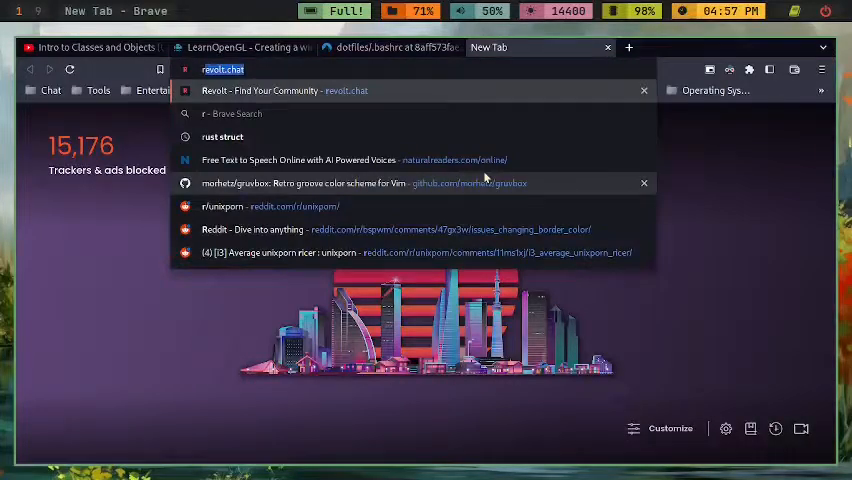
Step: Load the revolt.chat homepage and scroll down past community and privacy to customization
left_click(284, 90)
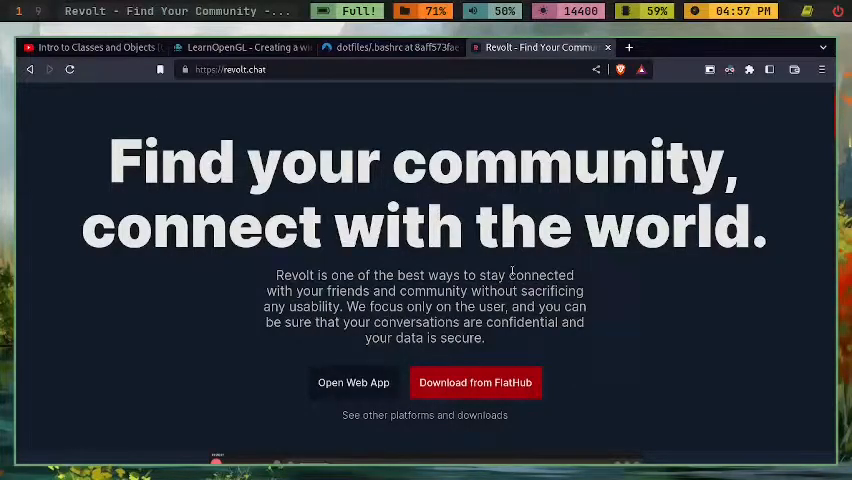
scroll("down", 3)
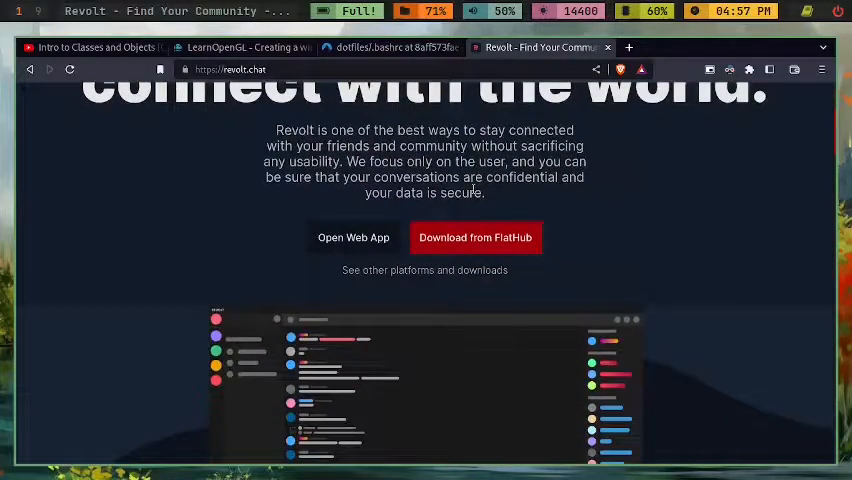
mouse_move(753, 326)
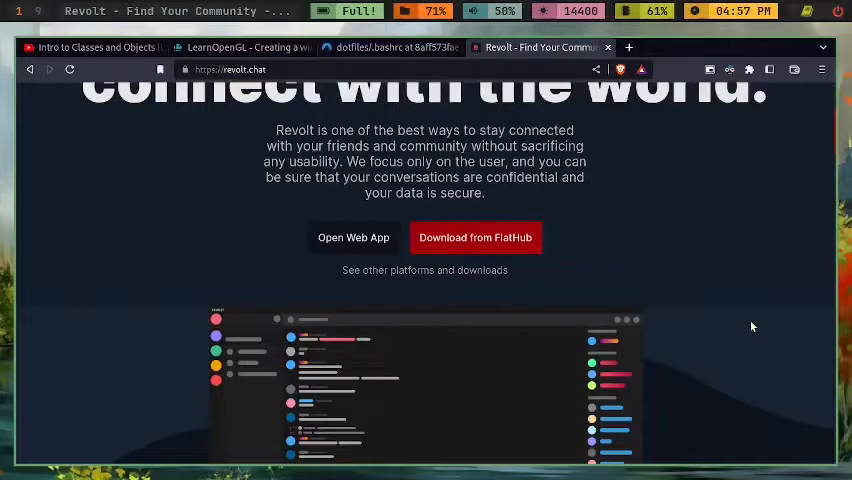
scroll("down", 3)
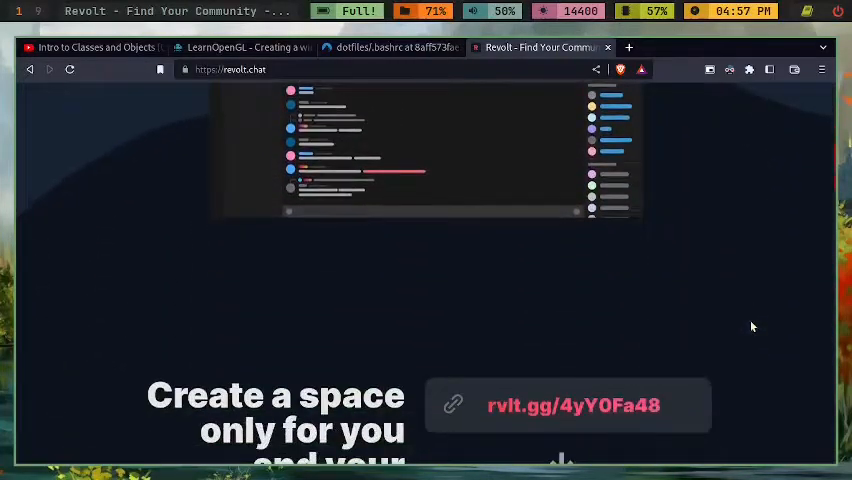
scroll("down", 3)
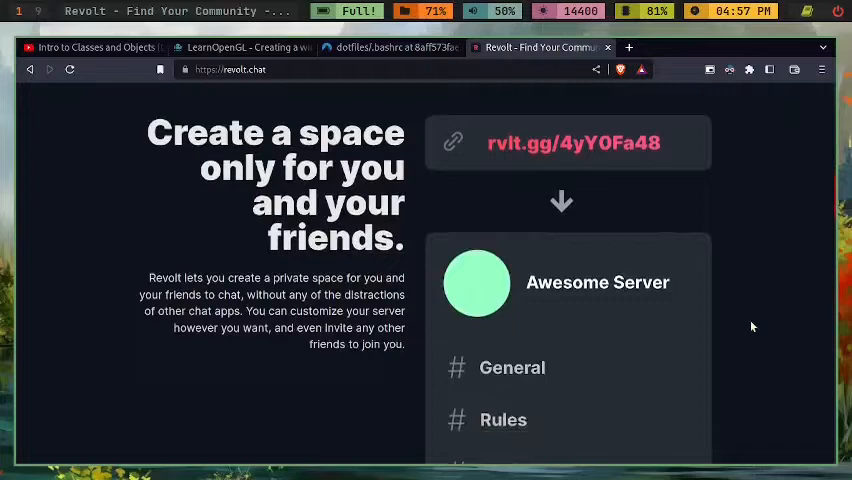
scroll("down", 3)
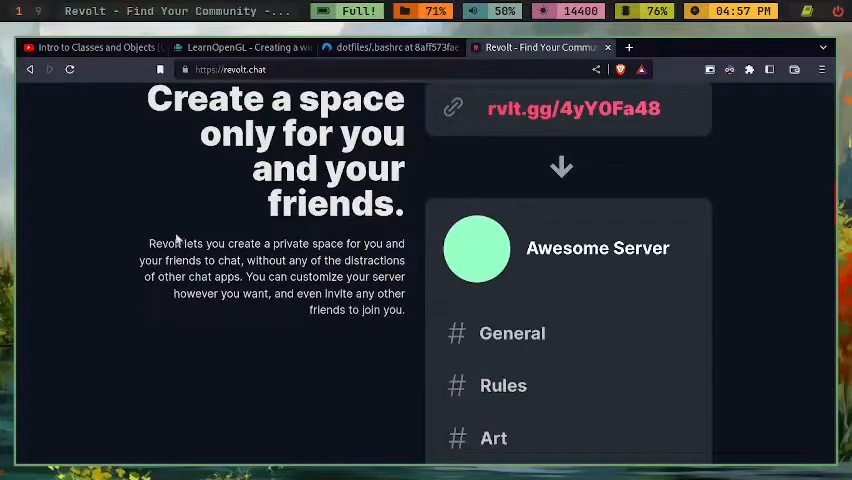
scroll("down", 3)
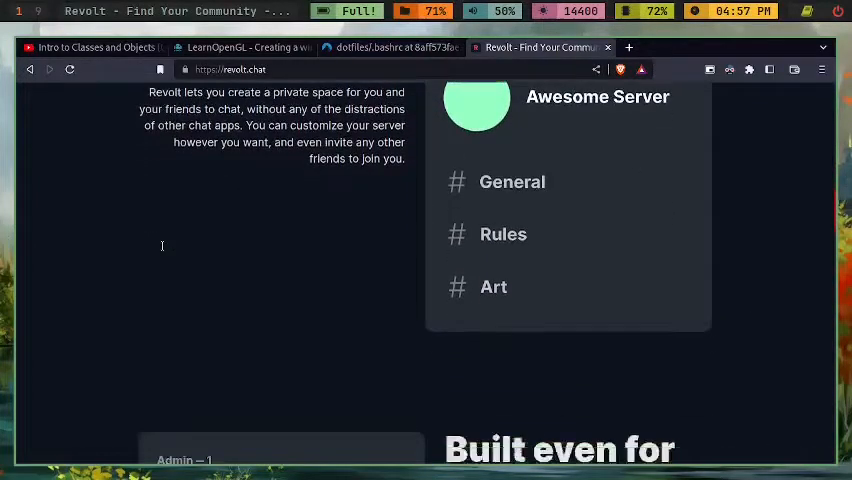
scroll("down", 3)
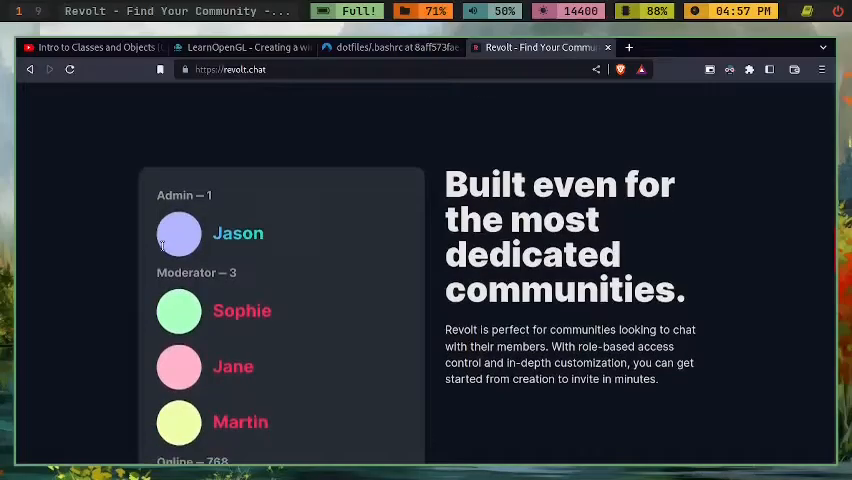
scroll("down", 3)
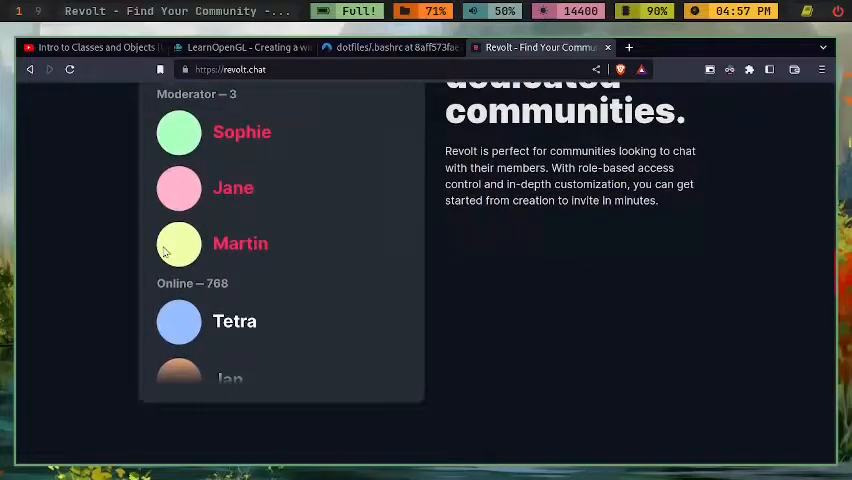
scroll("down", 3)
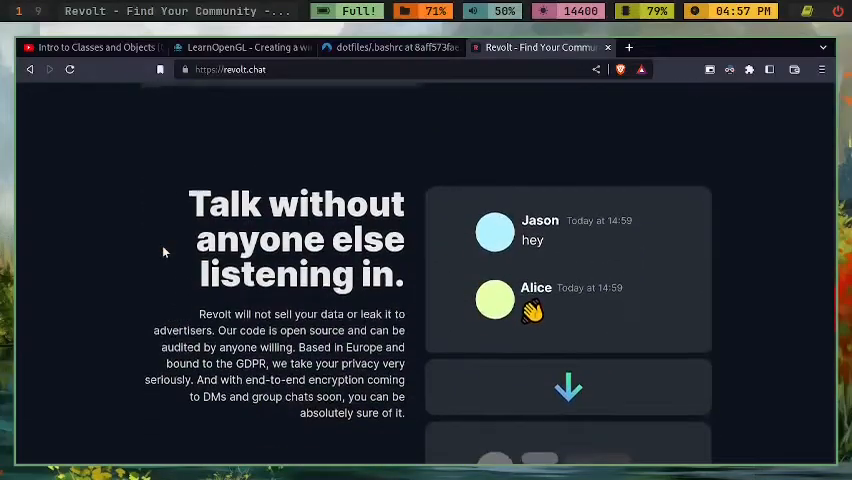
scroll("down", 3)
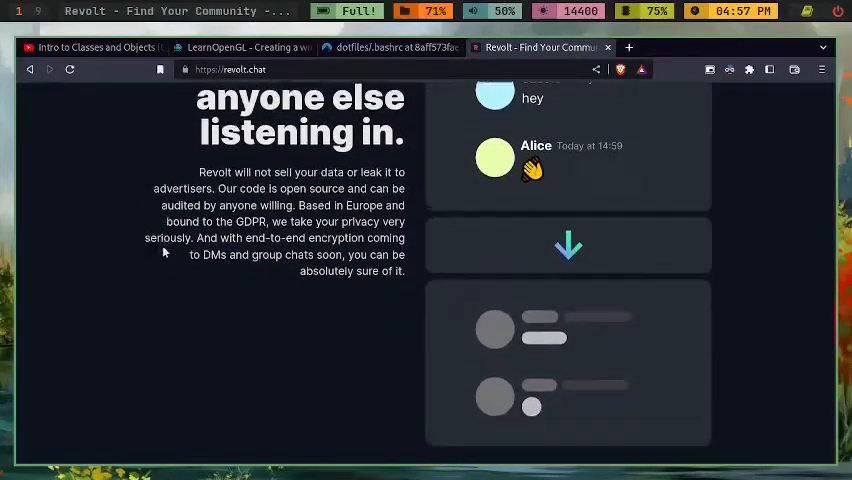
scroll("down", 3)
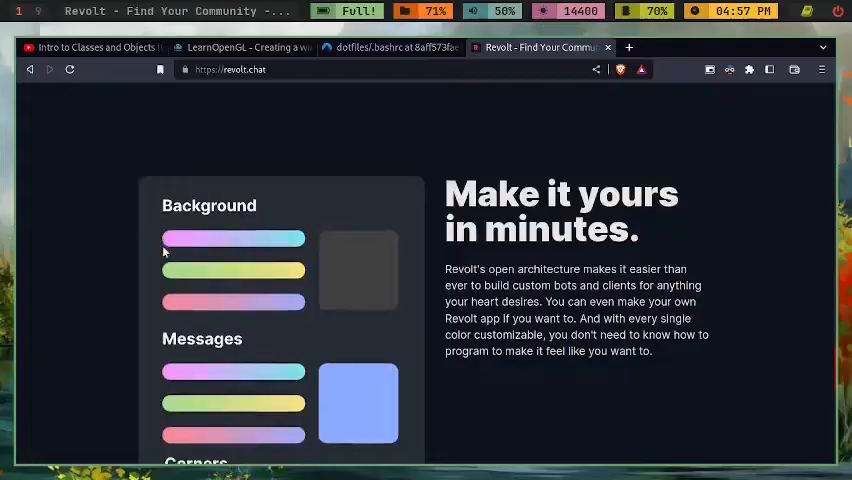
scroll("down", 3)
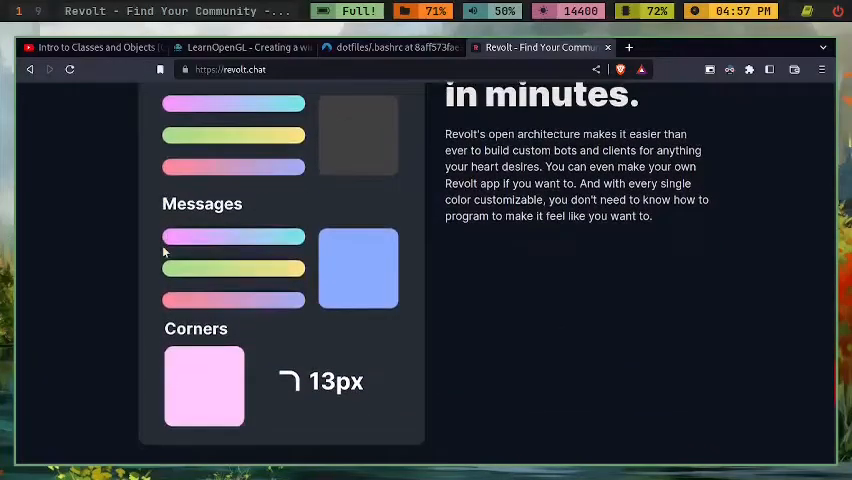
mouse_move(545, 253)
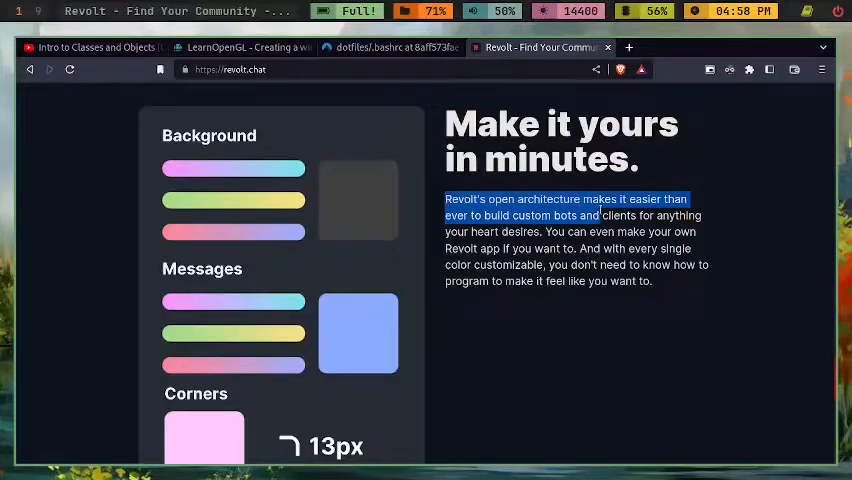
left_click_drag(600, 215, 524, 231)
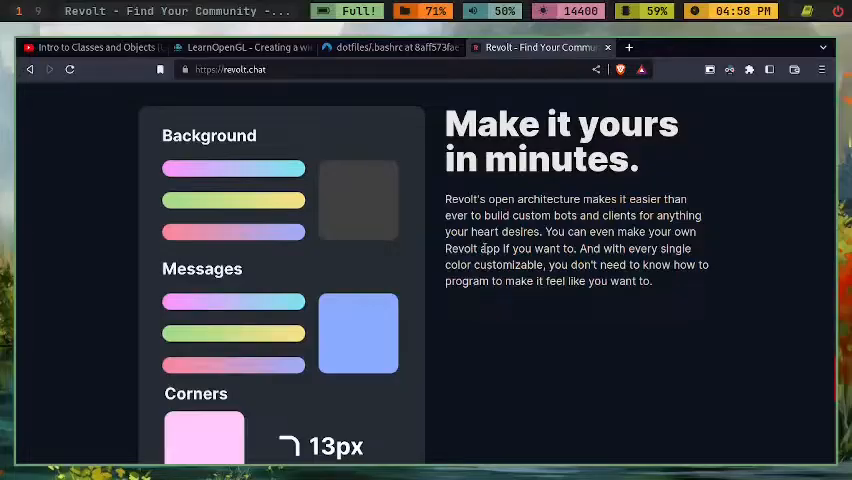
scroll("down", 3)
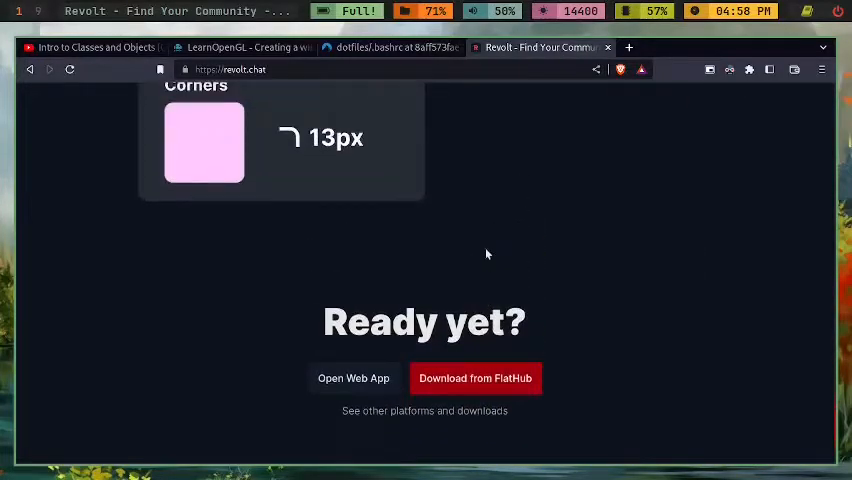
scroll("down", 3)
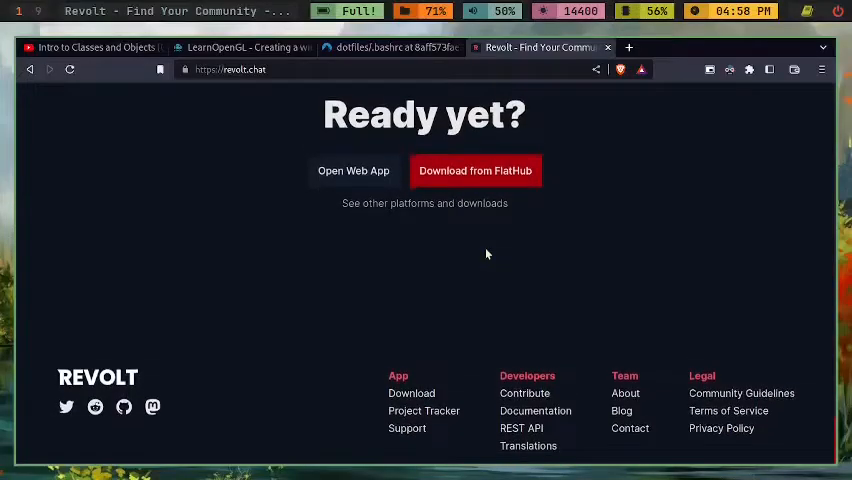
scroll("up", 3)
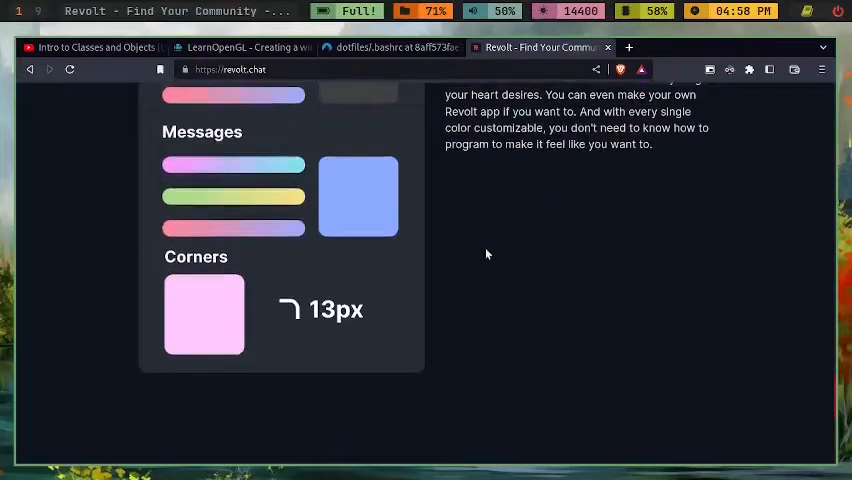
scroll("up", 3)
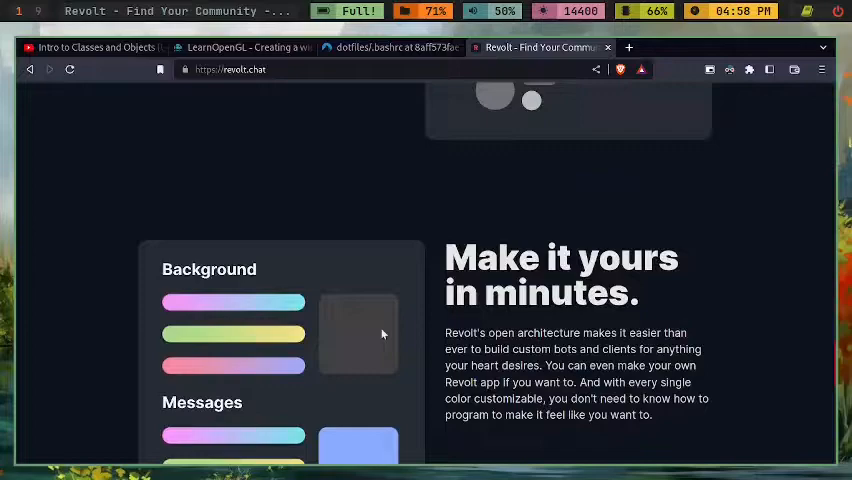
scroll("down", 3)
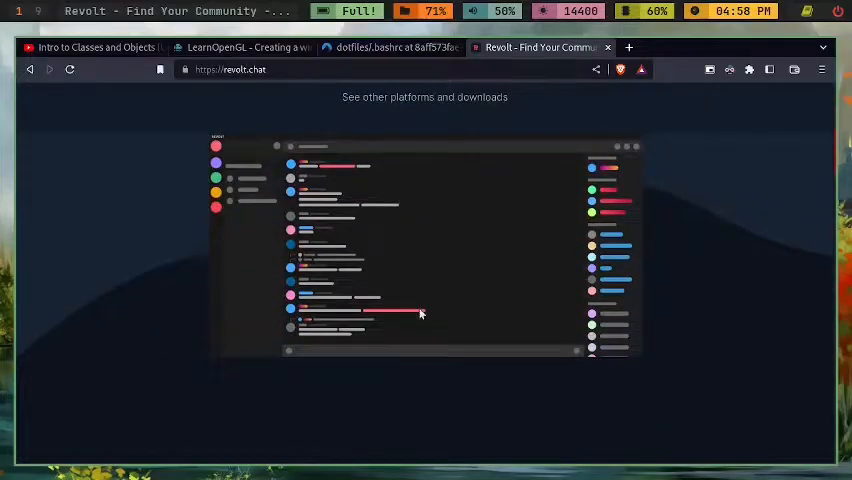
scroll("up", 3)
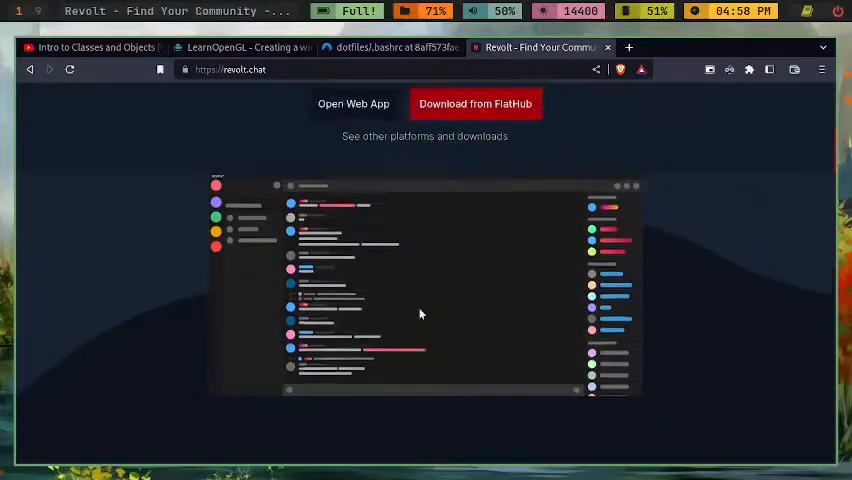
scroll("up", 3)
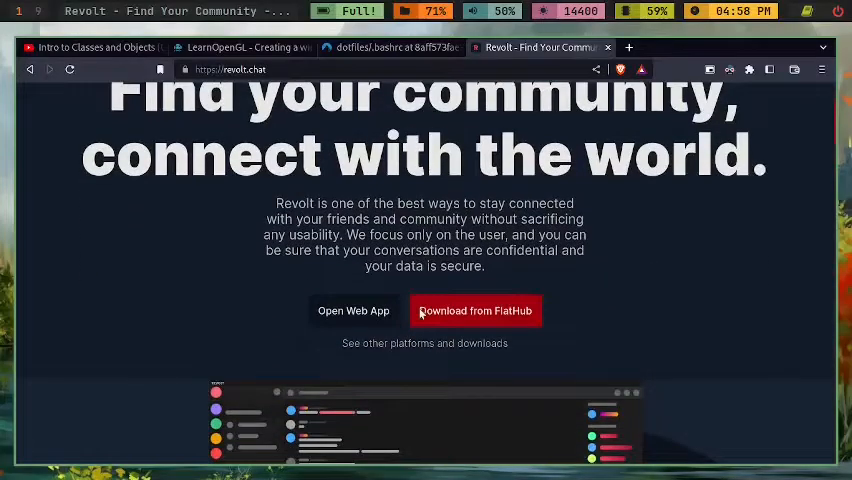
scroll("down", 3)
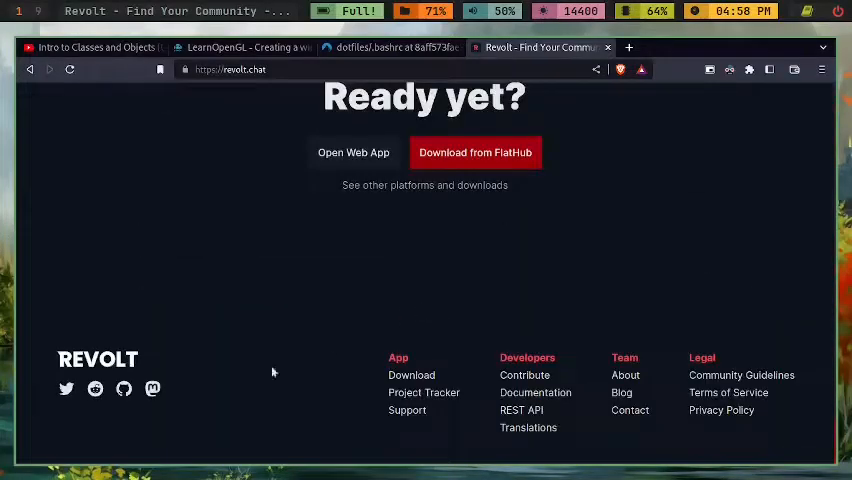
Step: Open Revolt's GitHub organization page and browse its README repository tables
left_click(70, 69)
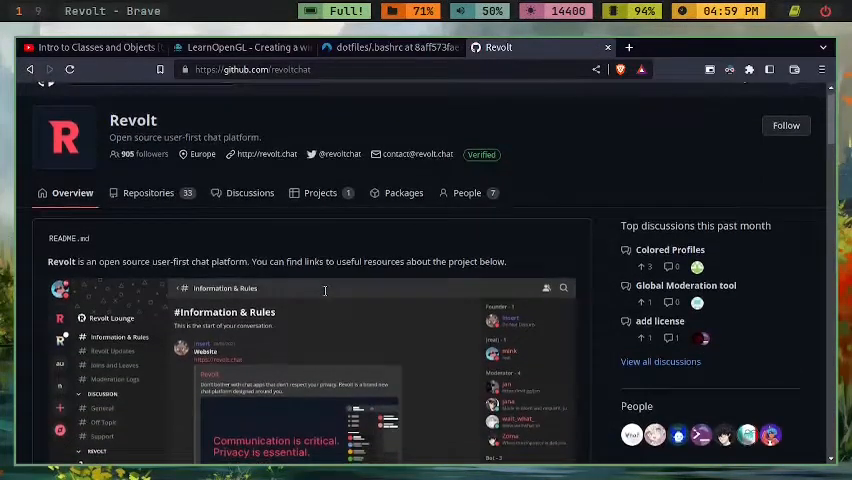
scroll("down", 3)
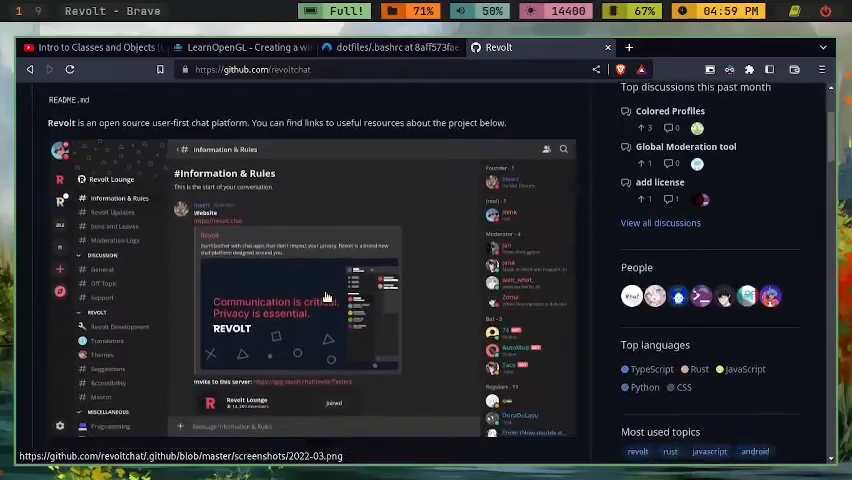
scroll("down", 3)
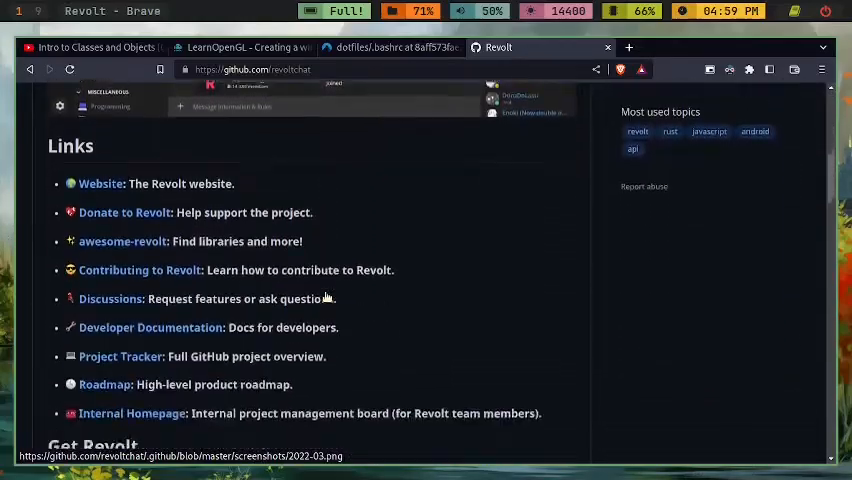
scroll("up", 3)
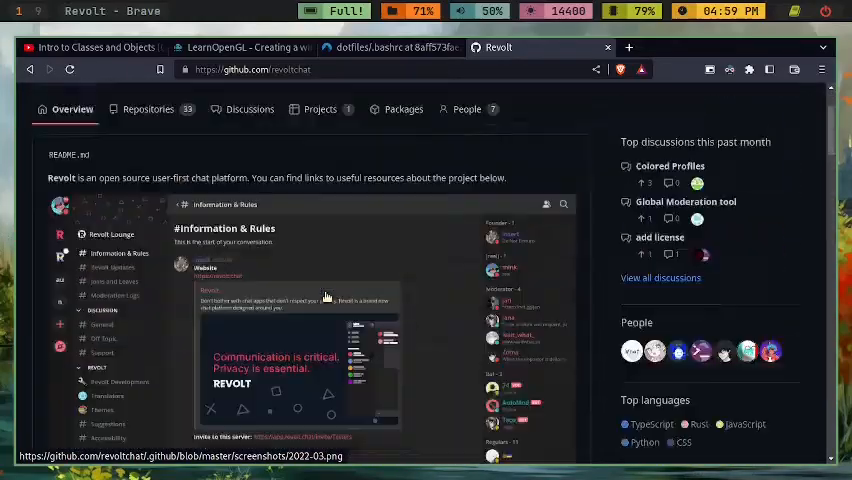
scroll("down", 3)
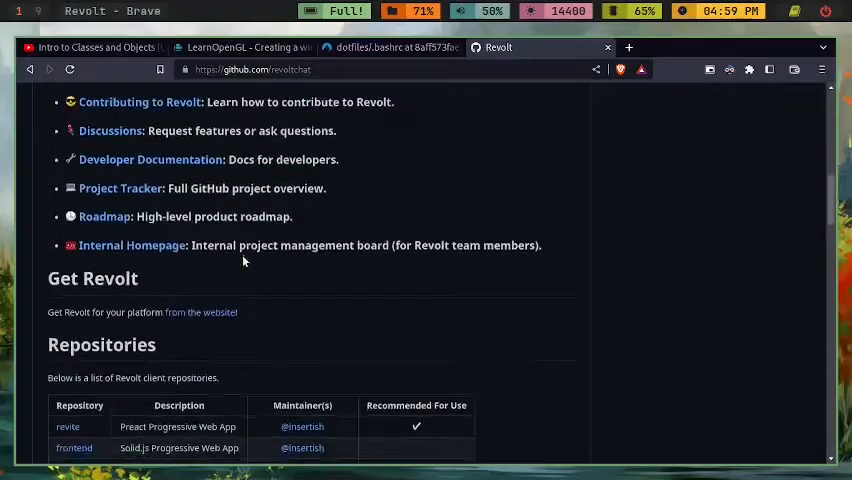
scroll("down", 3)
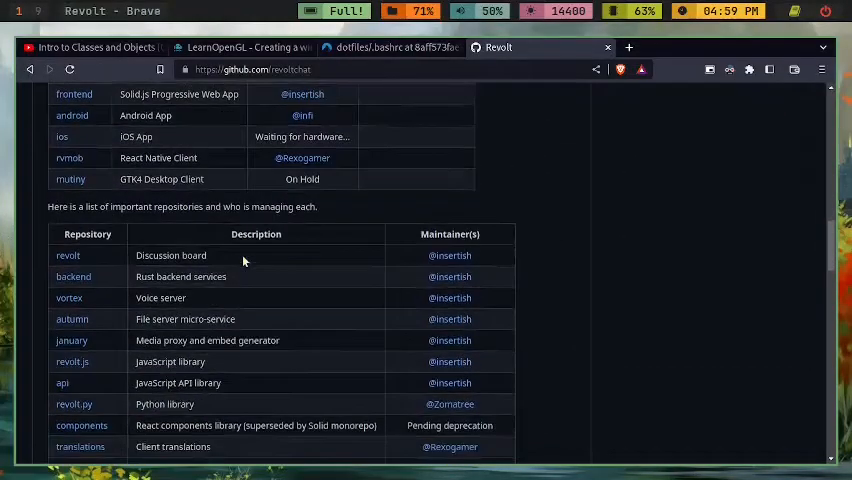
mouse_move(91, 266)
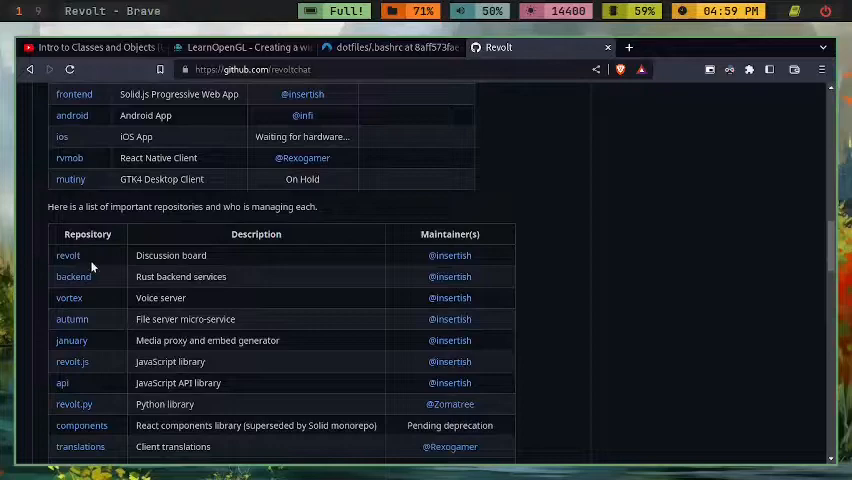
mouse_move(68, 297)
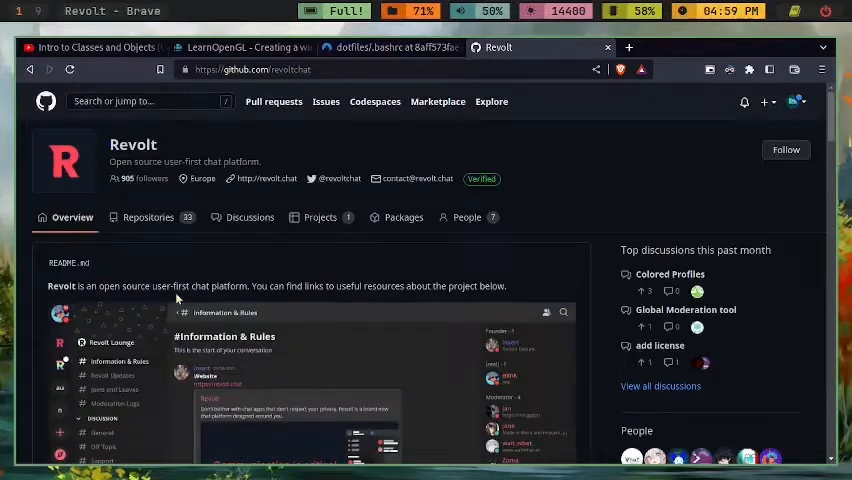
scroll("down", 3)
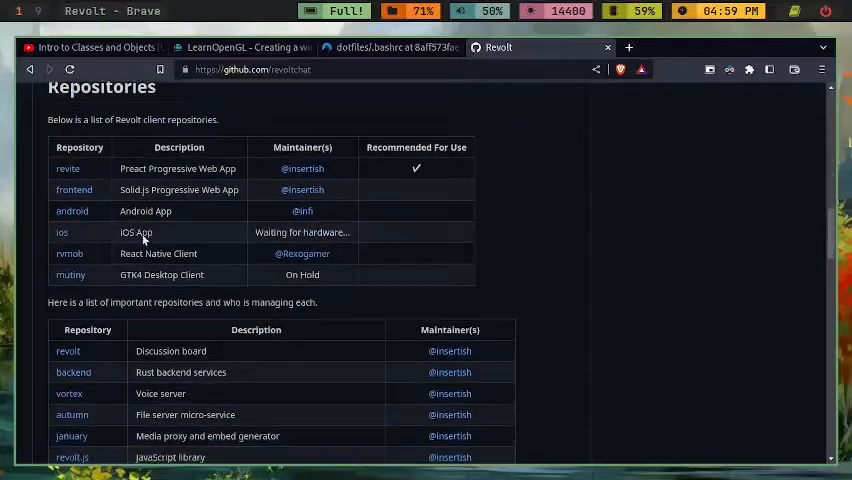
scroll("down", 3)
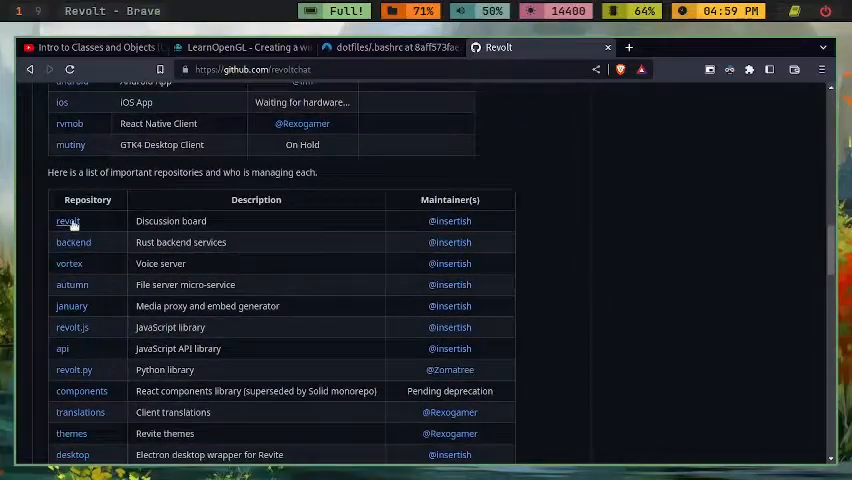
mouse_move(68, 221)
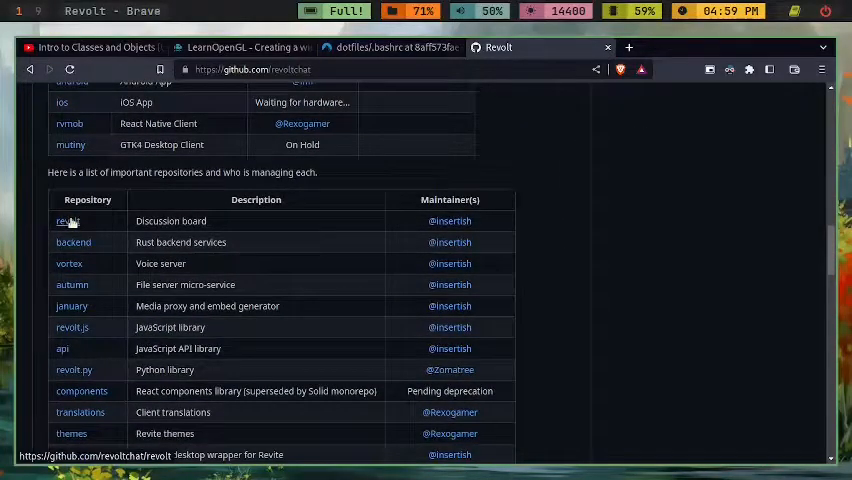
mouse_move(73, 242)
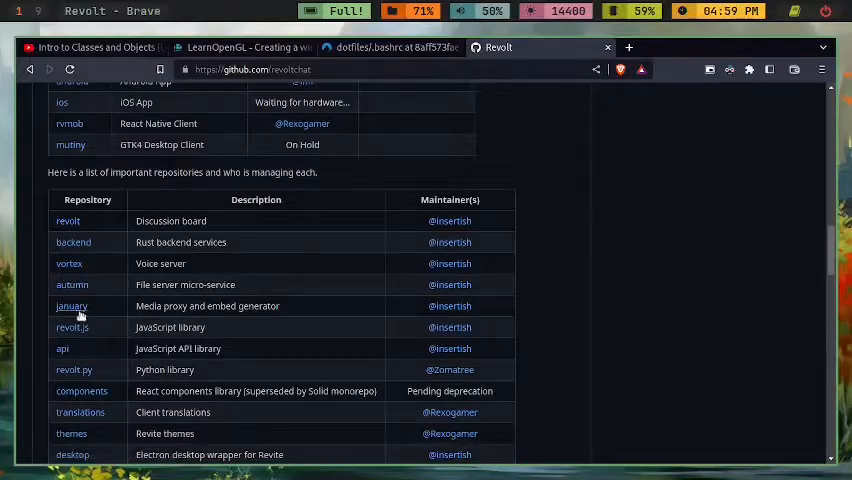
scroll("down", 3)
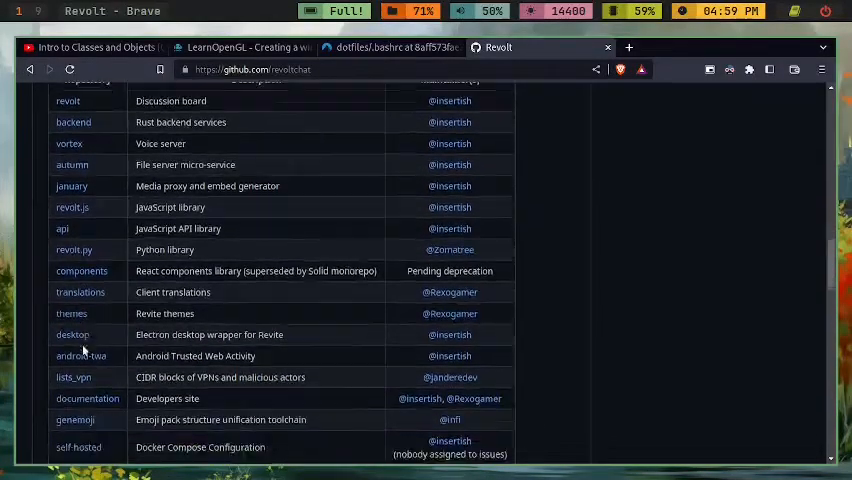
scroll("down", 3)
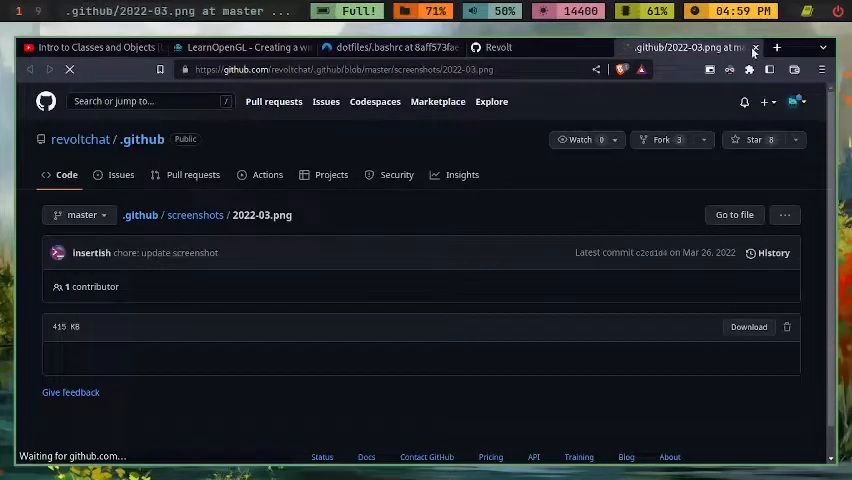
Step: Close the screenshot and GitHub organisation tabs and browse the revolt.chat page again
left_click(755, 48)
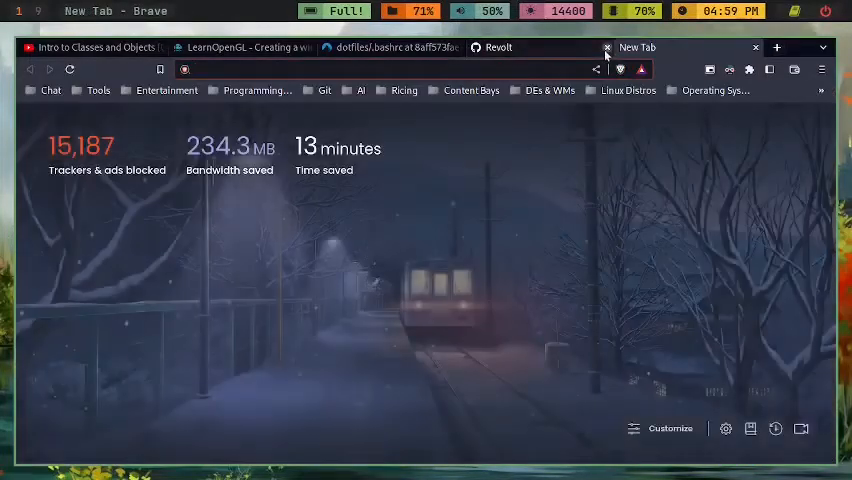
left_click(607, 47)
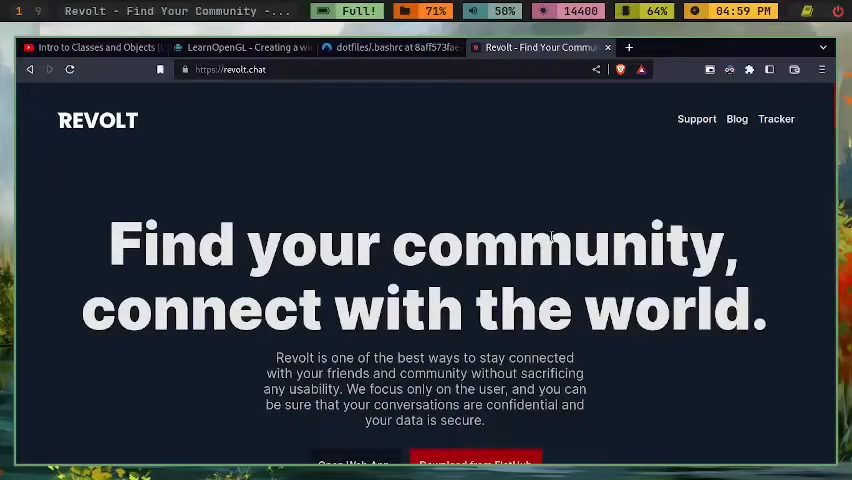
scroll("down", 3)
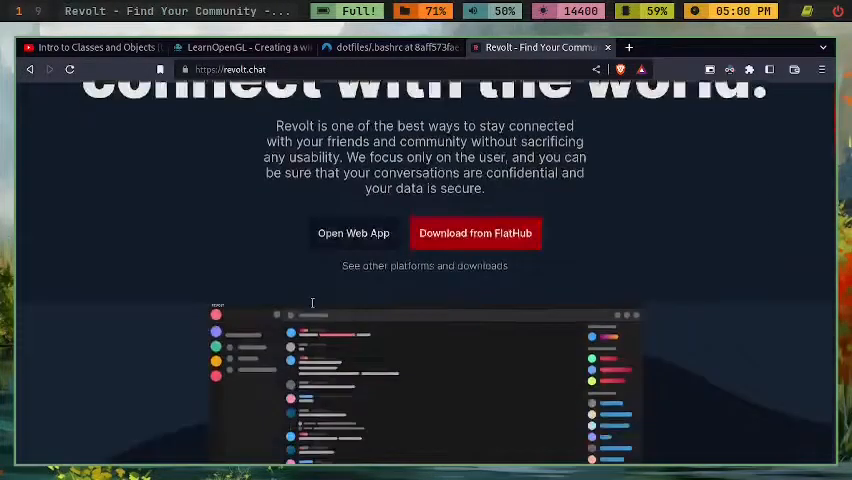
scroll("up", 3)
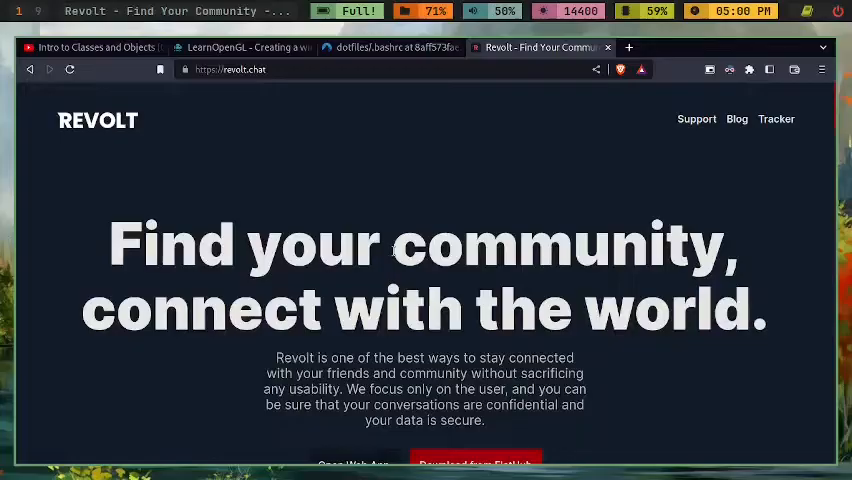
scroll("down", 3)
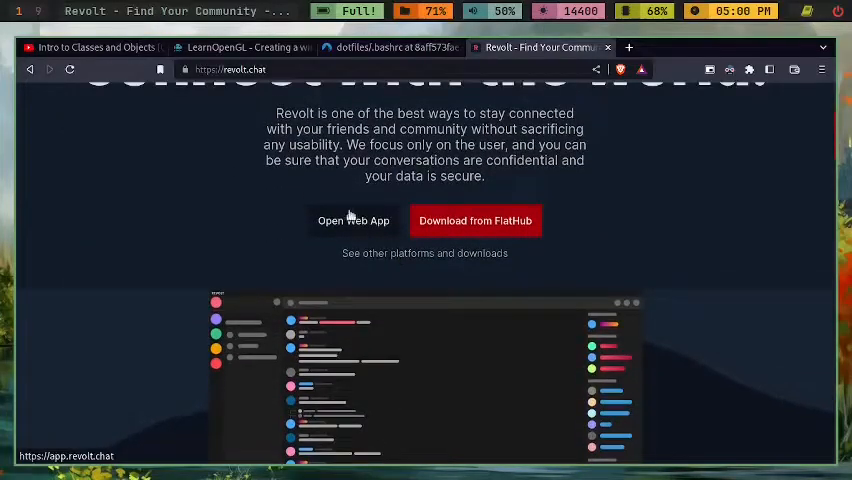
Step: Briefly open the Revolt web app, close its tab, and search for 'revo'
left_click(353, 220)
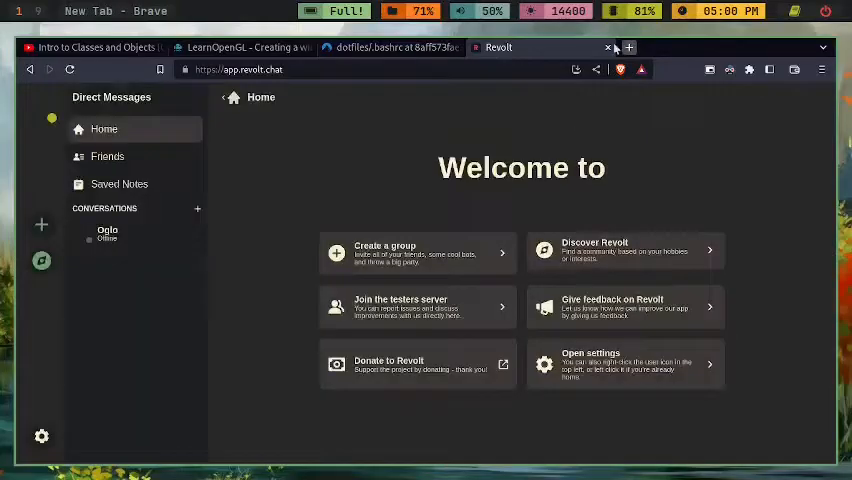
left_click(628, 47)
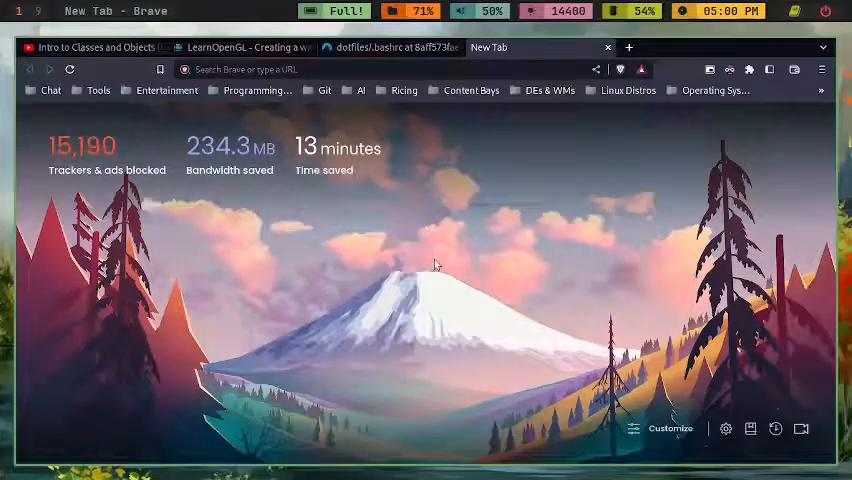
type("revo")
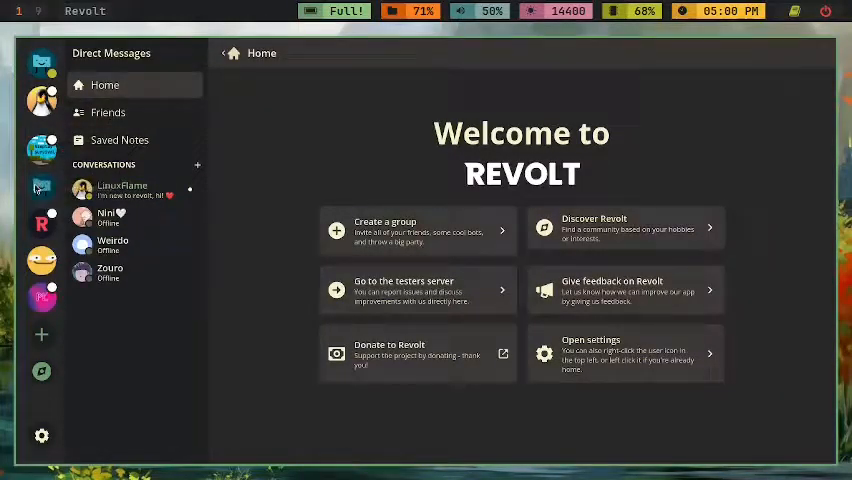
Step: Open the OgloTheNerd server's General channel in the Revolt desktop app
left_click(41, 148)
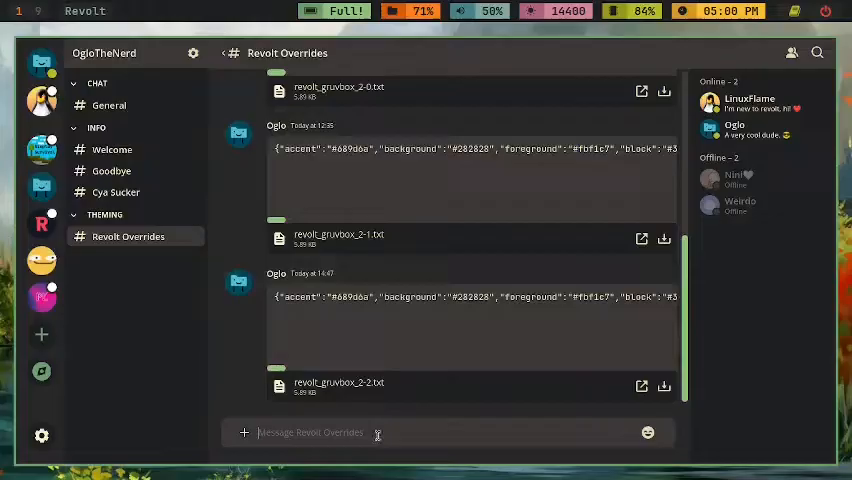
left_click(109, 105)
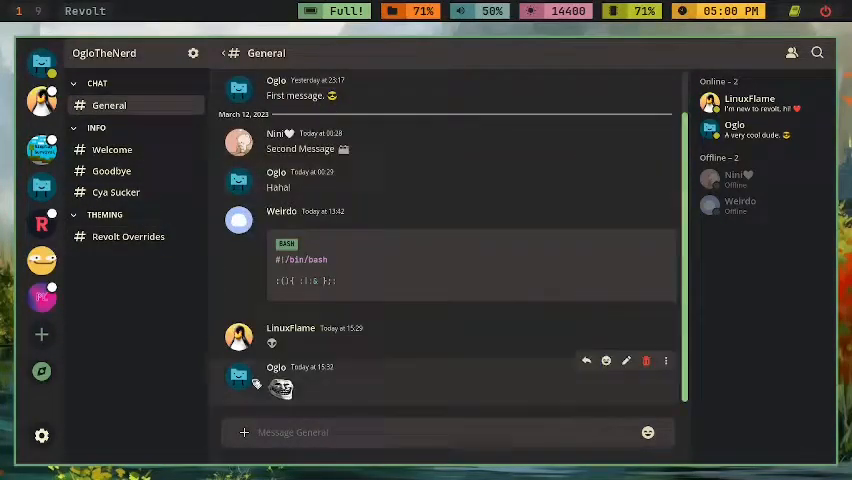
Step: Open Appearance settings and scroll through Theme Overrides and Custom CSS, returning to overrides
left_click(41, 435)
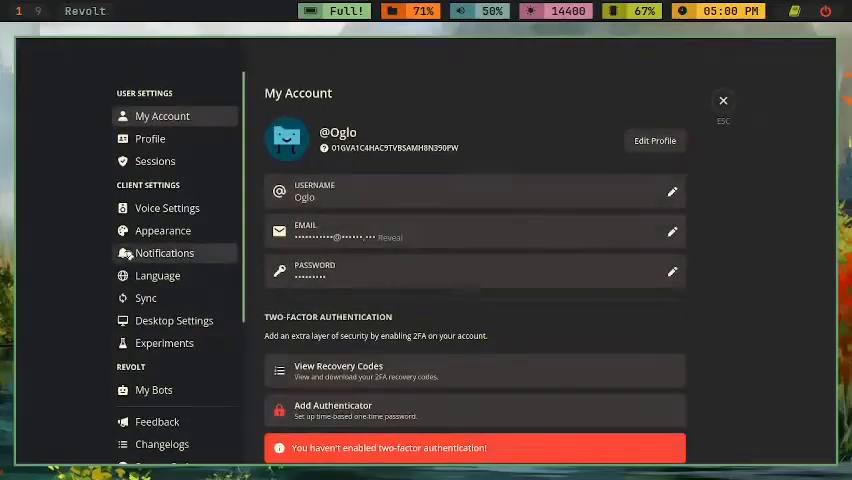
left_click(163, 230)
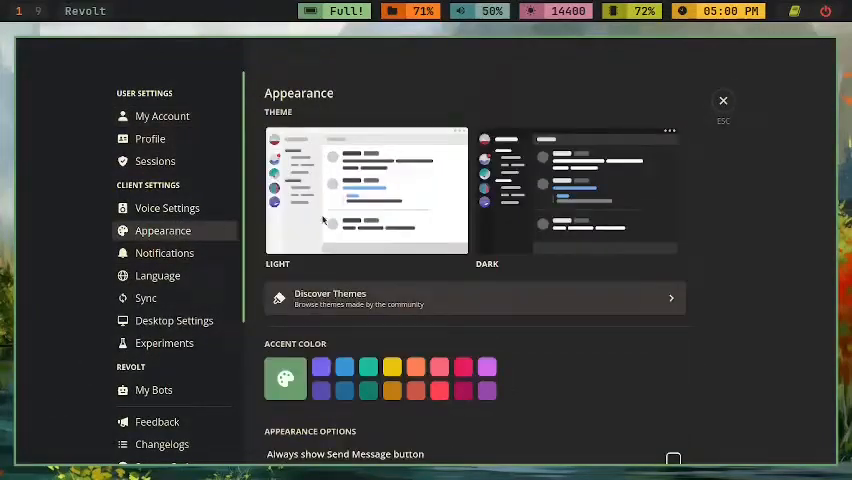
scroll("down", 3)
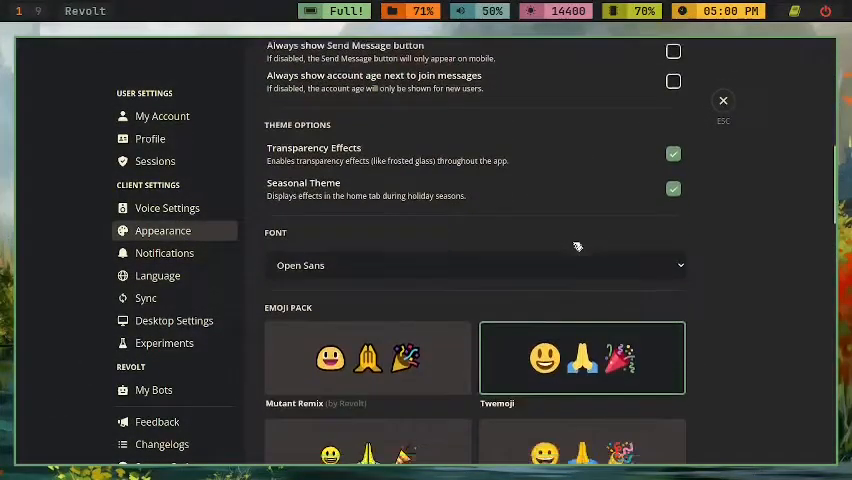
scroll("down", 3)
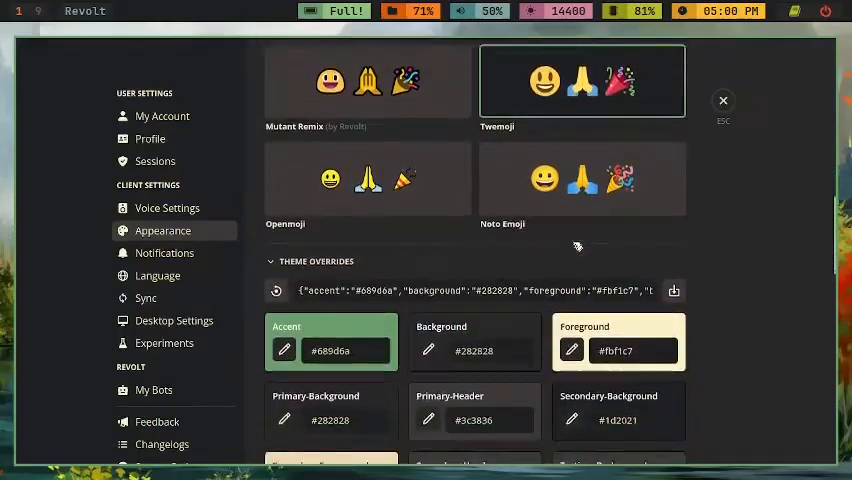
scroll("down", 3)
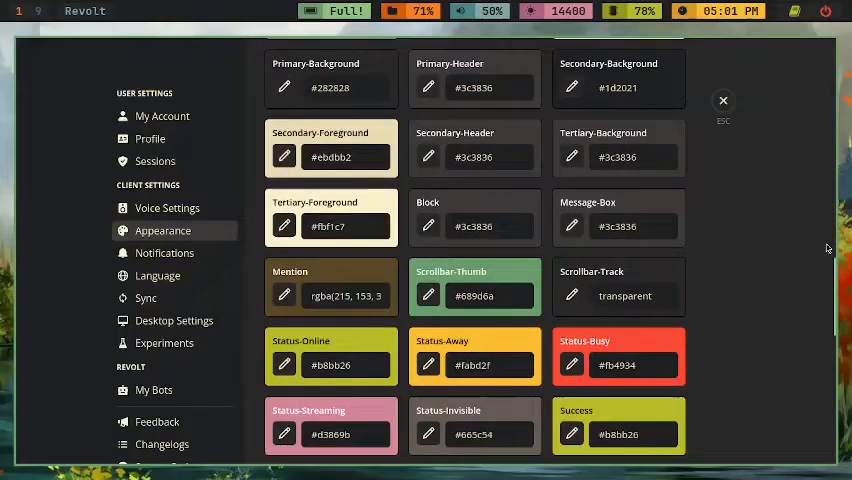
scroll("down", 3)
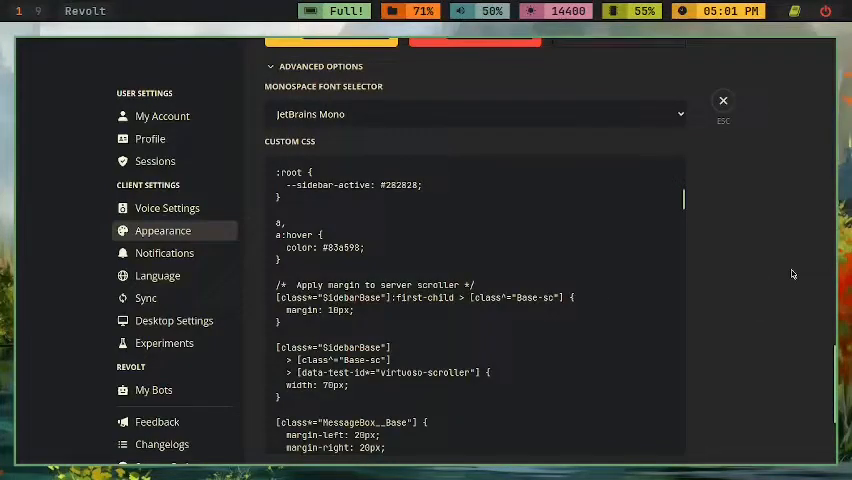
scroll("up", 3)
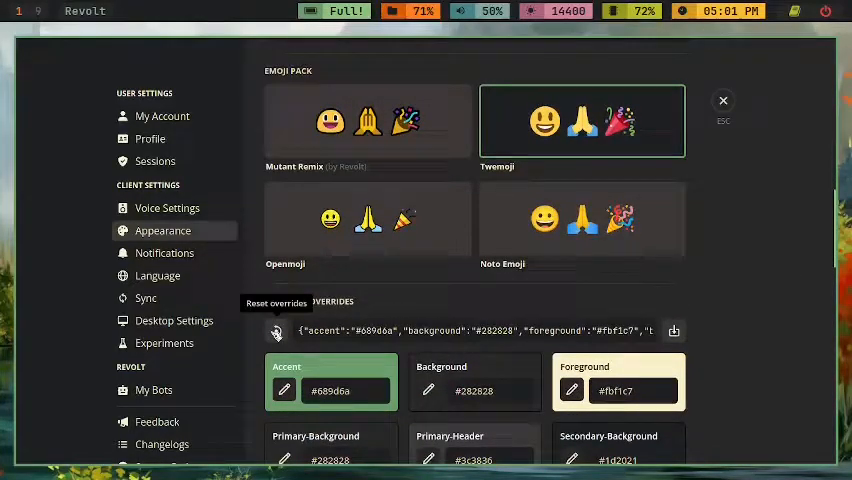
left_click(277, 330)
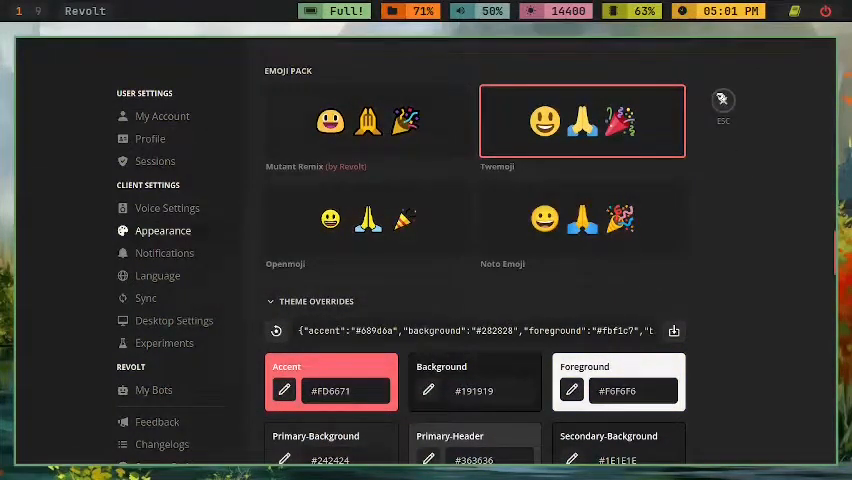
left_click(722, 100)
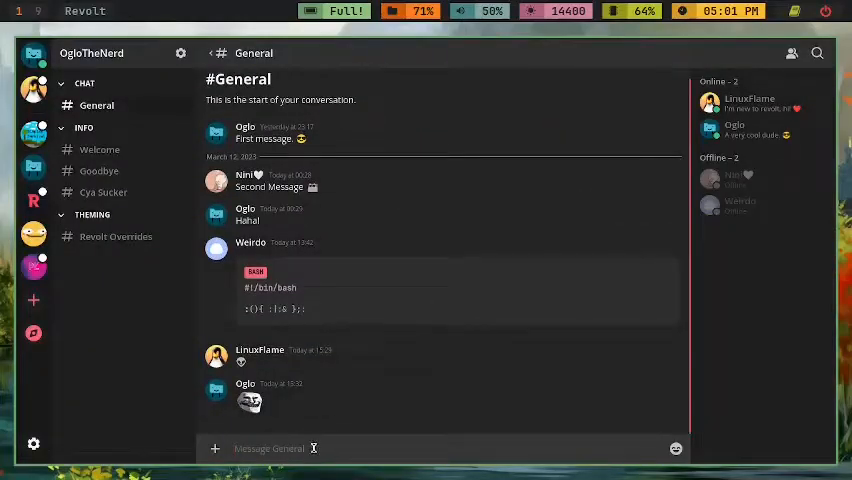
mouse_move(392, 331)
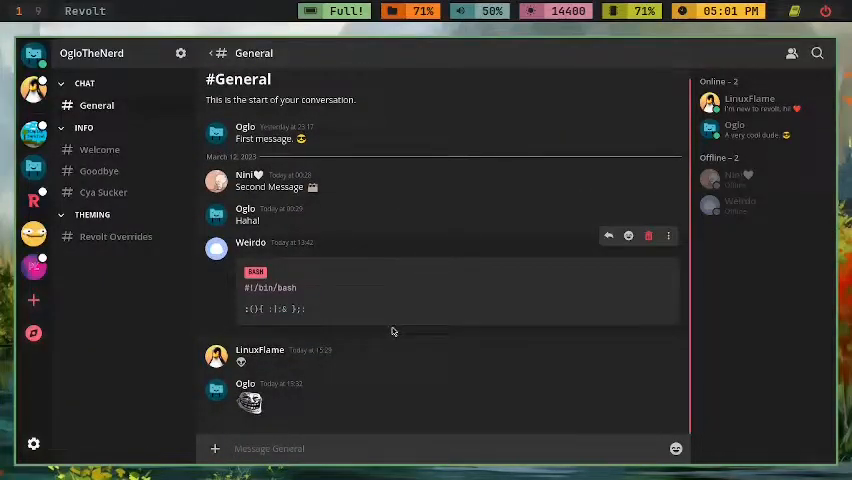
mouse_move(453, 326)
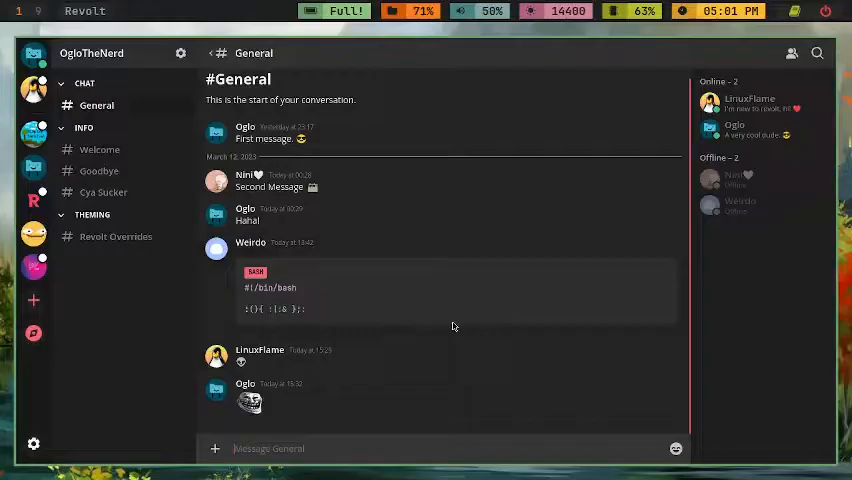
mouse_move(291, 448)
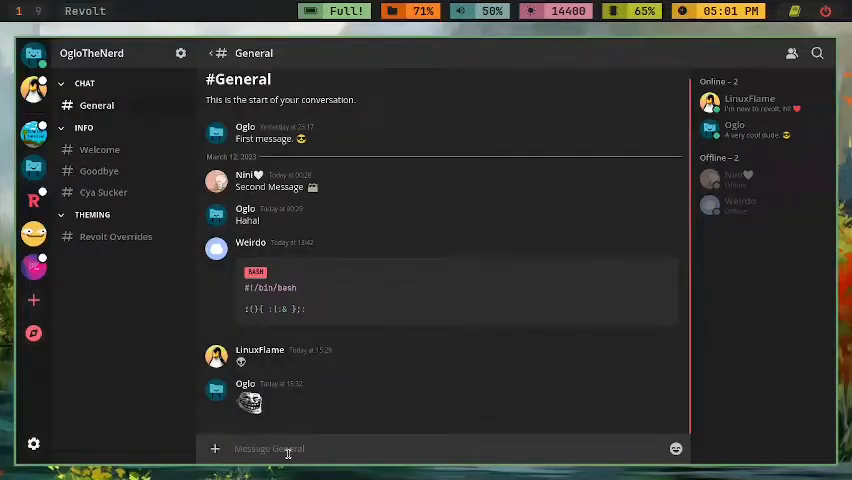
mouse_move(87, 434)
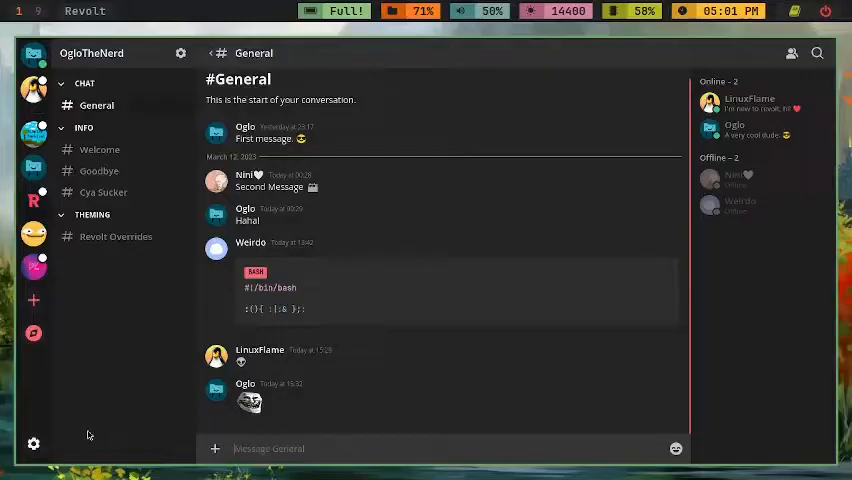
mouse_move(231, 428)
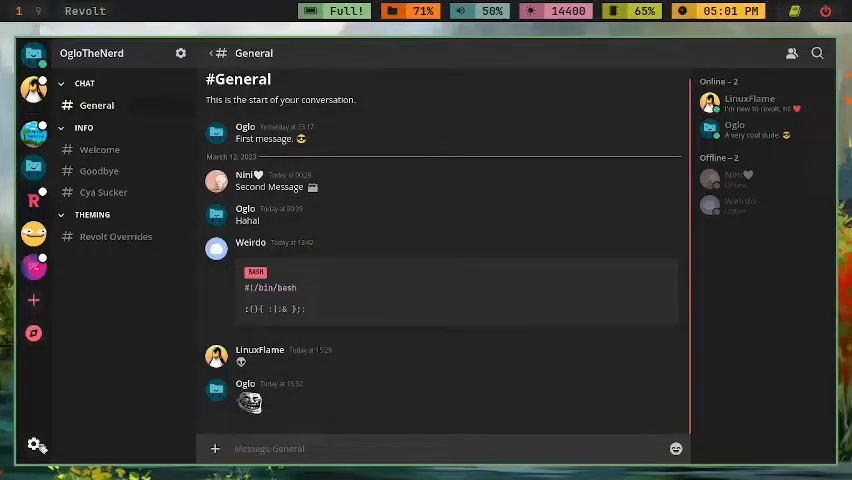
left_click(37, 444)
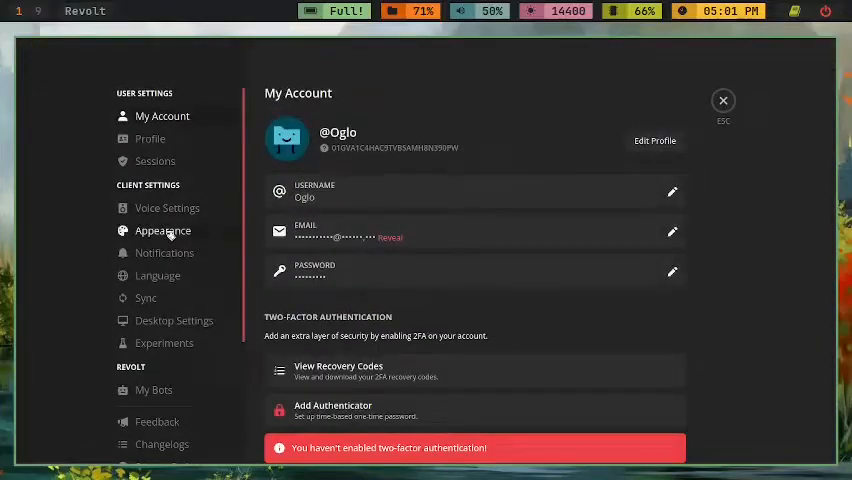
left_click(162, 230)
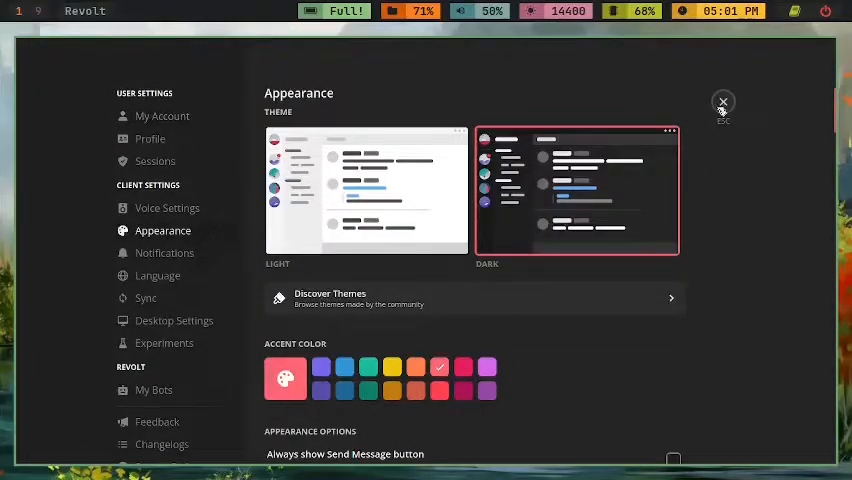
left_click(723, 103)
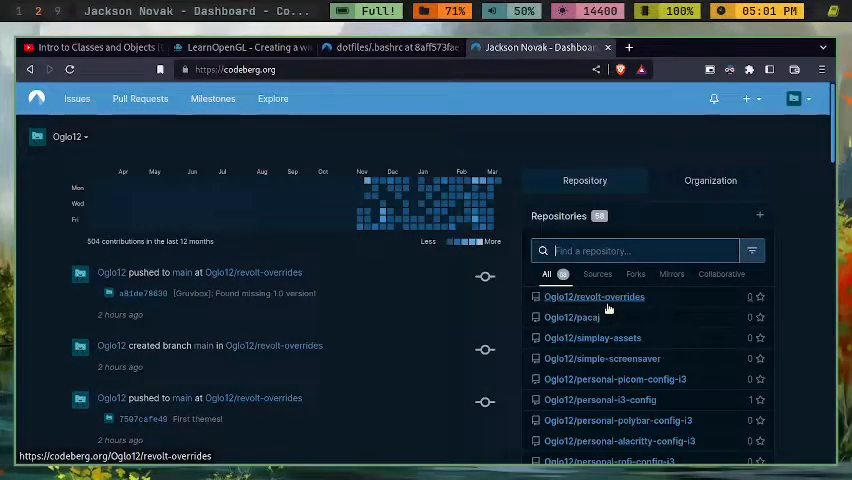
Step: Open the gruvbox/2-2.txt theme file in Codeberg's revolt-overrides repository
left_click(593, 296)
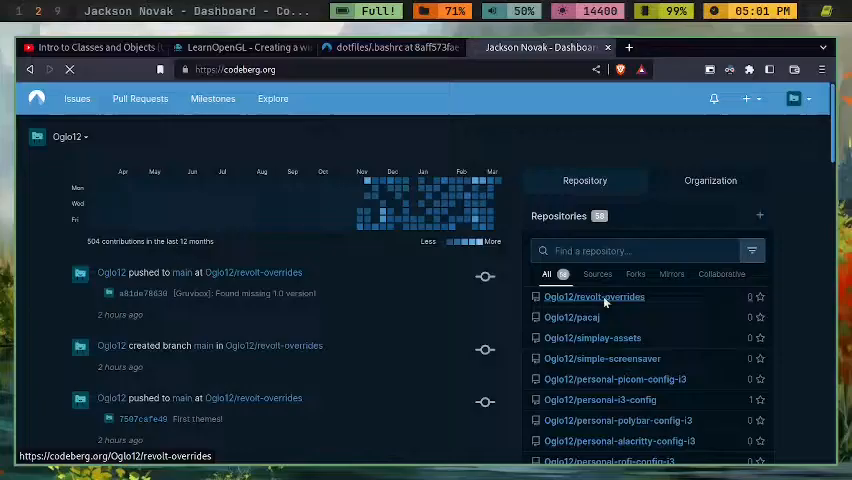
left_click(593, 296)
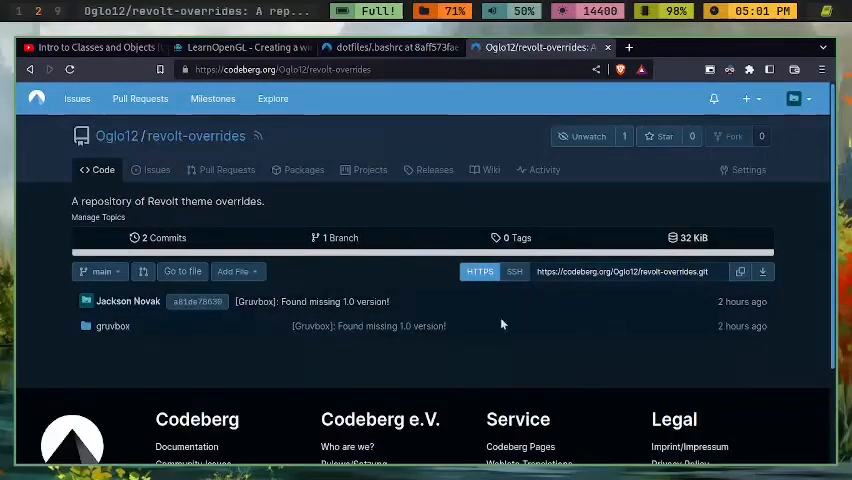
mouse_move(112, 326)
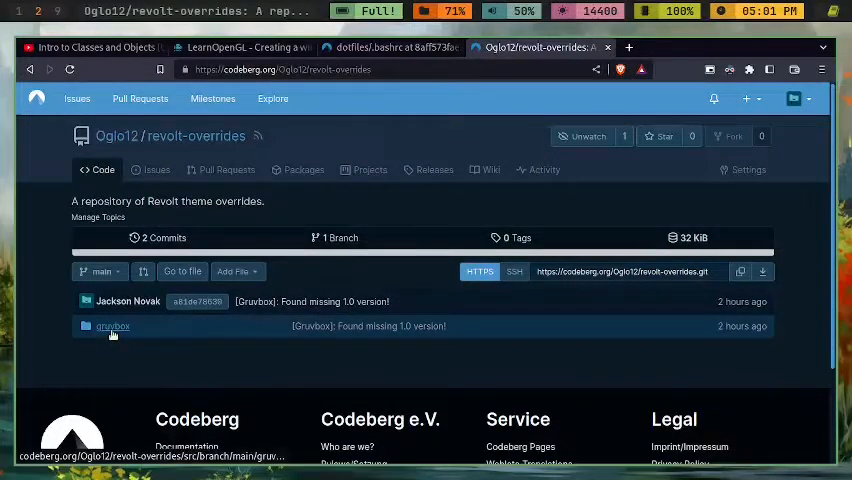
left_click(112, 325)
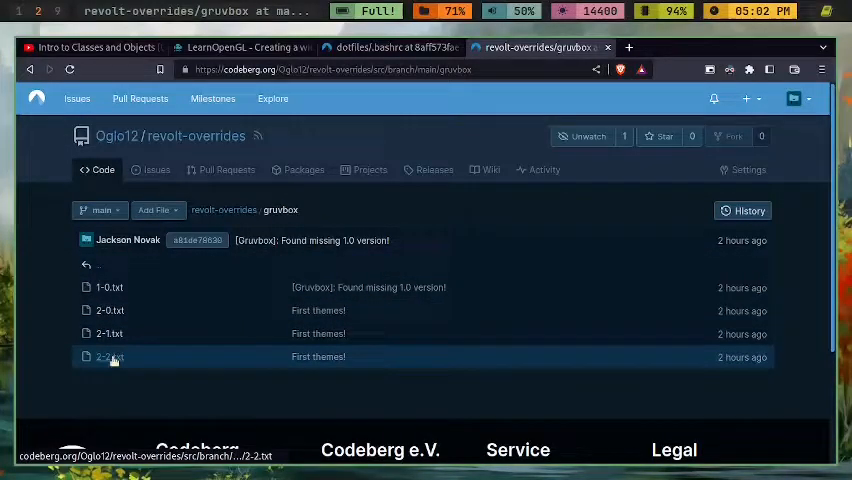
left_click(110, 356)
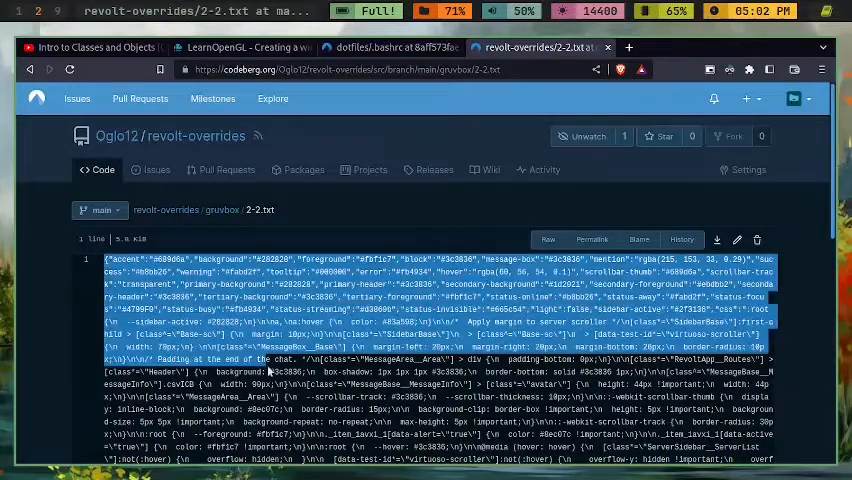
scroll("down", 3)
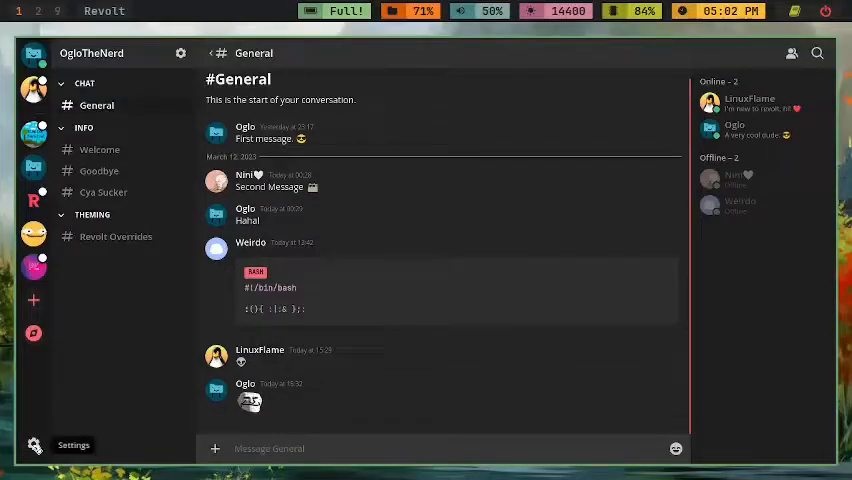
Step: Import the gruvbox overrides (accent #689d6a, background #282828, foreground #fbf1c7) and close settings
left_click(35, 444)
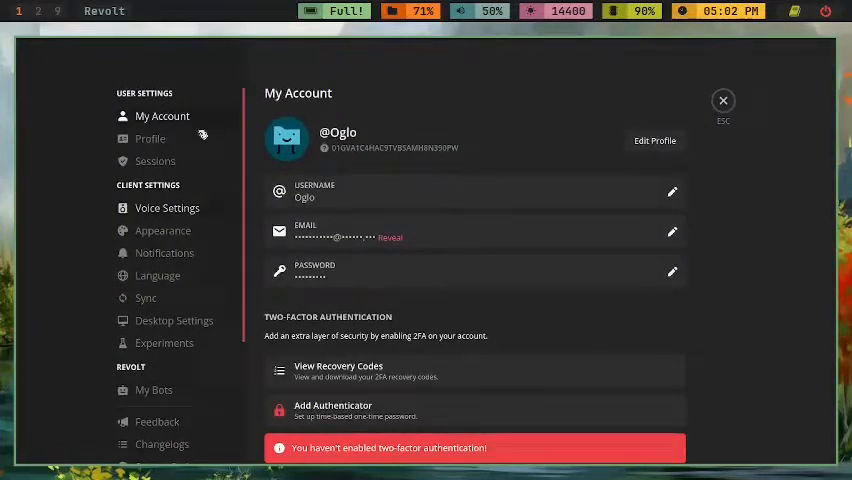
left_click(162, 230)
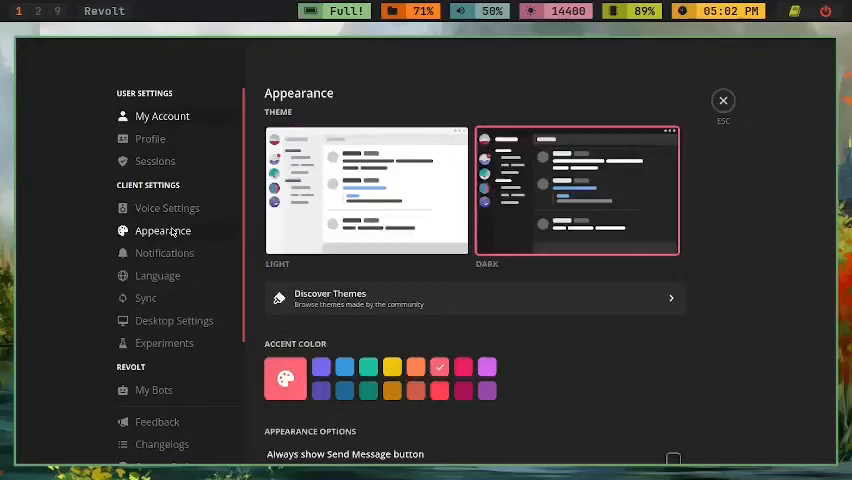
scroll("down", 3)
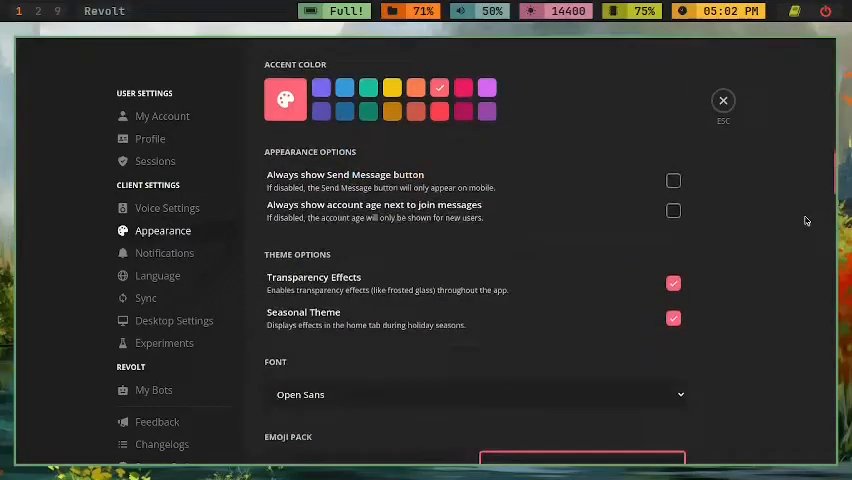
scroll("down", 3)
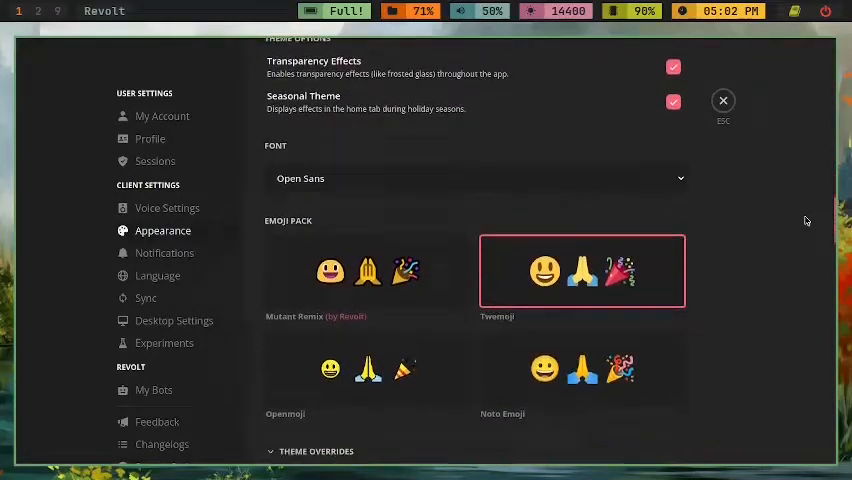
scroll("down", 3)
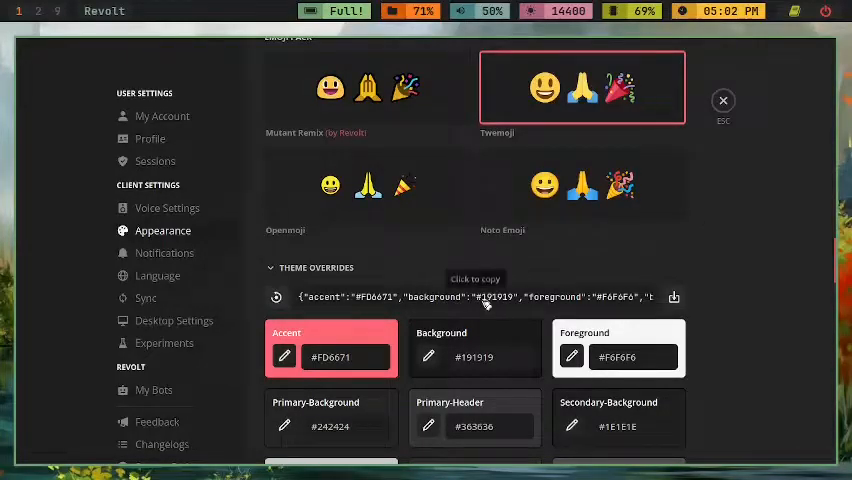
mouse_move(485, 298)
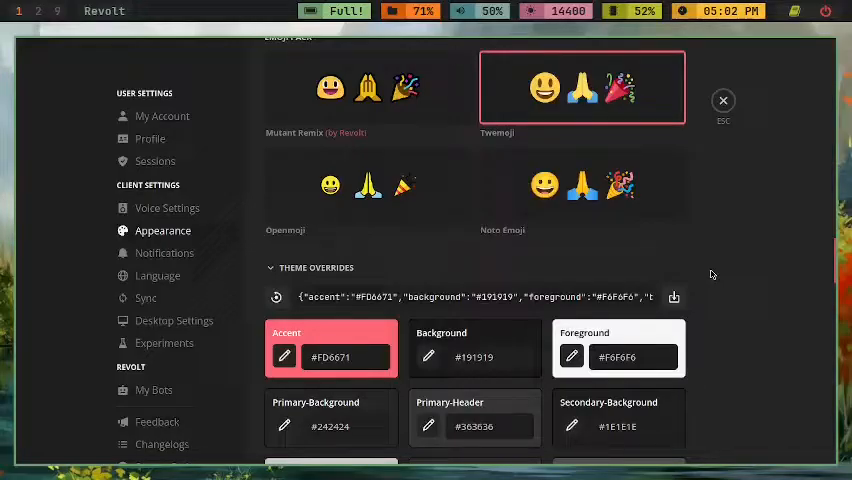
mouse_move(676, 297)
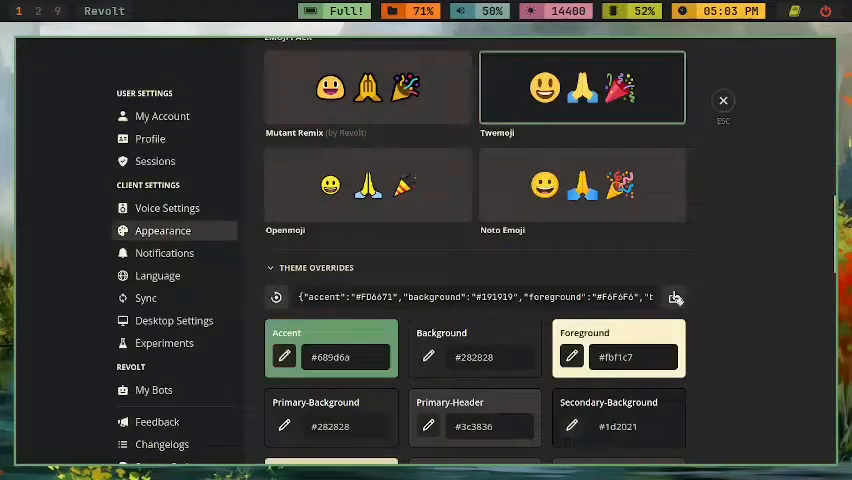
scroll("up", 3)
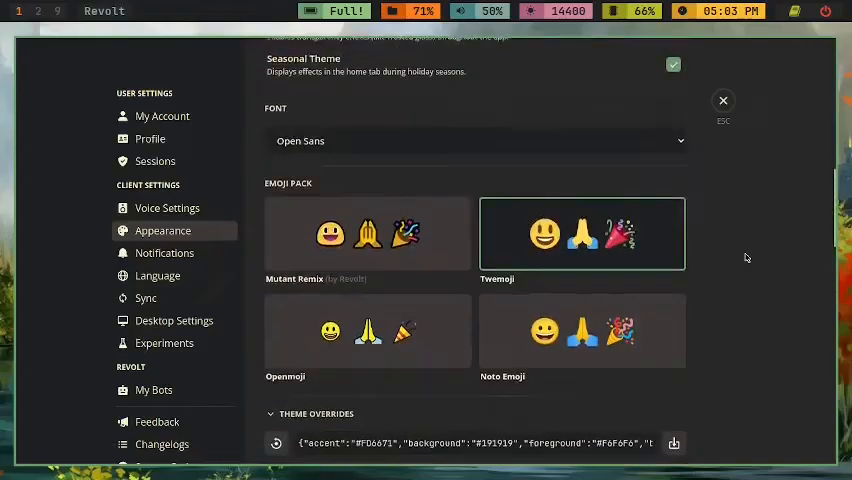
left_click(723, 100)
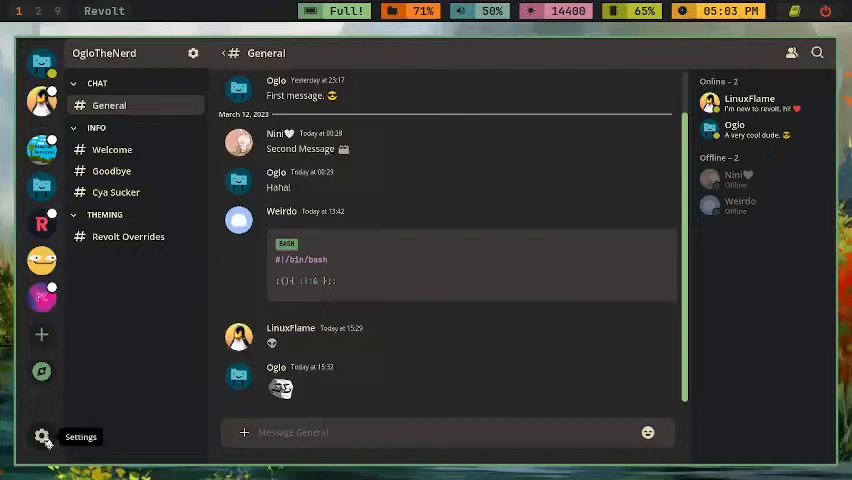
left_click(43, 437)
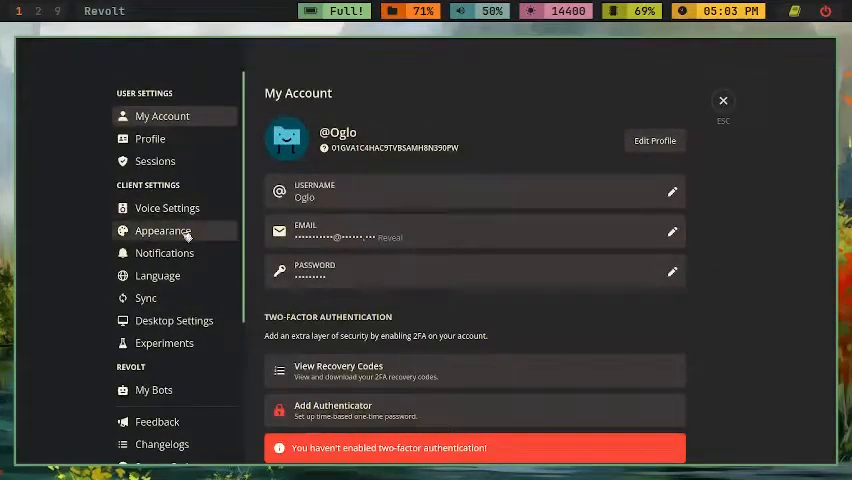
left_click(163, 231)
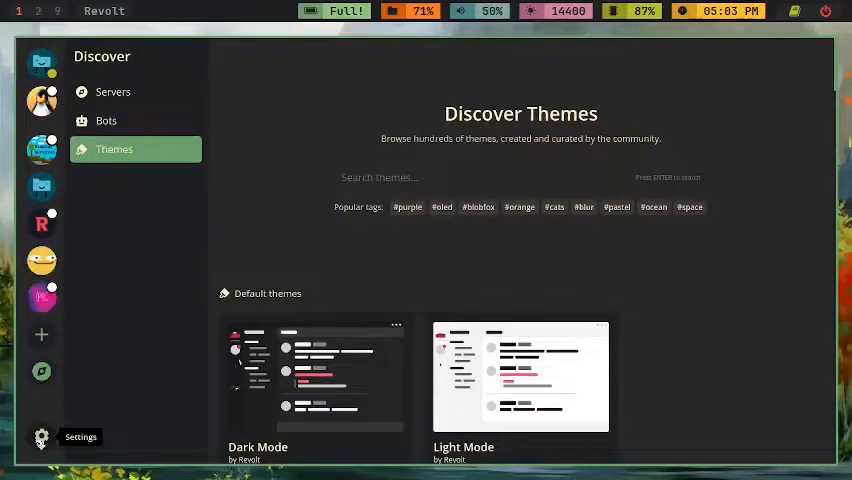
left_click(41, 437)
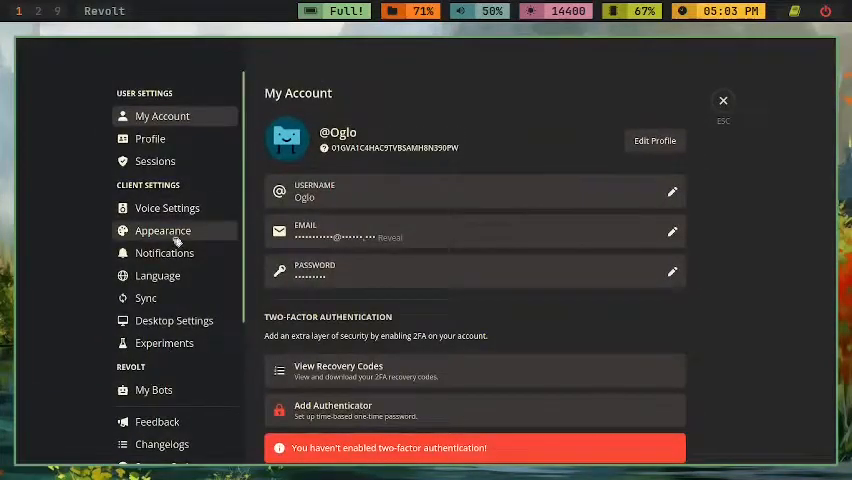
left_click(163, 231)
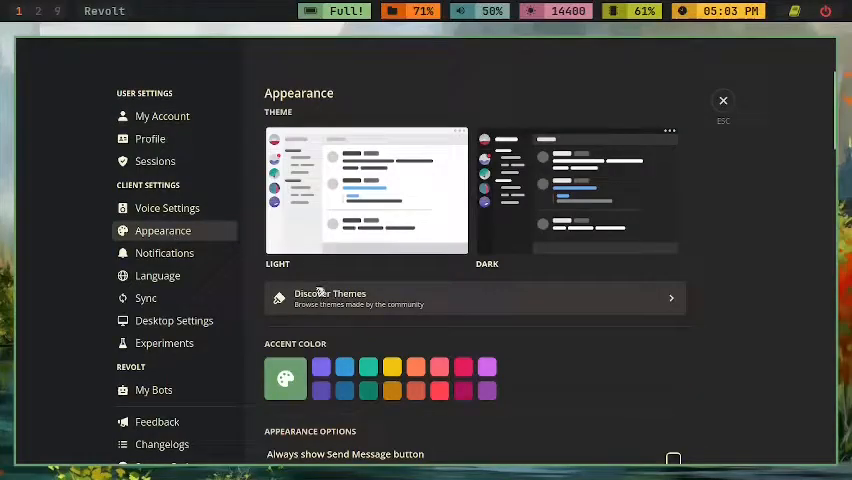
mouse_move(404, 313)
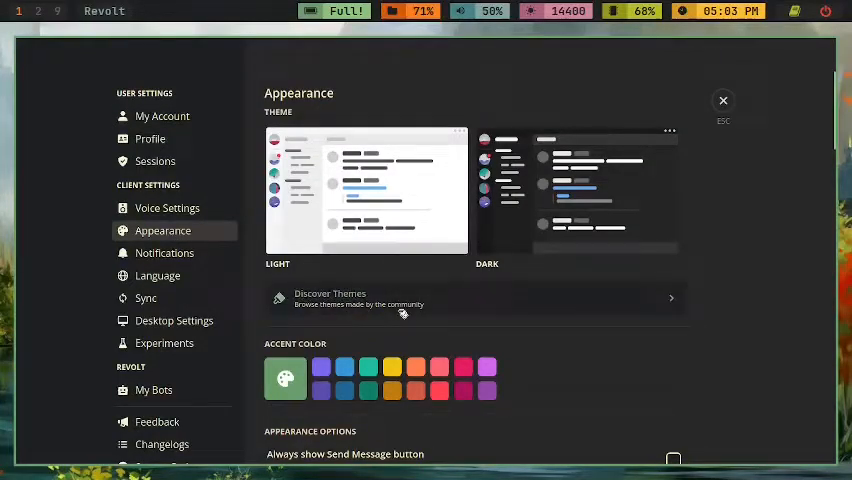
left_click(723, 100)
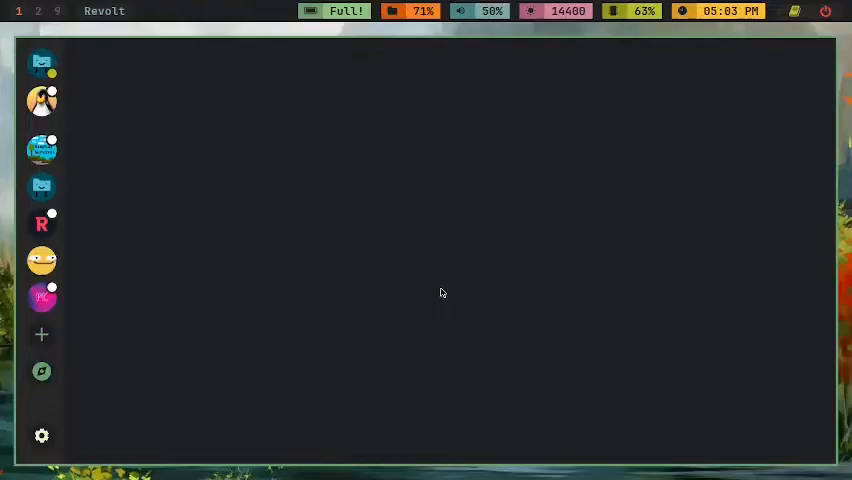
left_click(42, 371)
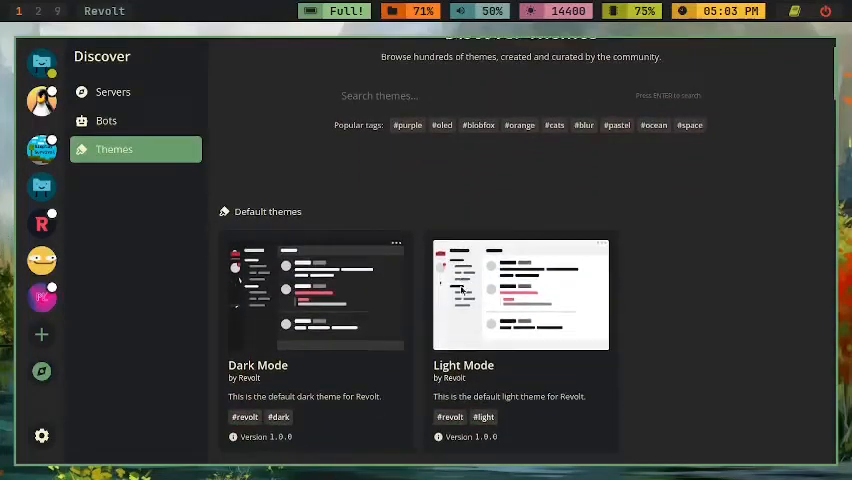
scroll("down", 3)
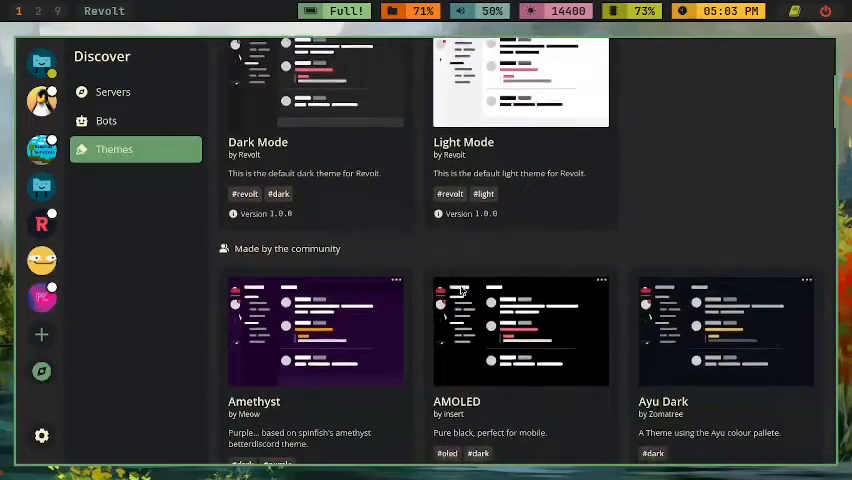
scroll("down", 3)
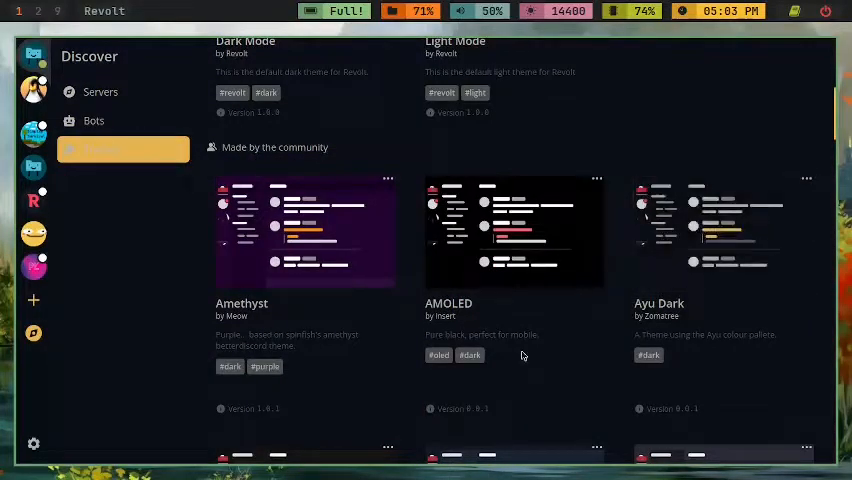
scroll("down", 3)
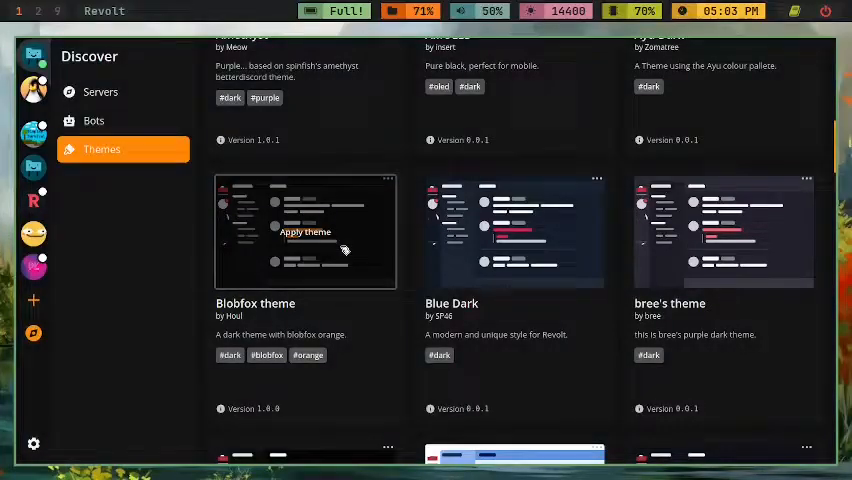
scroll("down", 3)
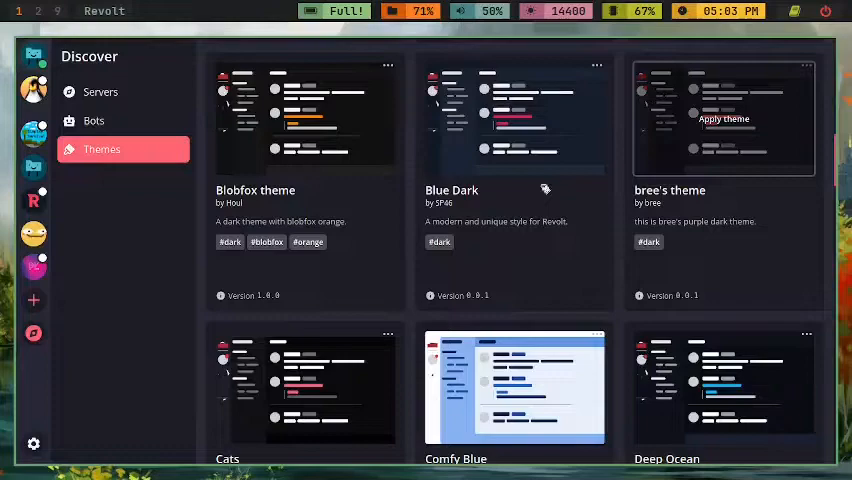
mouse_move(300, 188)
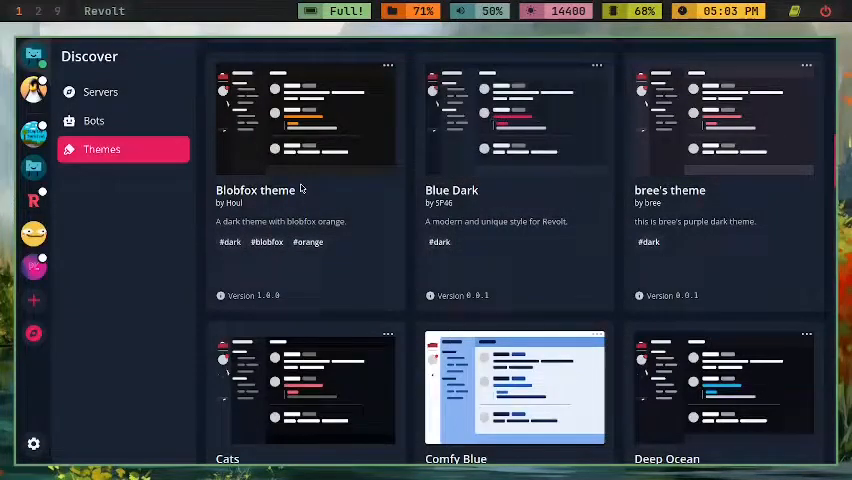
scroll("down", 3)
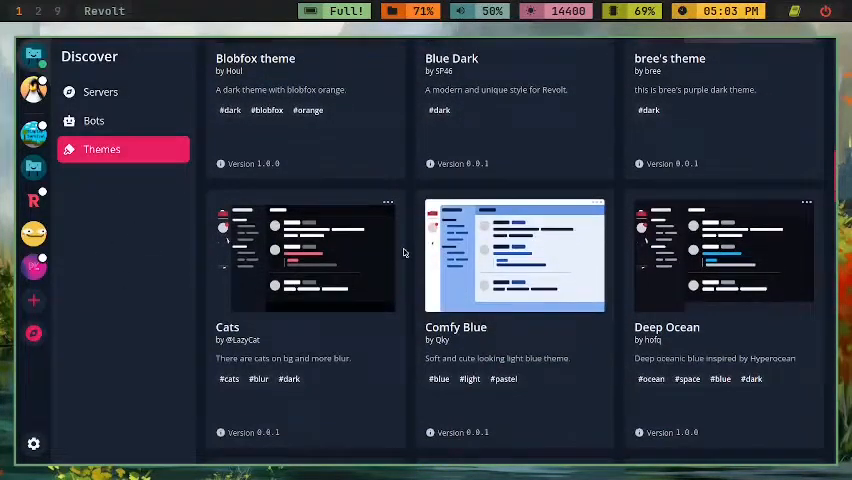
scroll("down", 3)
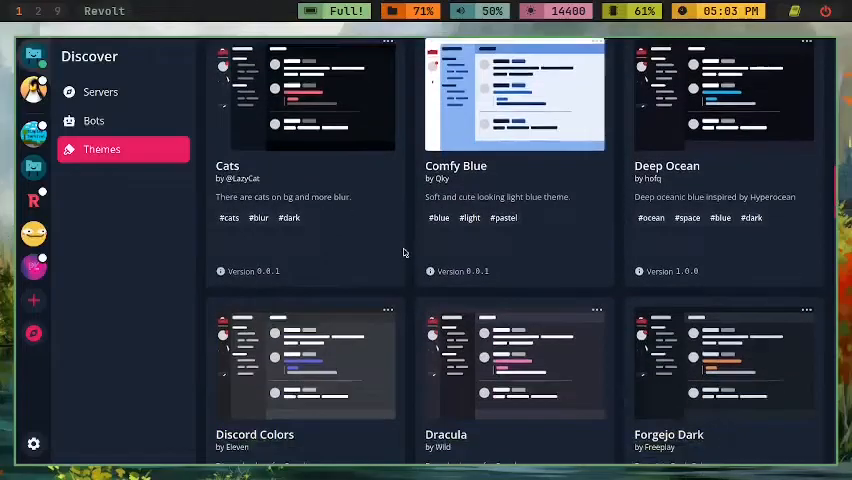
scroll("down", 3)
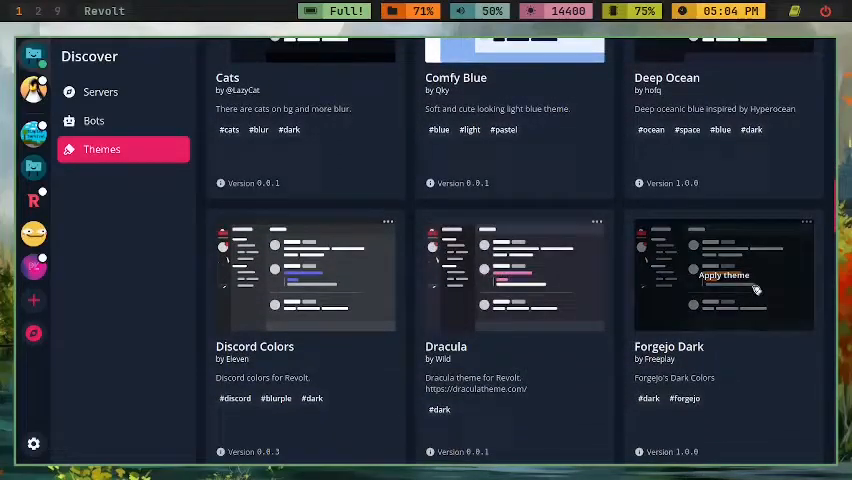
mouse_move(742, 303)
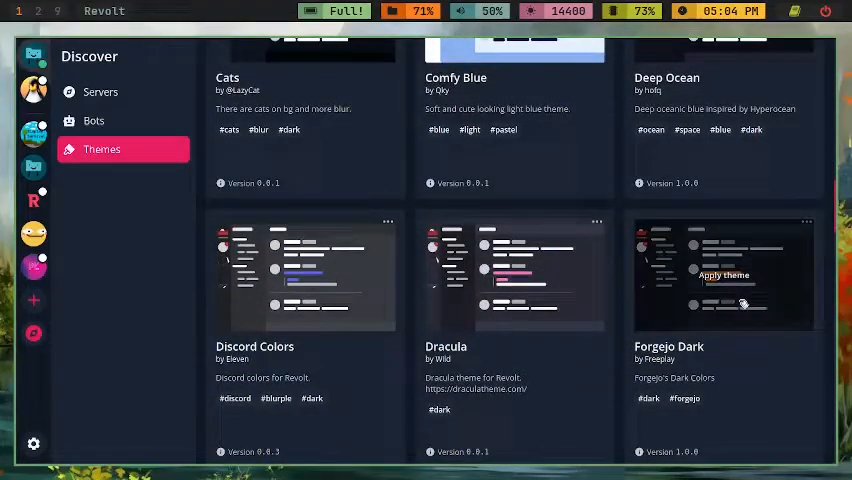
scroll("down", 3)
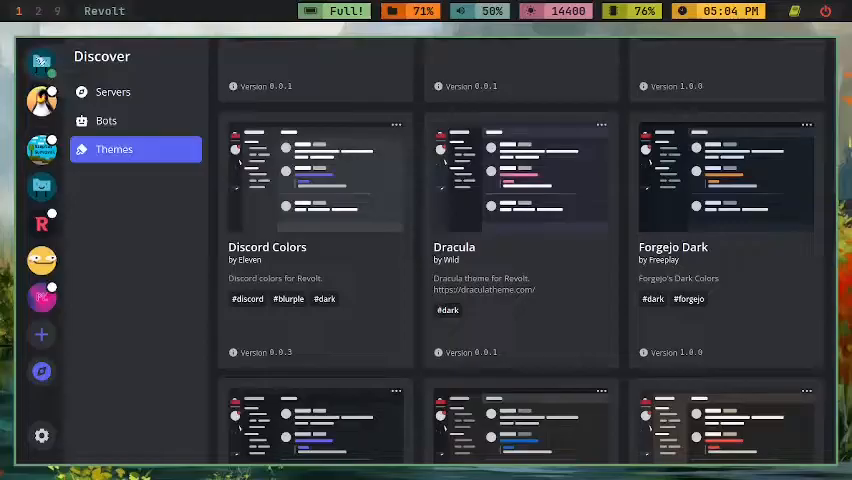
scroll("down", 3)
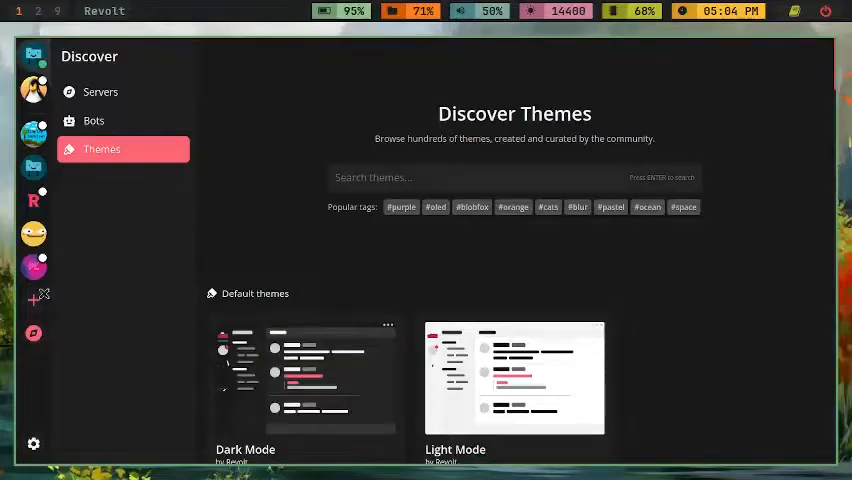
left_click(33, 443)
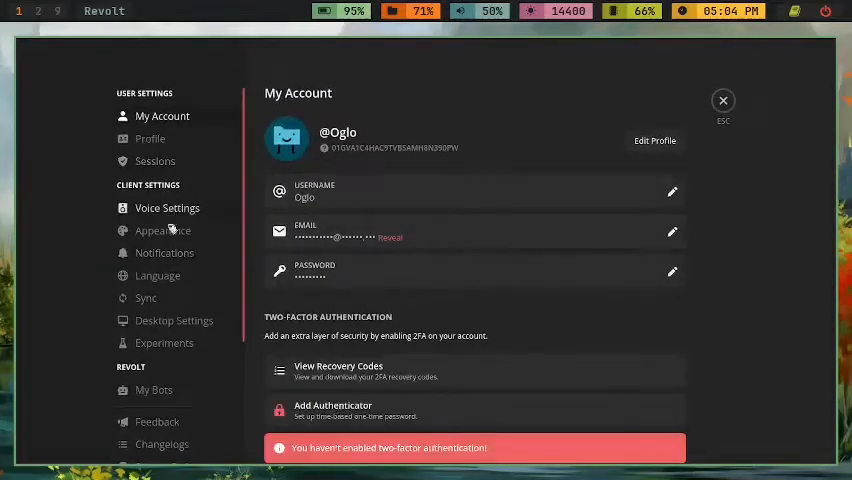
left_click(162, 230)
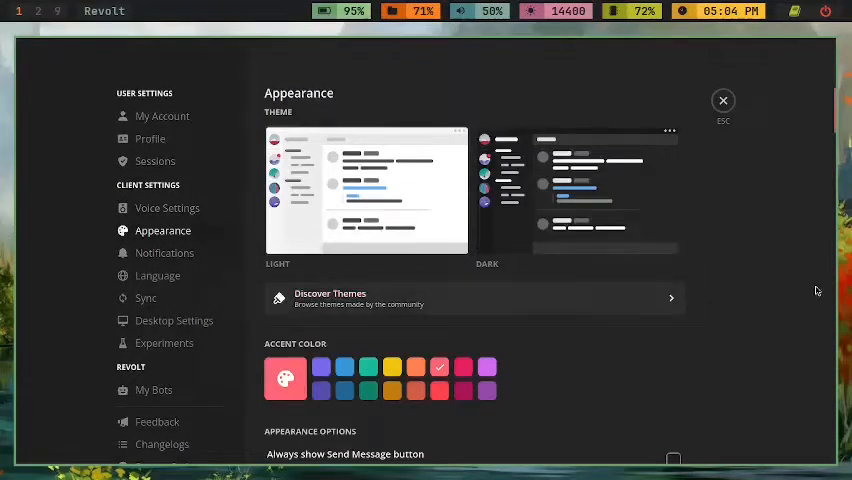
scroll("down", 3)
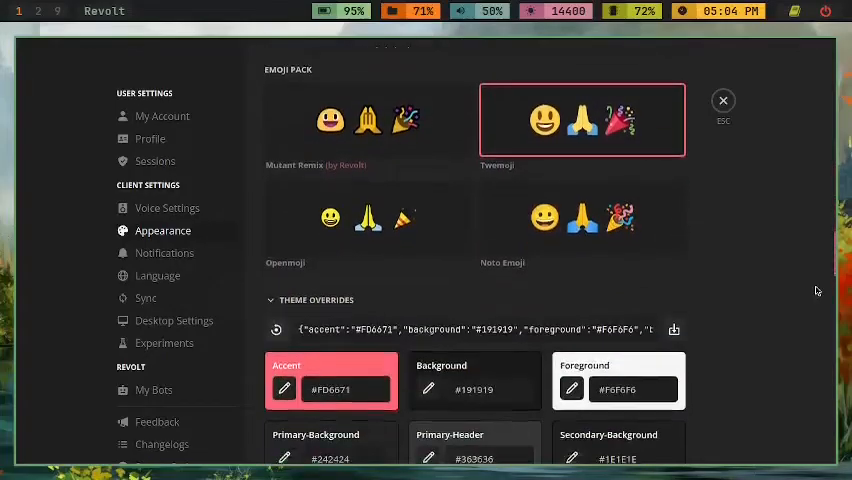
scroll("down", 3)
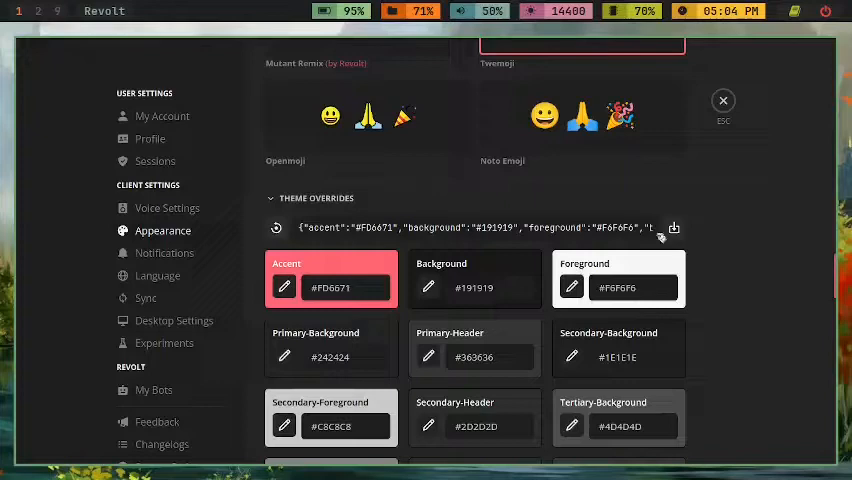
mouse_move(276, 228)
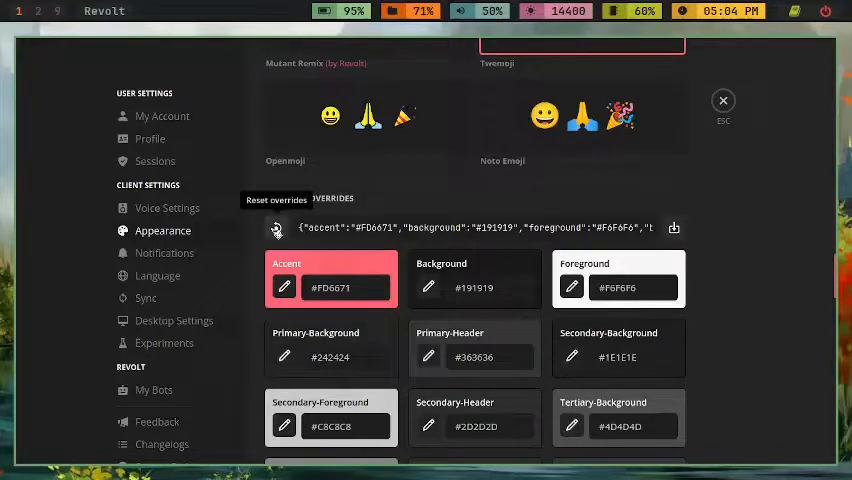
mouse_move(728, 376)
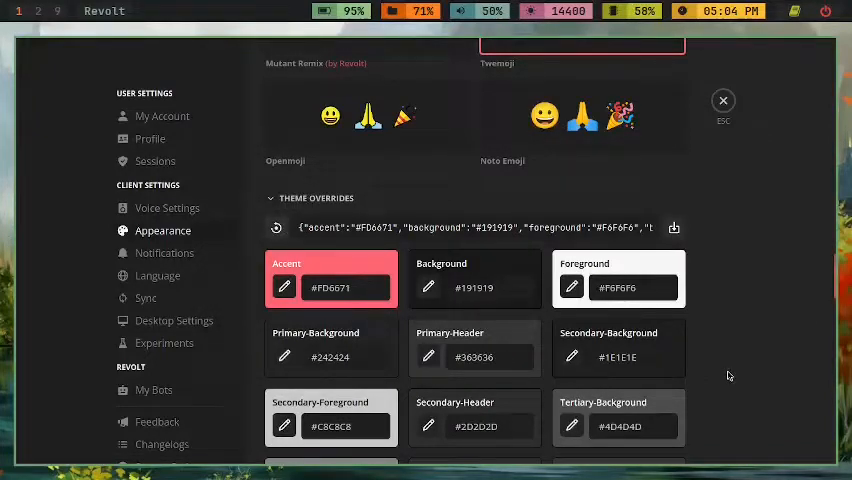
scroll("up", 3)
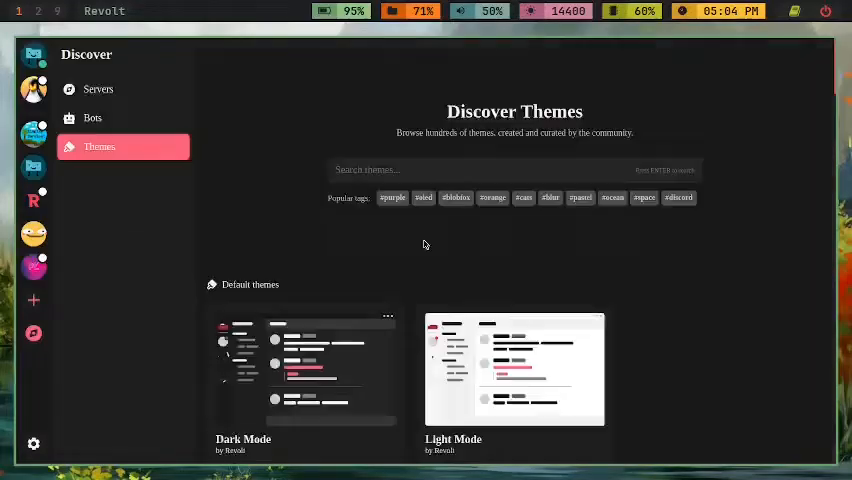
Step: Scroll the Discover Themes gallery down to Discord Colors, Dracula and Forgejo Dark
scroll("down", 3)
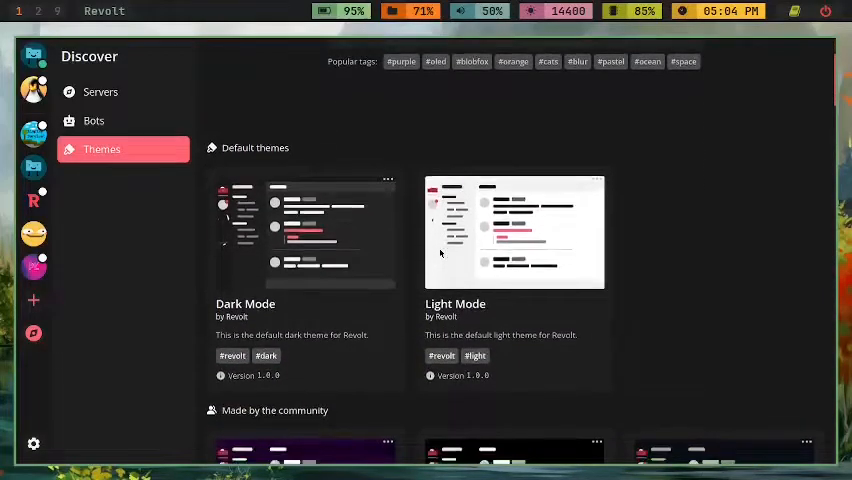
scroll("down", 3)
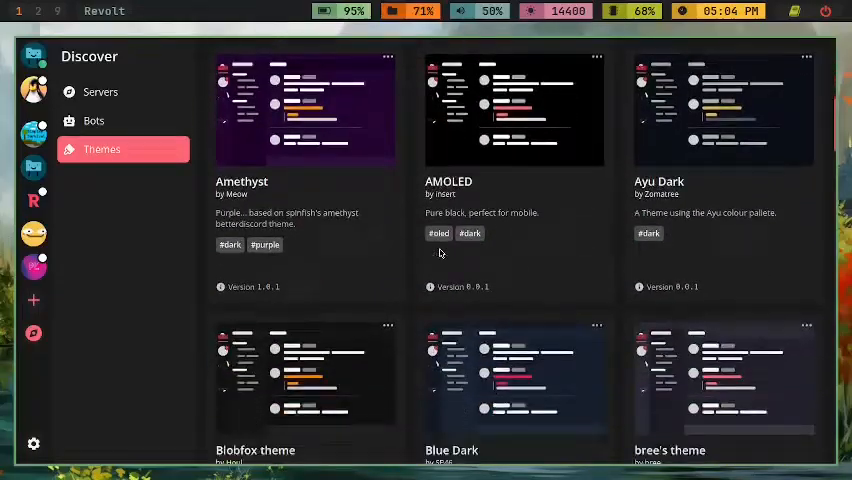
scroll("down", 3)
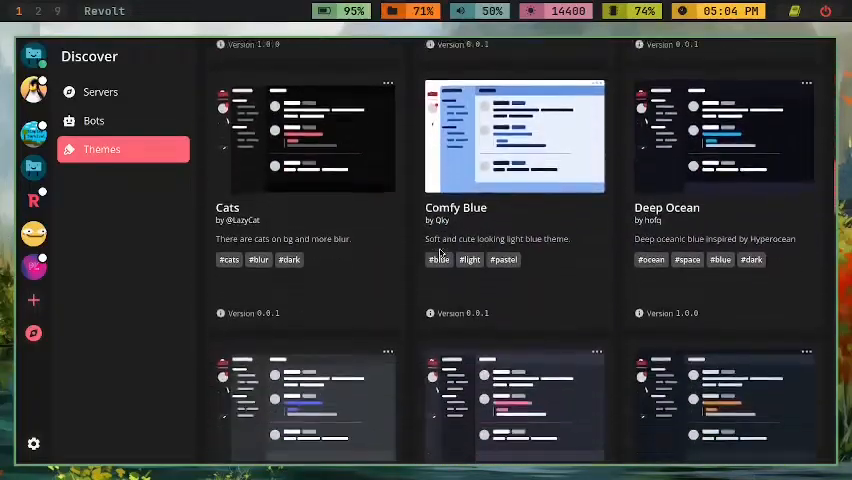
scroll("down", 3)
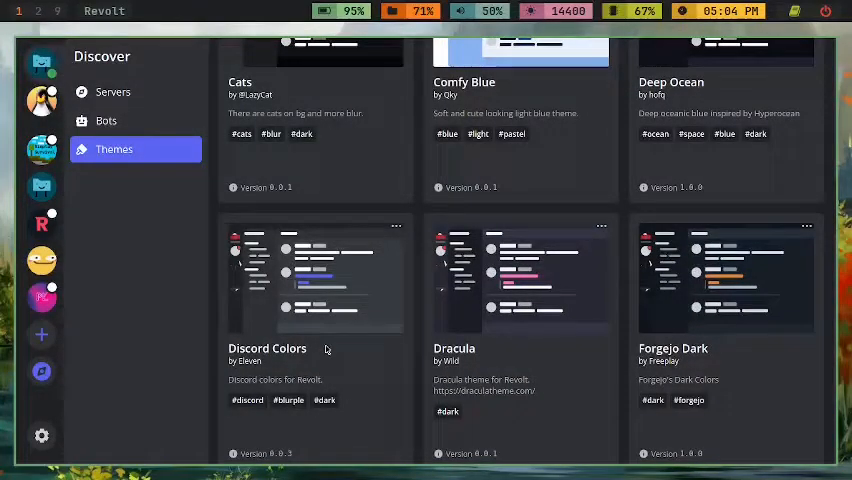
scroll("down", 3)
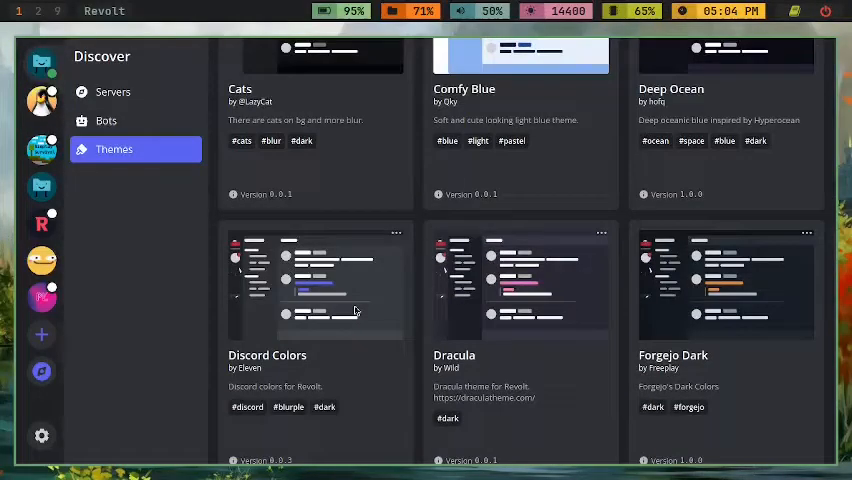
mouse_move(232, 166)
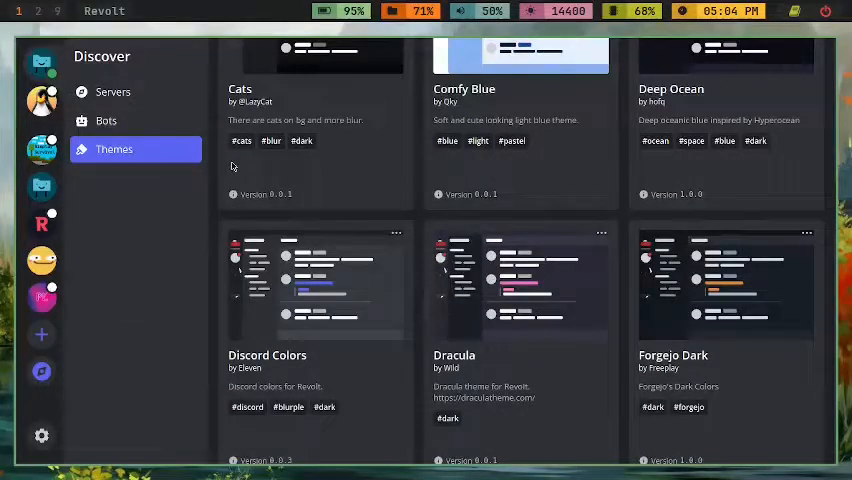
mouse_move(141, 325)
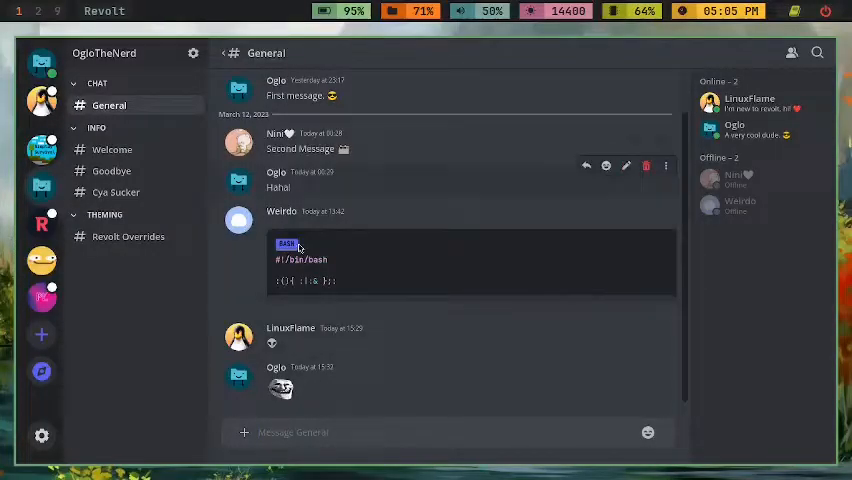
mouse_move(42, 436)
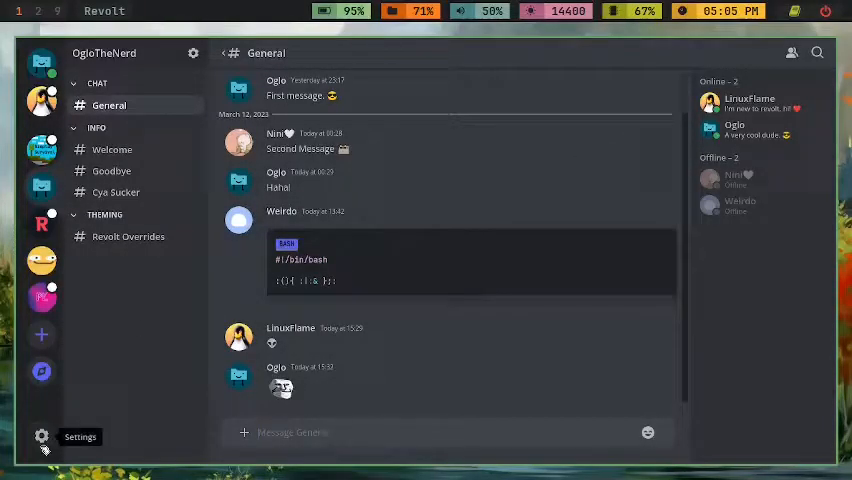
Step: Review the Appearance theme overrides, close settings, then reopen and close them again
left_click(41, 436)
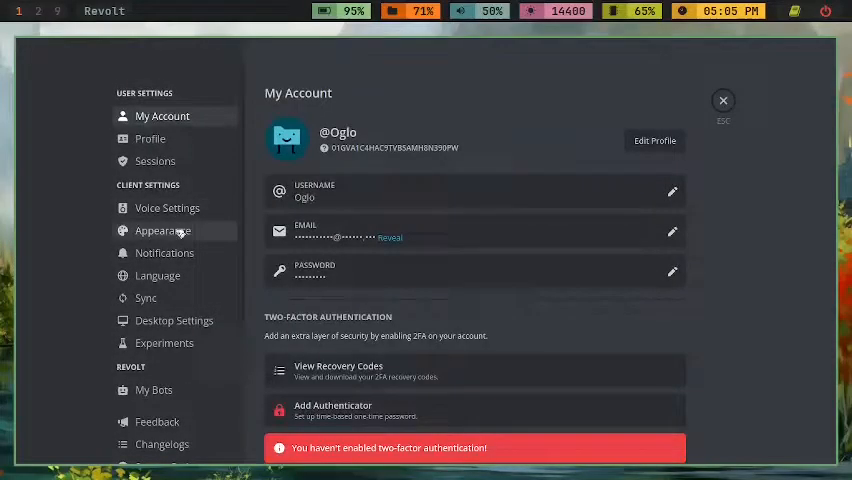
left_click(163, 230)
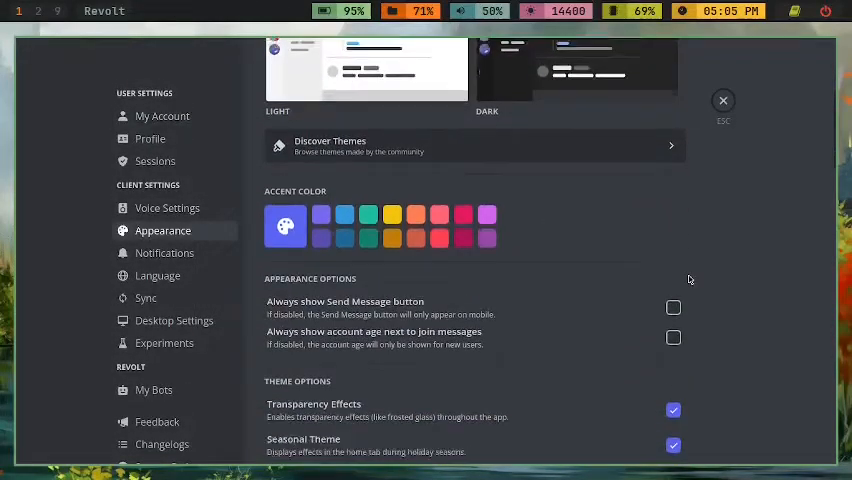
scroll("down", 3)
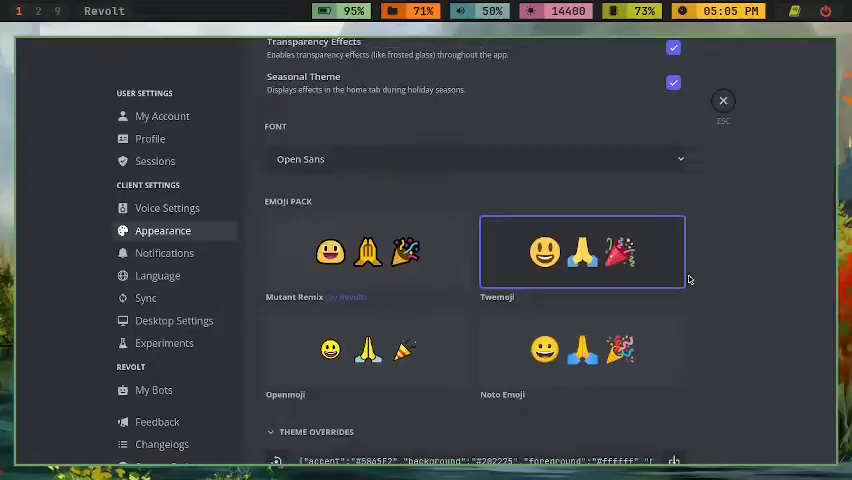
scroll("down", 3)
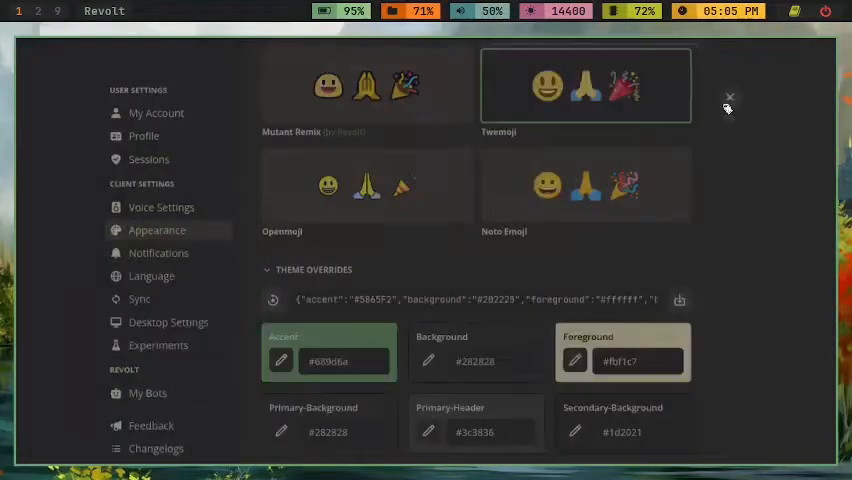
left_click(729, 98)
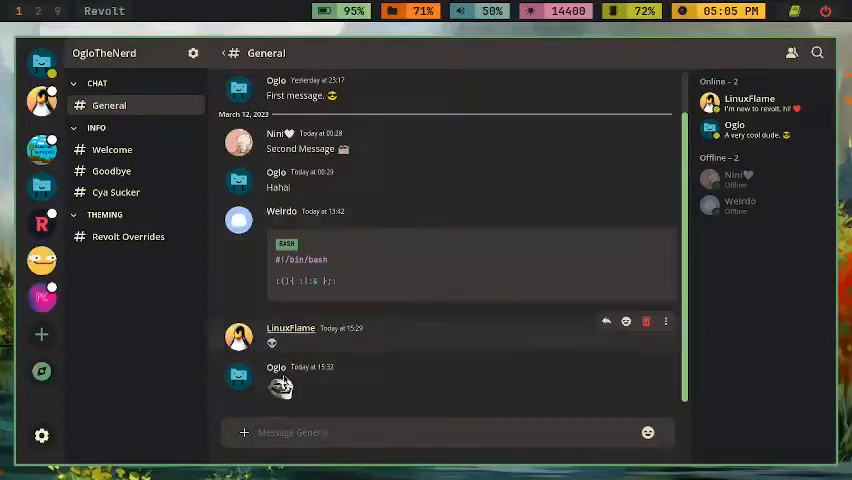
mouse_move(42, 436)
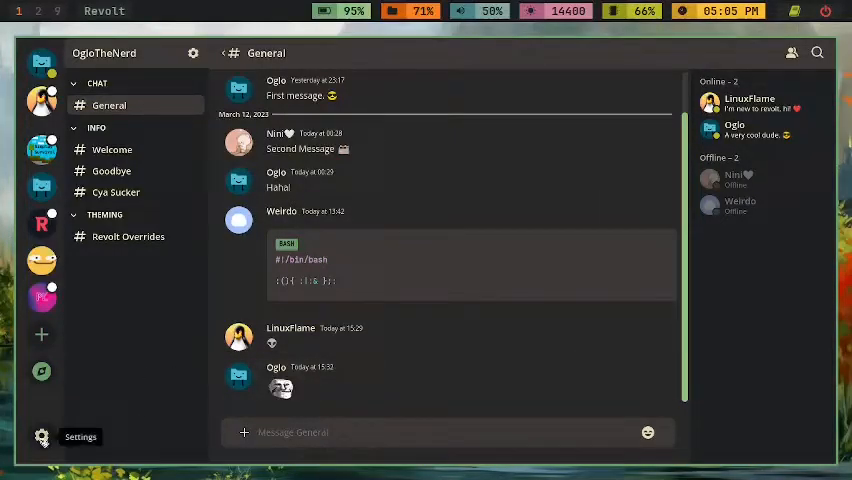
left_click(42, 437)
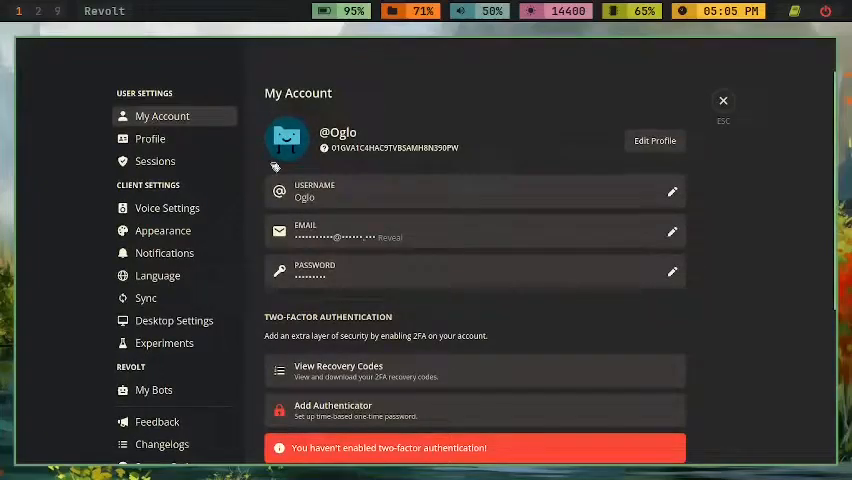
mouse_move(285, 53)
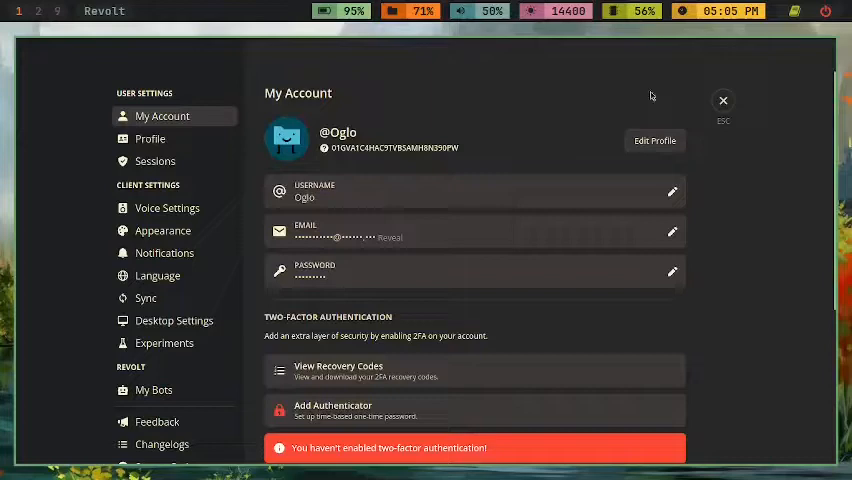
left_click(723, 100)
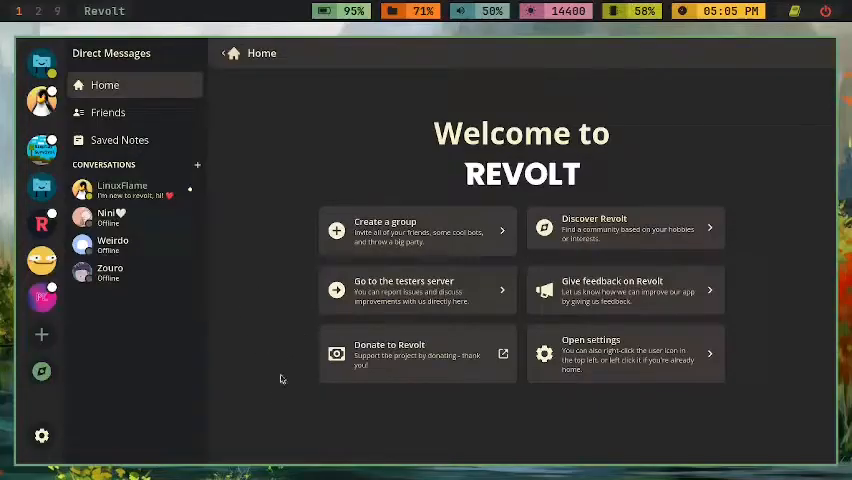
mouse_move(360, 459)
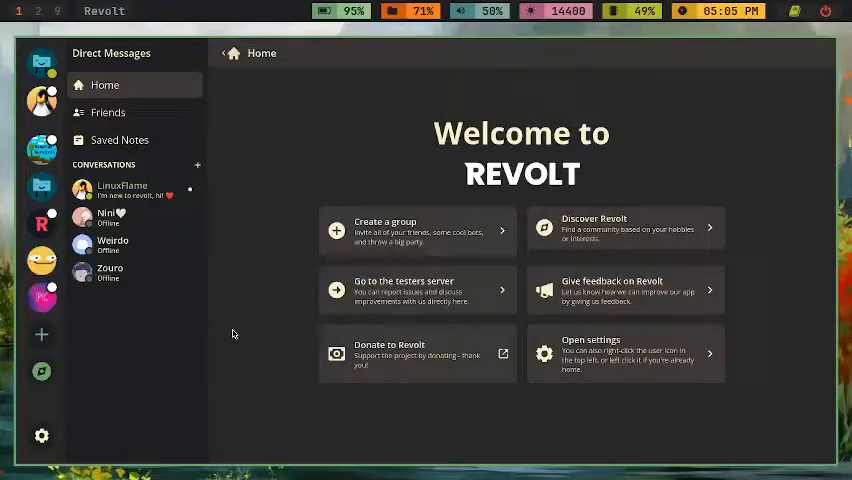
mouse_move(149, 336)
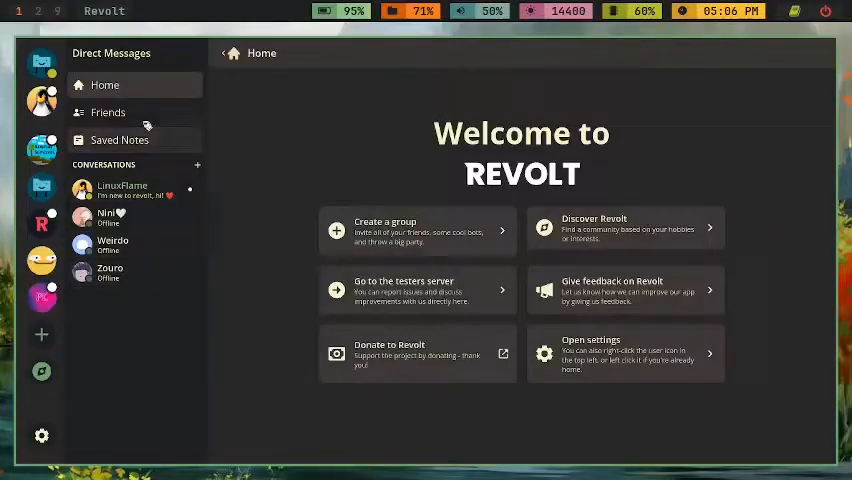
Step: Show the Friends list of four contacts and open the empty Add Friend dialog
left_click(107, 112)
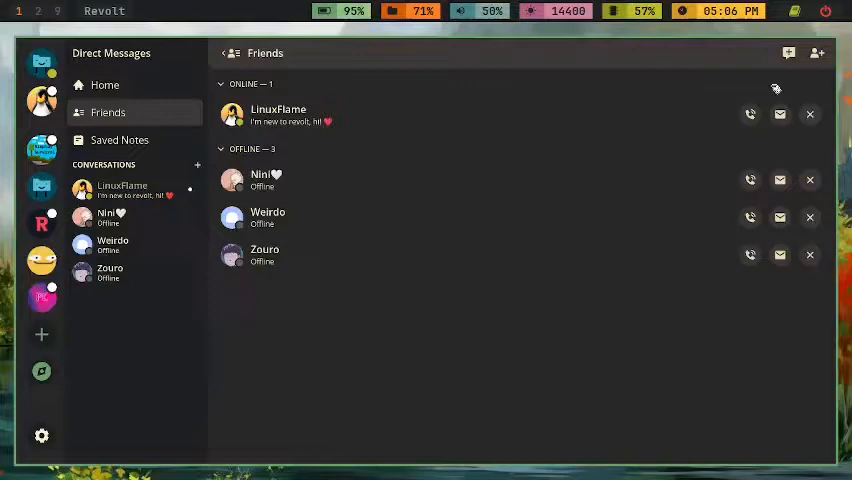
left_click(817, 52)
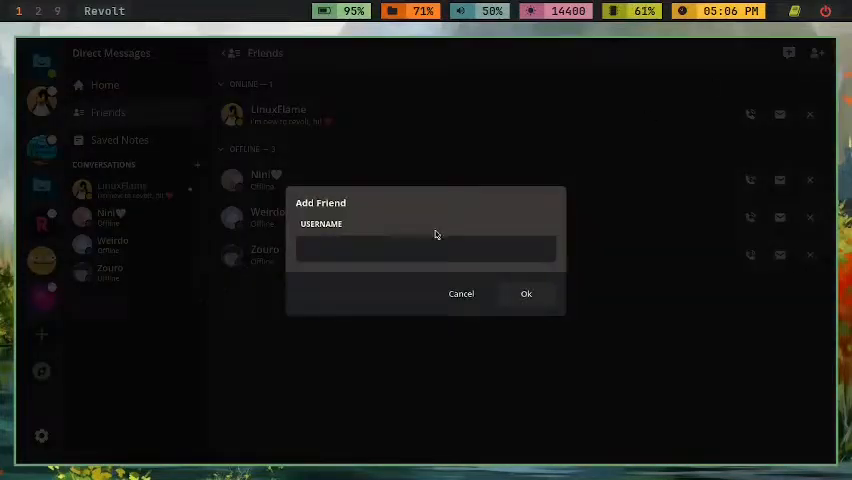
Step: Enter the partial username 'Qglo' in Add Friend, deleting the stray '#'
type("Q")
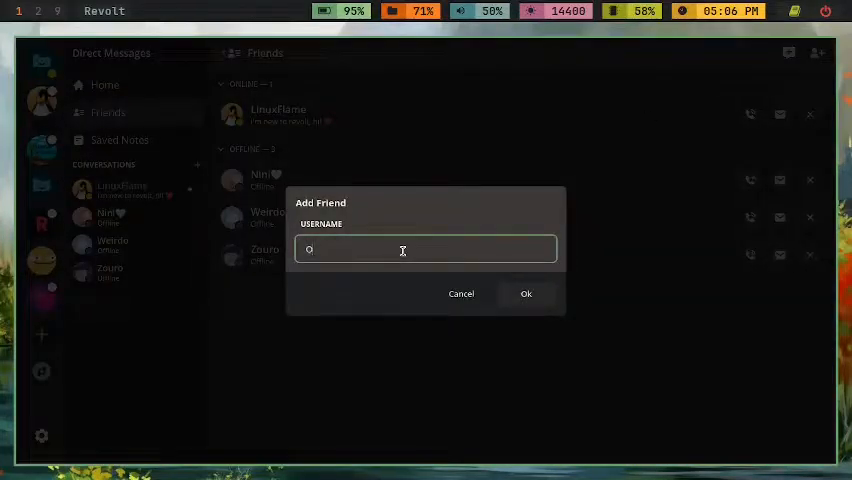
type("glo#")
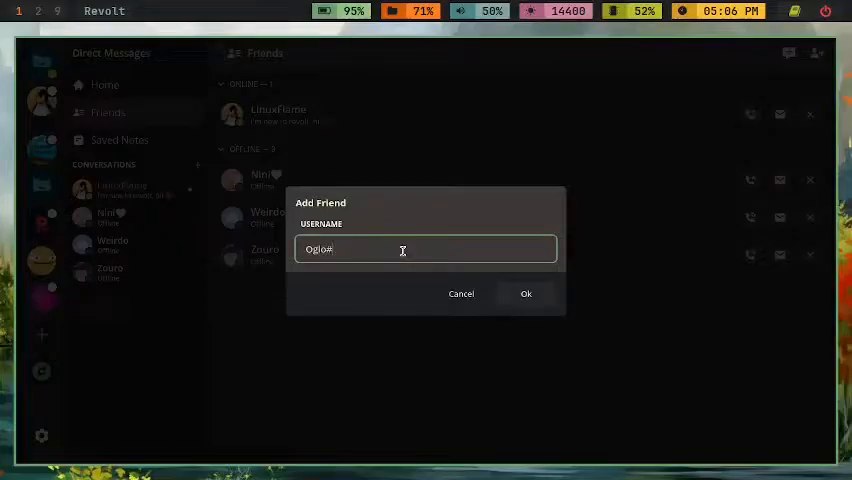
key("Backspace")
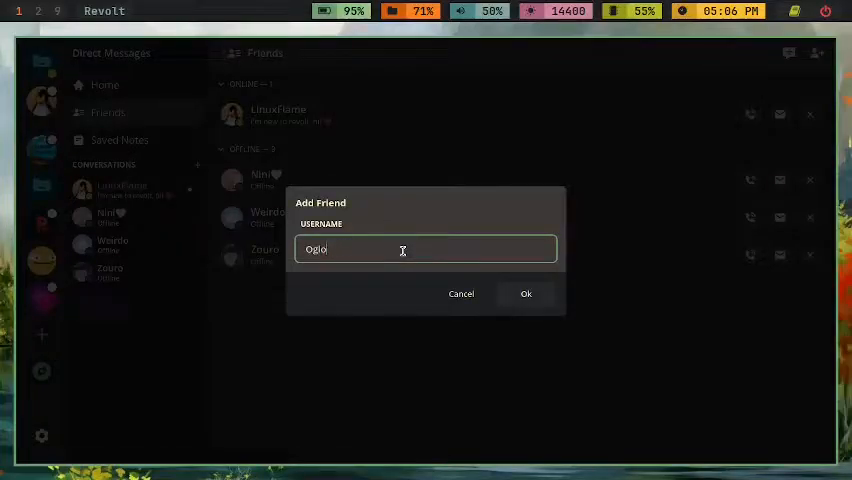
mouse_move(504, 321)
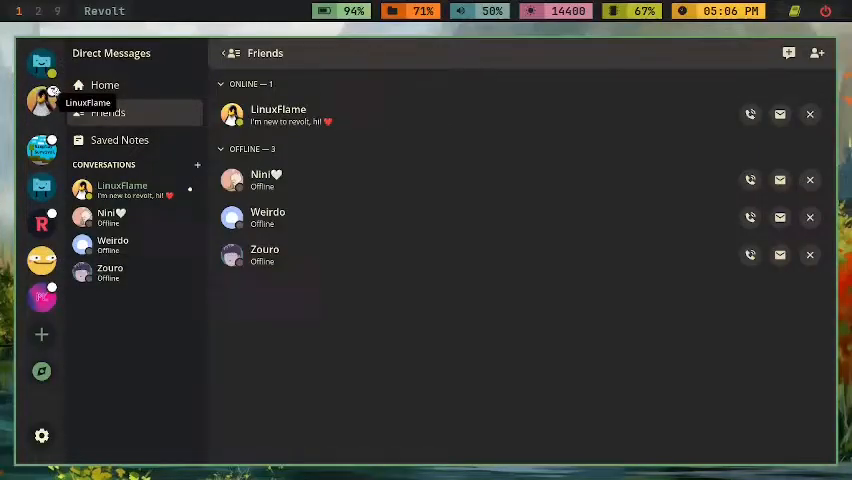
mouse_move(42, 224)
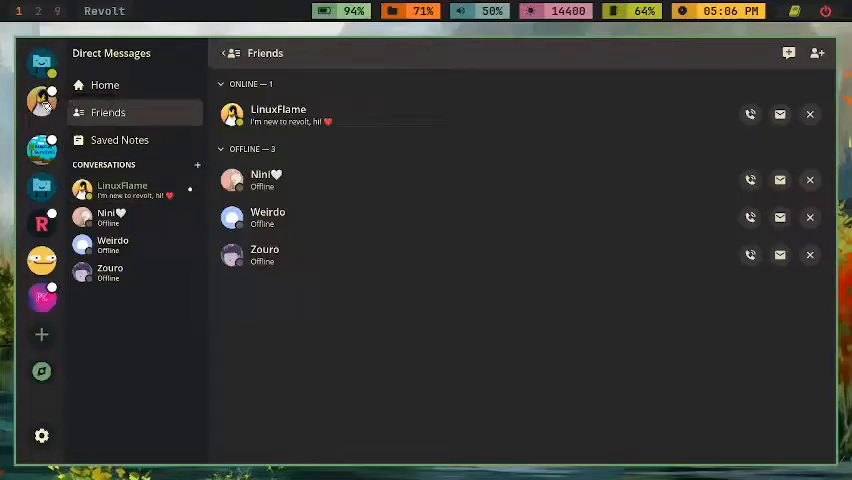
Step: Read LinuxFlame's unread direct messages, then return to the Home welcome screen
left_click(122, 189)
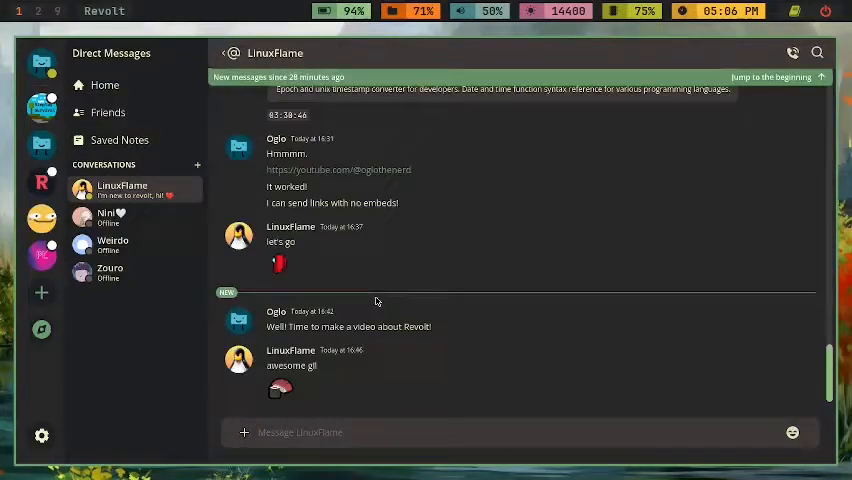
left_click(104, 85)
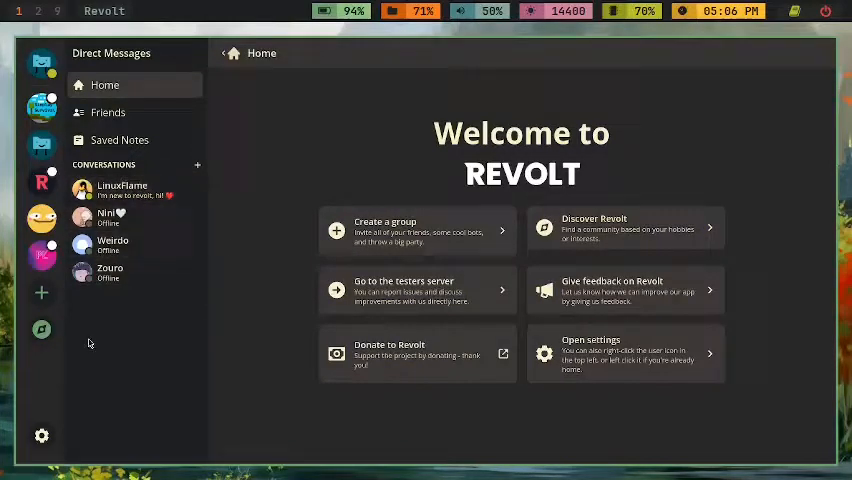
mouse_move(42, 437)
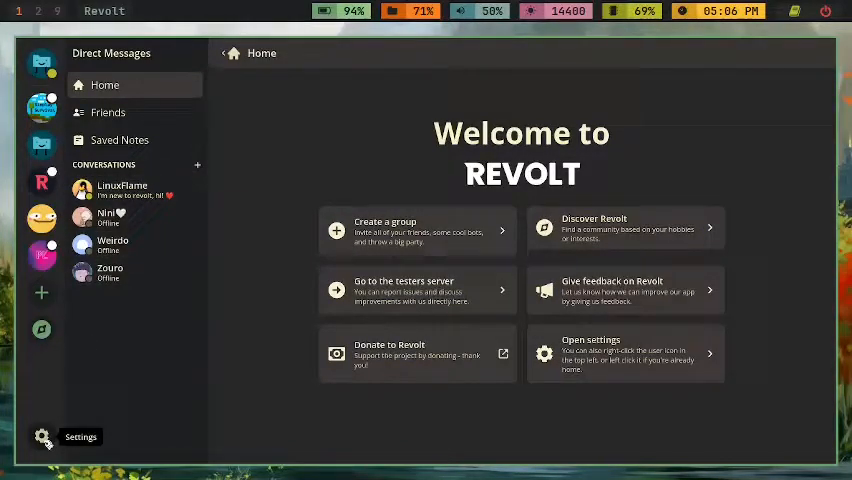
Step: Open the user settings and go to the Profile page
left_click(43, 437)
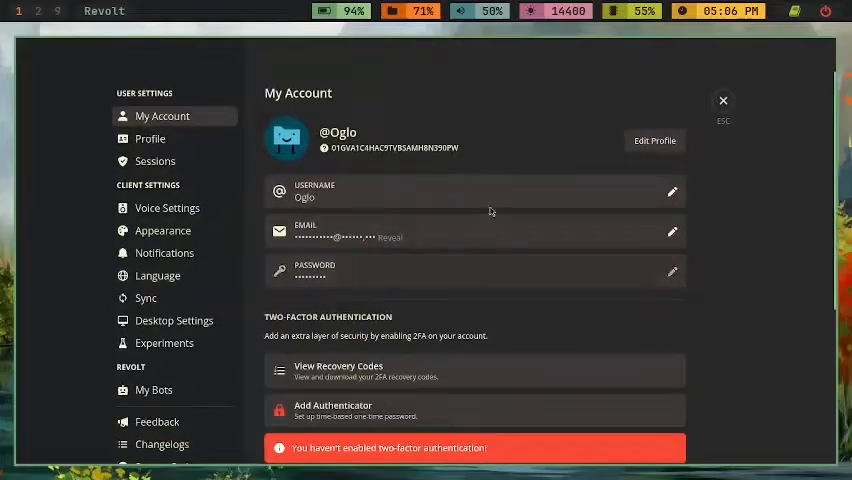
mouse_move(150, 139)
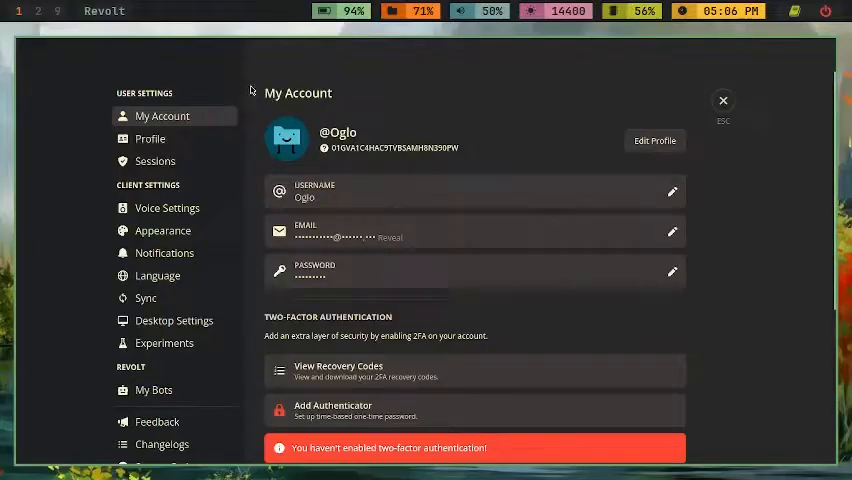
mouse_move(243, 80)
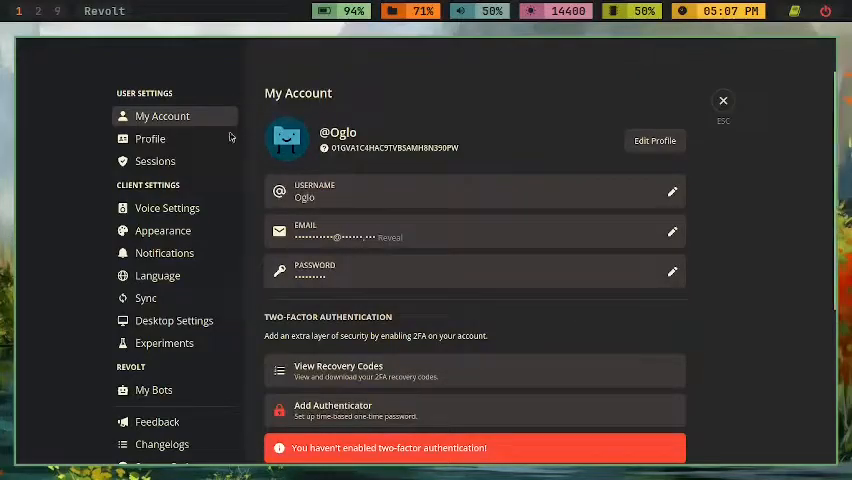
left_click(150, 139)
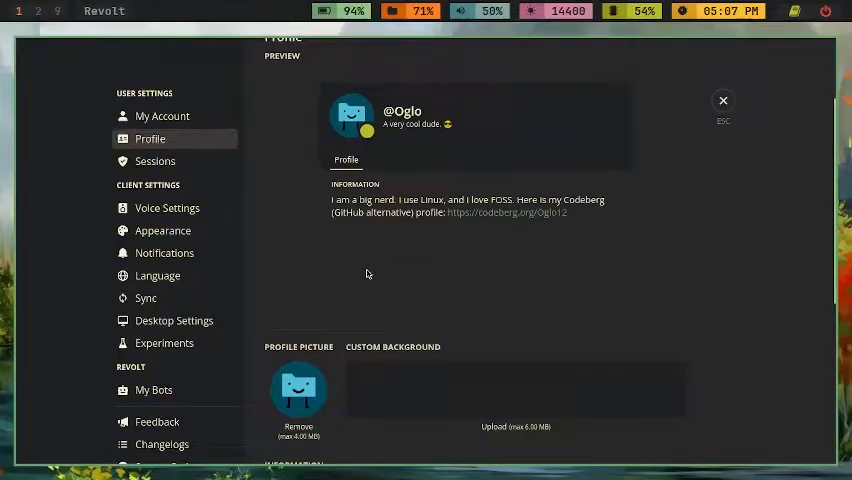
mouse_move(347, 223)
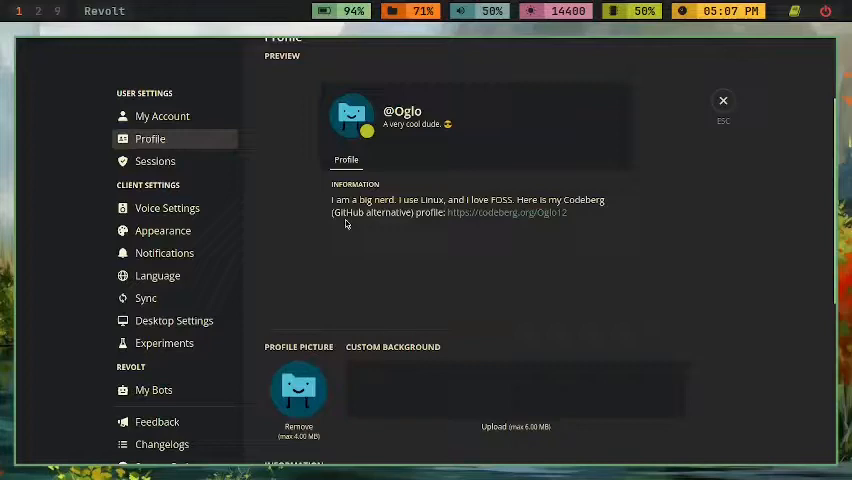
mouse_move(376, 286)
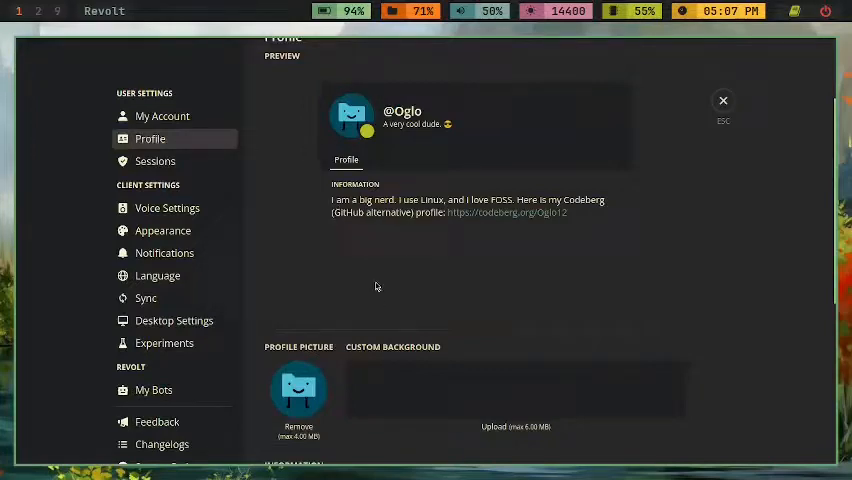
Step: Look through the Profile, My Account and Appearance settings pages, ending back on Profile
scroll("down", 3)
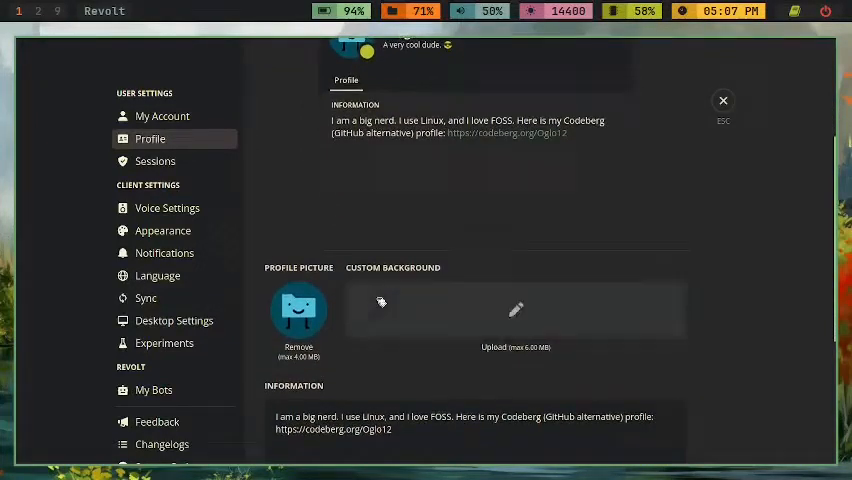
scroll("up", 3)
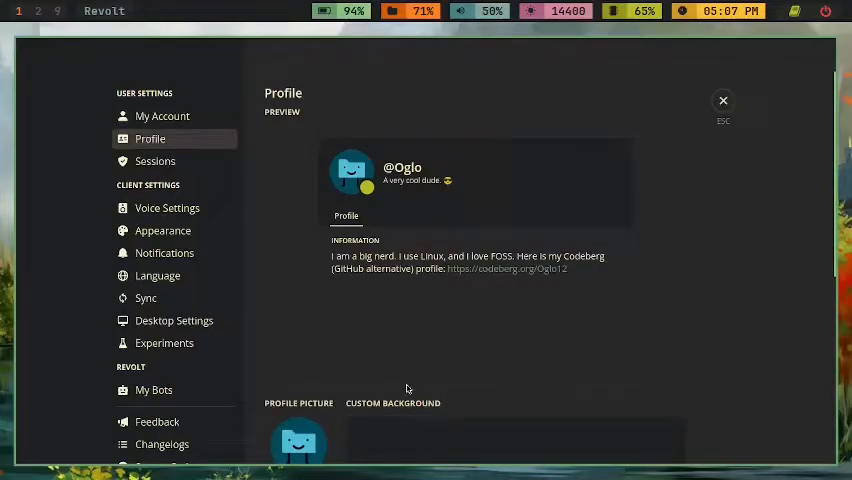
mouse_move(558, 247)
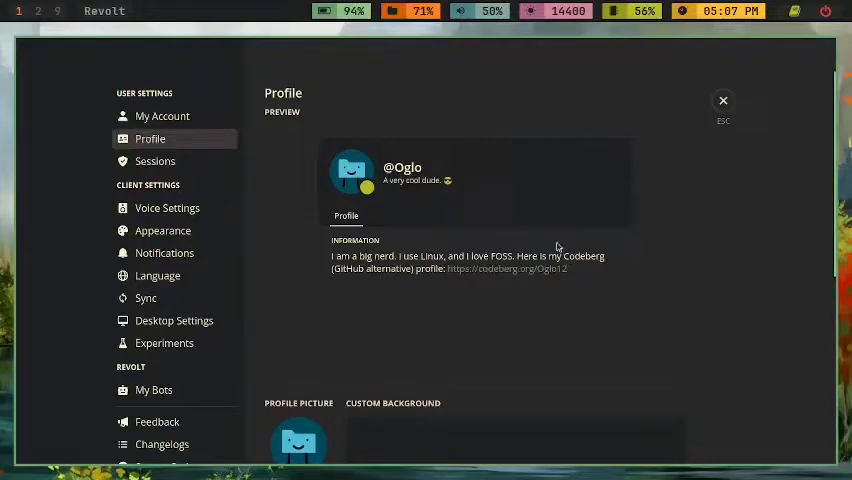
mouse_move(588, 116)
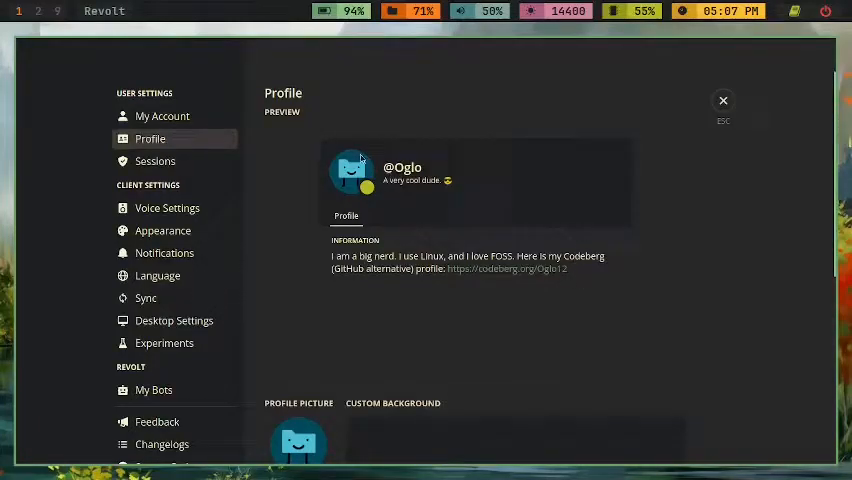
left_click(162, 116)
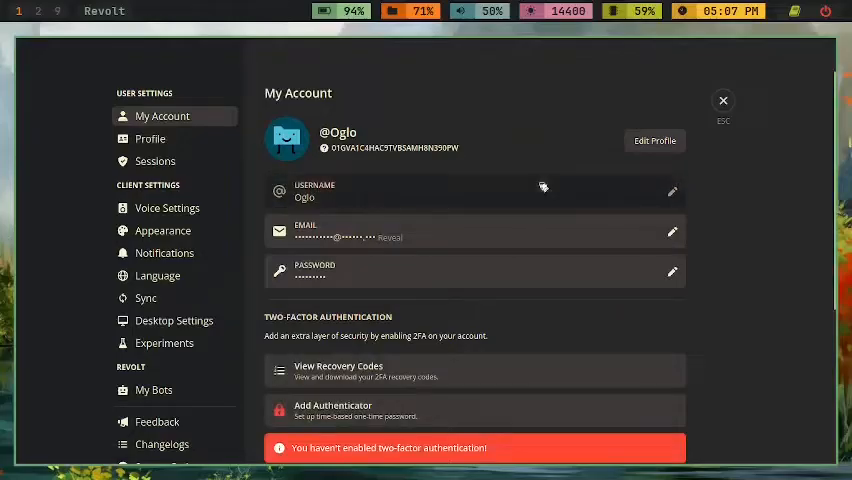
scroll("down", 3)
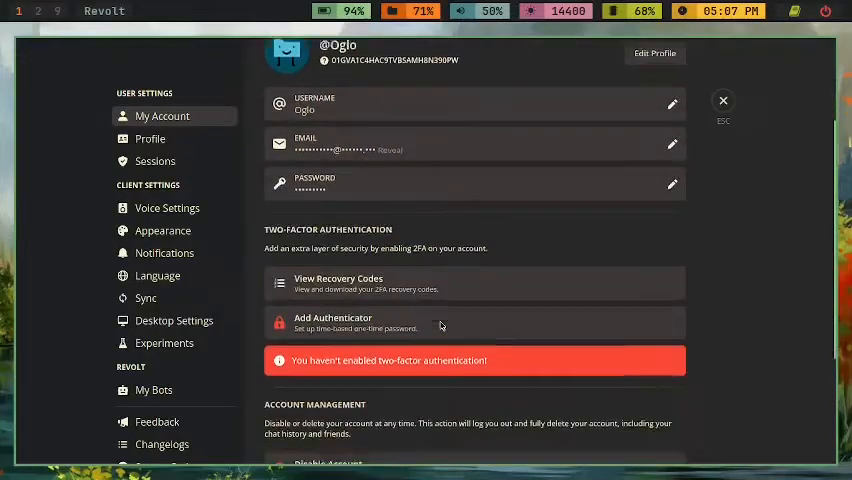
scroll("down", 3)
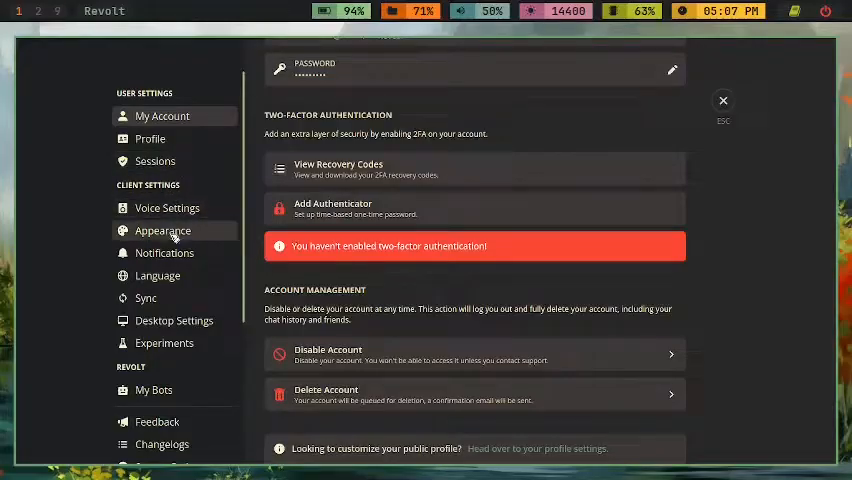
left_click(163, 230)
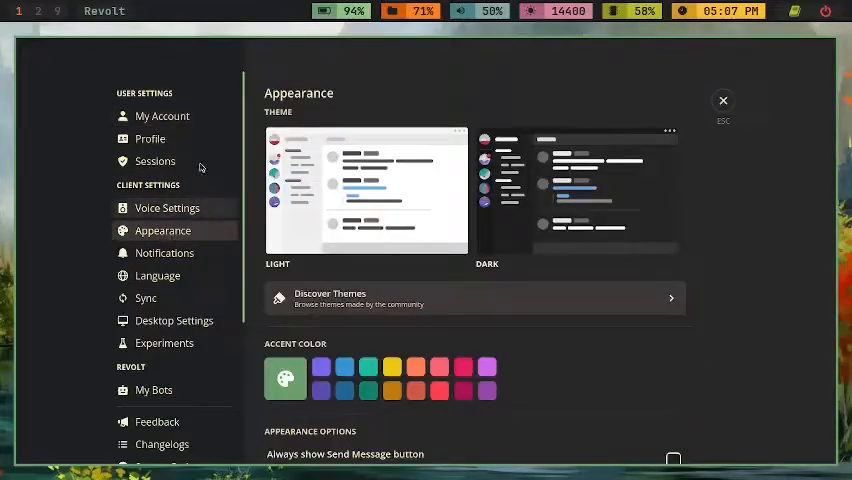
left_click(150, 139)
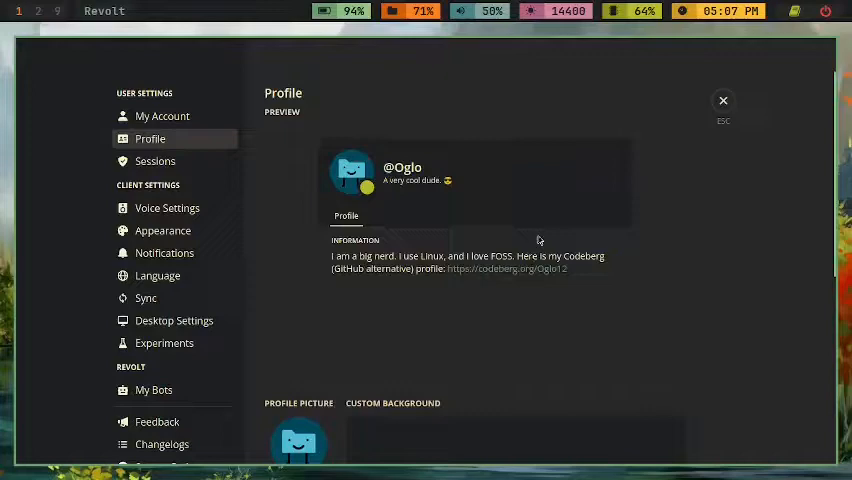
Step: Scroll the Profile page down to the bio in the Information box
scroll("down", 3)
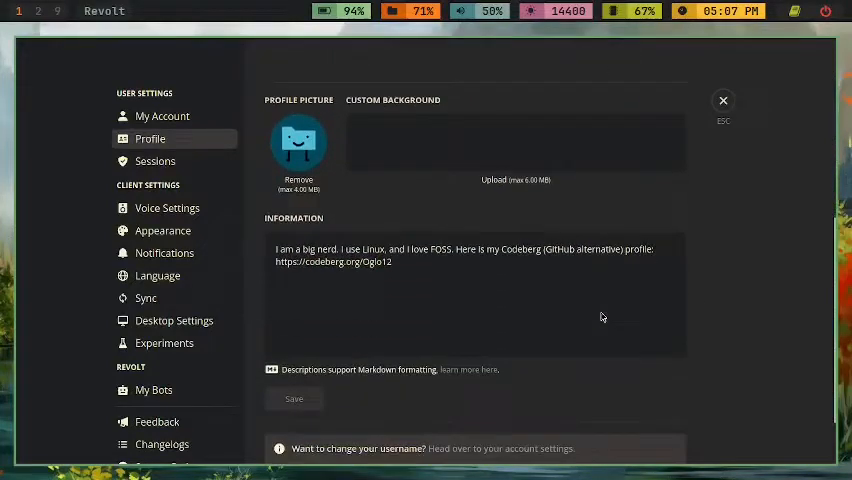
scroll("up", 3)
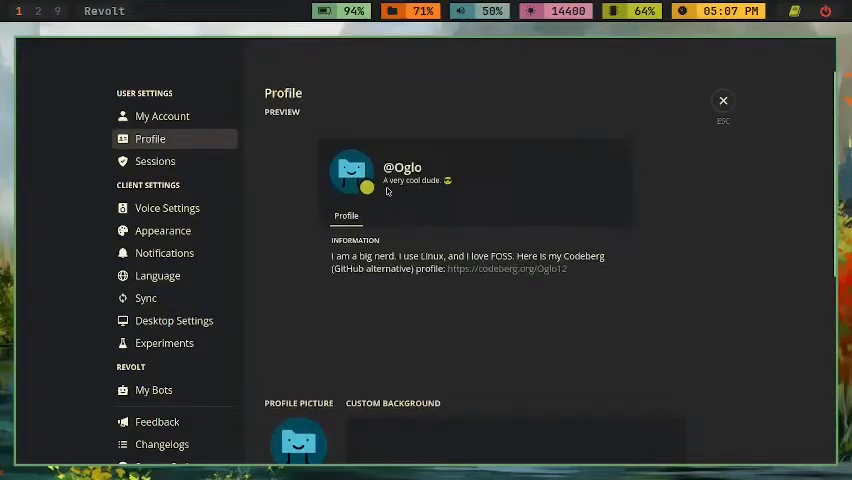
scroll("down", 3)
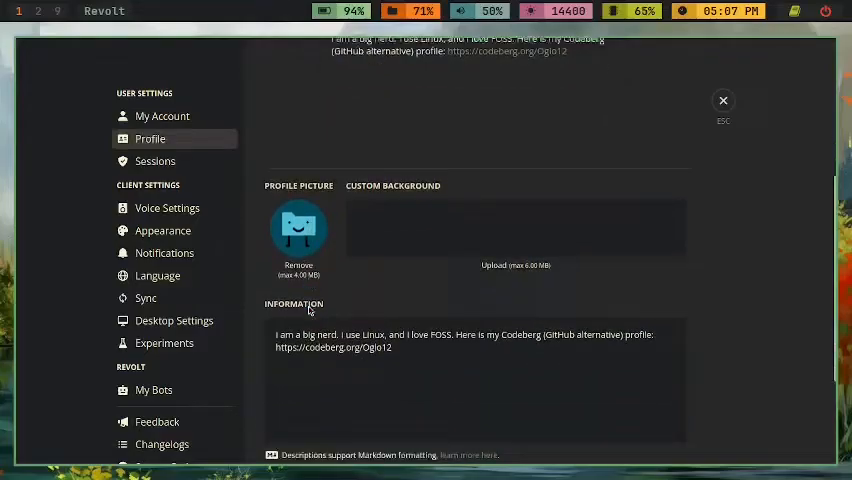
scroll("down", 3)
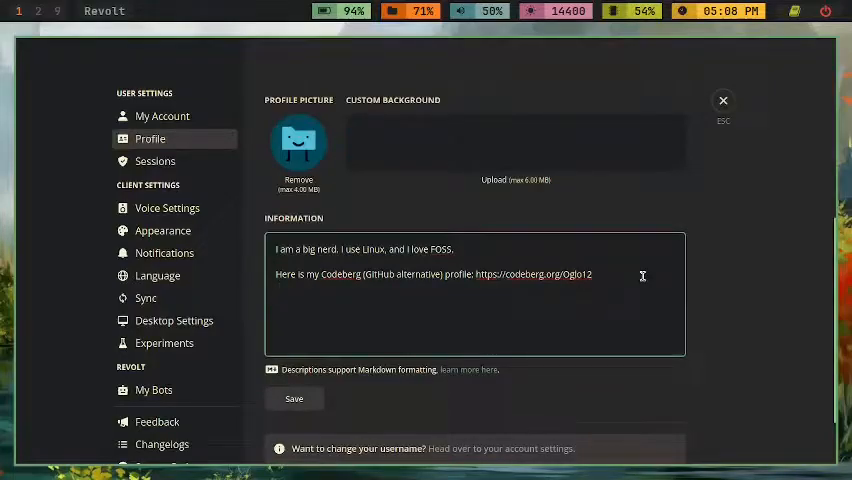
type("M")
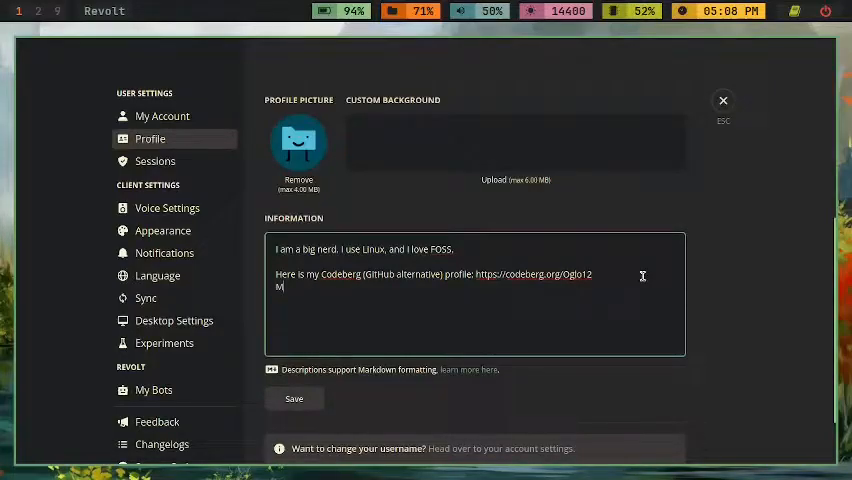
type("Here is my YouTube Channel")
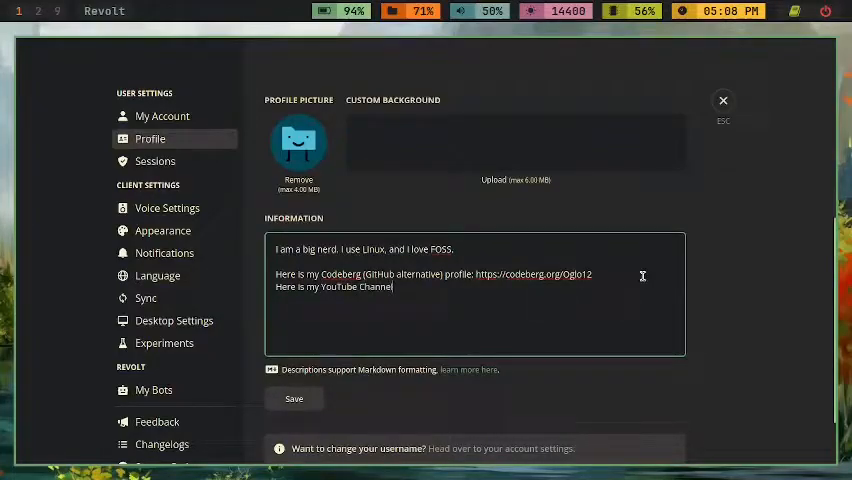
type("https://c")
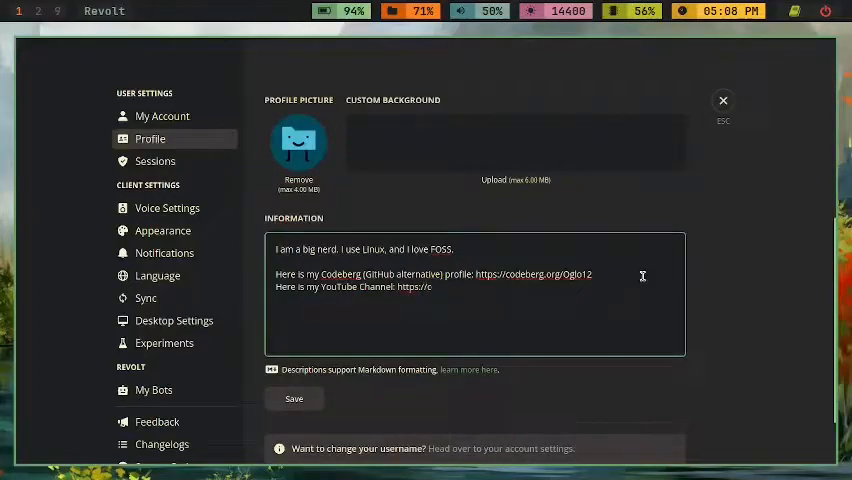
type("youtube")
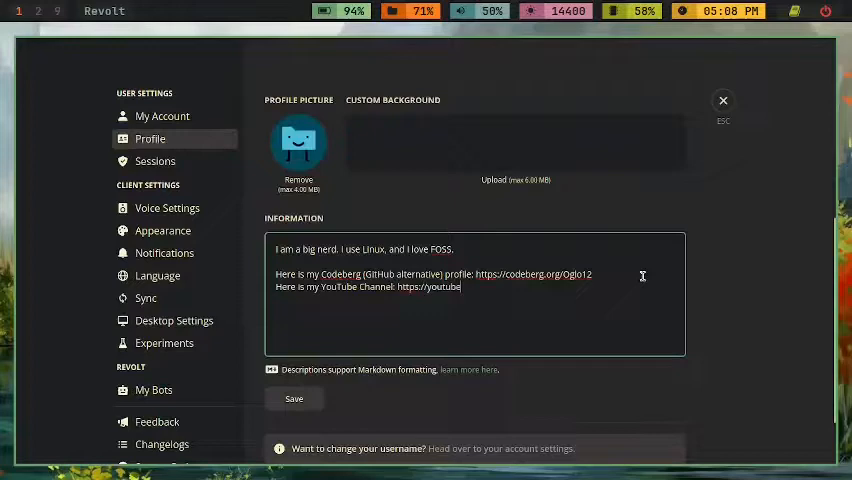
type(".com")
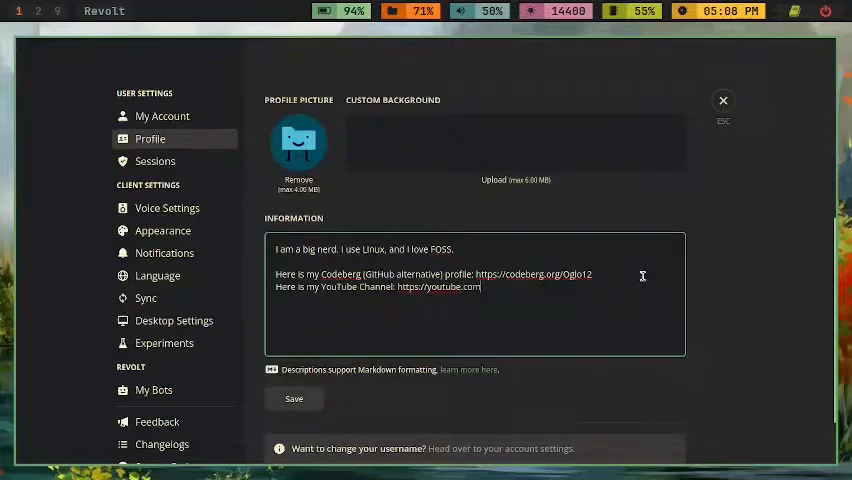
type("@oglothe")
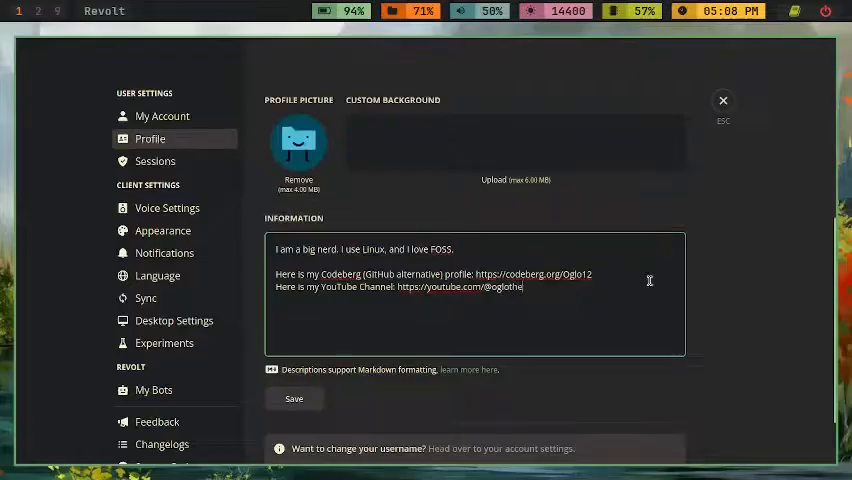
type("nerd")
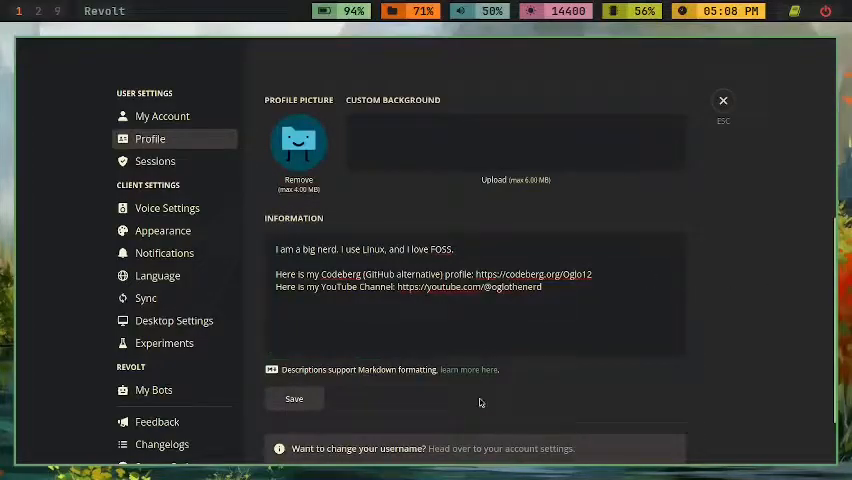
left_click(294, 398)
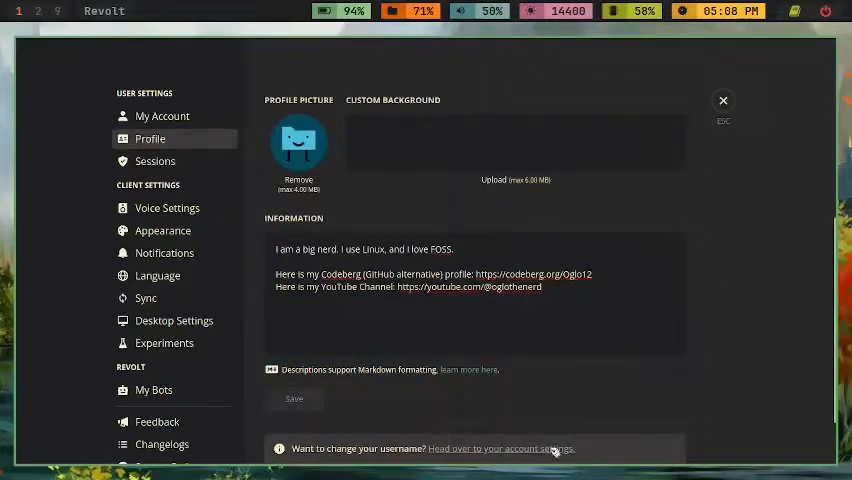
Step: Check the YouTube link line in the profile preview, then close settings
scroll("up", 3)
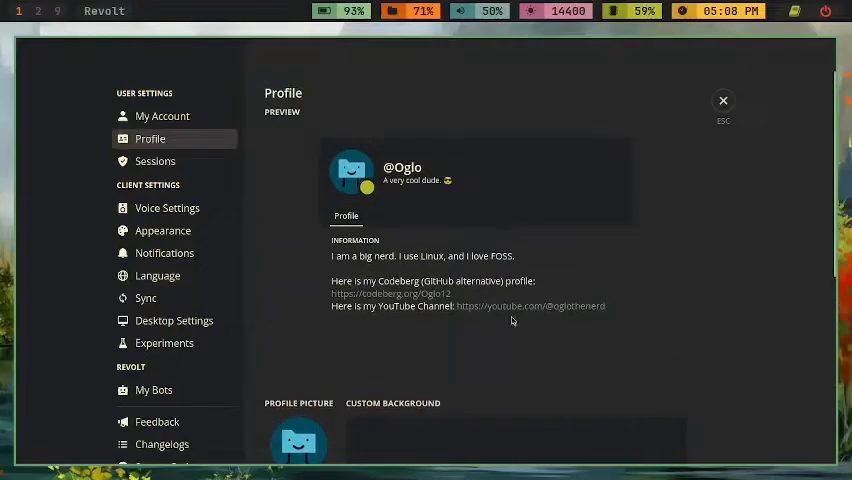
scroll("down", 3)
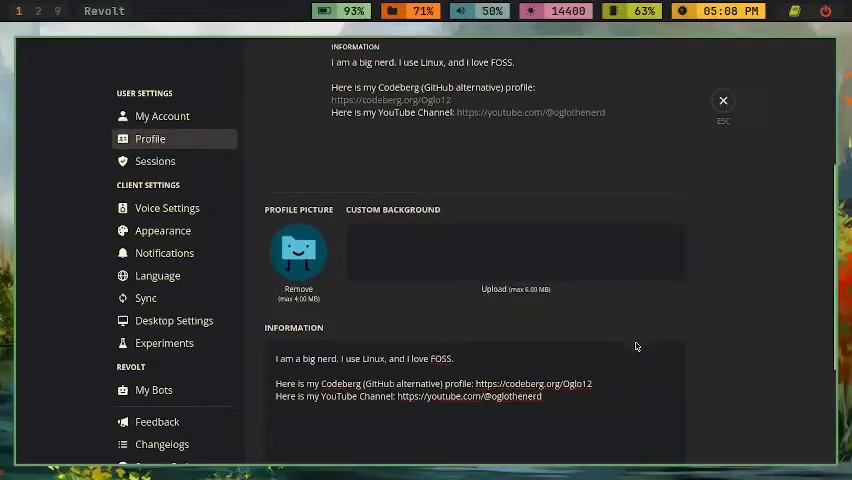
scroll("down", 3)
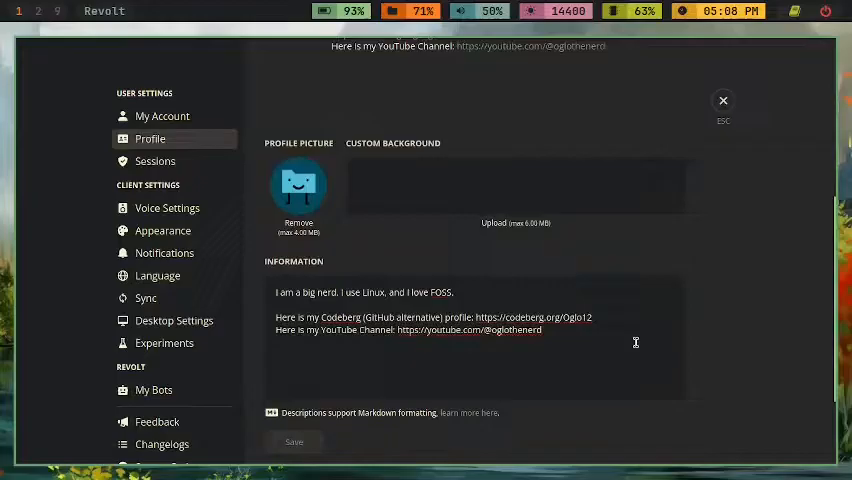
scroll("up", 3)
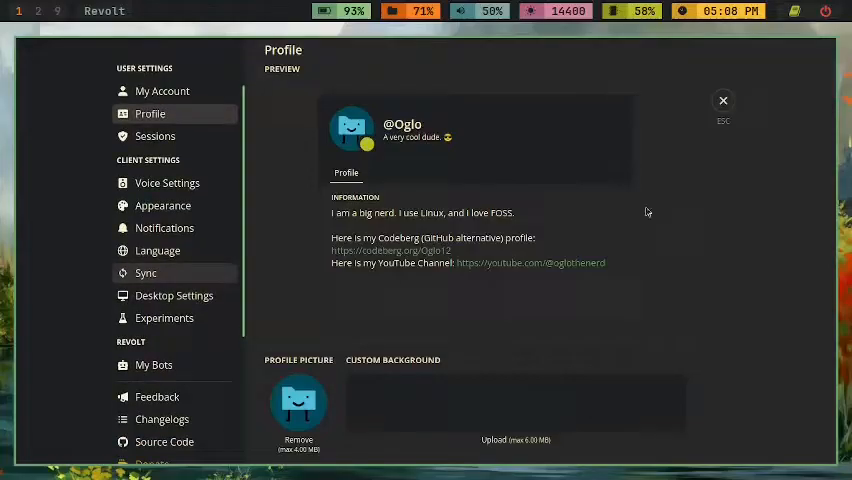
left_click(723, 100)
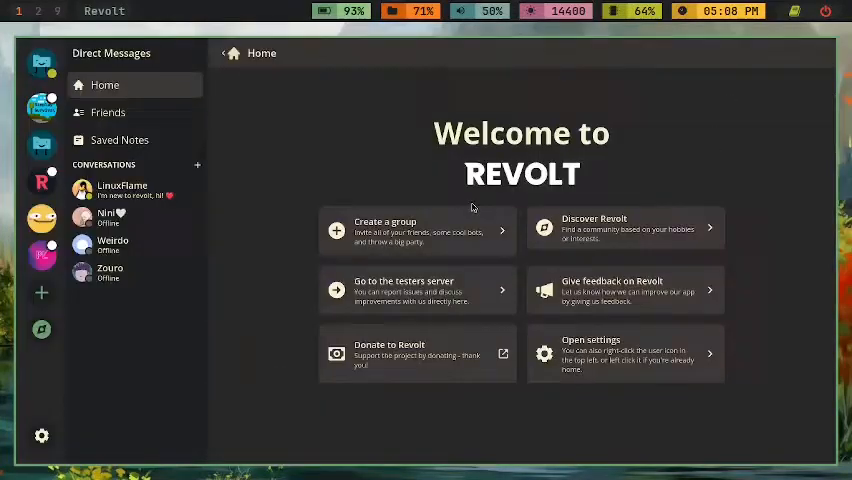
mouse_move(113, 217)
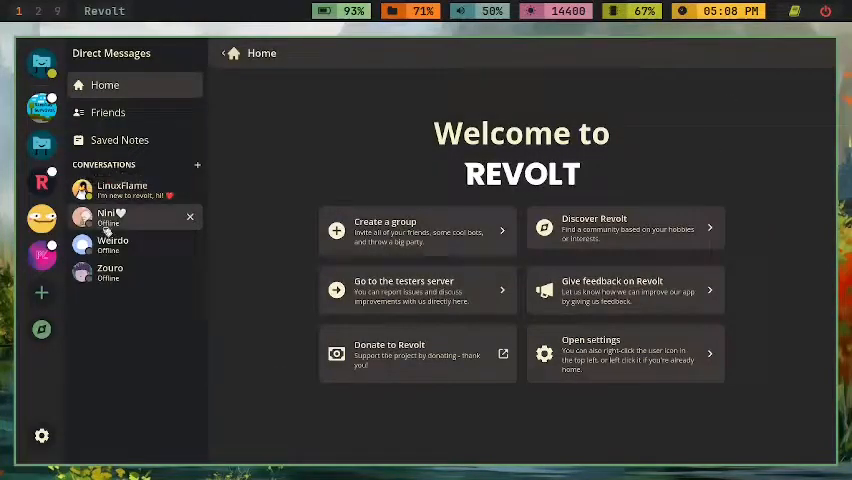
Step: Open the Weirdo direct message conversation with its repeated 'g' messages
left_click(113, 244)
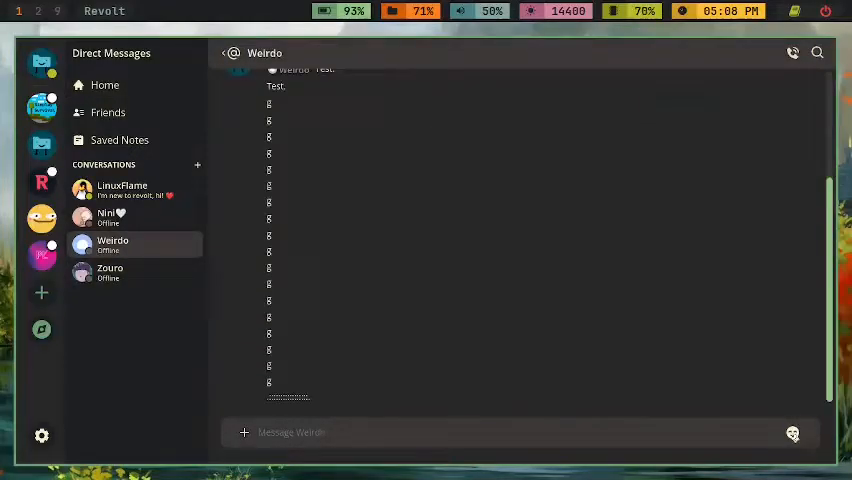
left_click(792, 432)
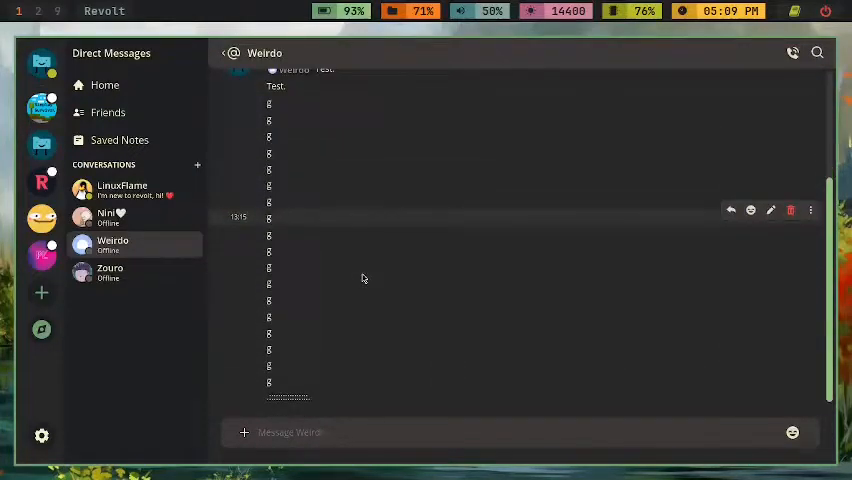
left_click(792, 432)
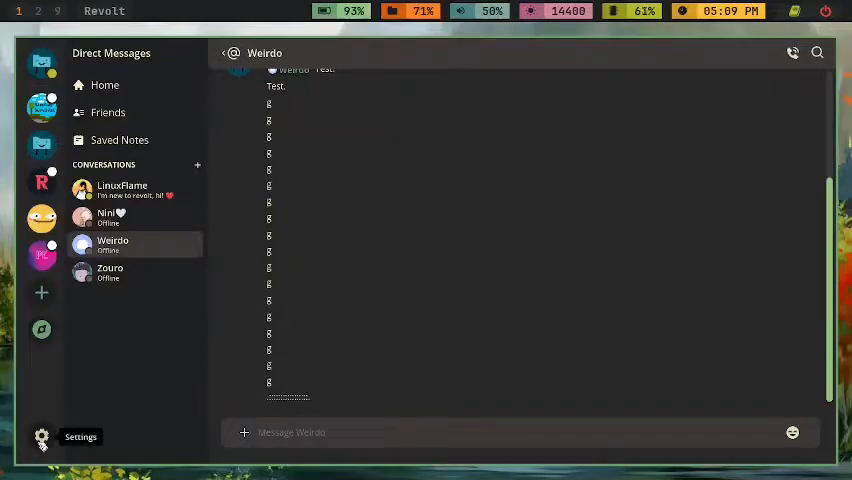
Step: Turn the Custom Emoji experiment off and back on, then close settings
left_click(42, 437)
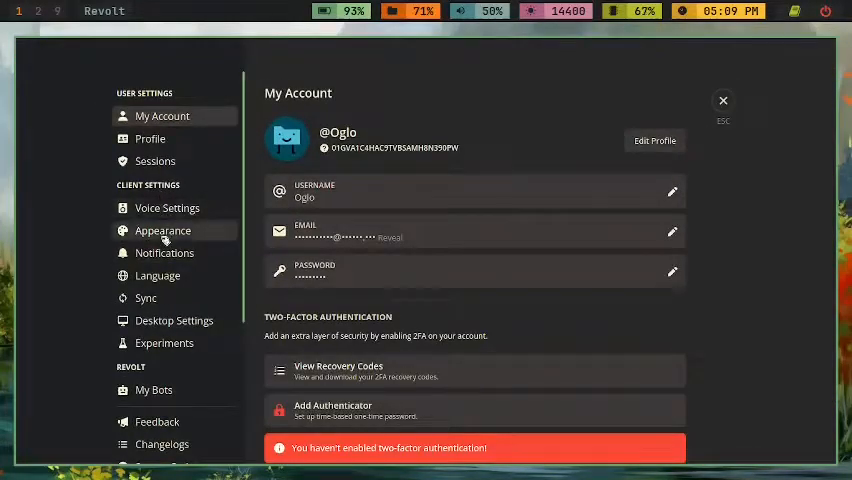
left_click(164, 343)
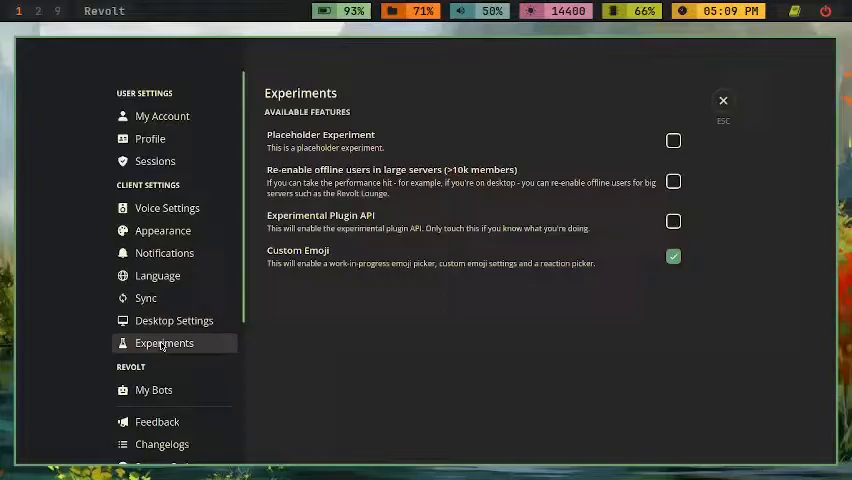
mouse_move(343, 377)
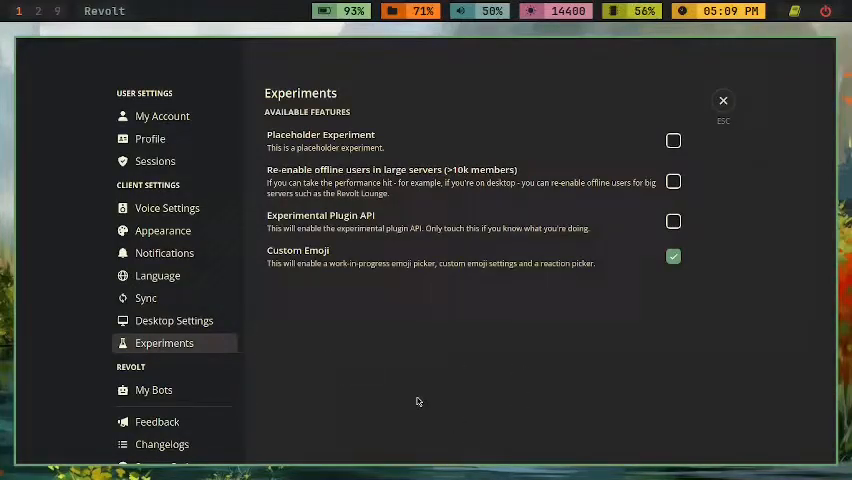
mouse_move(211, 357)
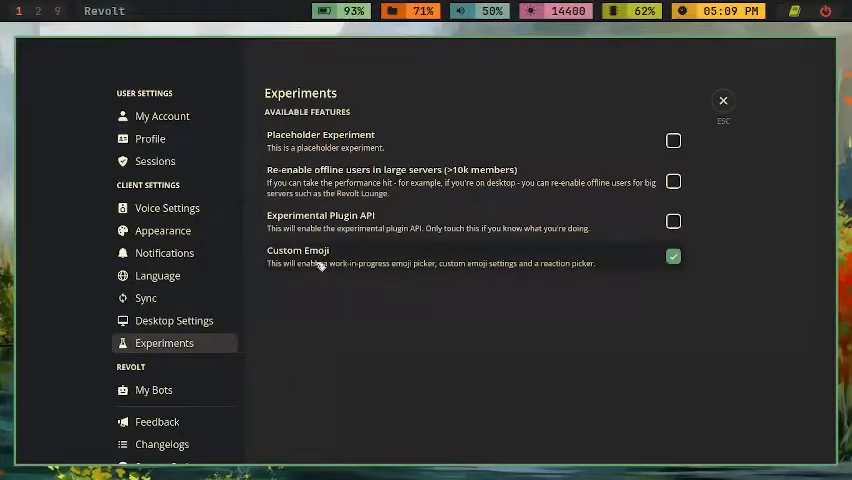
left_click(673, 256)
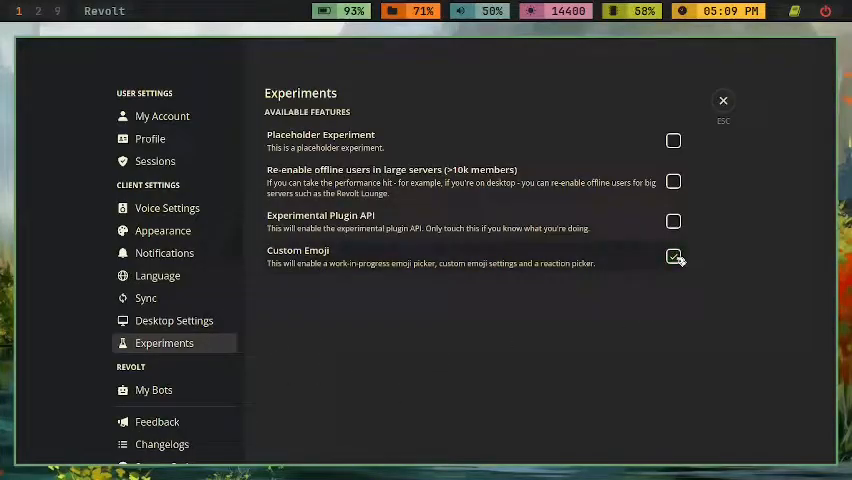
left_click(673, 256)
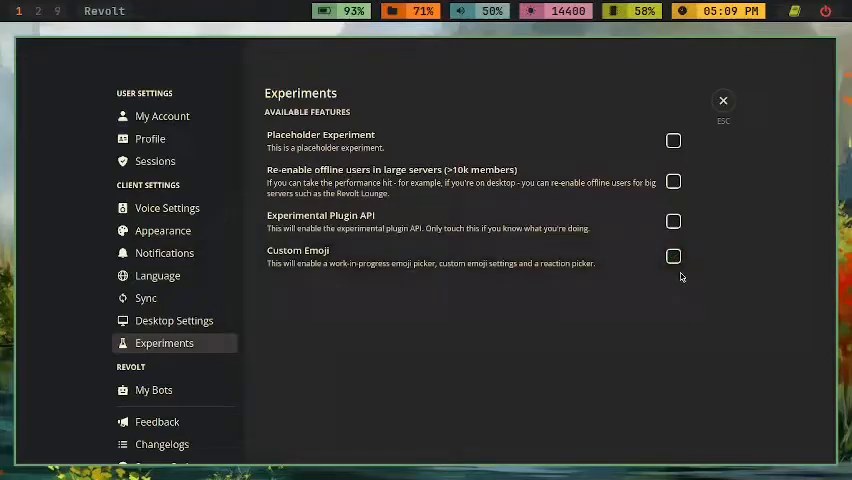
left_click(673, 256)
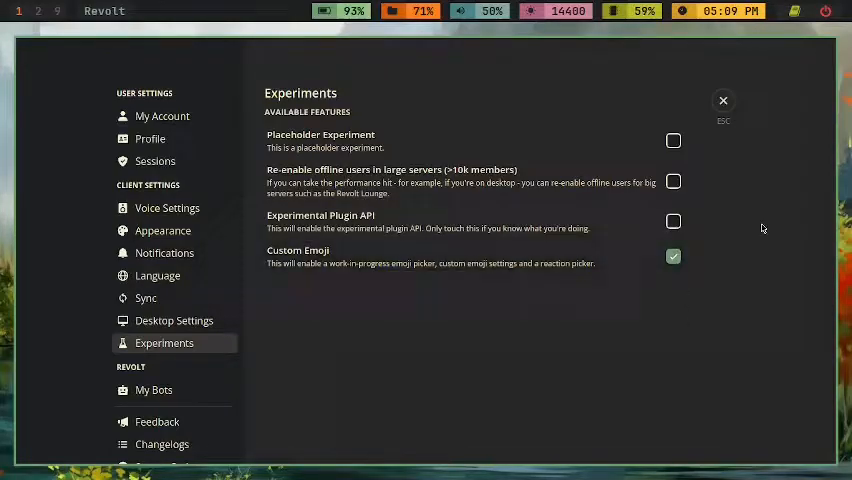
left_click(723, 100)
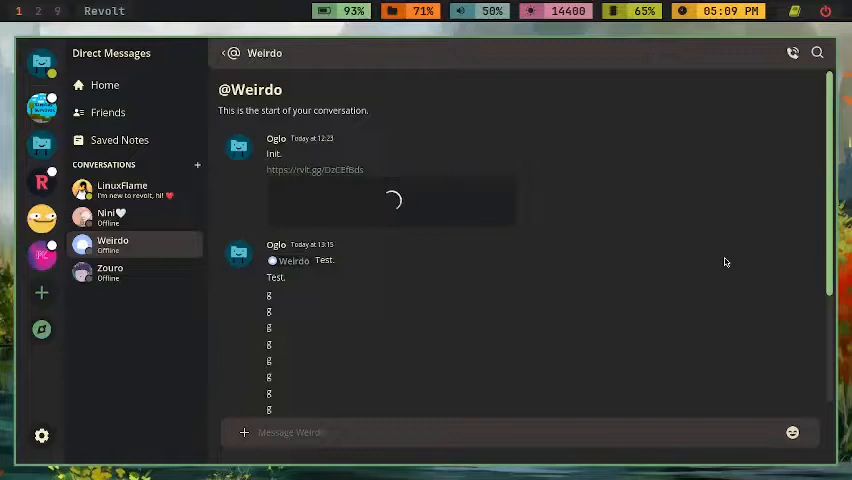
left_click(792, 432)
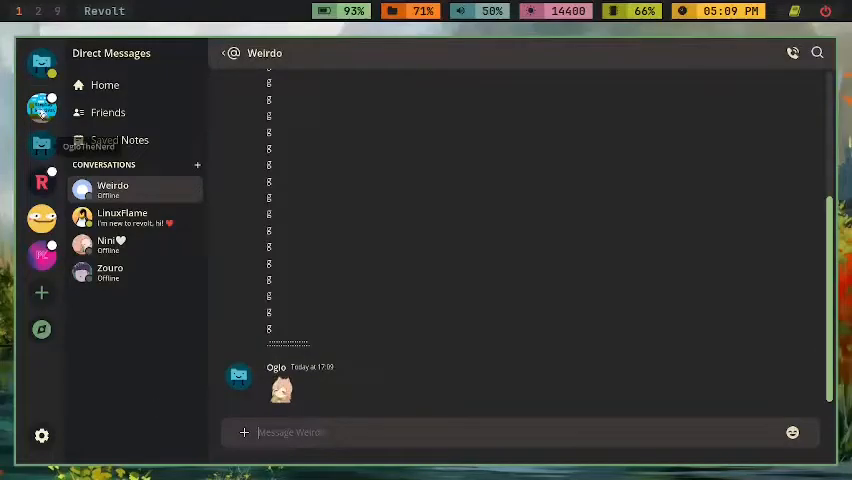
mouse_move(42, 293)
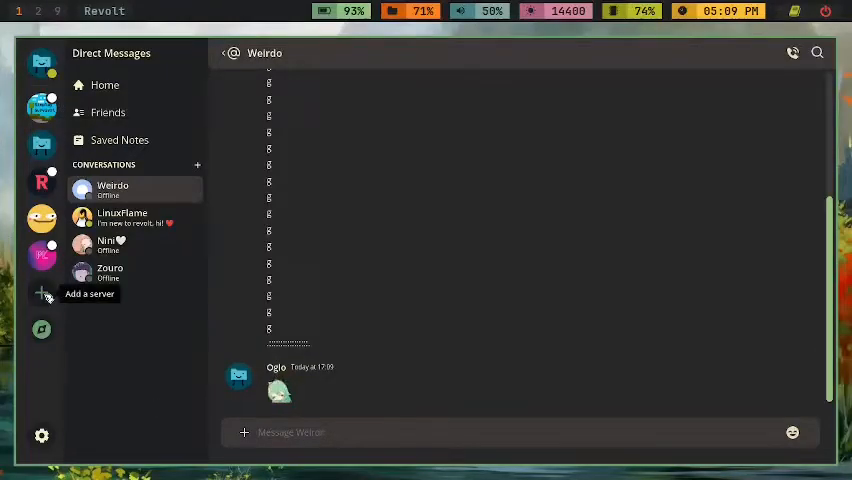
Step: Begin adding a new server, then cancel the Create a server dialog without creating anything
left_click(42, 293)
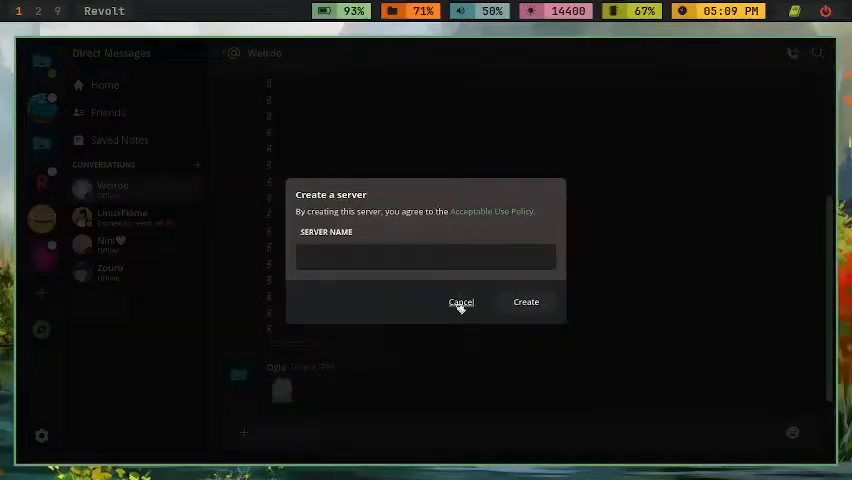
left_click(461, 301)
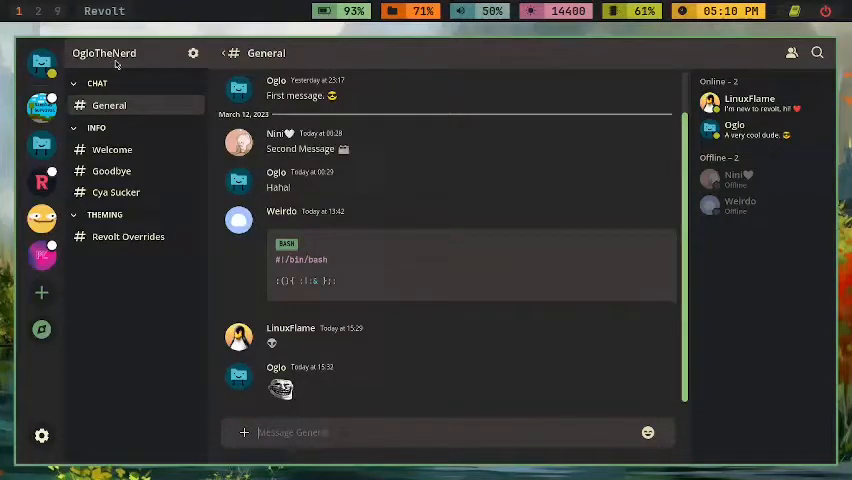
mouse_move(42, 62)
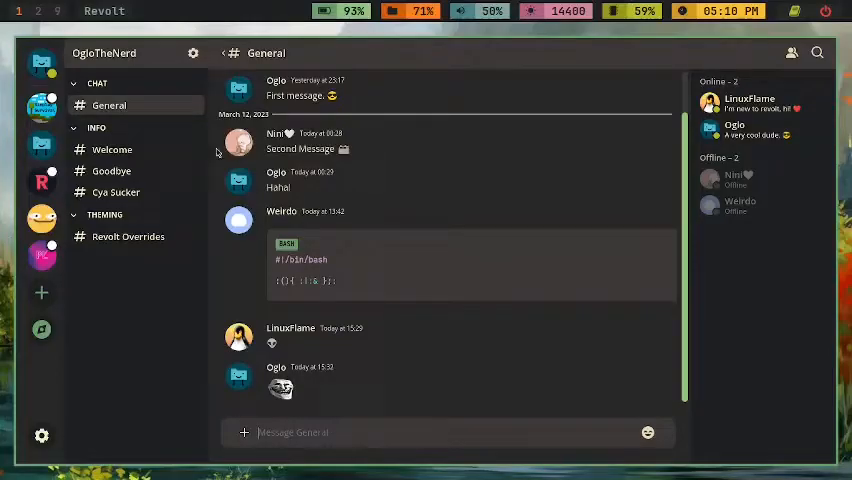
mouse_move(41, 63)
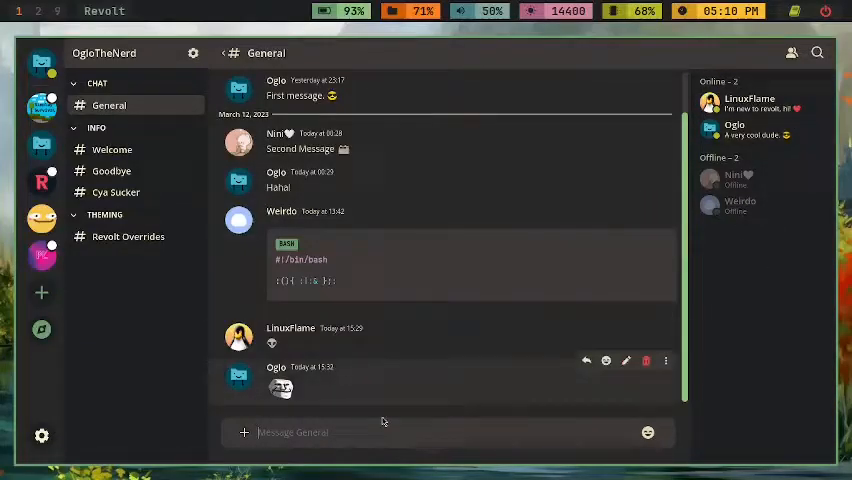
mouse_move(323, 399)
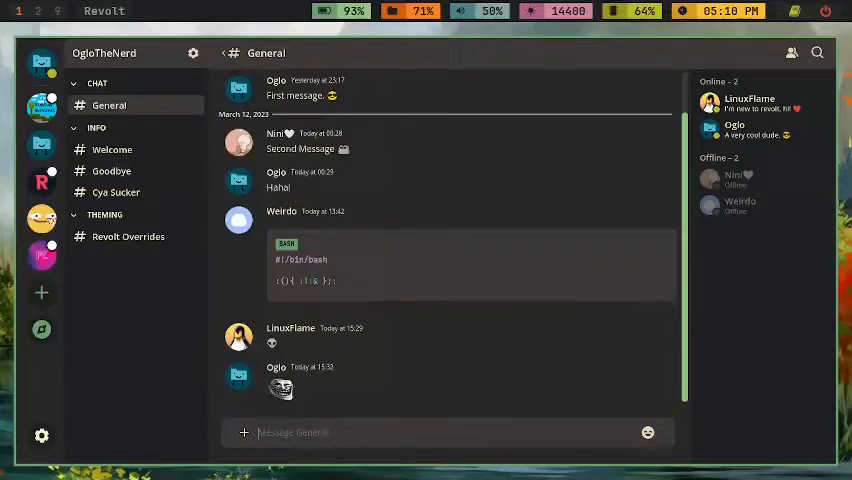
mouse_move(42, 184)
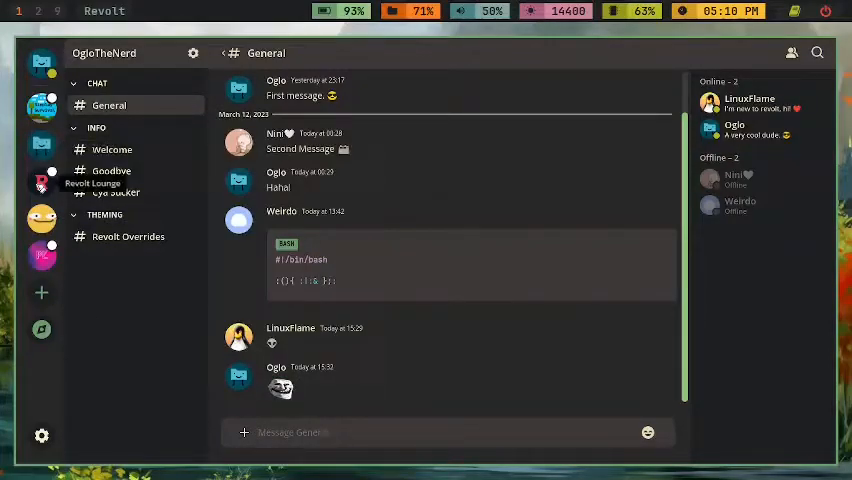
left_click(42, 183)
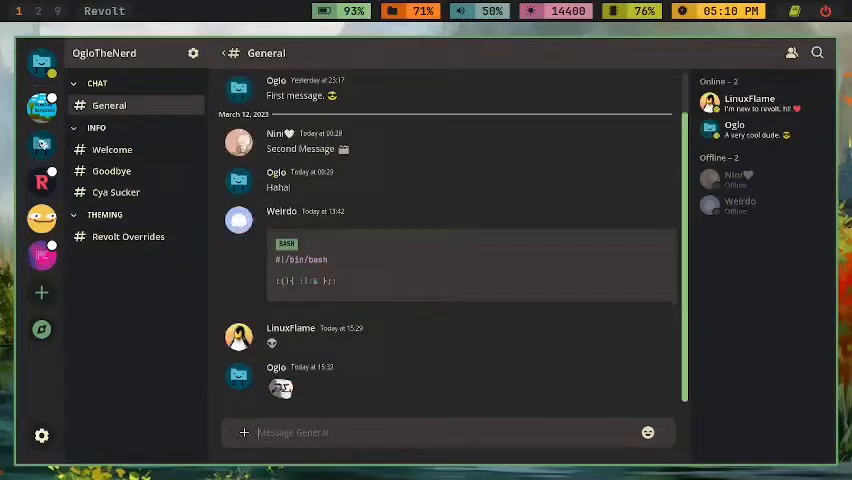
left_click(104, 53)
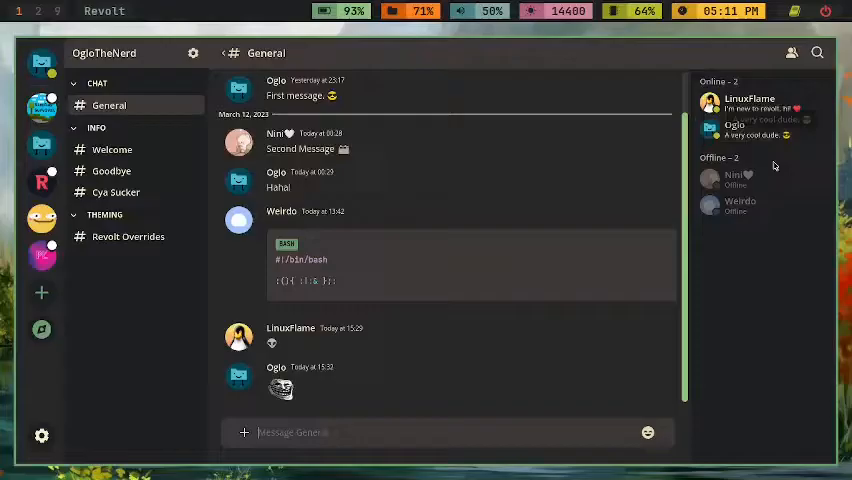
mouse_move(740, 205)
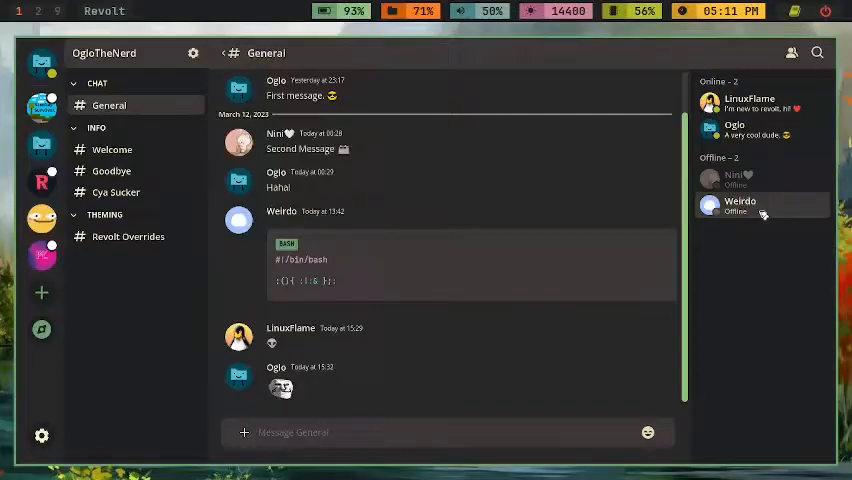
right_click(740, 201)
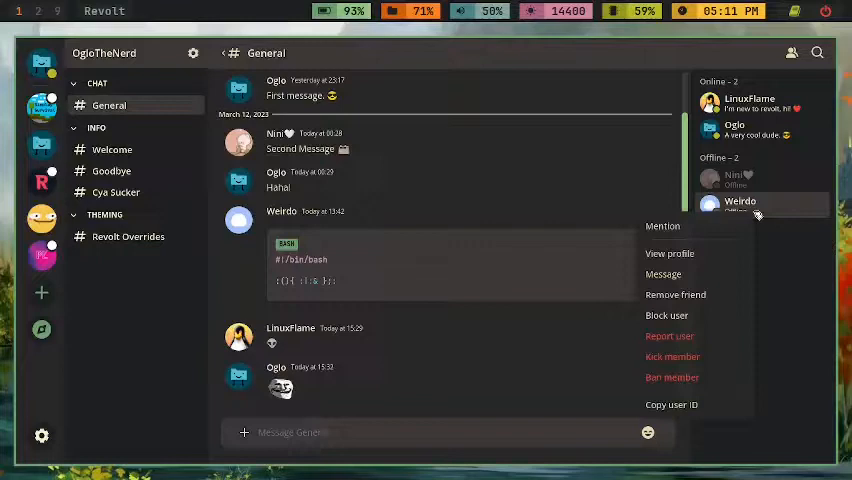
mouse_move(717, 242)
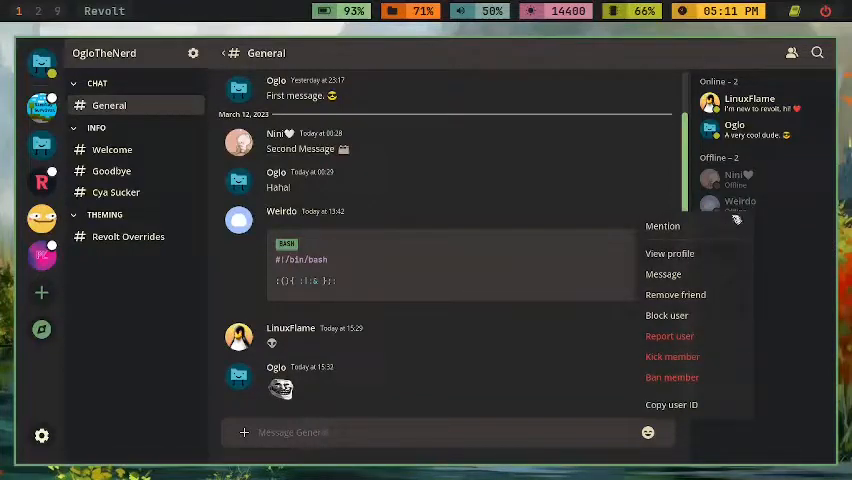
mouse_move(800, 275)
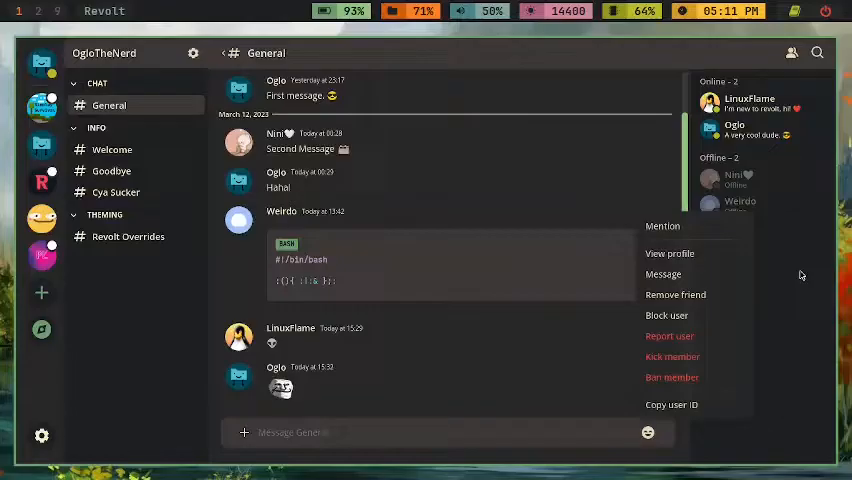
left_click(800, 276)
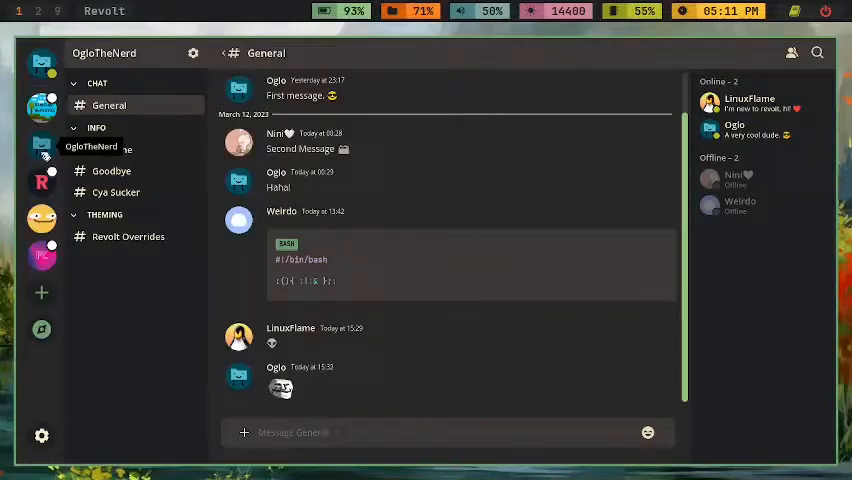
Step: Open OgloTheNerd server settings to the Welcome, Goodbye and Cya Sucker system channels, then Categories
left_click(193, 53)
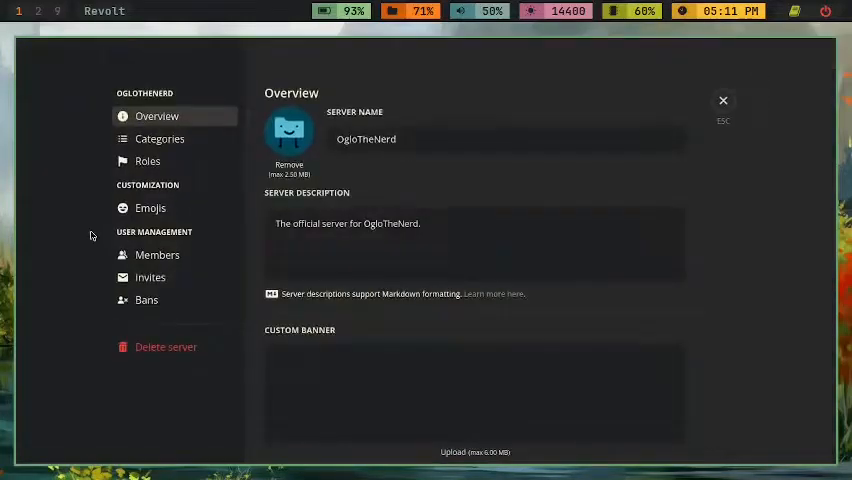
mouse_move(225, 132)
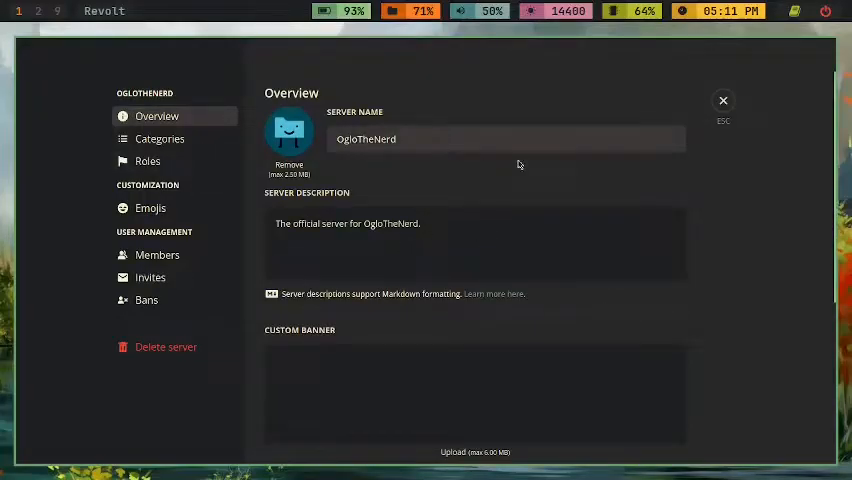
scroll("down", 3)
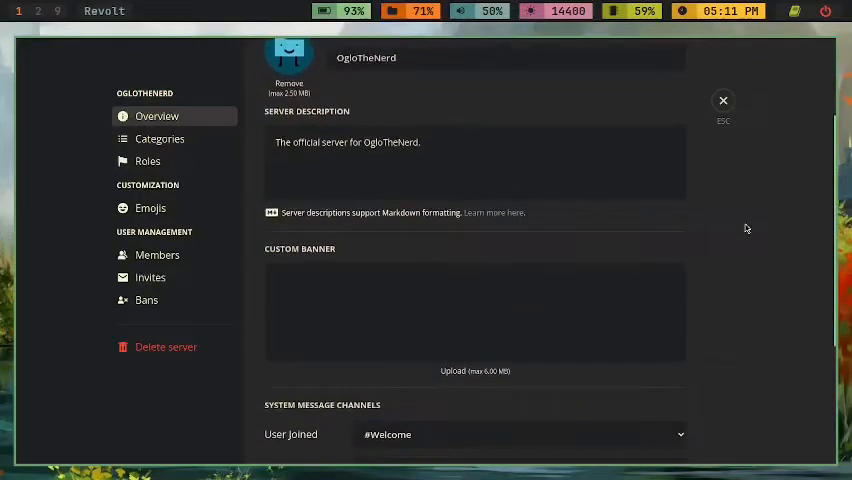
scroll("down", 3)
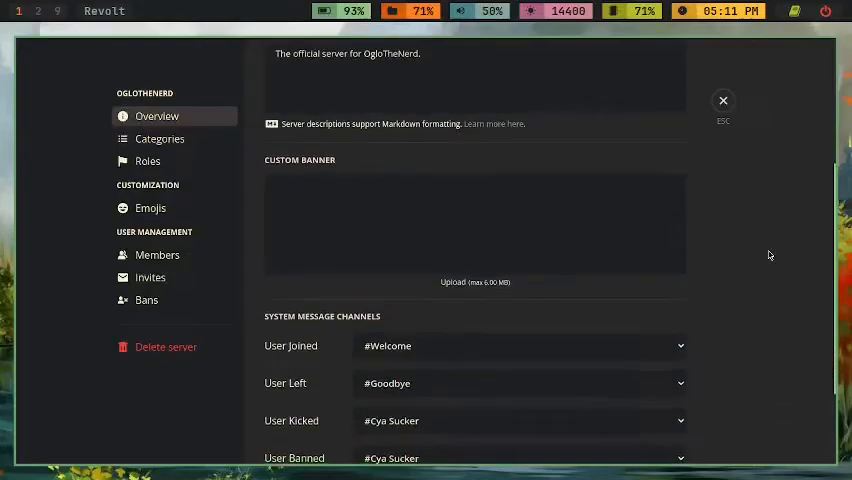
scroll("down", 3)
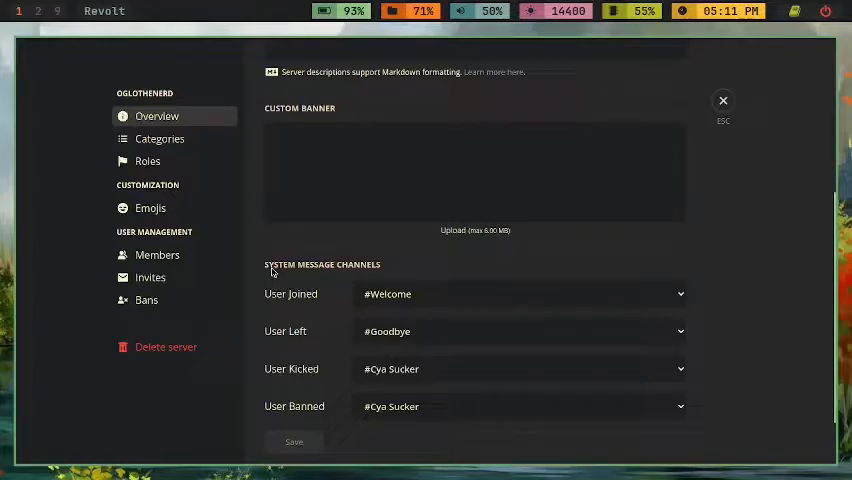
mouse_move(335, 250)
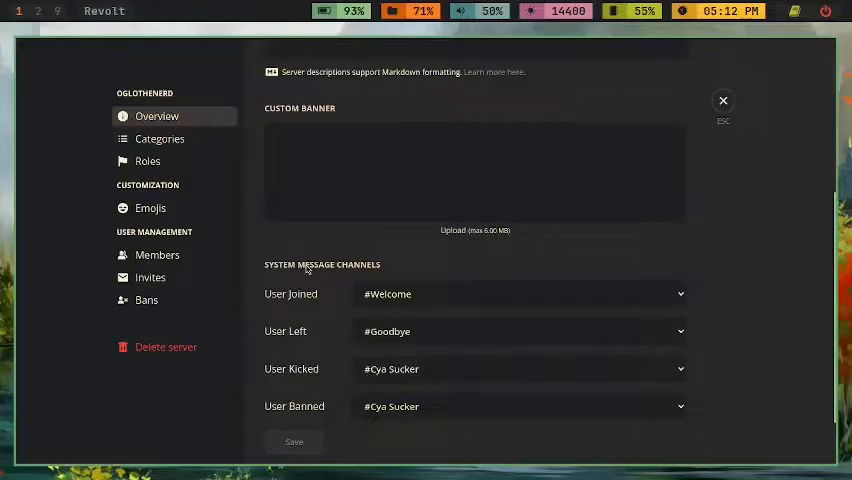
mouse_move(420, 373)
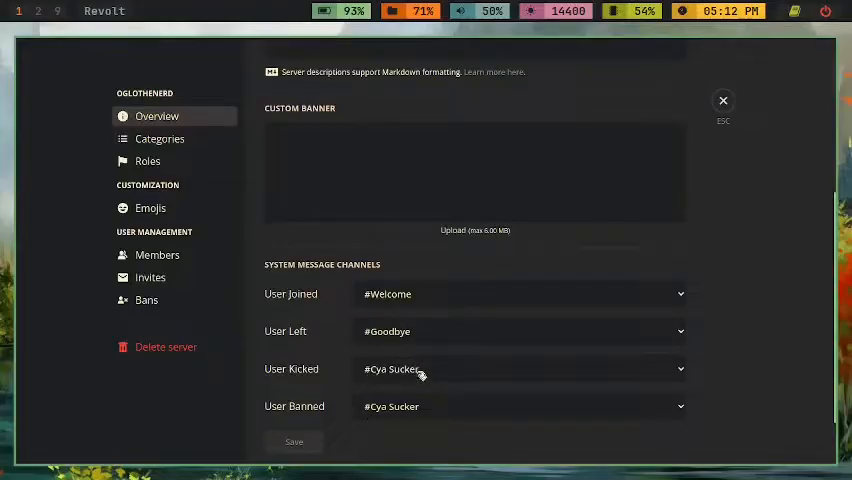
mouse_move(380, 338)
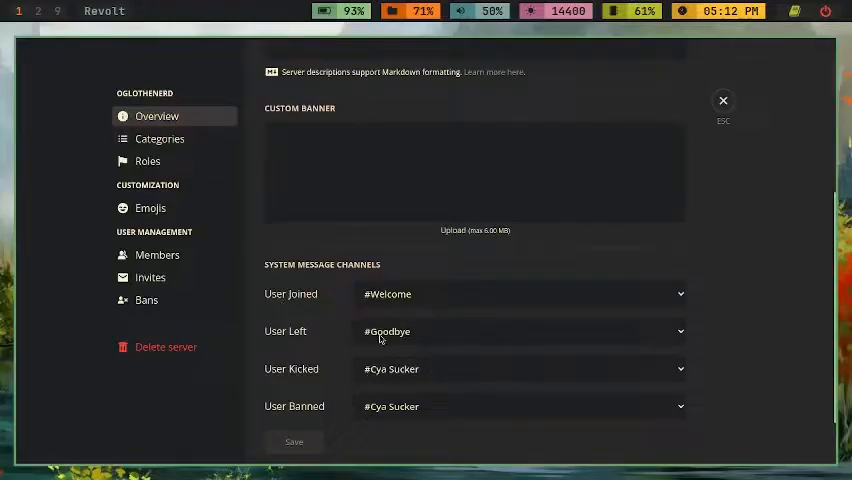
mouse_move(427, 267)
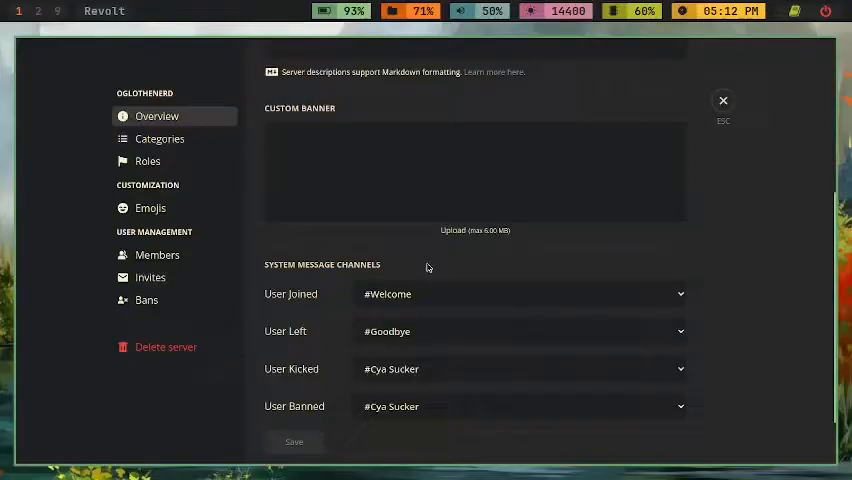
mouse_move(503, 331)
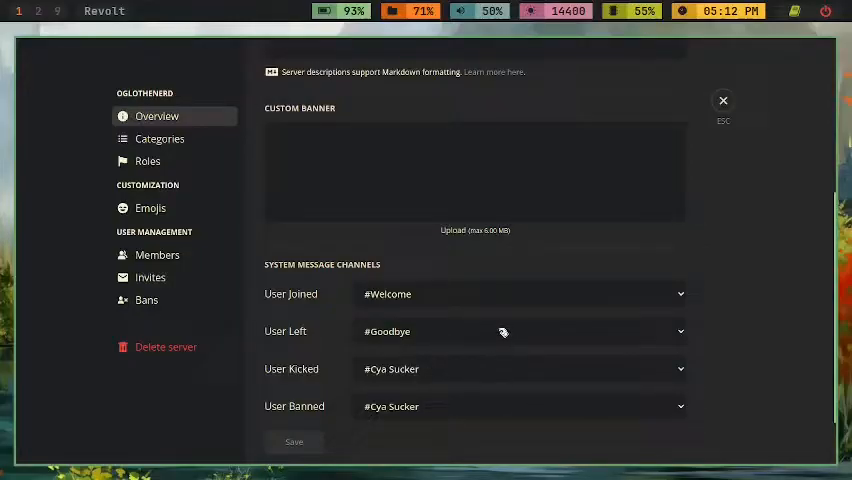
mouse_move(455, 296)
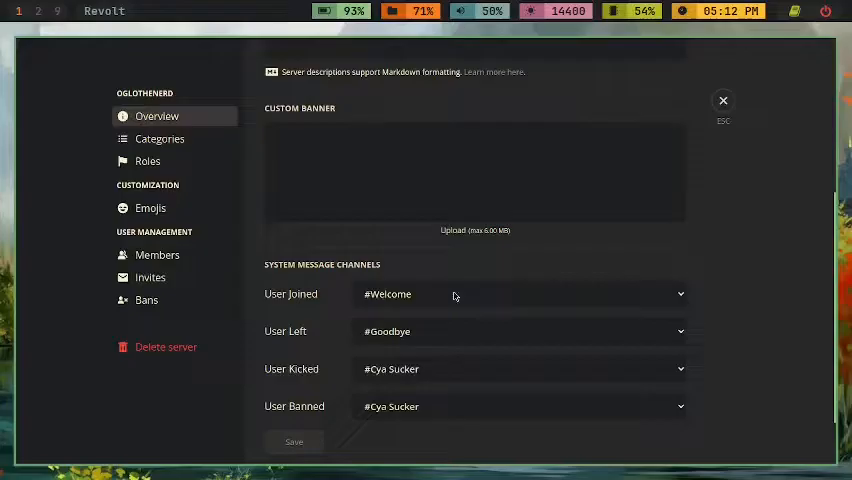
mouse_move(386, 238)
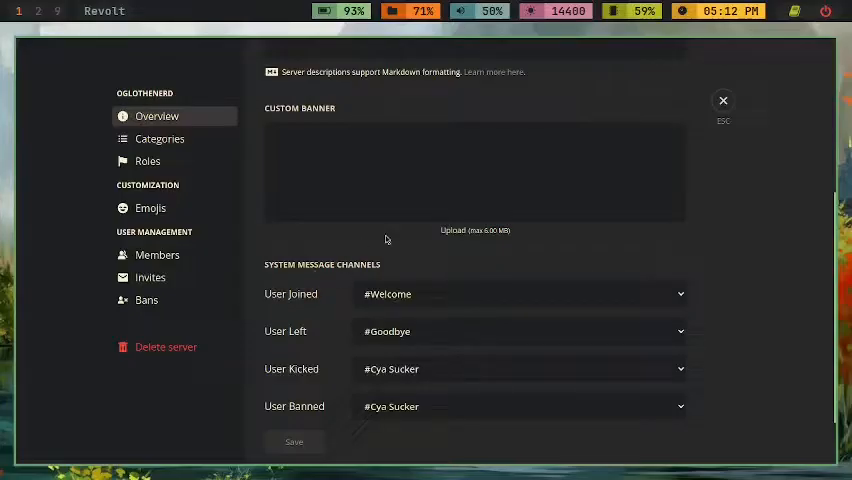
mouse_move(321, 349)
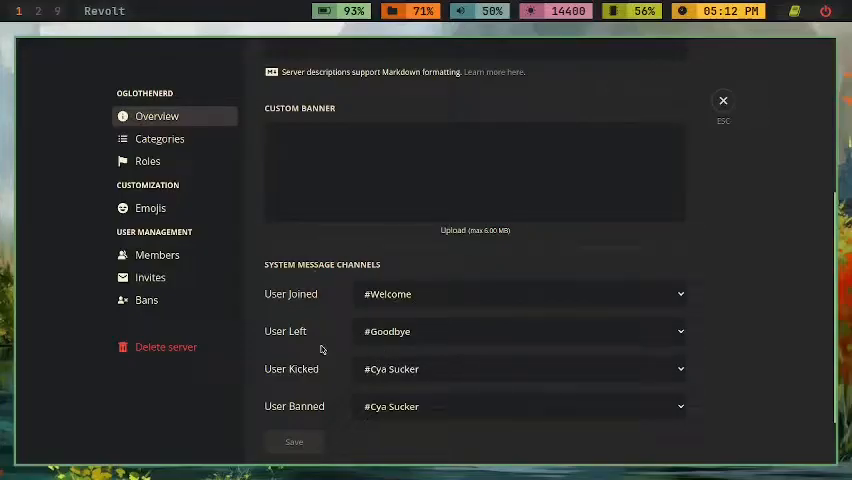
mouse_move(295, 341)
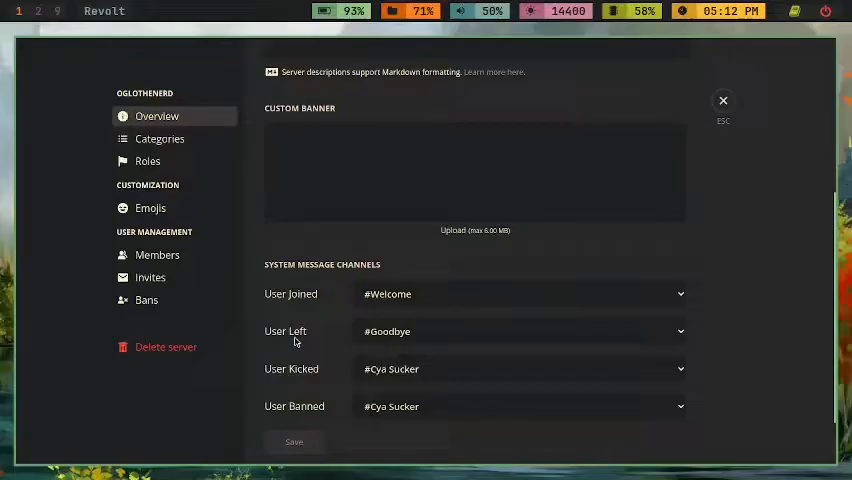
mouse_move(362, 350)
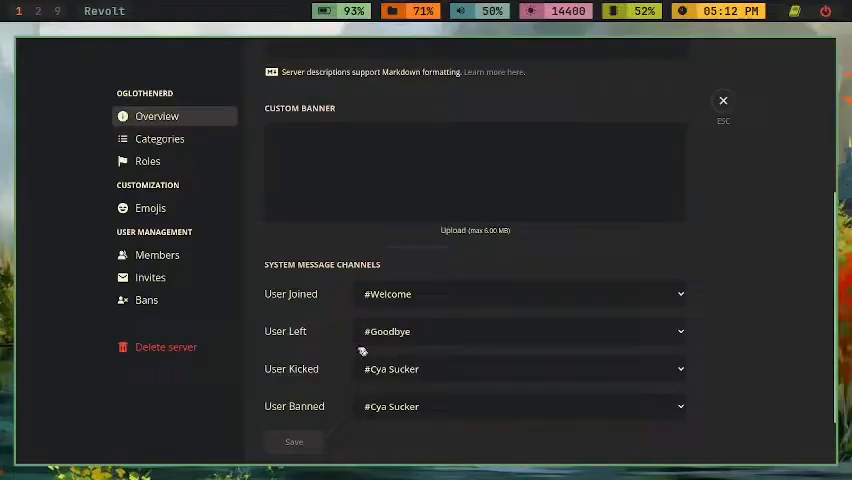
mouse_move(323, 414)
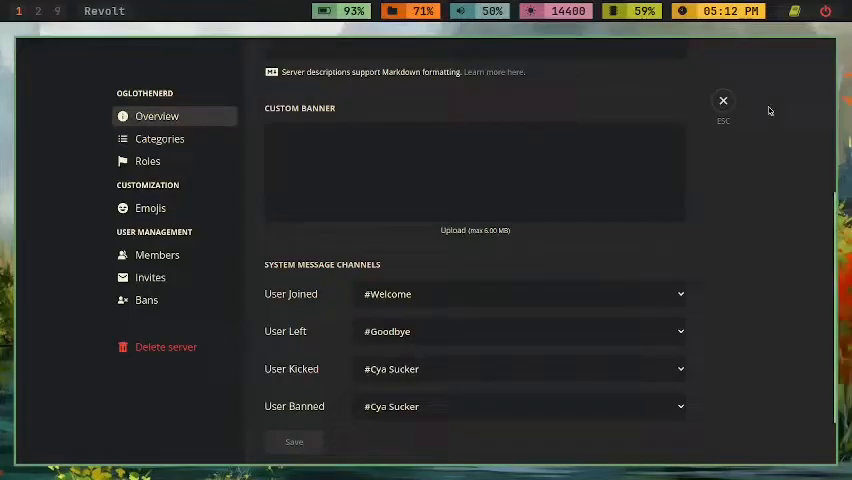
left_click(159, 139)
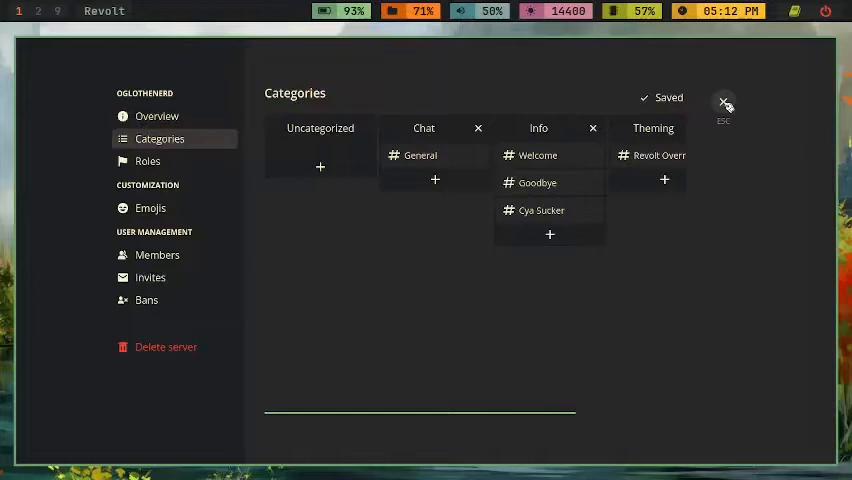
Step: Close the server settings to return to OgloTheNerd's #General channel
left_click(724, 105)
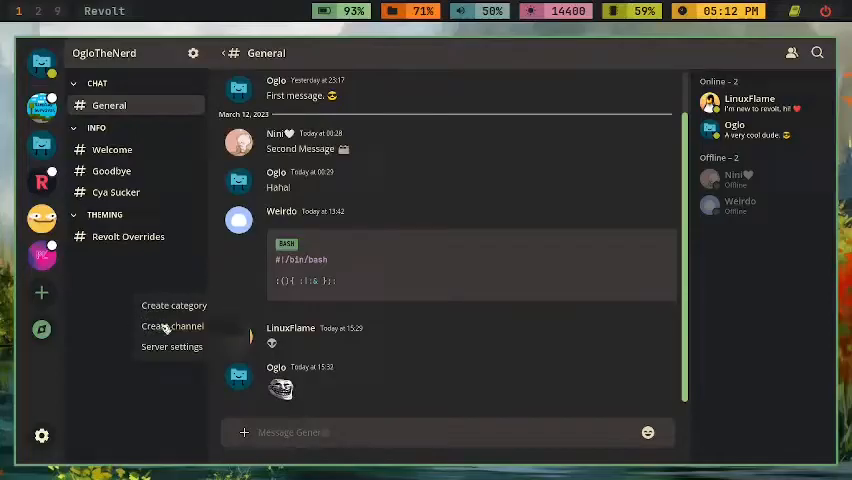
mouse_move(110, 330)
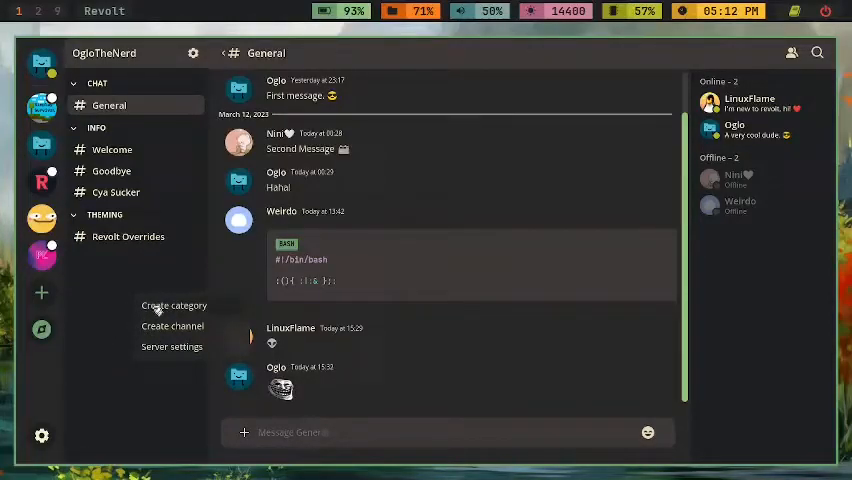
mouse_move(172, 325)
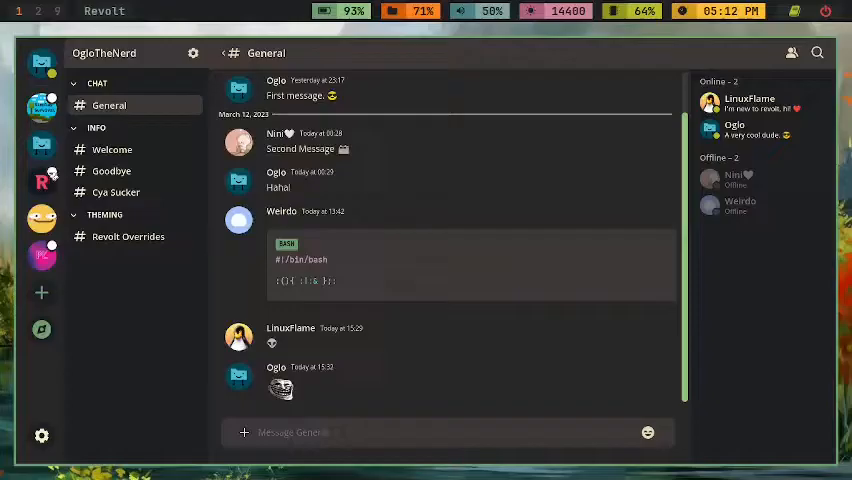
mouse_move(42, 146)
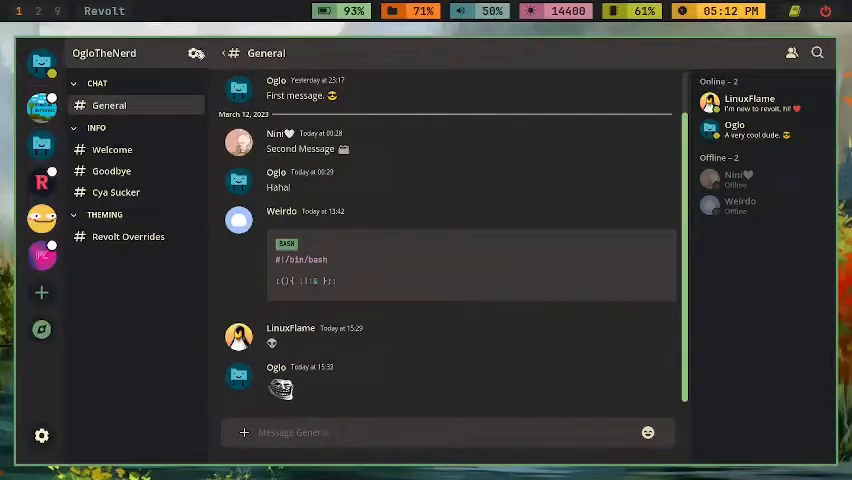
left_click(196, 53)
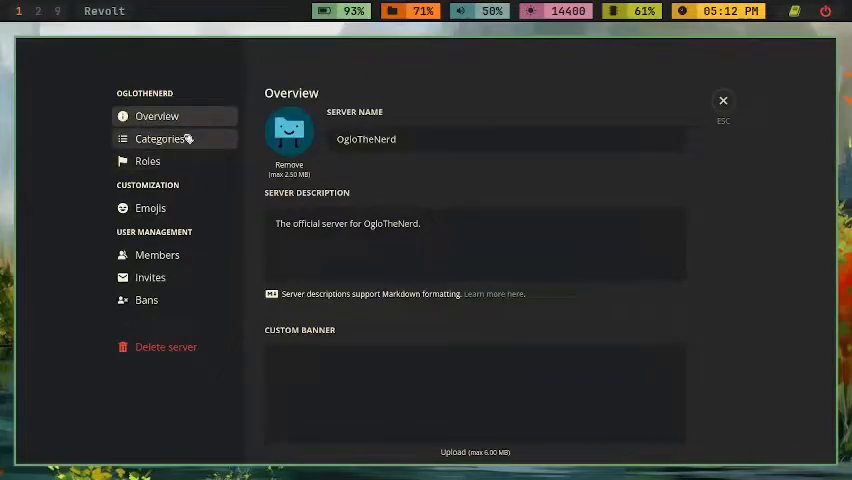
left_click(159, 138)
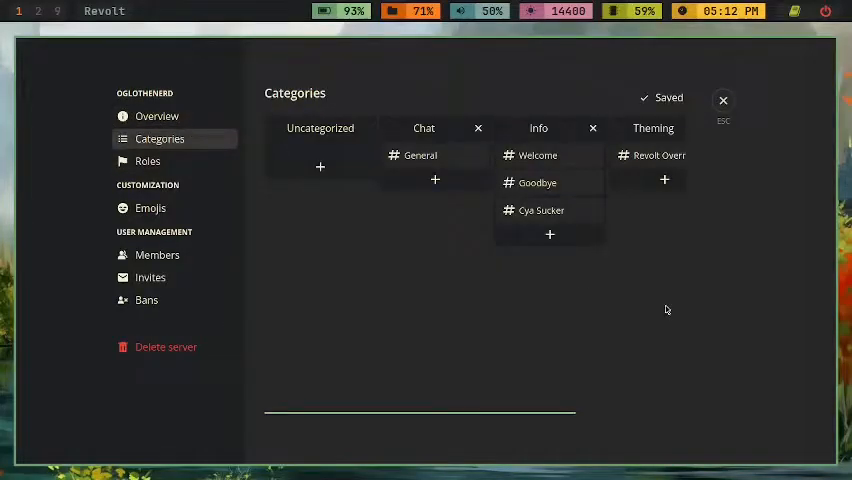
scroll("right", 3)
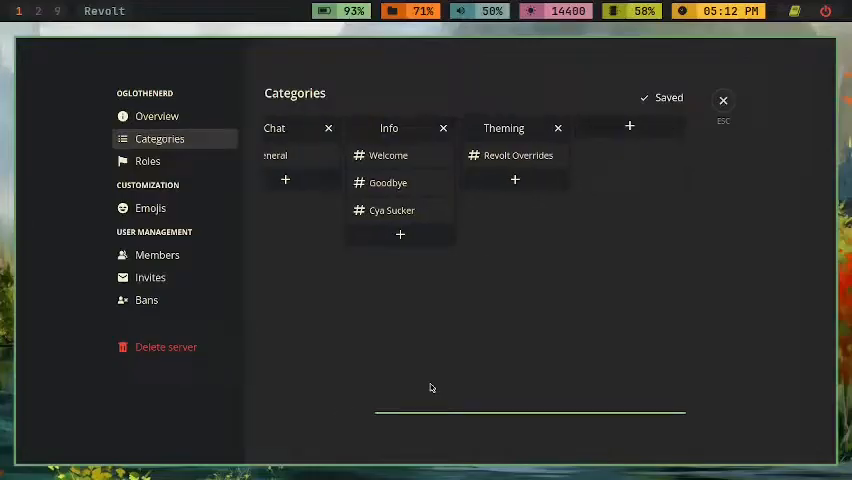
mouse_move(518, 278)
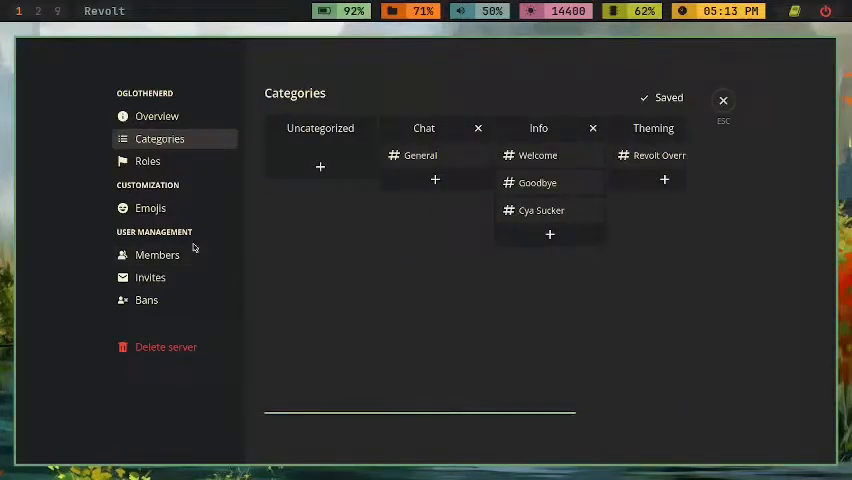
mouse_move(147, 161)
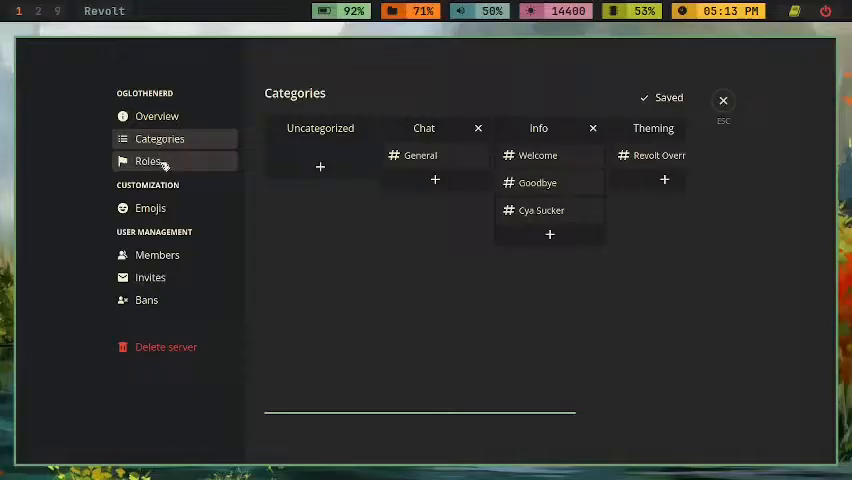
left_click(148, 161)
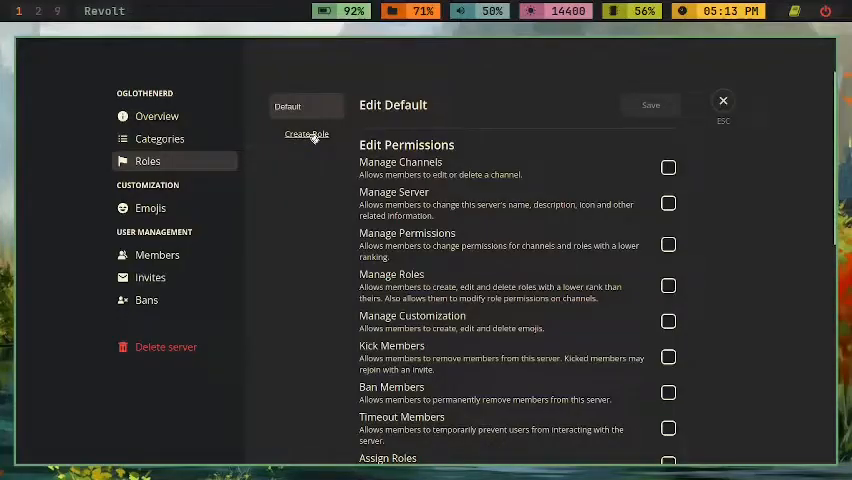
Step: Create a role named 'The Mighty Oglo' and enable Hoist Role
left_click(307, 133)
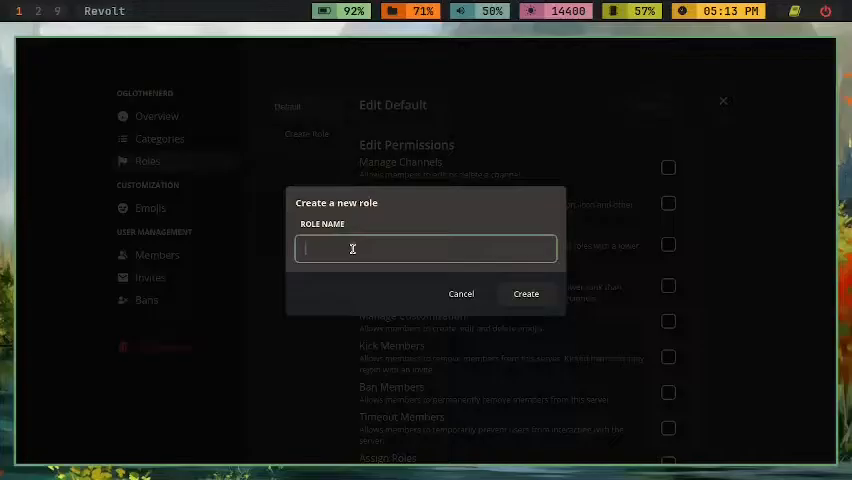
type("The Might")
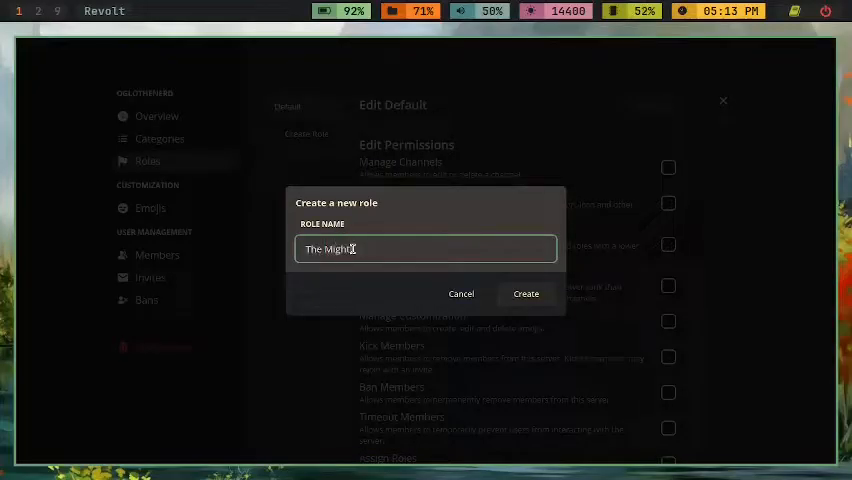
type("y Oglo")
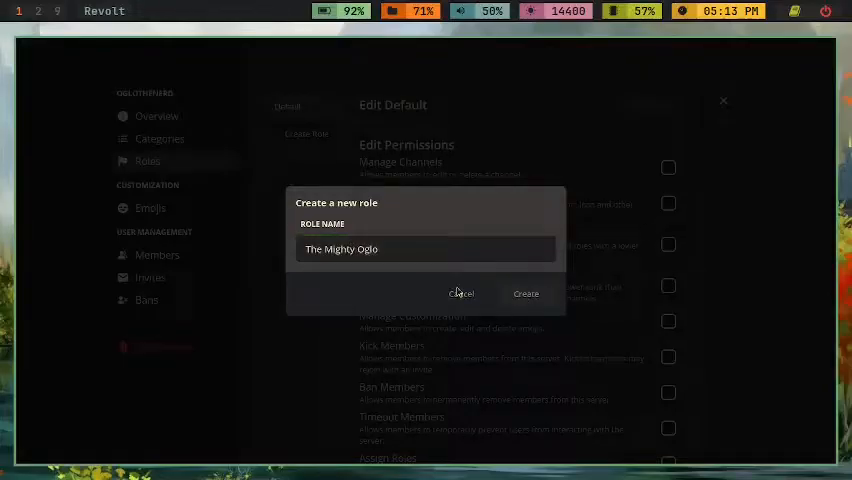
left_click(525, 293)
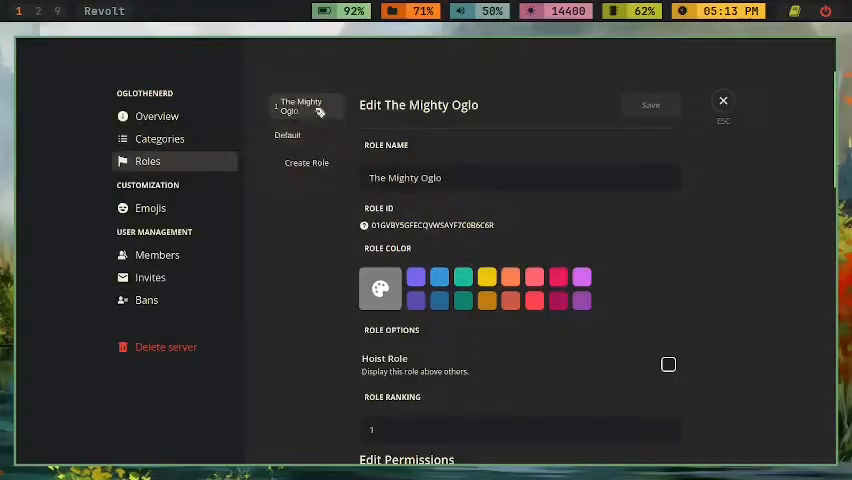
scroll("down", 3)
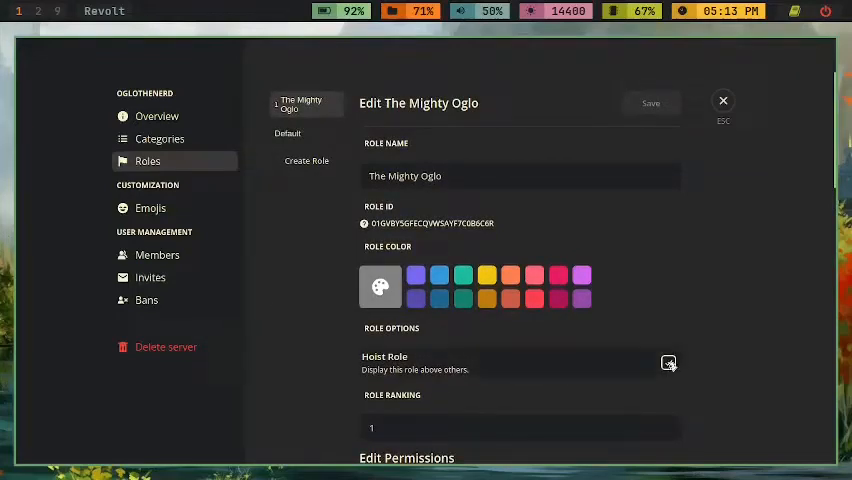
left_click(668, 362)
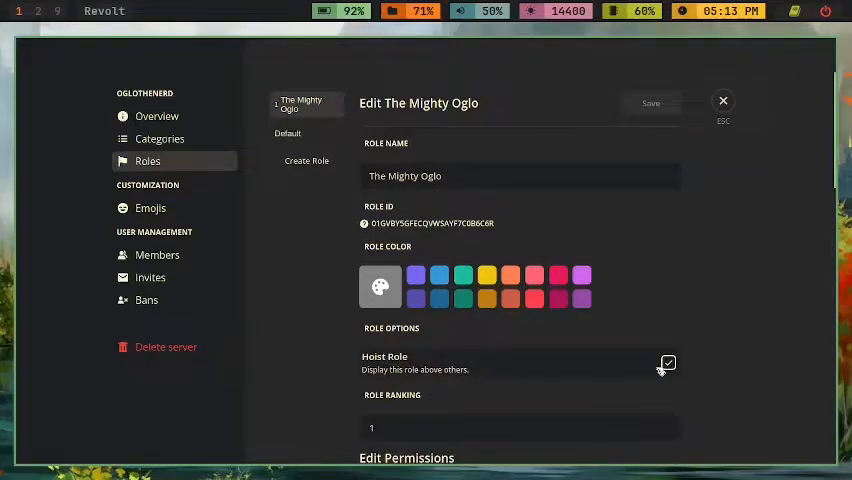
left_click(667, 362)
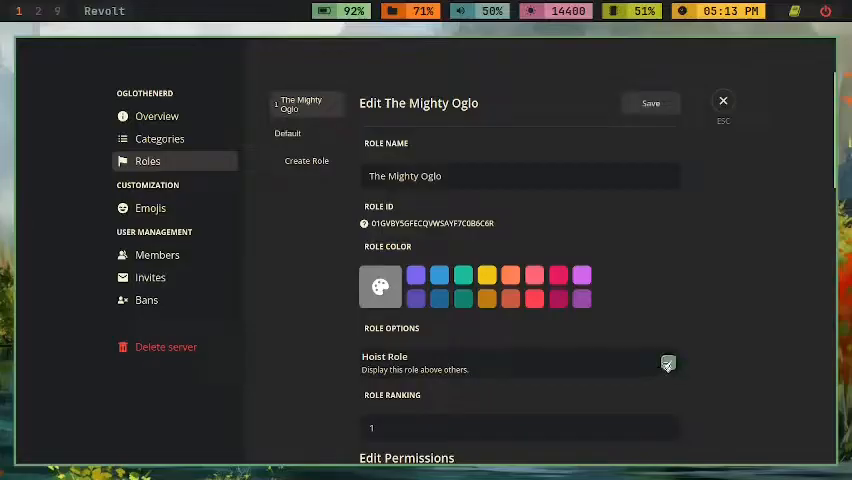
left_click(667, 362)
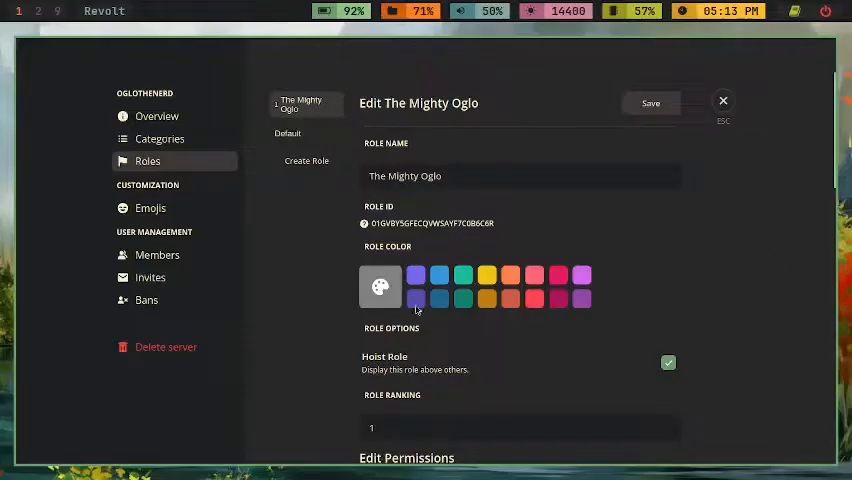
Step: Colour The Mighty Oglo role light pink and save it
left_click(558, 275)
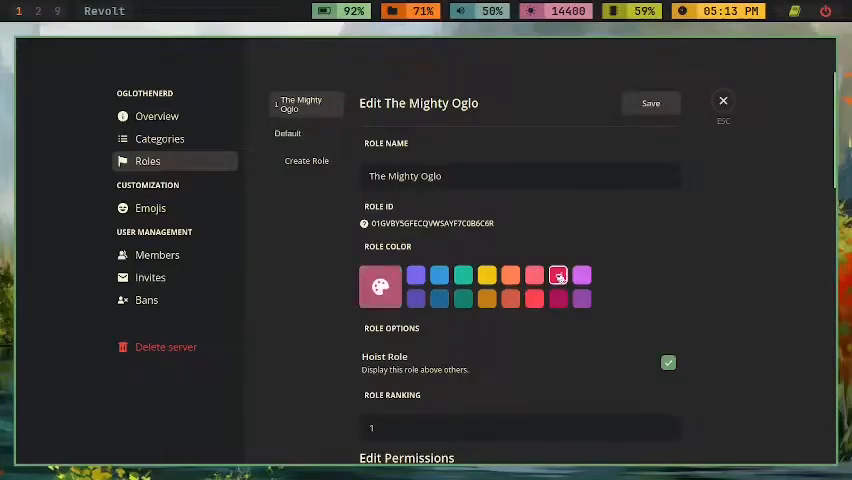
left_click(558, 288)
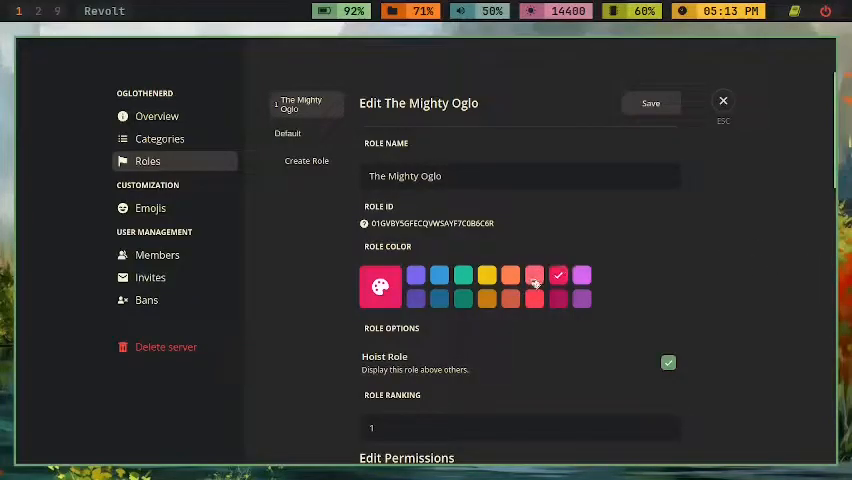
left_click(534, 275)
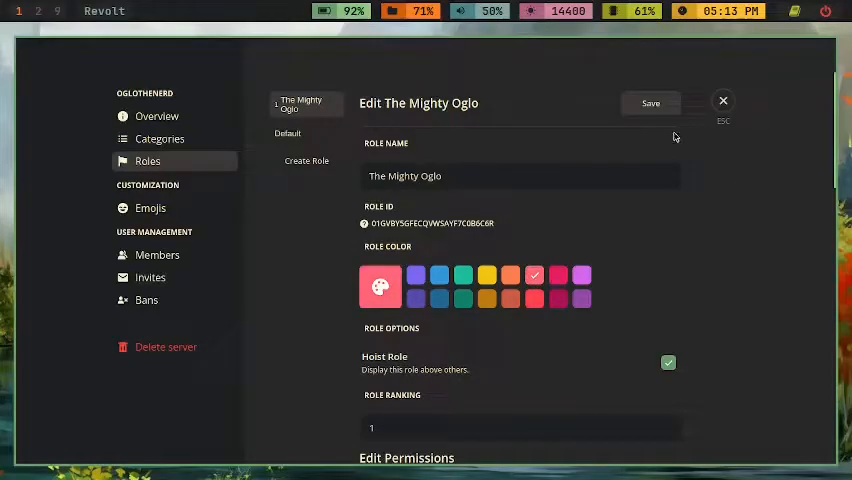
left_click(415, 276)
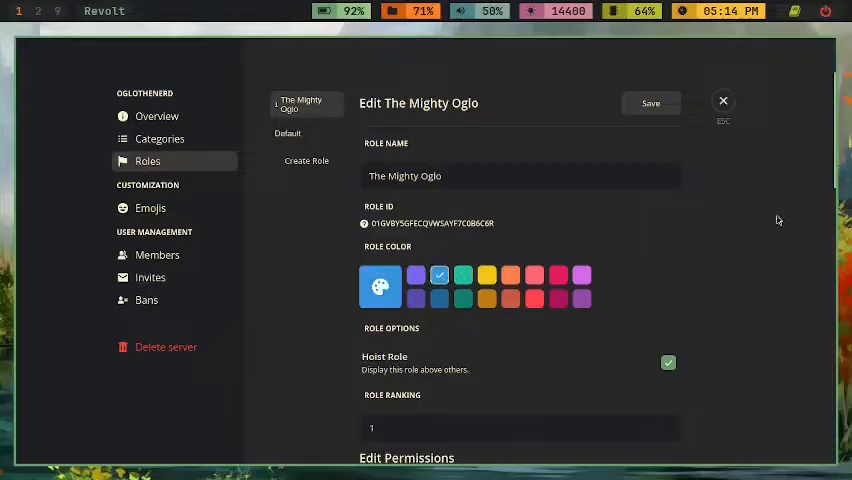
left_click(463, 275)
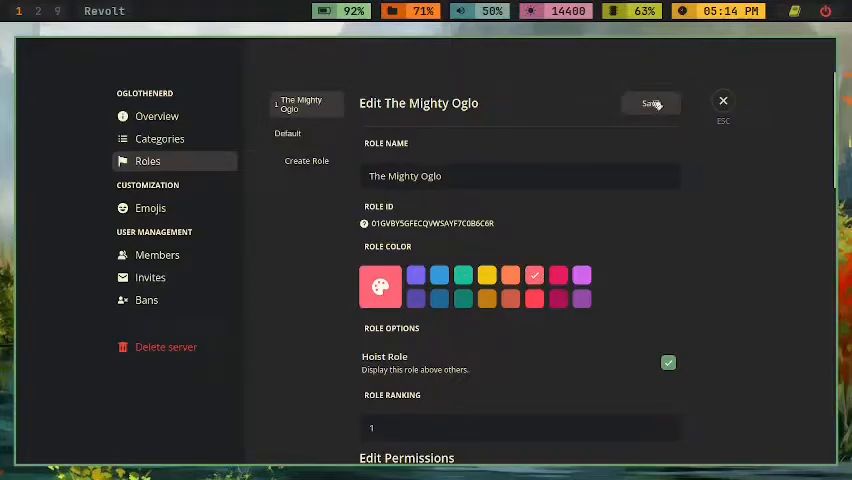
left_click(651, 103)
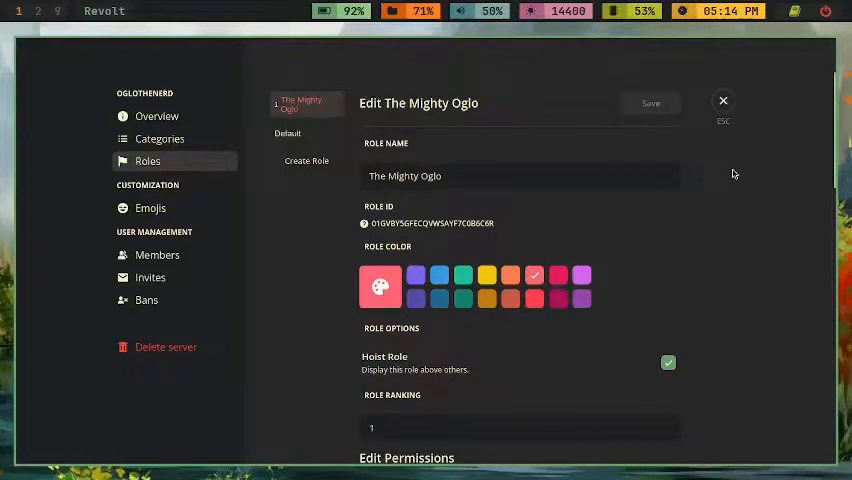
scroll("down", 3)
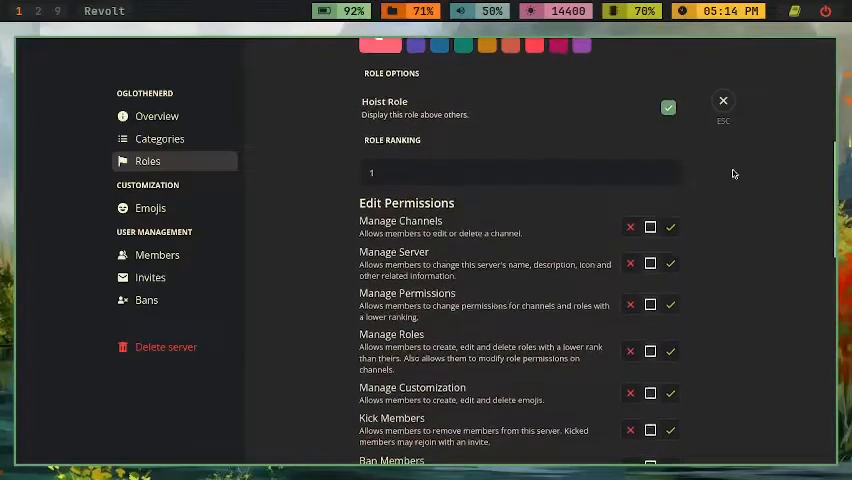
scroll("up", 3)
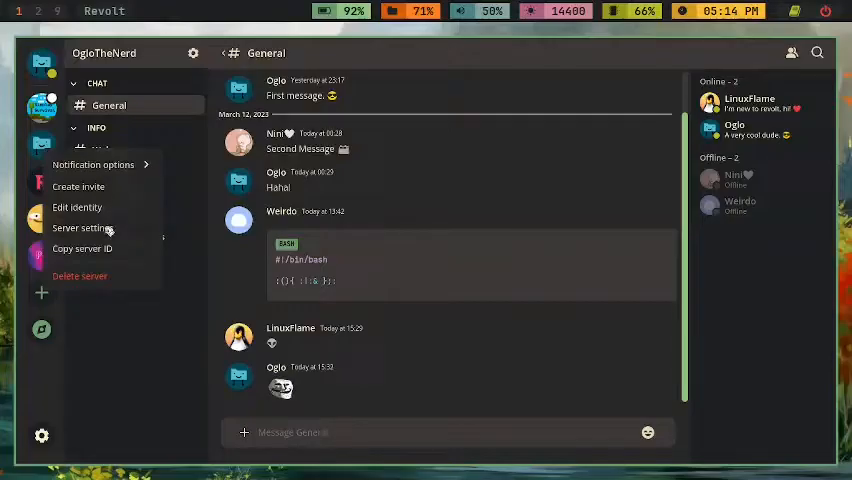
Step: Give Oglo The Mighty Oglo role in the server Members settings, then close settings
left_click(82, 227)
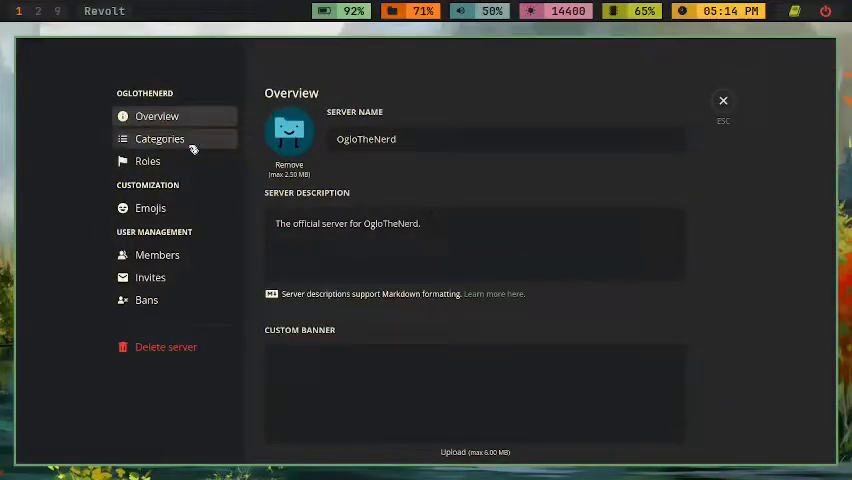
mouse_move(174, 161)
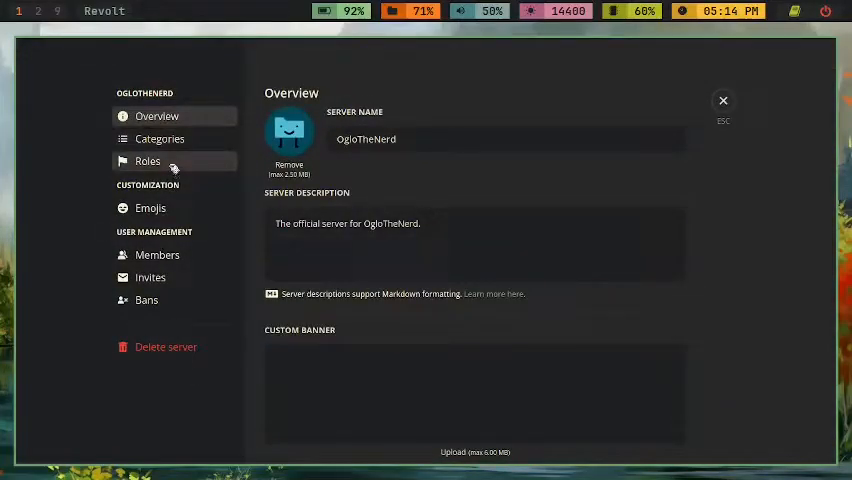
left_click(157, 255)
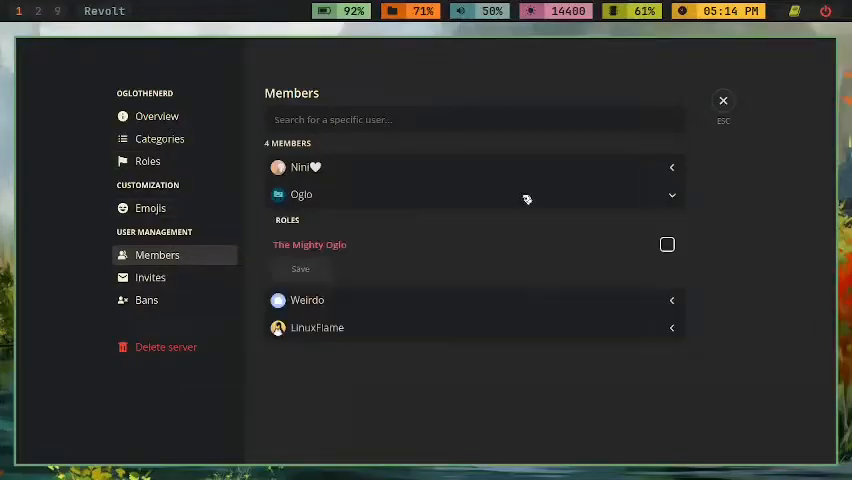
left_click(667, 244)
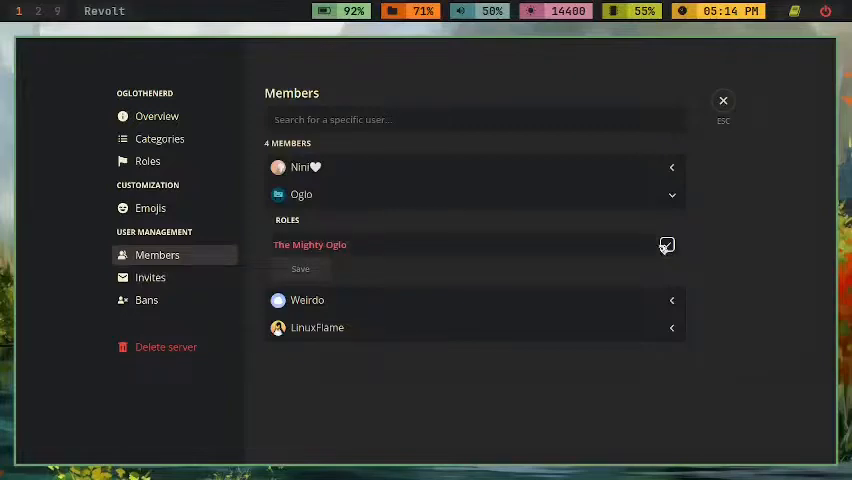
left_click(667, 244)
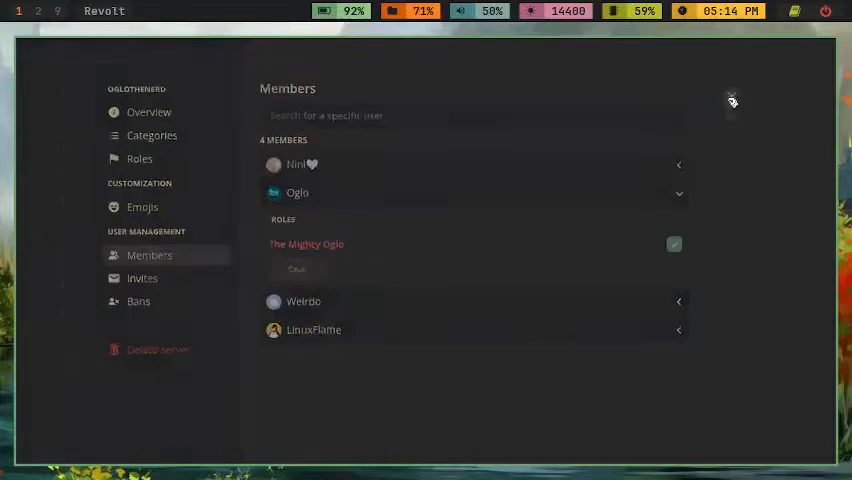
left_click(731, 101)
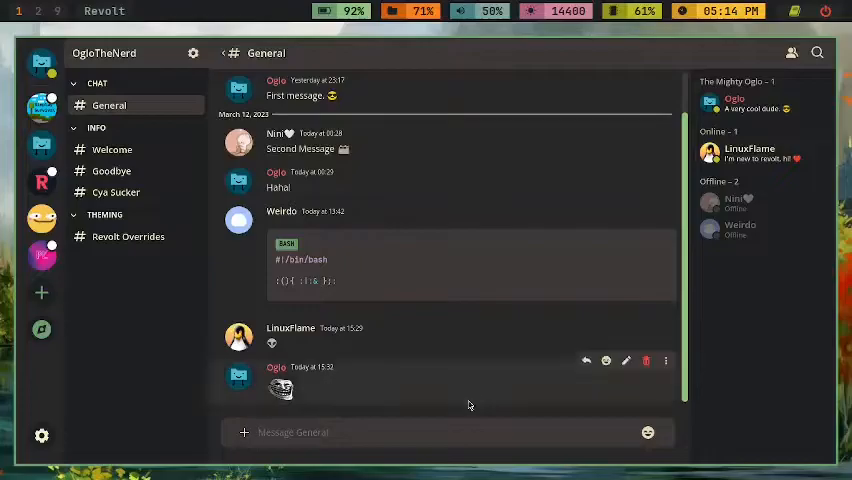
mouse_move(66, 437)
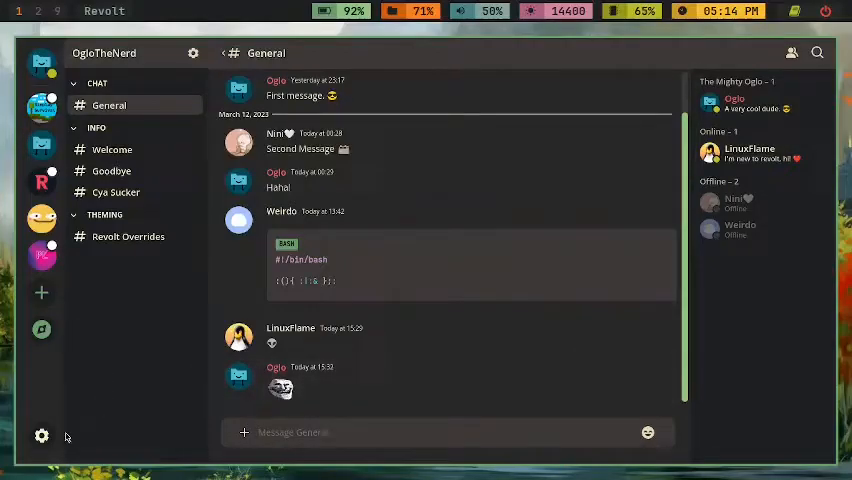
mouse_move(42, 436)
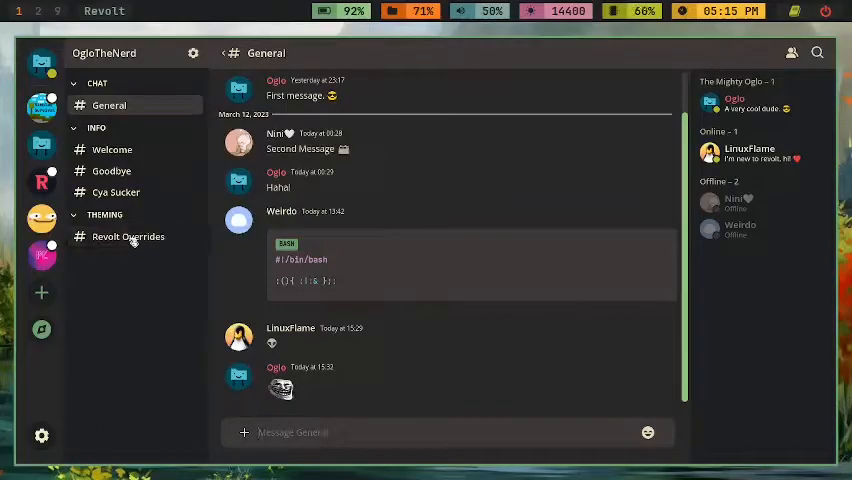
mouse_move(142, 105)
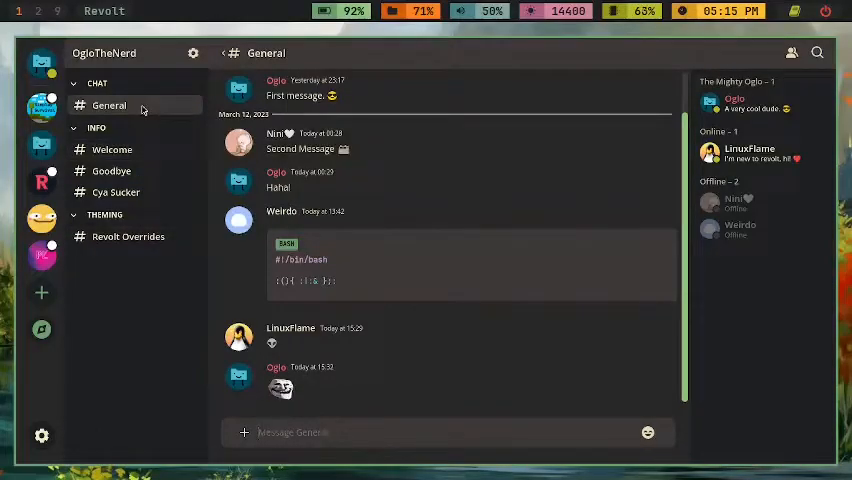
Step: Review #General channel permissions for The Mighty Oglo and Default roles, then close channel settings
right_click(109, 104)
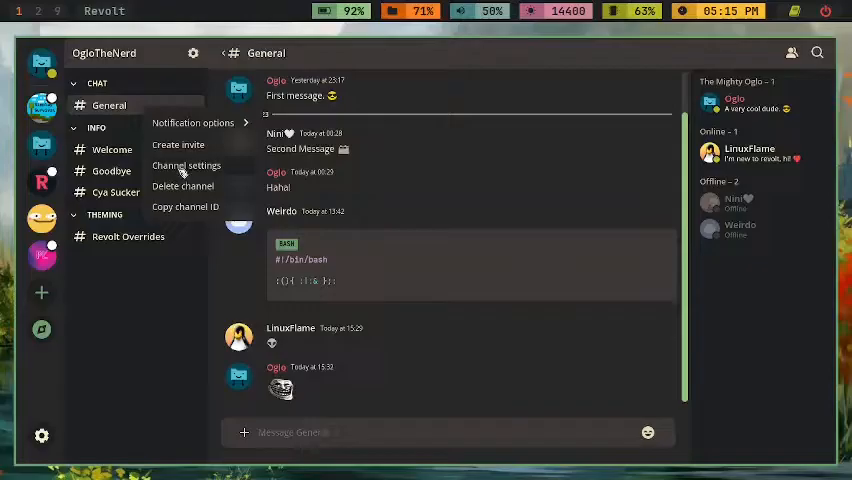
left_click(186, 165)
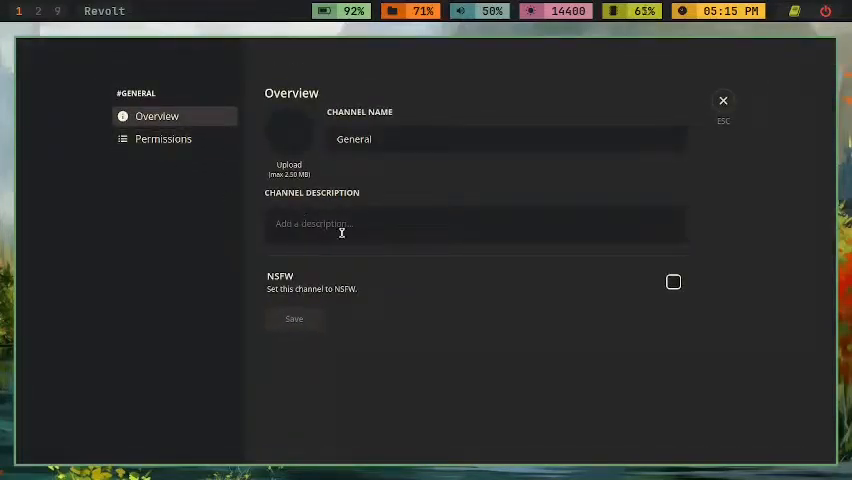
mouse_move(237, 219)
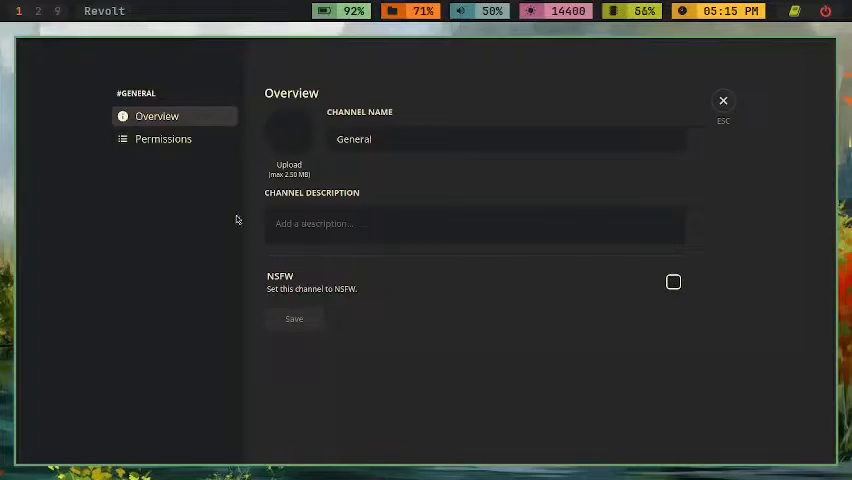
left_click(163, 138)
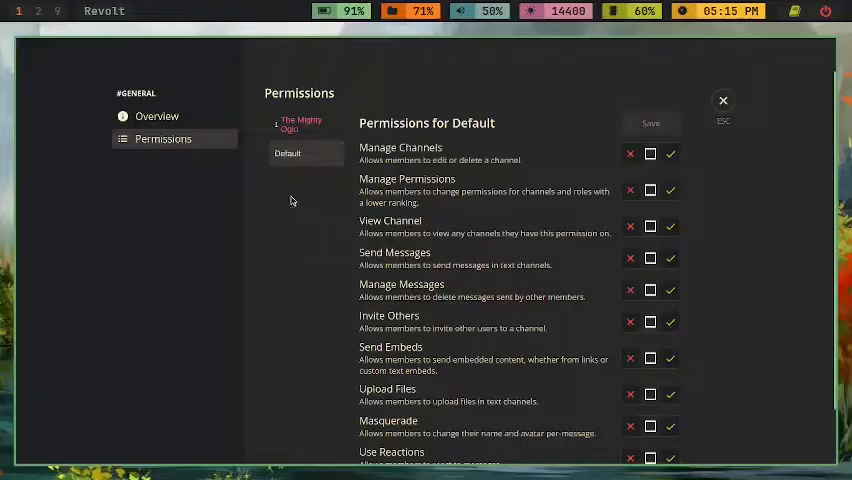
mouse_move(241, 276)
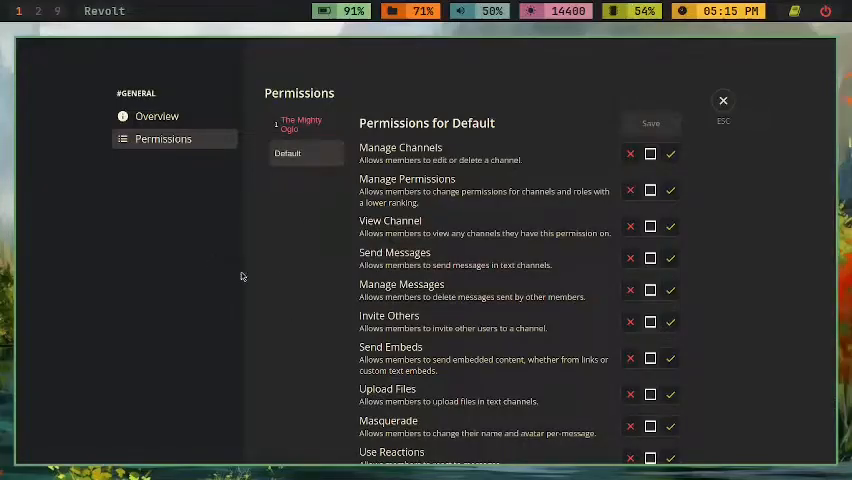
mouse_move(266, 209)
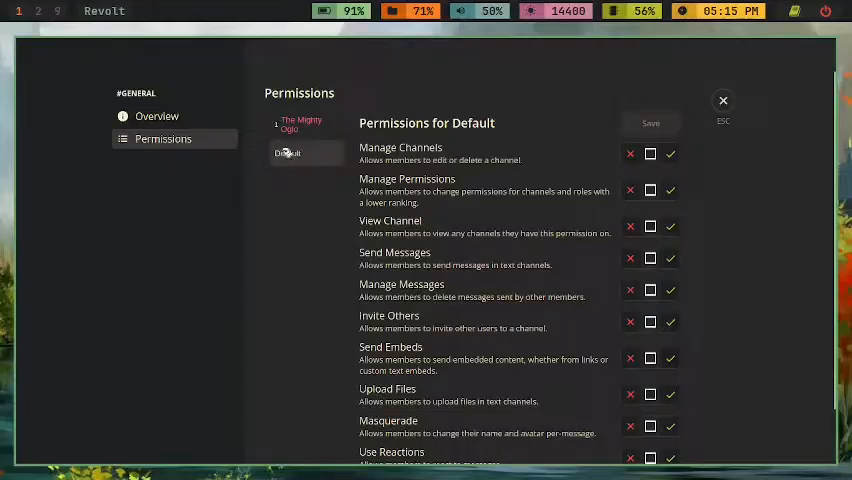
left_click(300, 123)
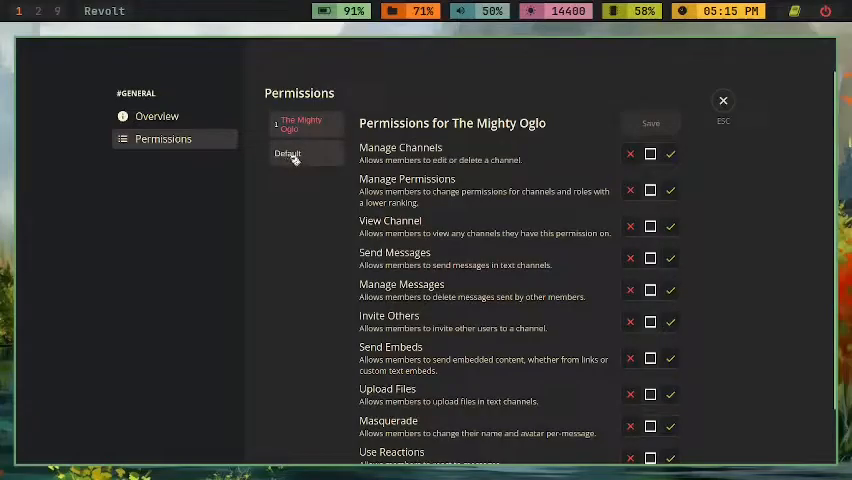
left_click(288, 153)
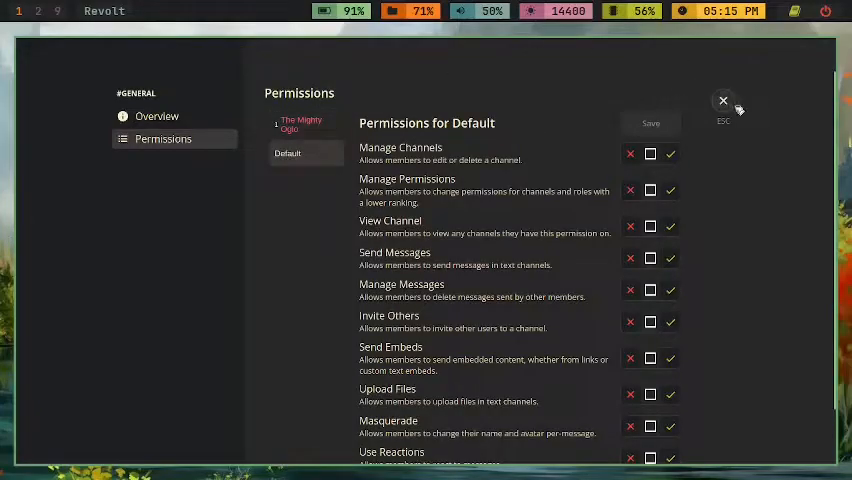
left_click(302, 123)
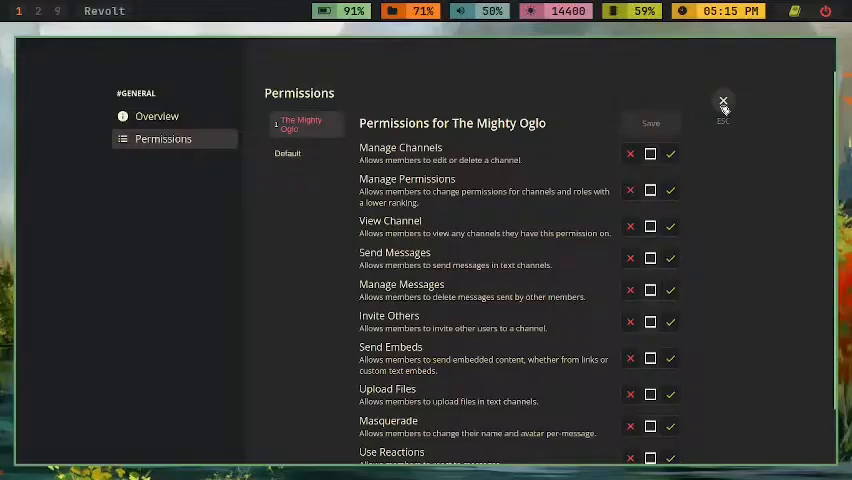
left_click(723, 103)
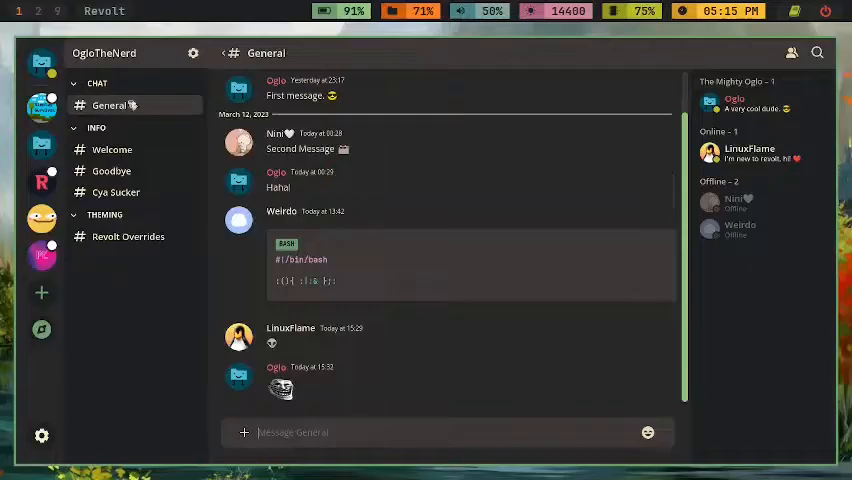
Step: Reopen server settings and review Emojis and the four #General invite codes, then Bans
left_click(193, 52)
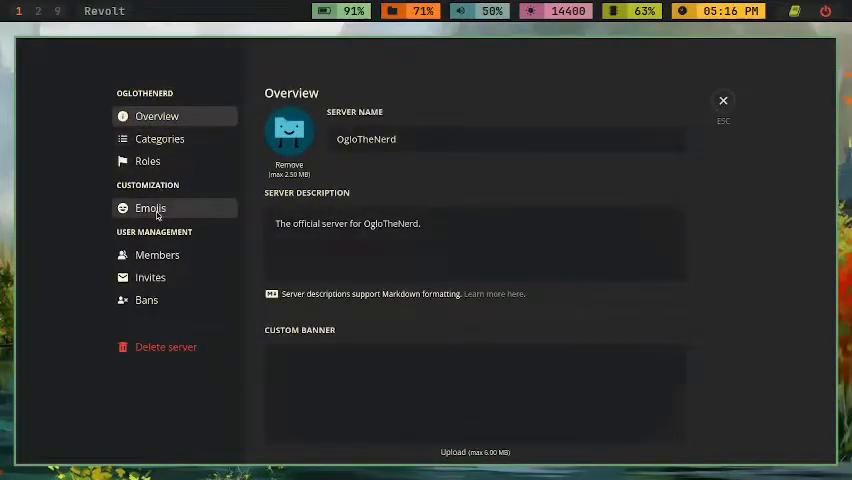
left_click(150, 208)
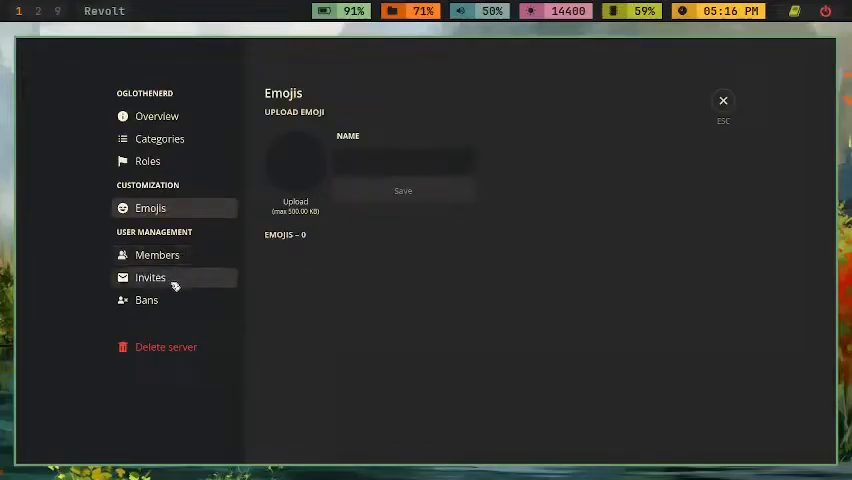
left_click(150, 277)
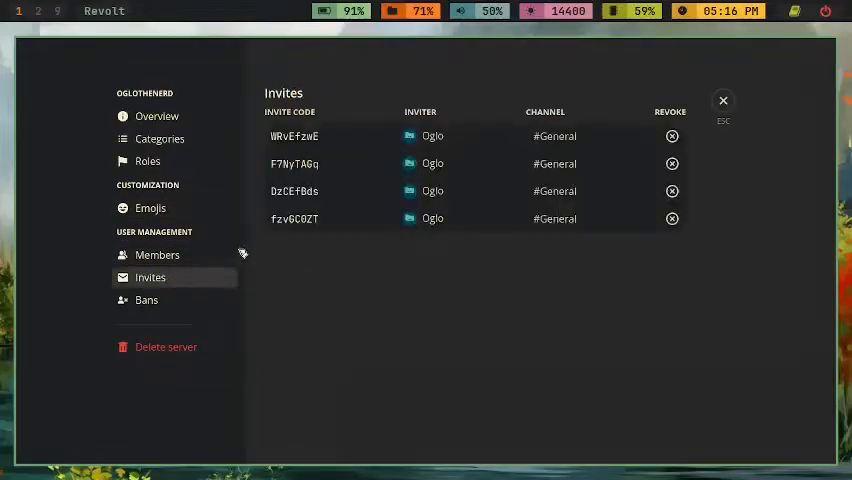
mouse_move(687, 355)
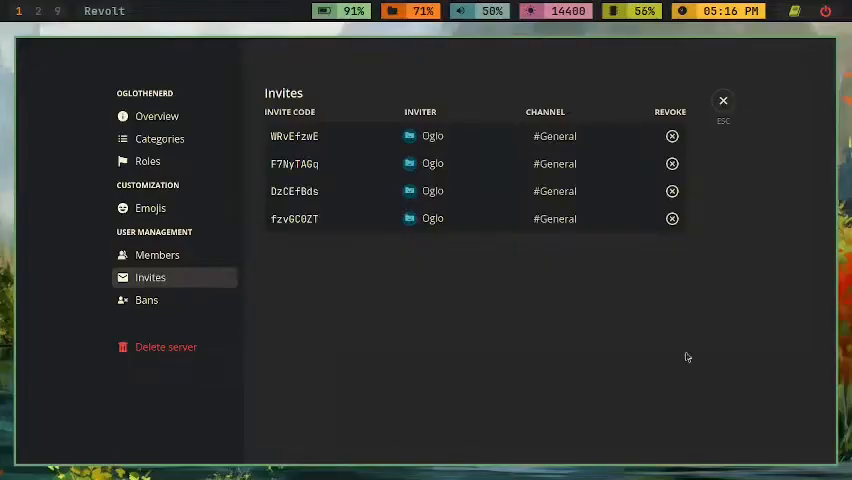
mouse_move(573, 330)
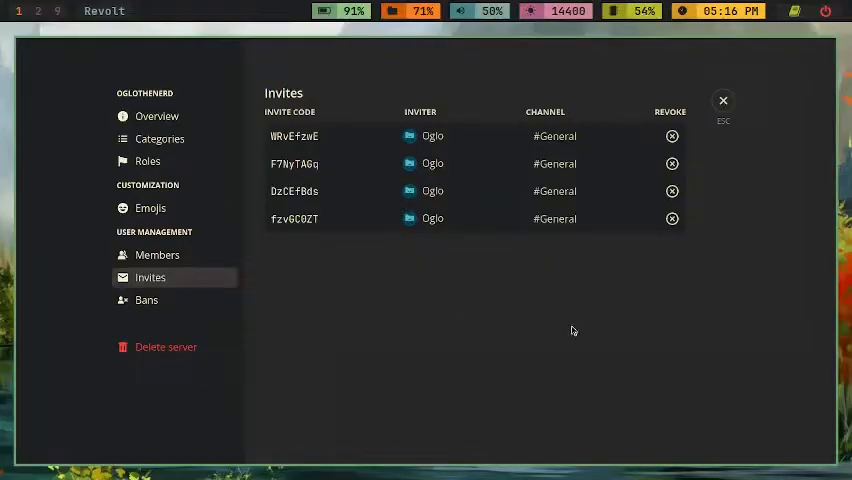
mouse_move(711, 363)
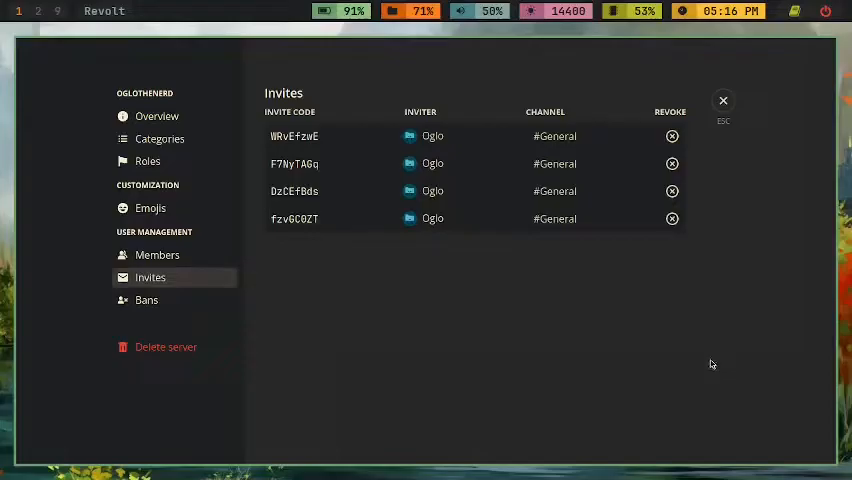
mouse_move(688, 361)
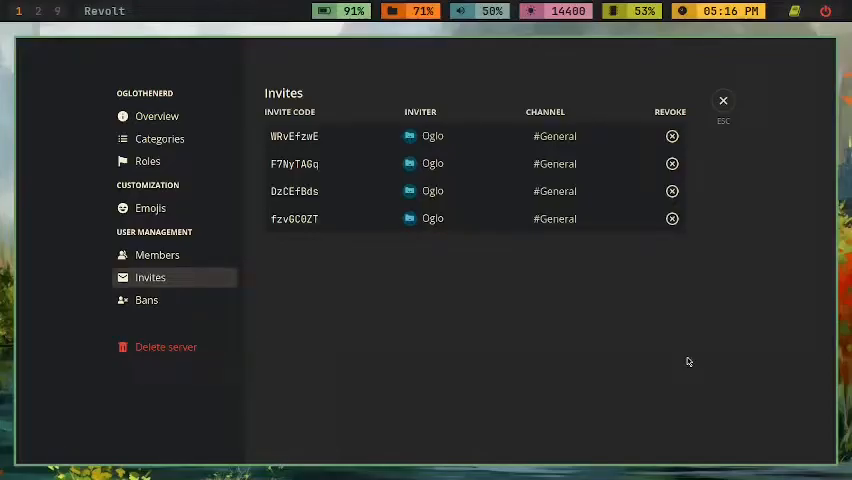
mouse_move(754, 140)
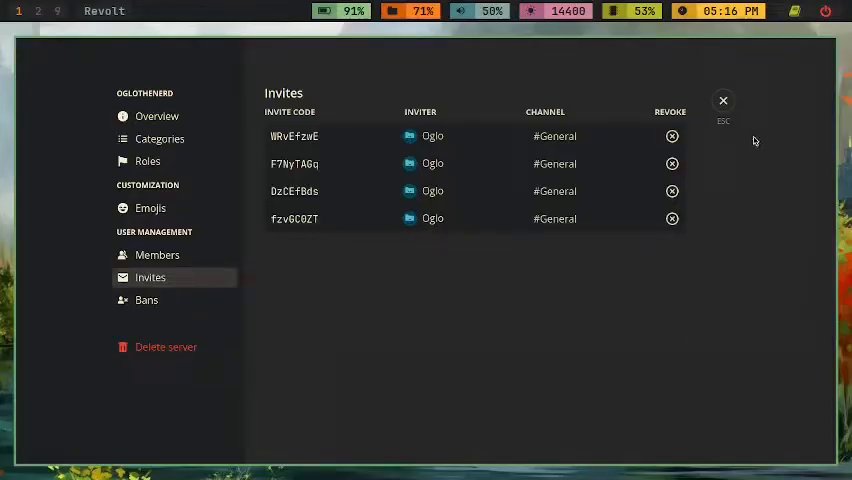
mouse_move(499, 371)
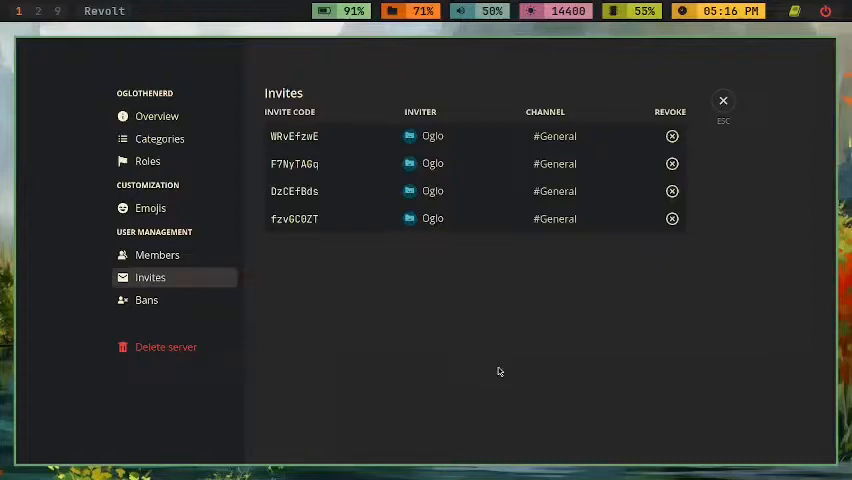
mouse_move(414, 390)
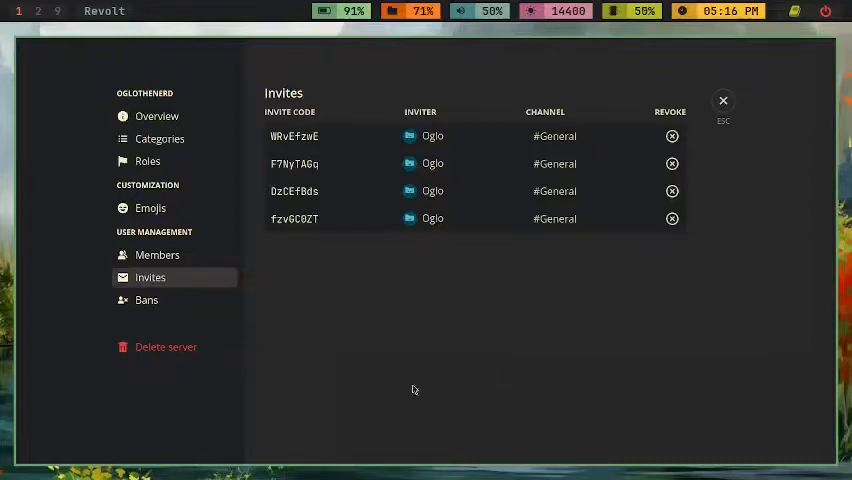
left_click(146, 300)
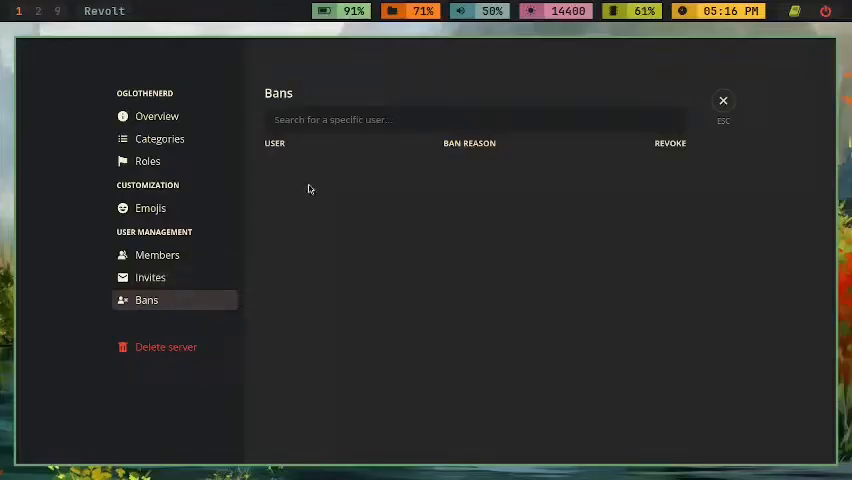
mouse_move(460, 211)
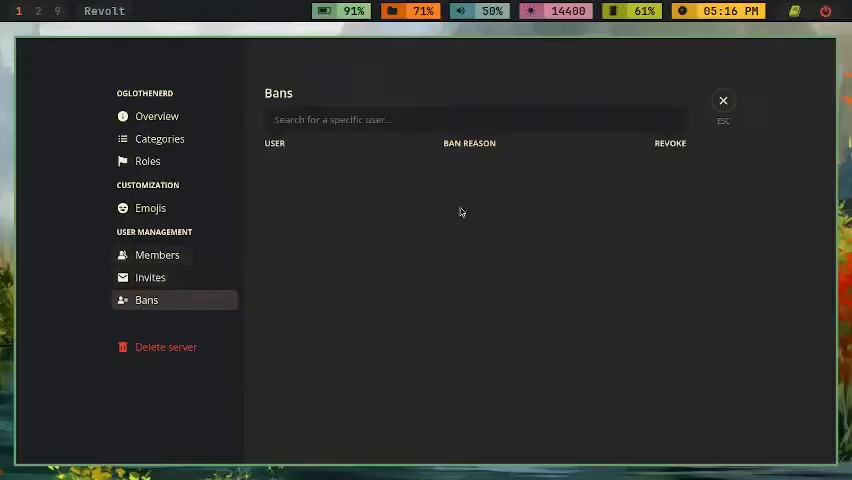
Step: Tick the custom role for the third member in Members settings
left_click(157, 254)
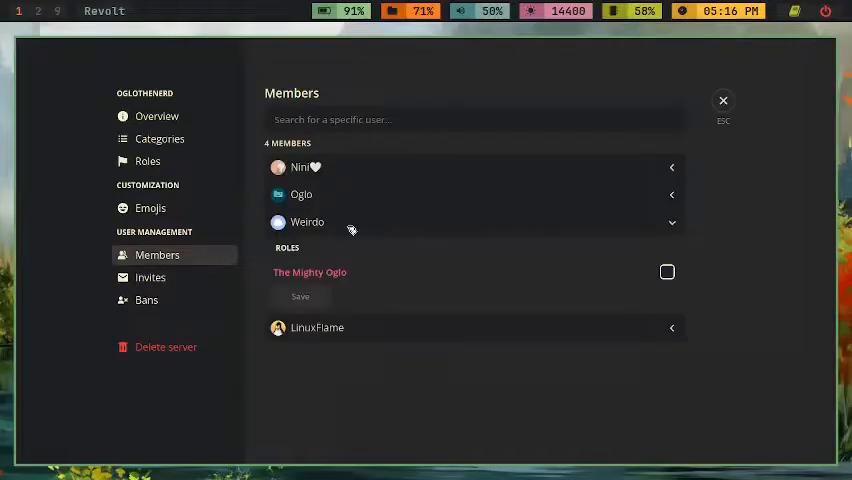
left_click(667, 271)
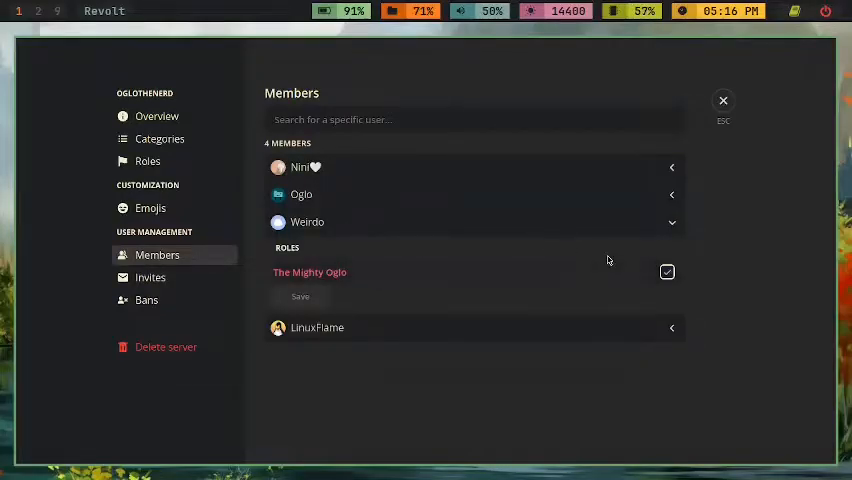
left_click(671, 222)
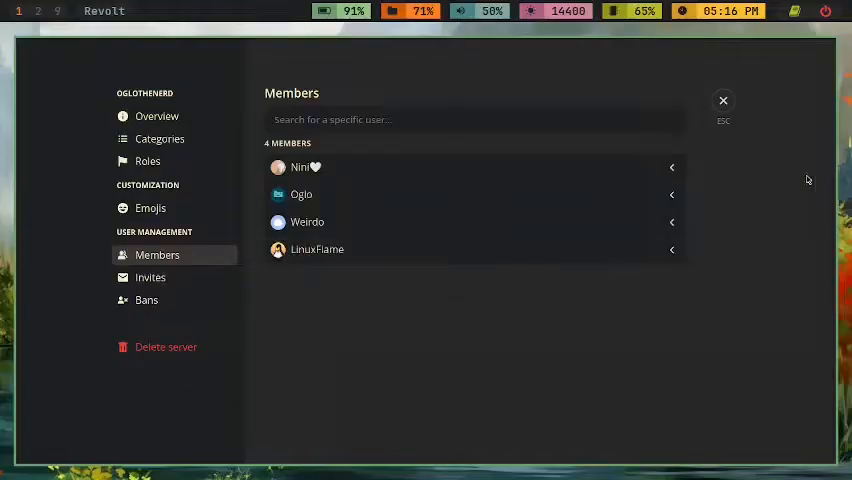
Step: Search the Bans list for 'Weirdo', then close server settings
left_click(146, 300)
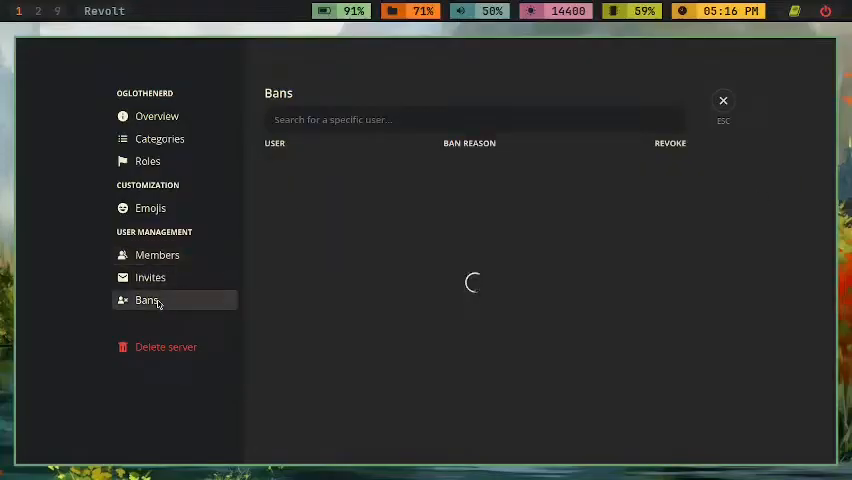
left_click(474, 119)
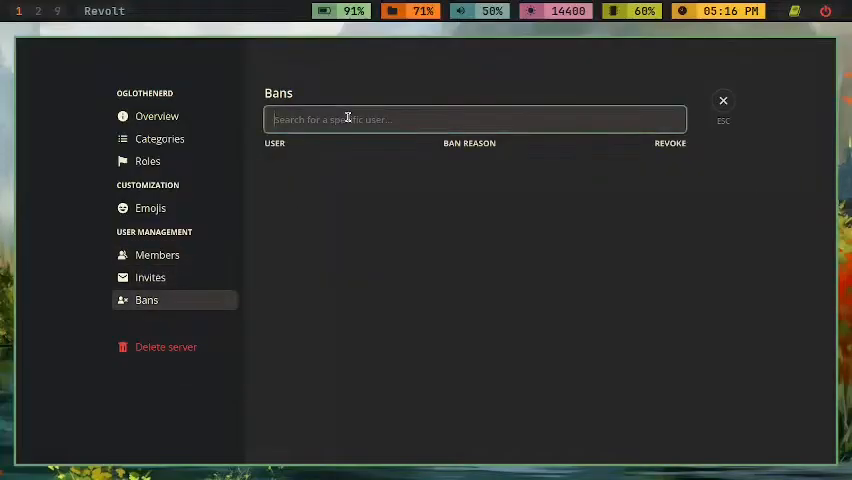
type("Weirdo")
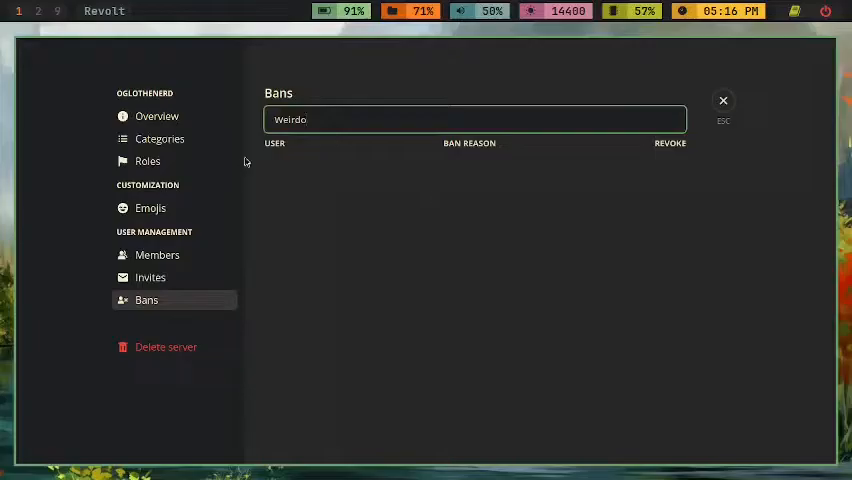
left_click(723, 100)
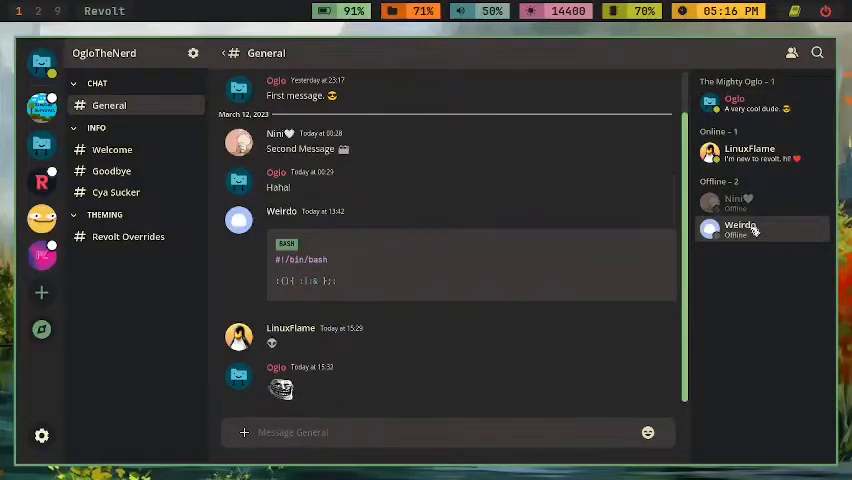
right_click(740, 225)
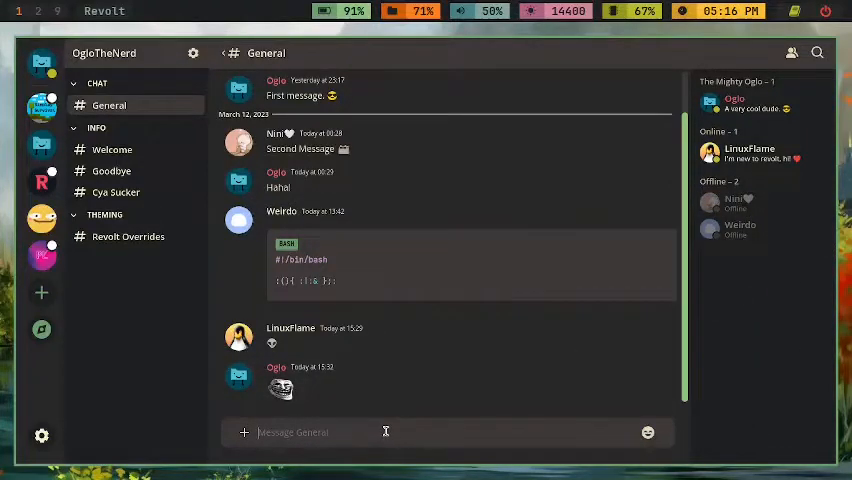
mouse_move(165, 268)
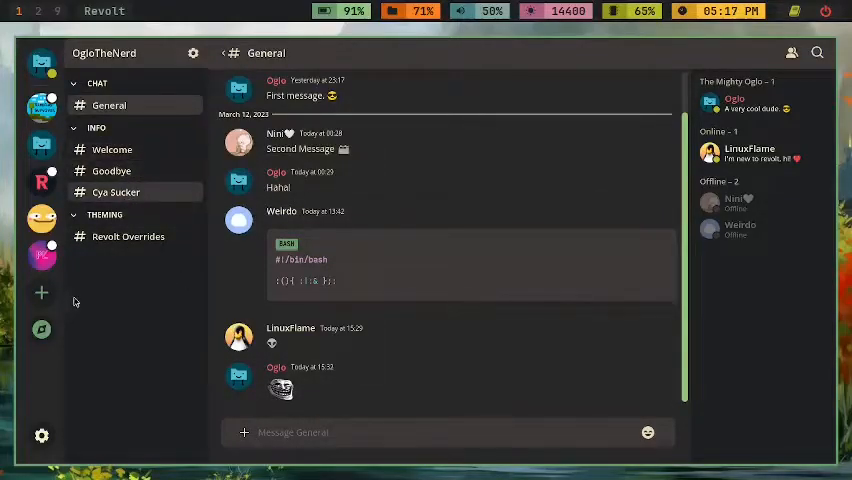
mouse_move(42, 180)
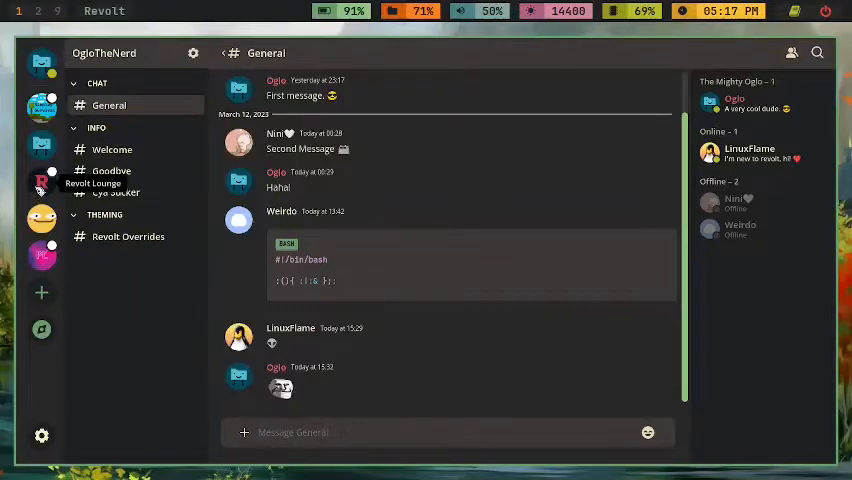
left_click(41, 435)
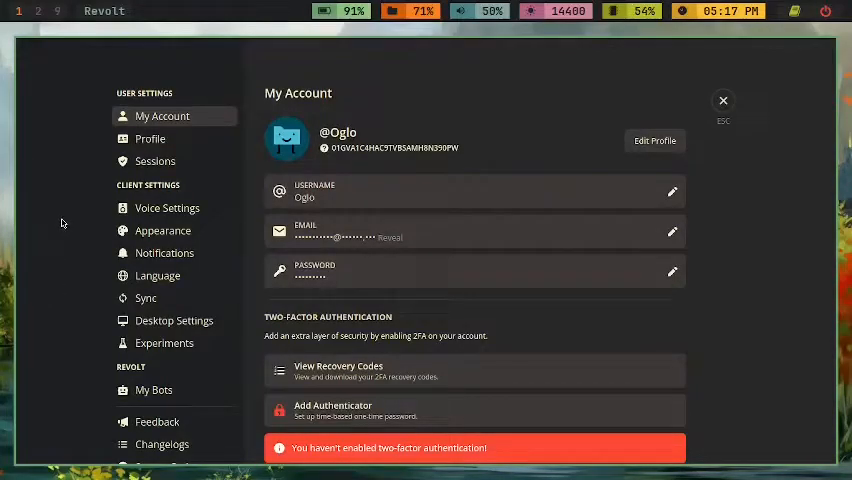
mouse_move(128, 270)
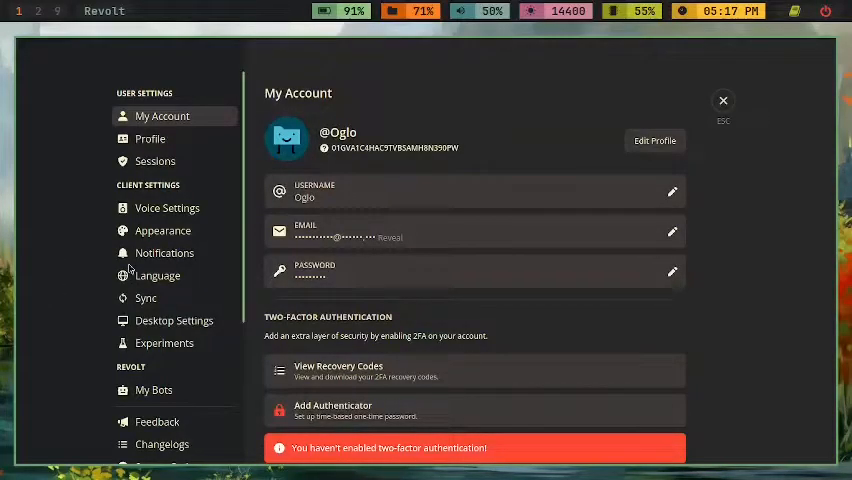
Step: View the Feedback settings page, return to My Account, then close User Settings with Esc
scroll("down", 3)
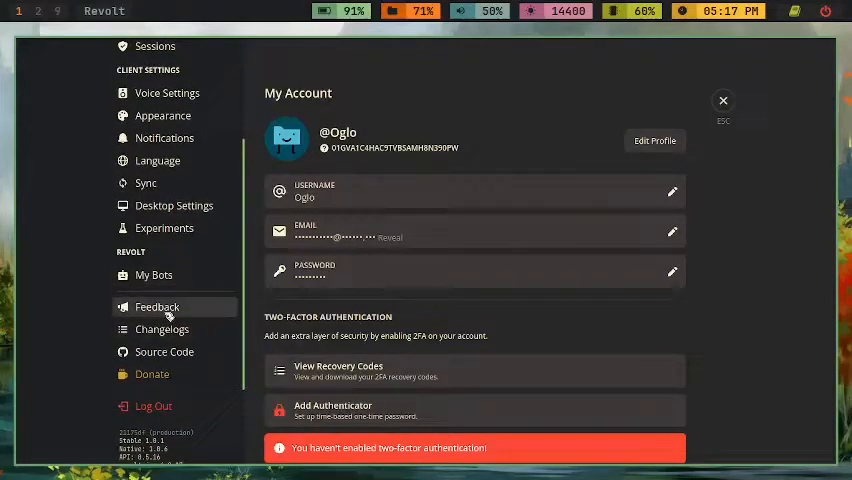
left_click(157, 307)
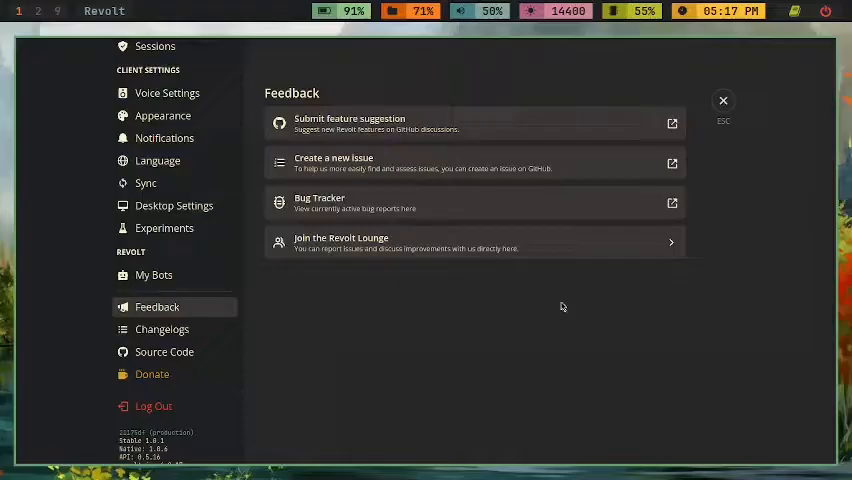
mouse_move(365, 378)
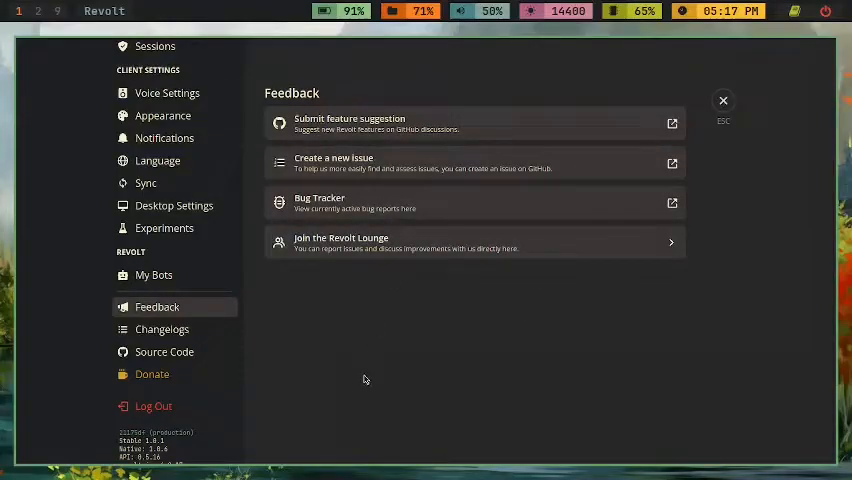
mouse_move(293, 310)
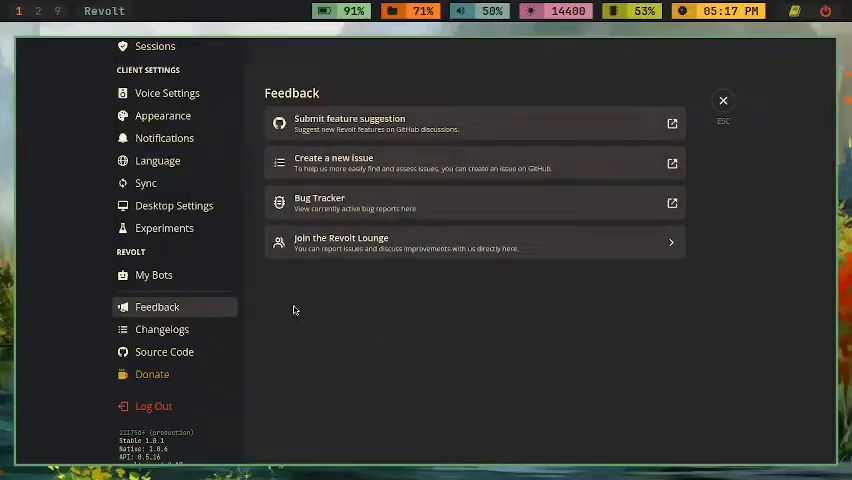
scroll("up", 3)
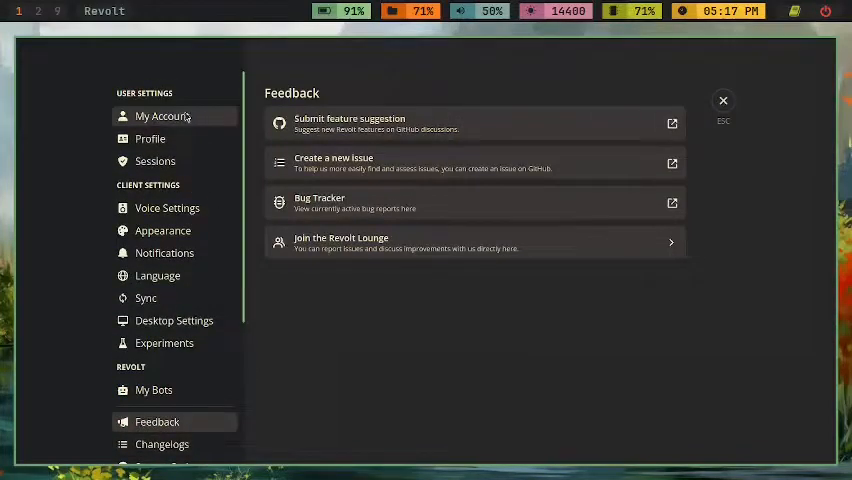
left_click(156, 116)
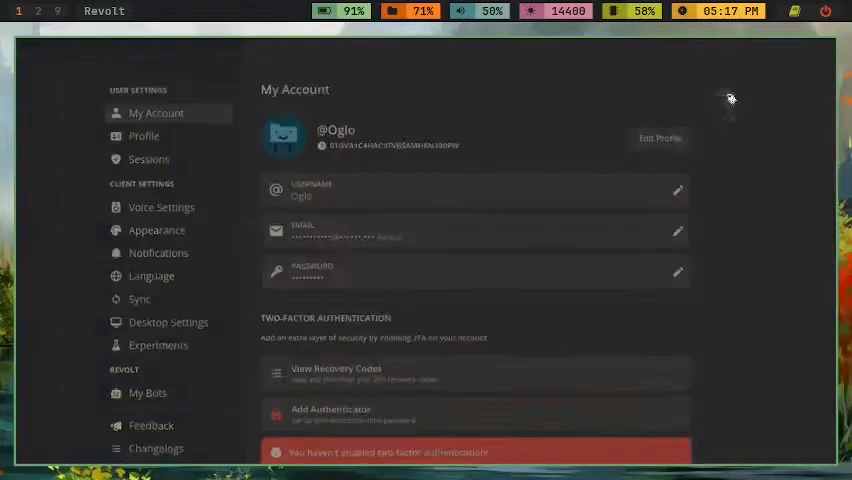
key("Escape")
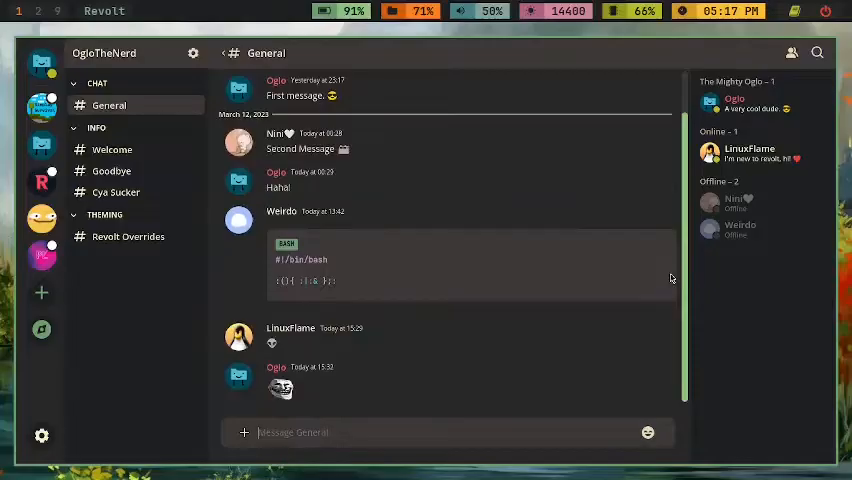
mouse_move(507, 384)
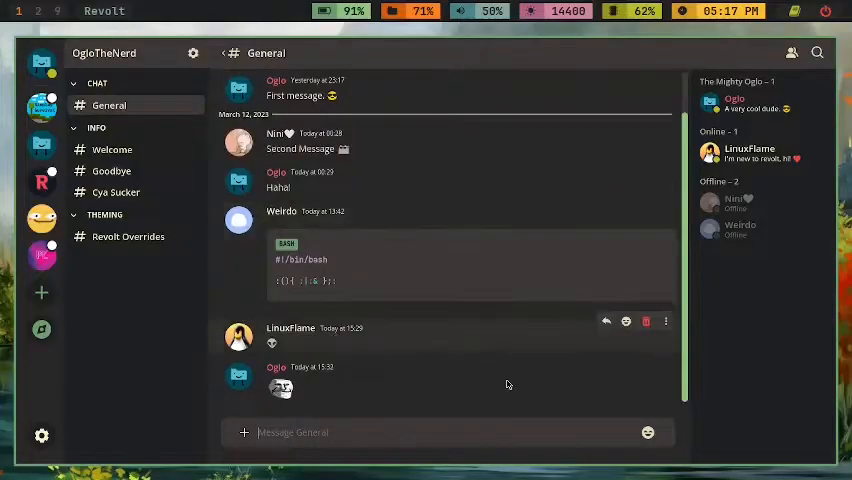
mouse_move(507, 385)
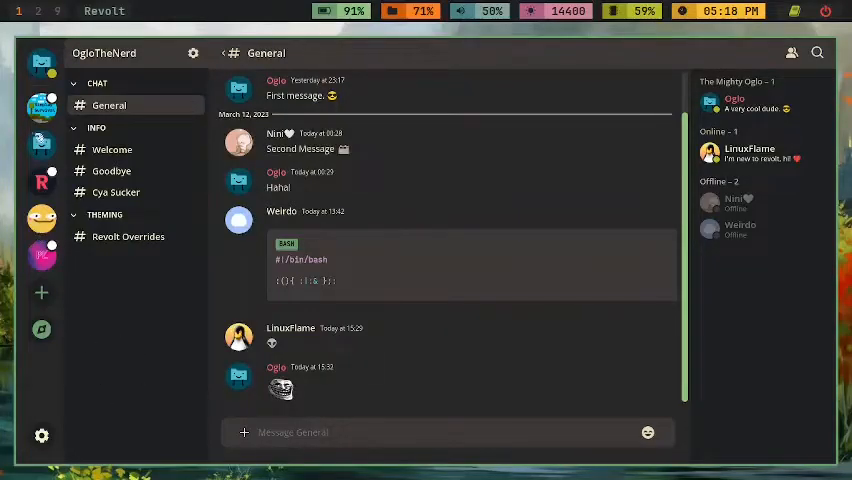
mouse_move(41, 107)
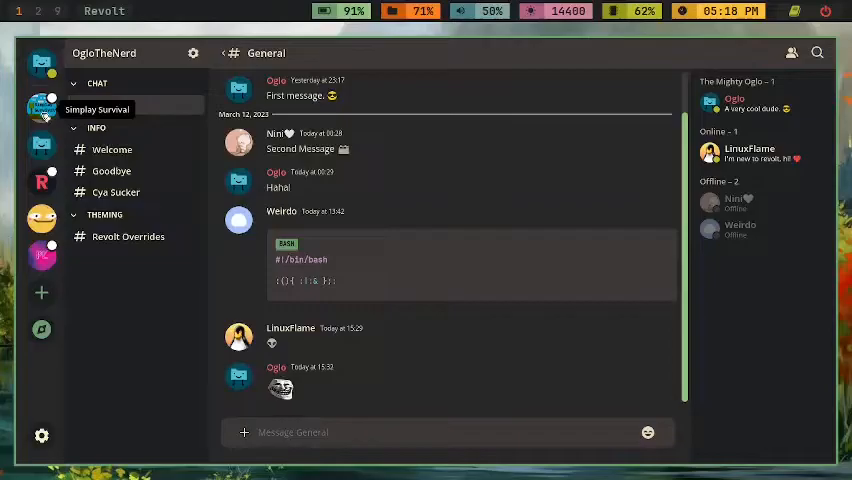
Step: Switch to the Simplay Survival server and scroll through its General channel bridge messages
left_click(41, 108)
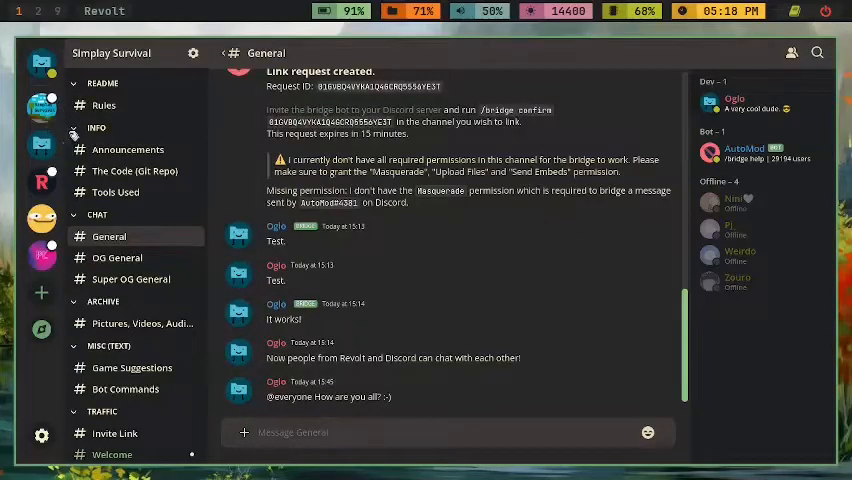
scroll("up", 3)
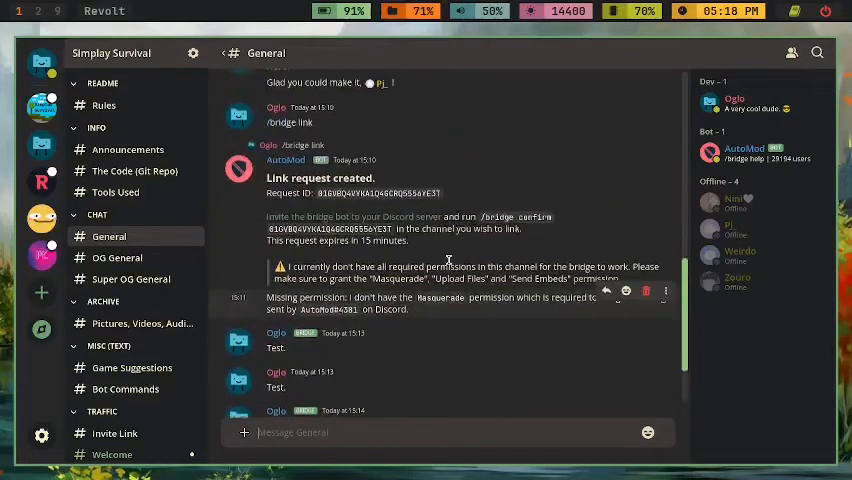
scroll("down", 3)
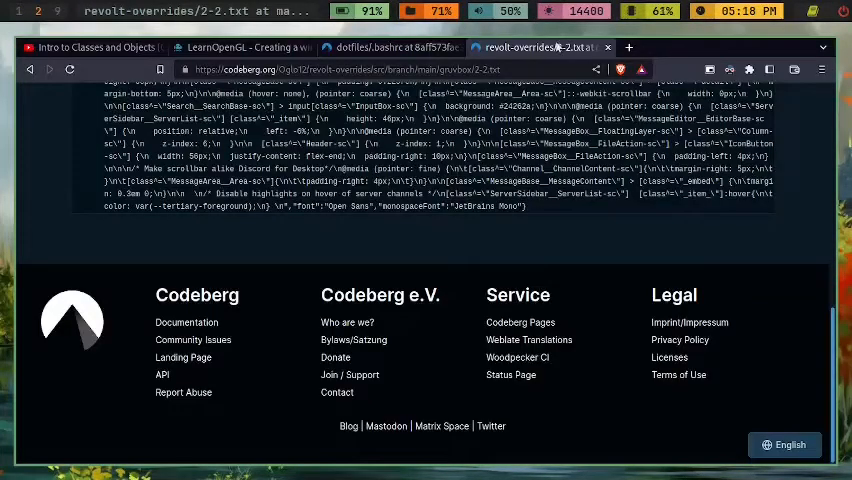
Step: Open Discord's web app in the browser to reach Simplay Survival's #chat
left_click(350, 69)
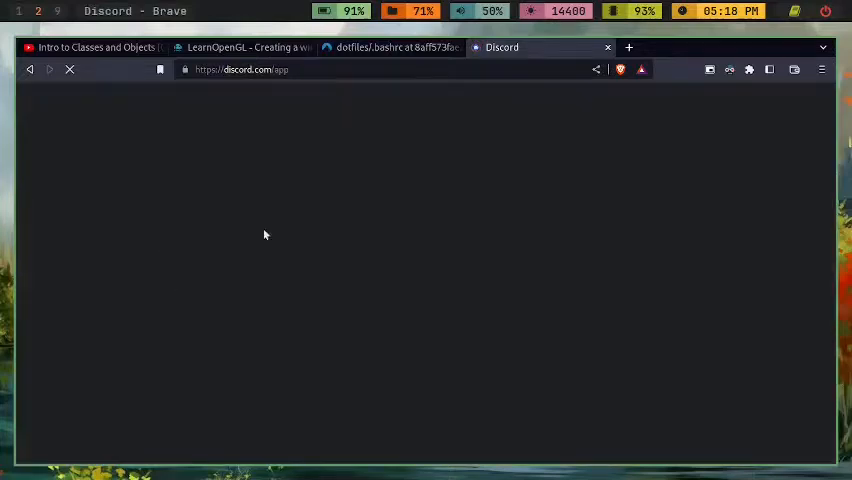
mouse_move(308, 176)
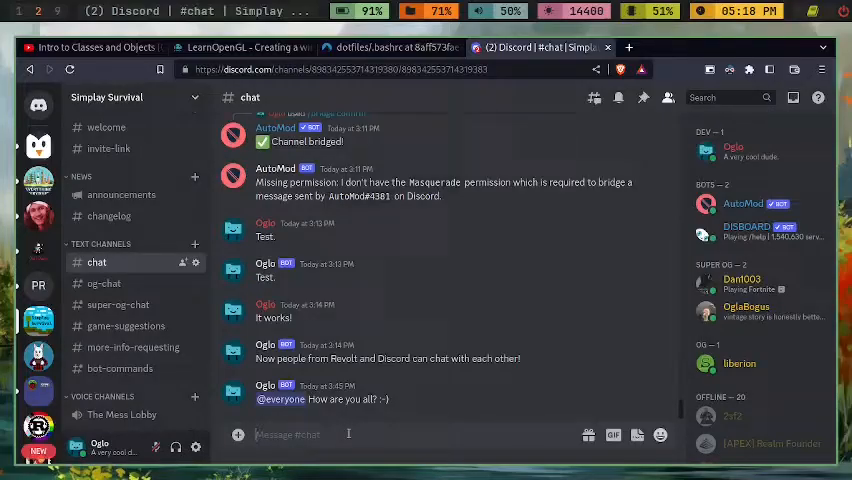
Step: Send 'Test.' in Simplay Survival #chat, then delete the bot's relayed copy
type("Test")
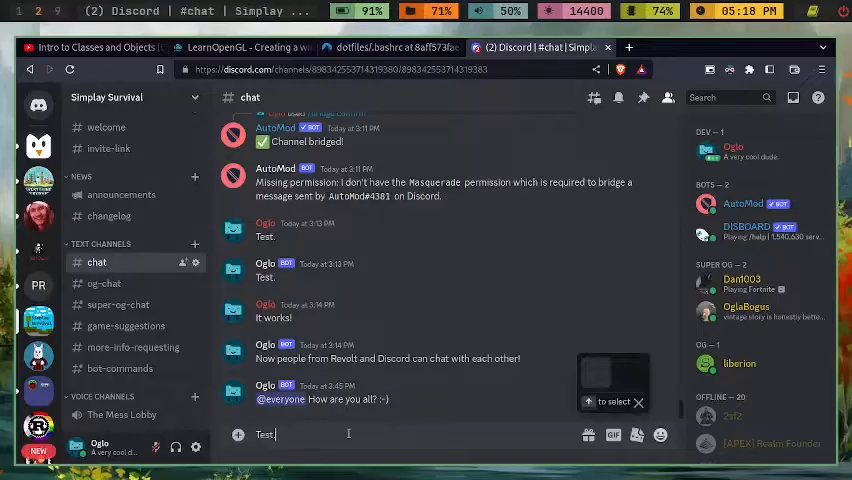
key("Return")
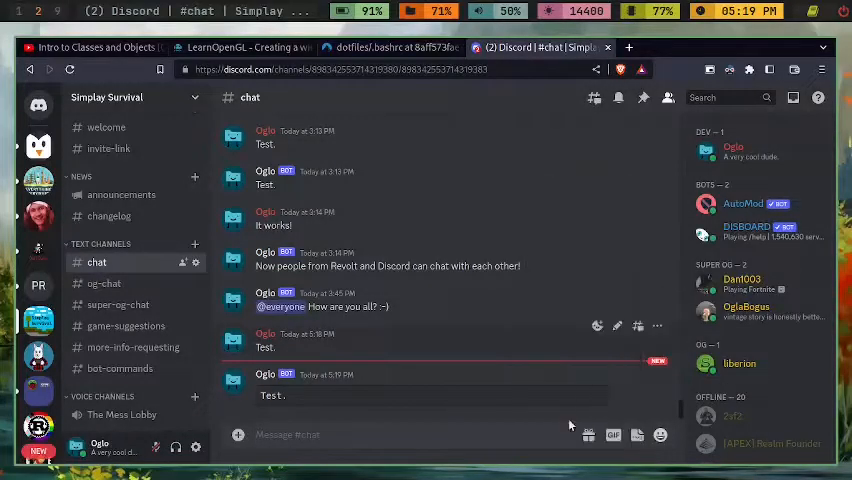
scroll("up", 3)
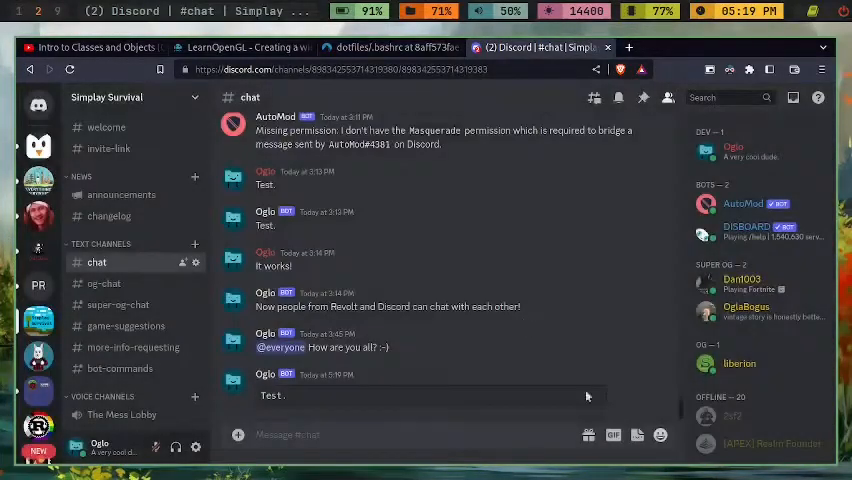
right_click(271, 395)
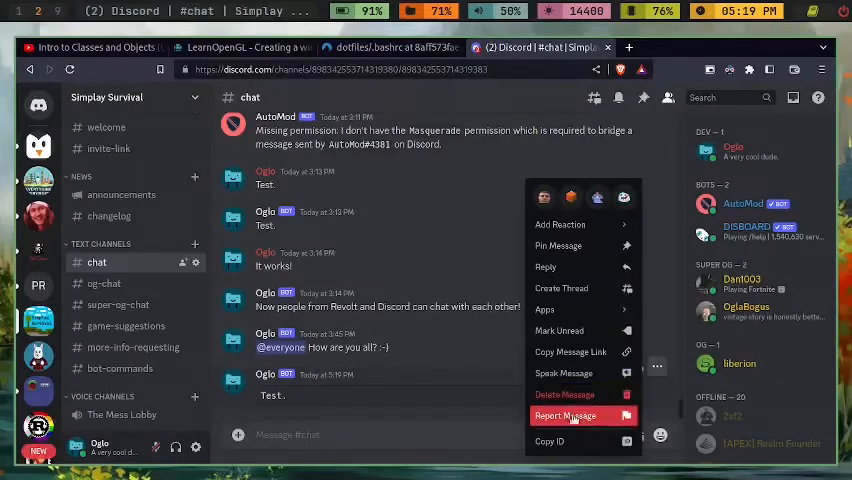
left_click(565, 394)
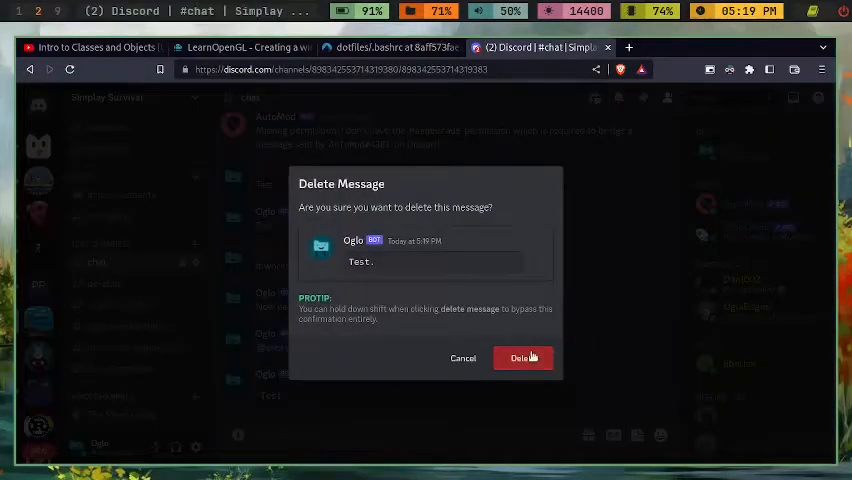
left_click(519, 358)
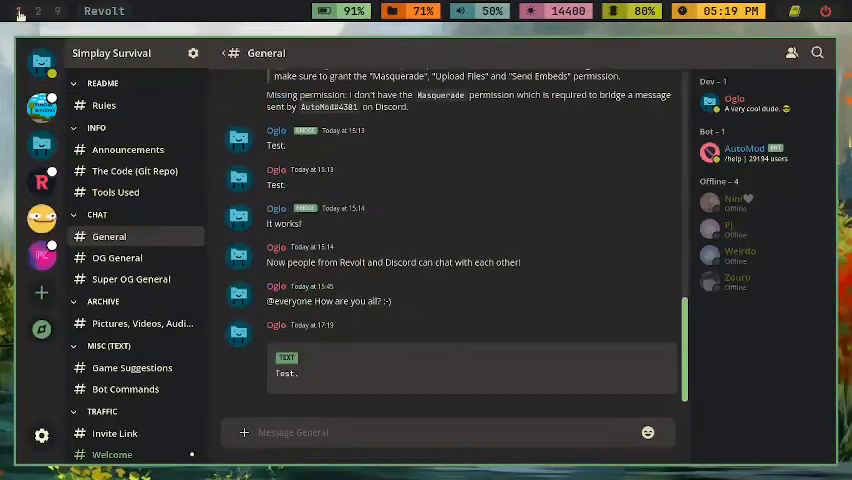
mouse_move(659, 368)
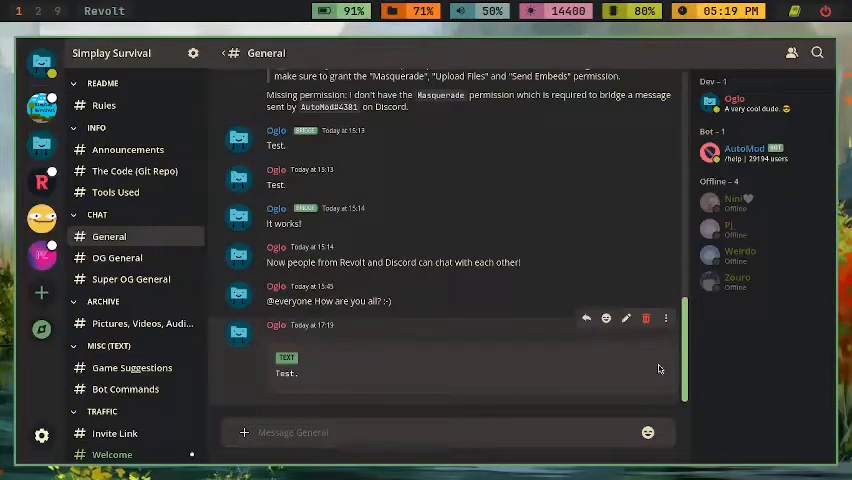
mouse_move(646, 318)
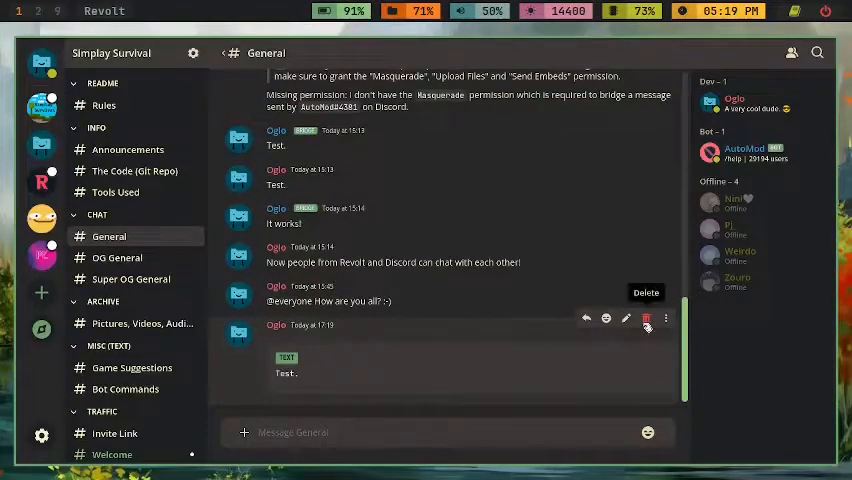
Step: Delete the relayed 'Test.' message from Revolt's General channel
left_click(646, 318)
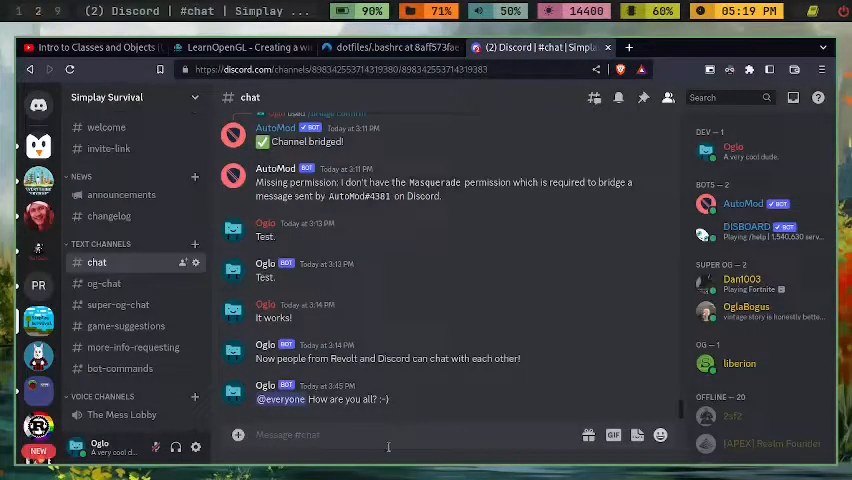
mouse_move(407, 320)
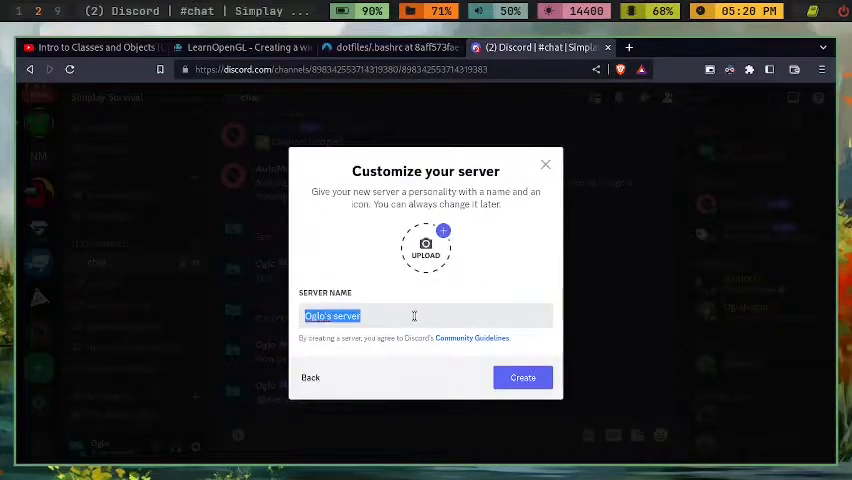
Step: Name the new Discord server 'OgloTheNerd Test' and create it
type("O")
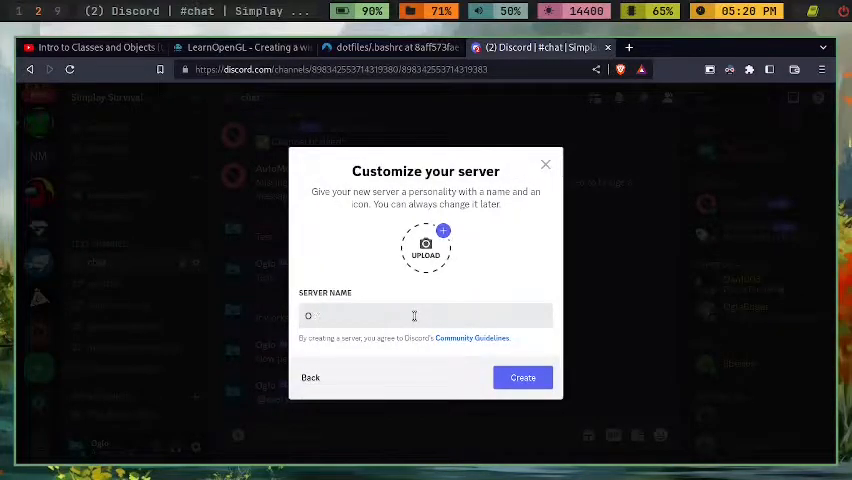
type("gloThe")
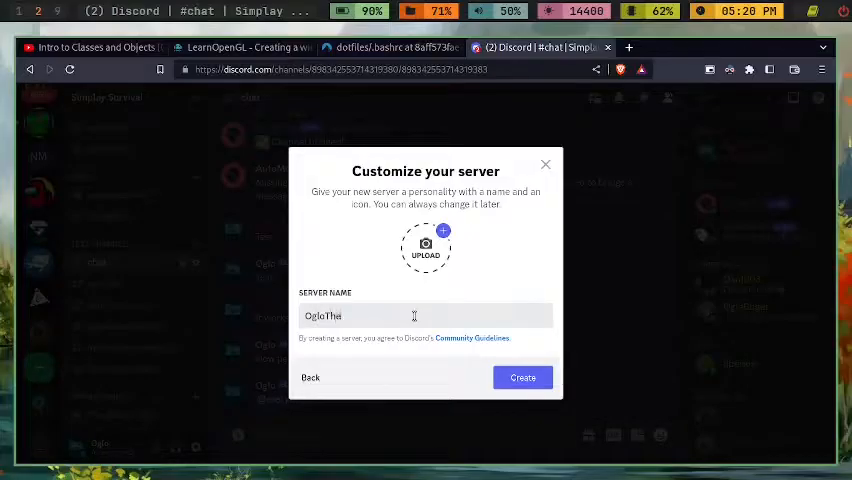
type("Nerd")
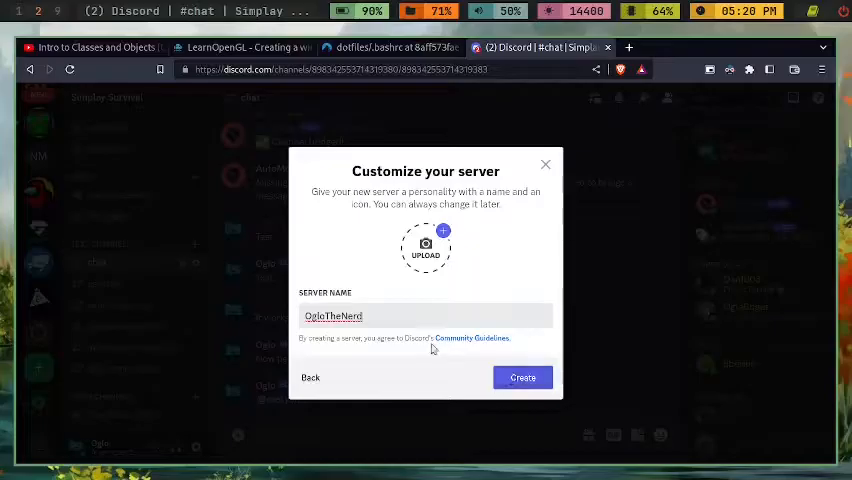
type("Test")
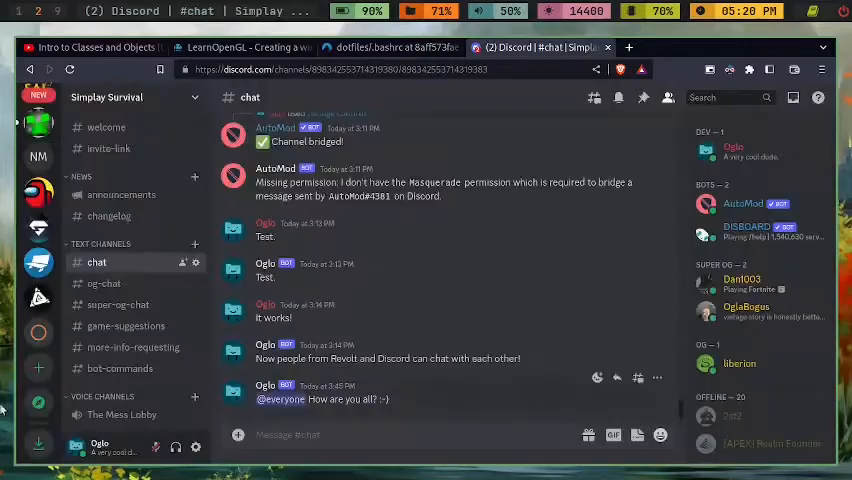
left_click(38, 310)
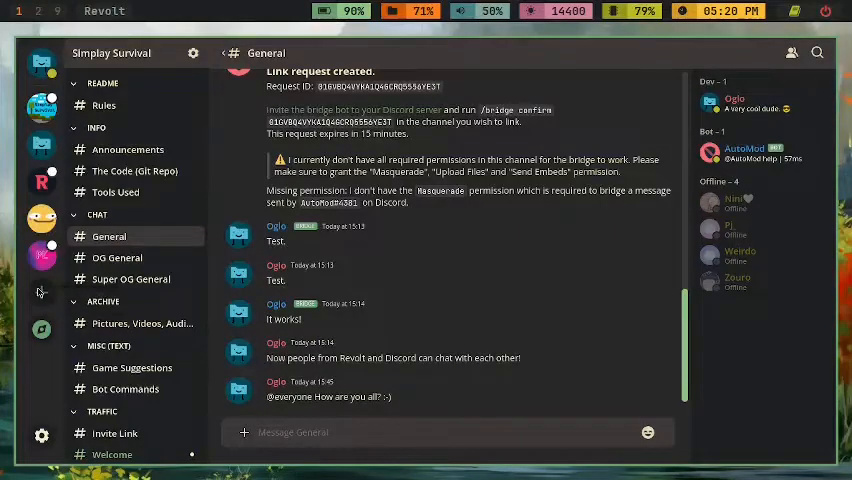
Step: Create a Revolt server named 'Test' and open the Discover Revolt section
left_click(41, 292)
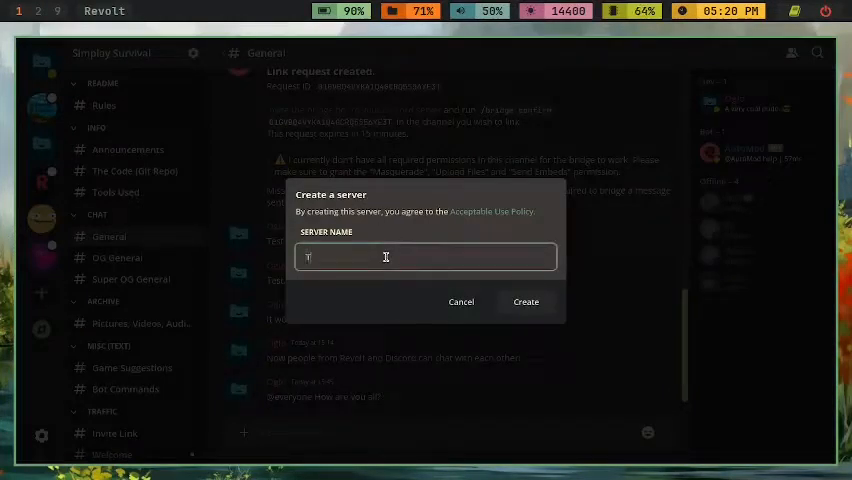
type("est")
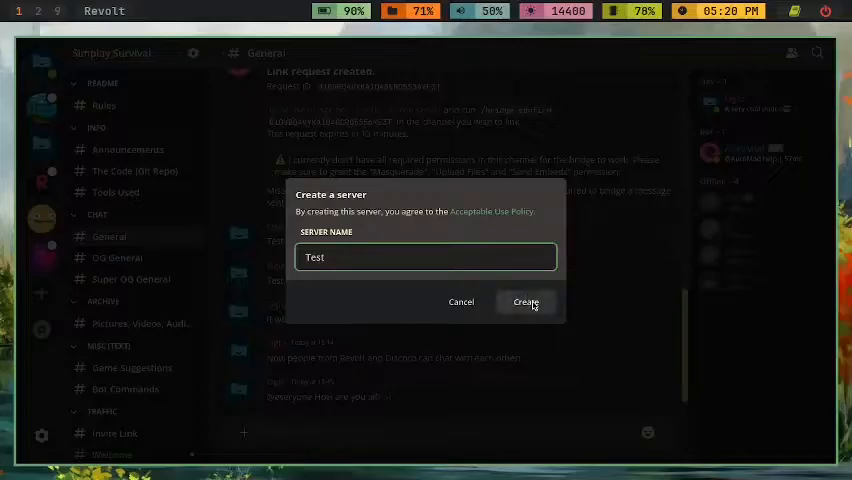
left_click(525, 302)
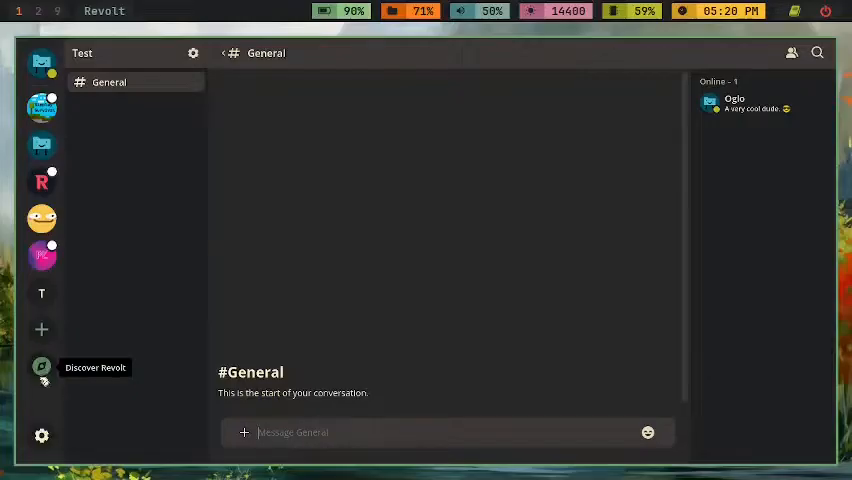
left_click(42, 367)
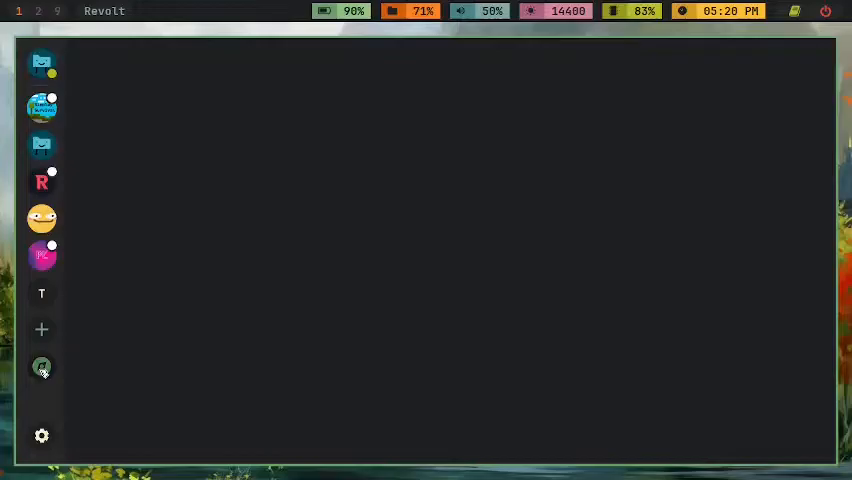
left_click(42, 367)
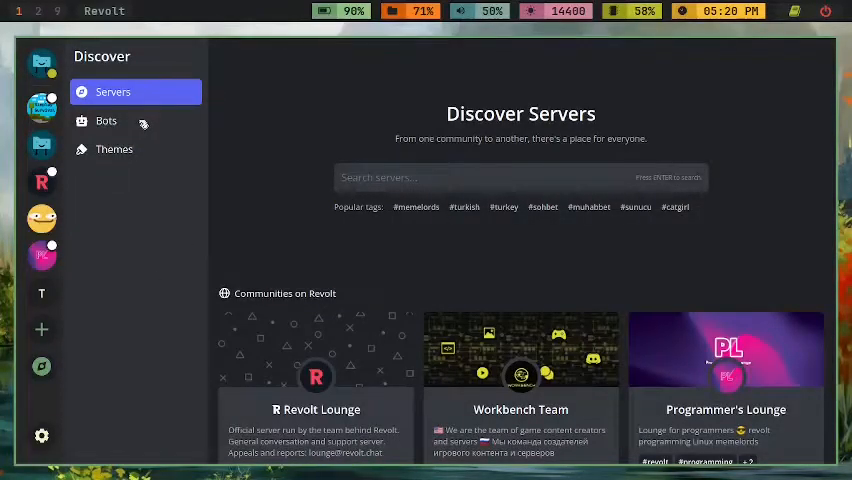
Step: Open the AutoMod bot page and choose Test as its target server
left_click(106, 120)
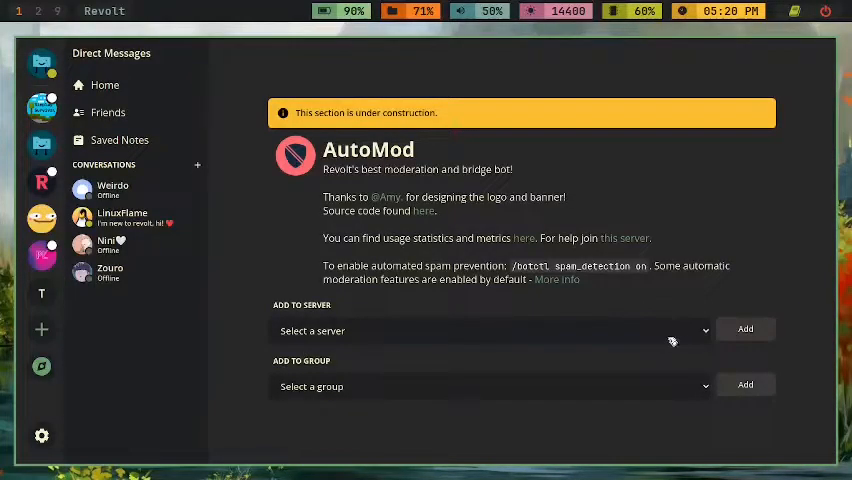
left_click(490, 330)
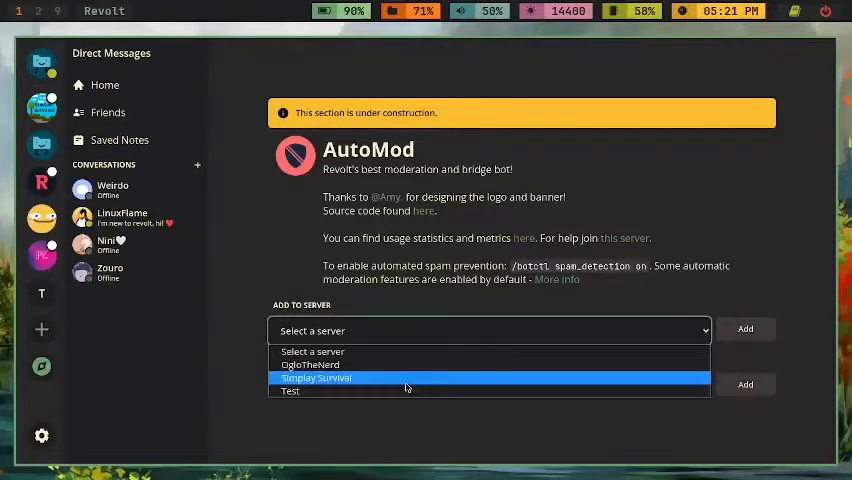
left_click(290, 391)
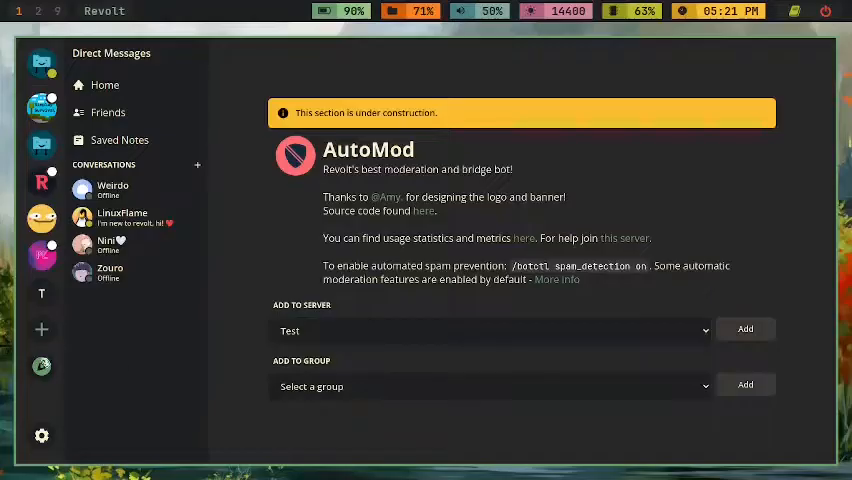
mouse_move(41, 329)
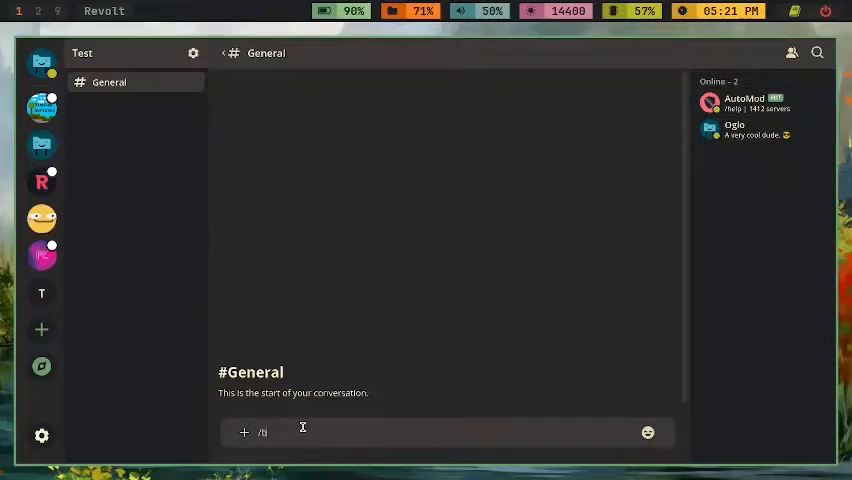
Step: Send '/bridge help' in the Test server's General channel
type("ridge")
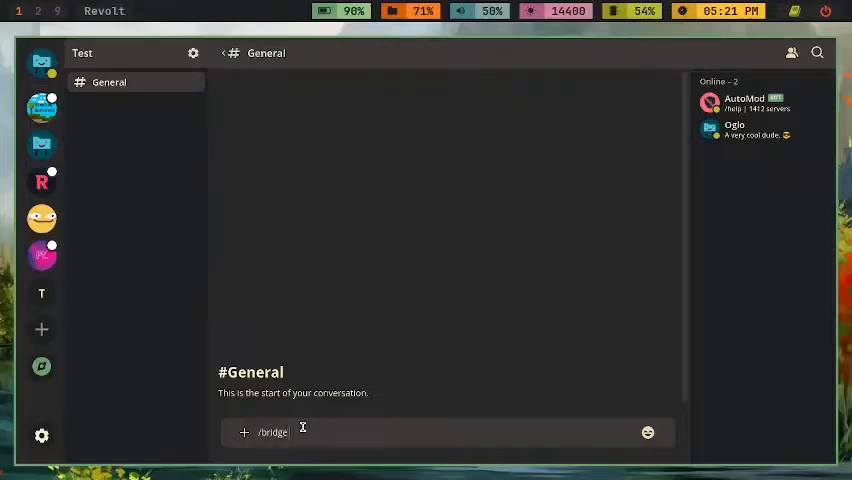
key("Return")
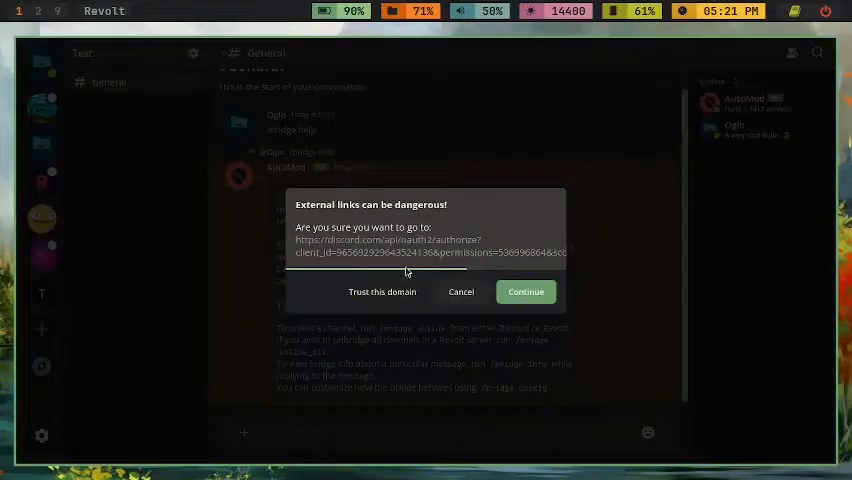
Step: Authorize AutoMod into the Discord Test server with its listed permissions
left_click(460, 291)
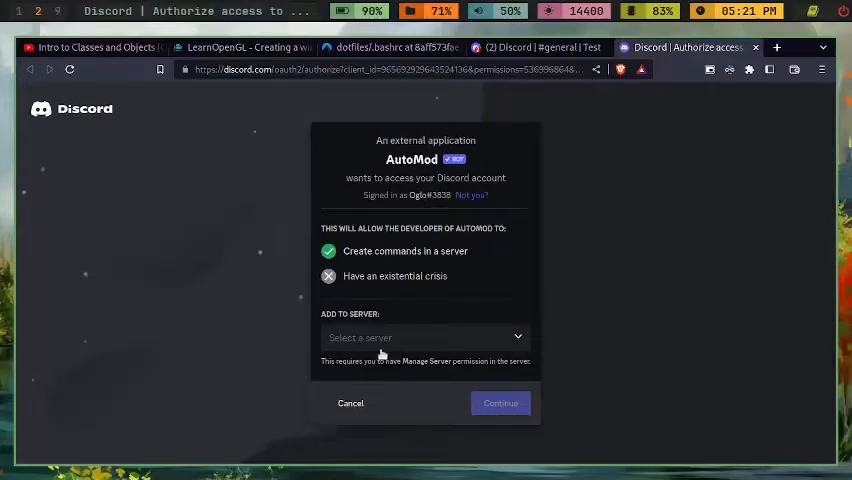
left_click(424, 337)
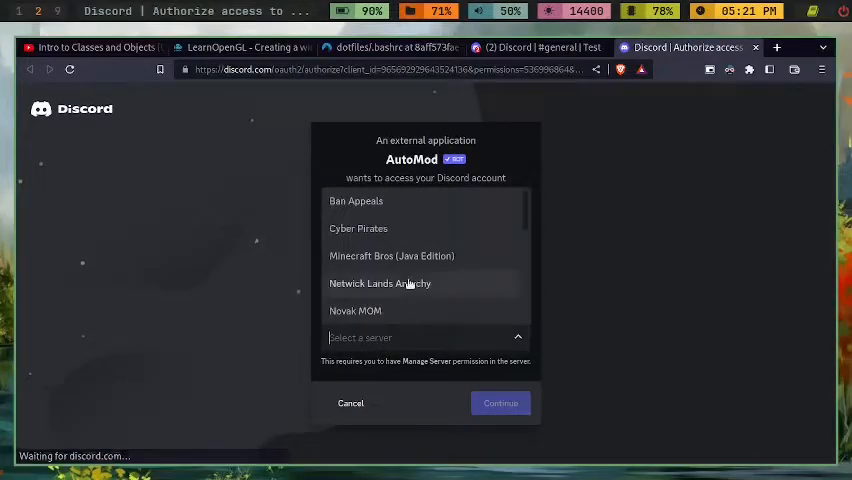
scroll("down", 3)
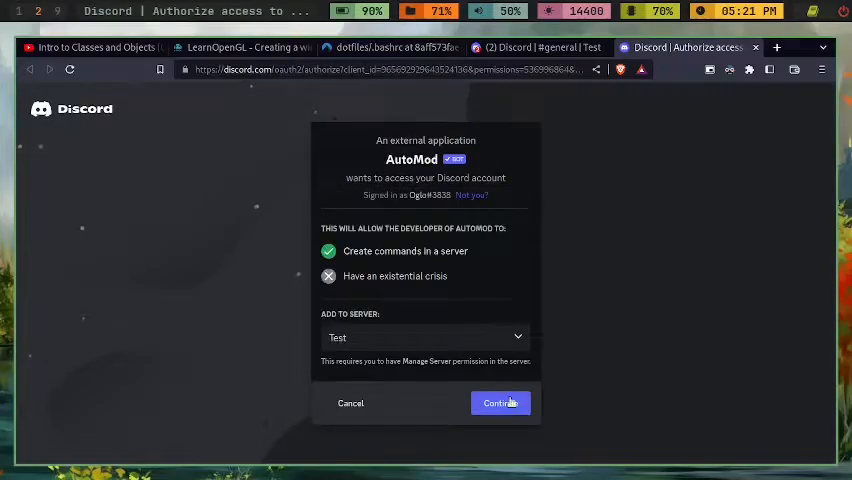
left_click(499, 403)
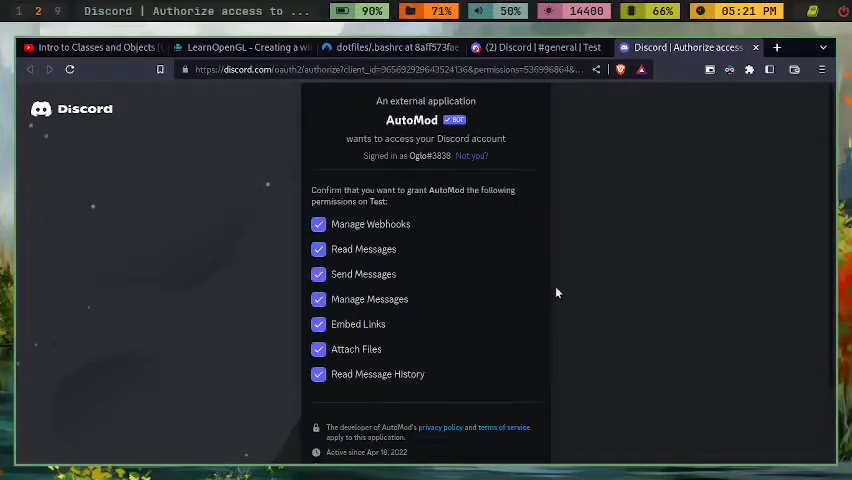
scroll("down", 3)
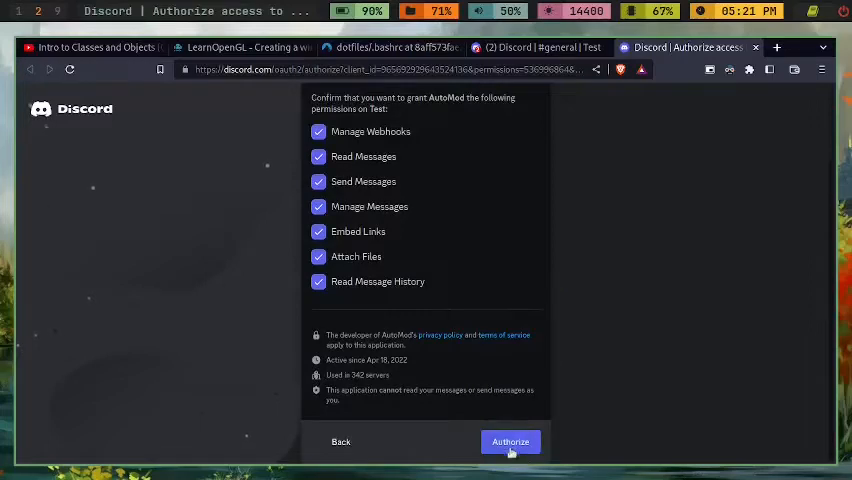
left_click(510, 442)
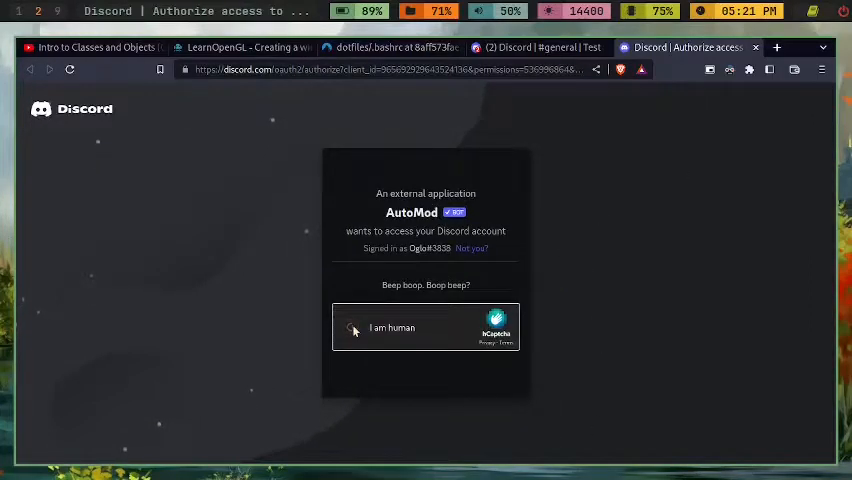
Step: Pass the hCaptcha by selecting the soccer images, then close the authorized tab
left_click(352, 328)
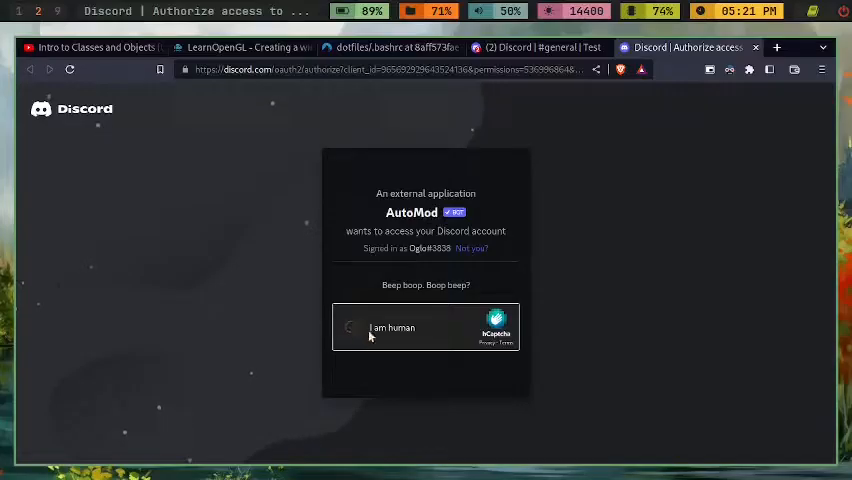
left_click(351, 327)
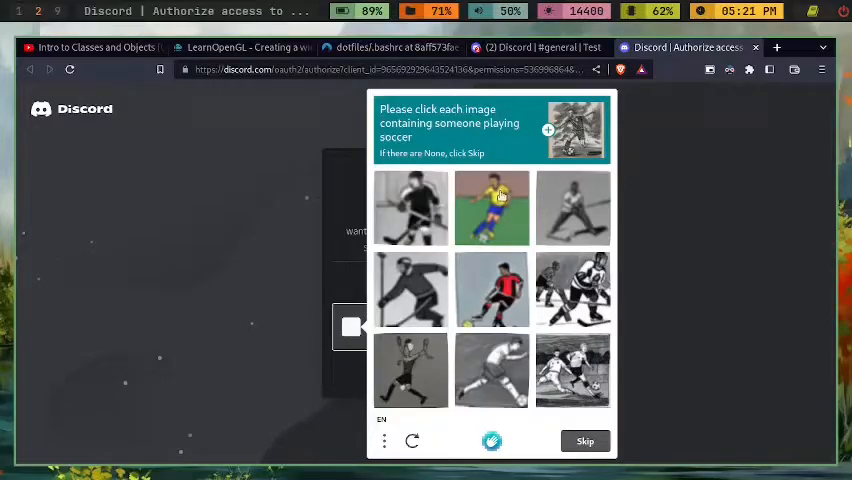
left_click(491, 208)
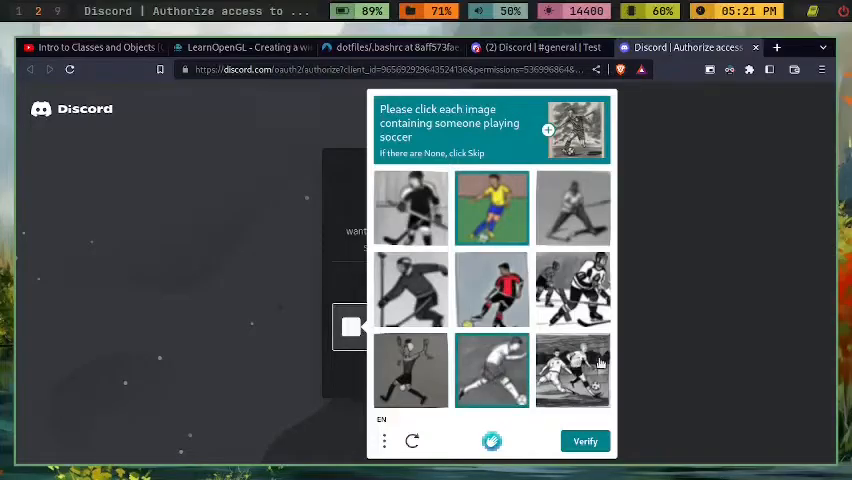
left_click(573, 370)
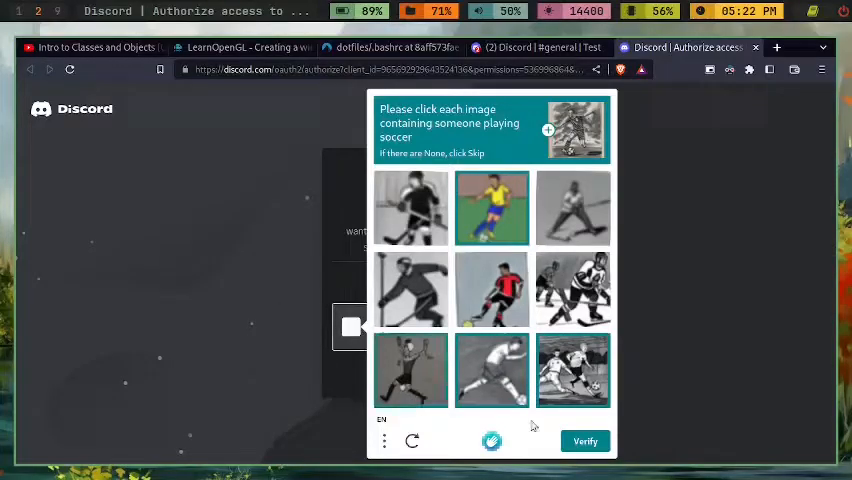
left_click(584, 441)
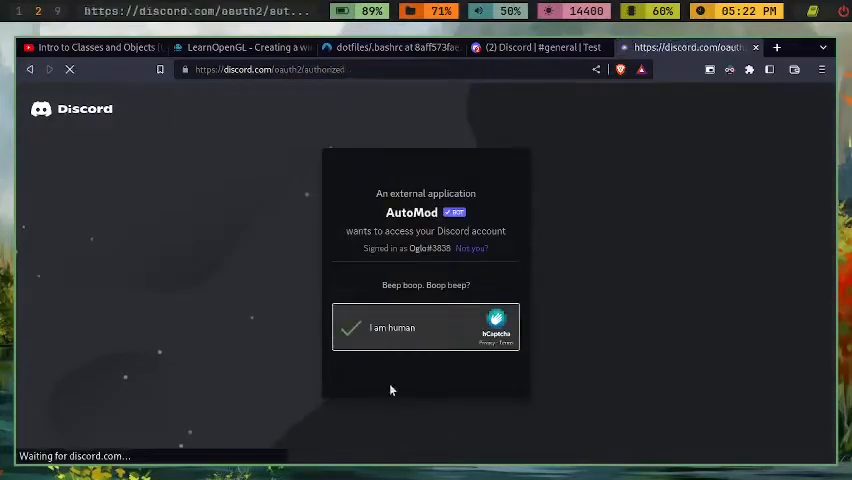
left_click(350, 327)
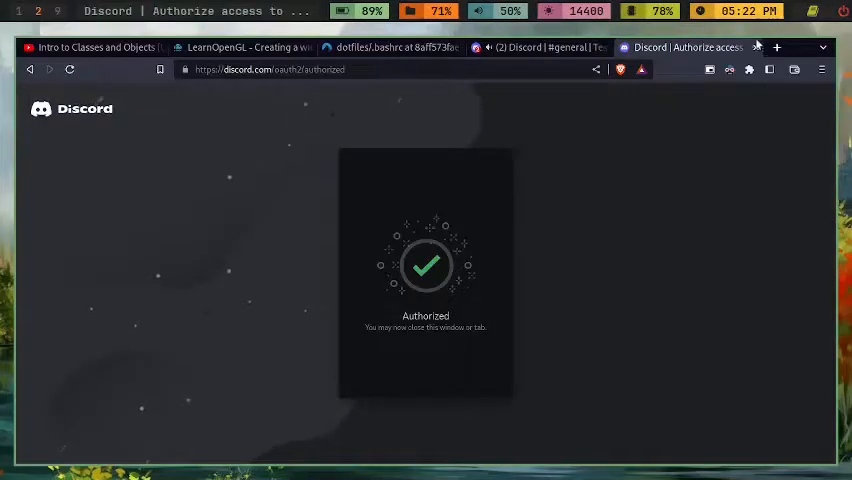
left_click(540, 47)
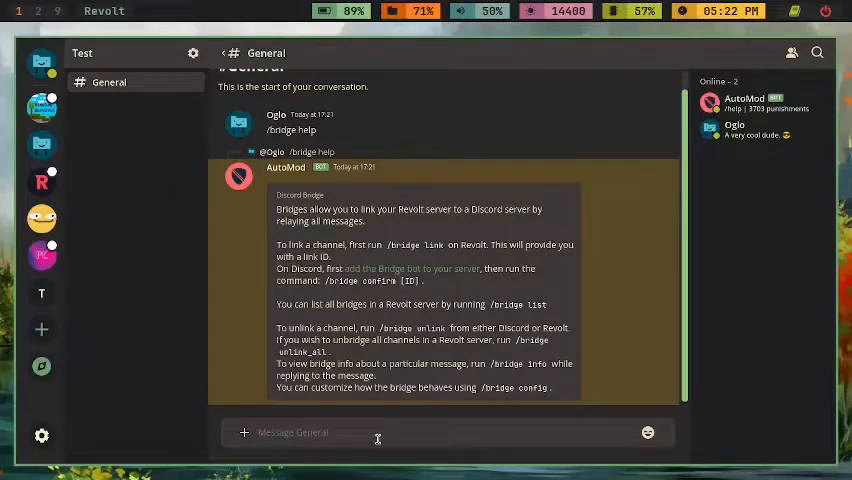
Step: Begin typing the '/bridge link' command in Test's General channel
type("bridge")
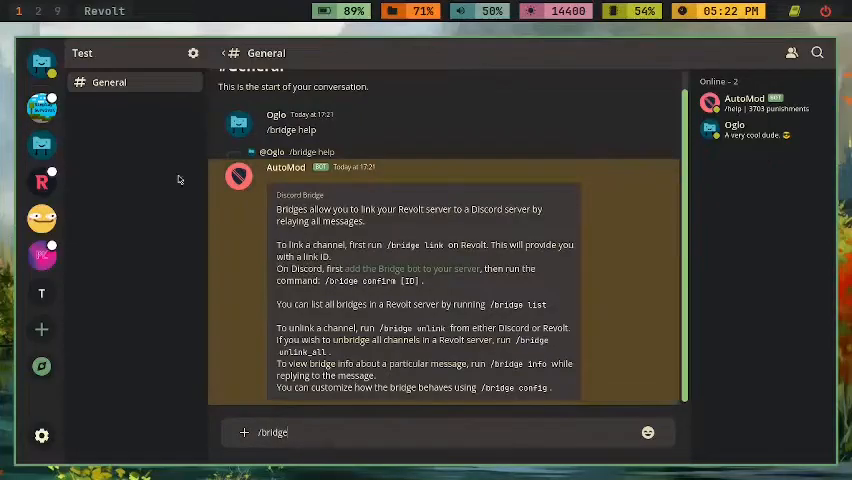
mouse_move(124, 272)
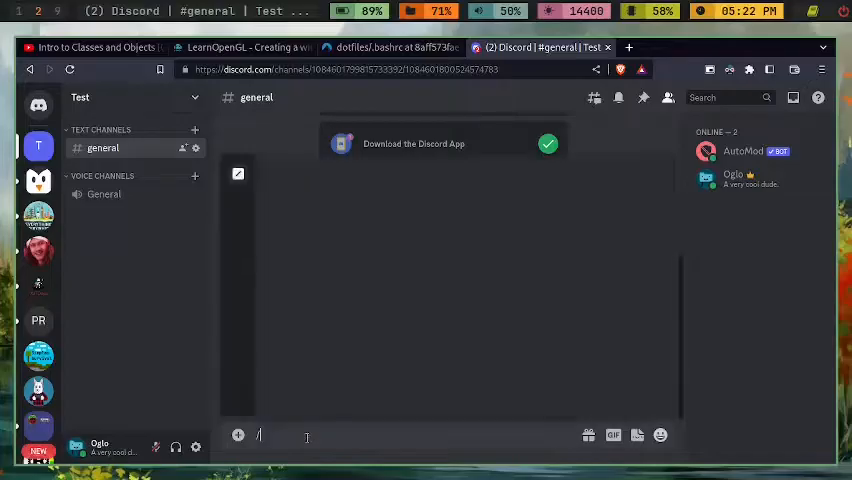
Step: Send /bridge confirm with the Revolt link request ID in Discord's Test #general
type("bridge")
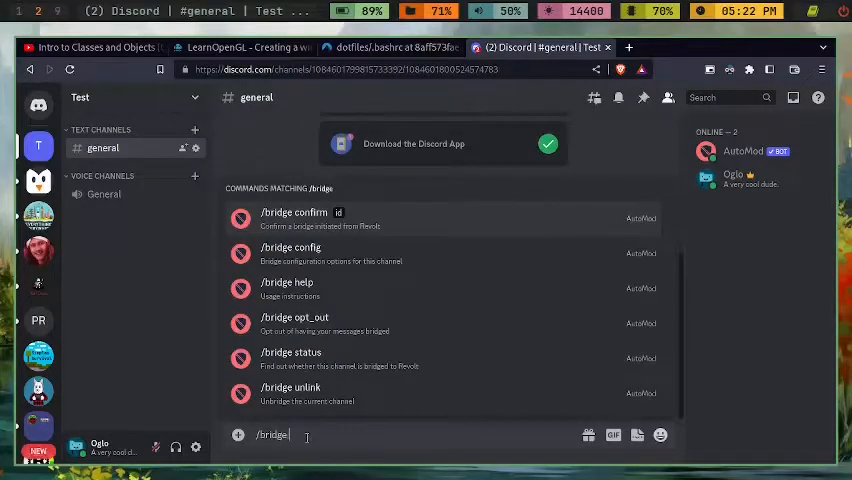
type("confirm id 01GVBYNZE3NB2XBYM22NWSNC15")
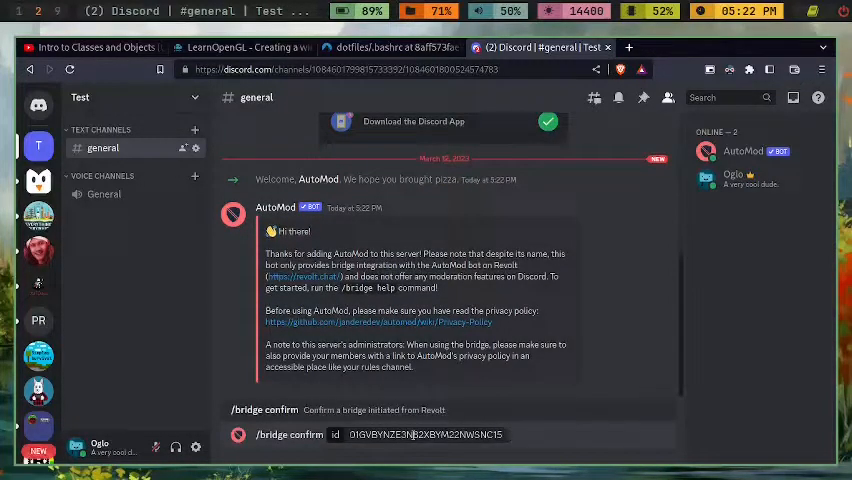
key("Return")
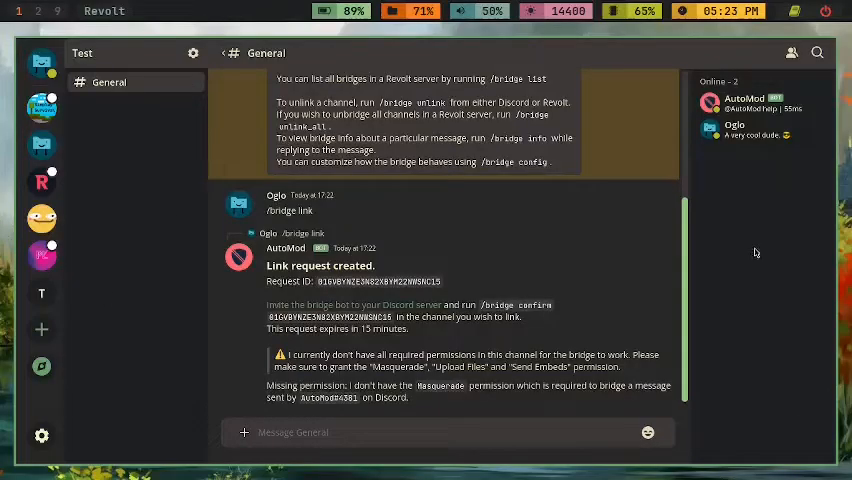
mouse_move(420, 391)
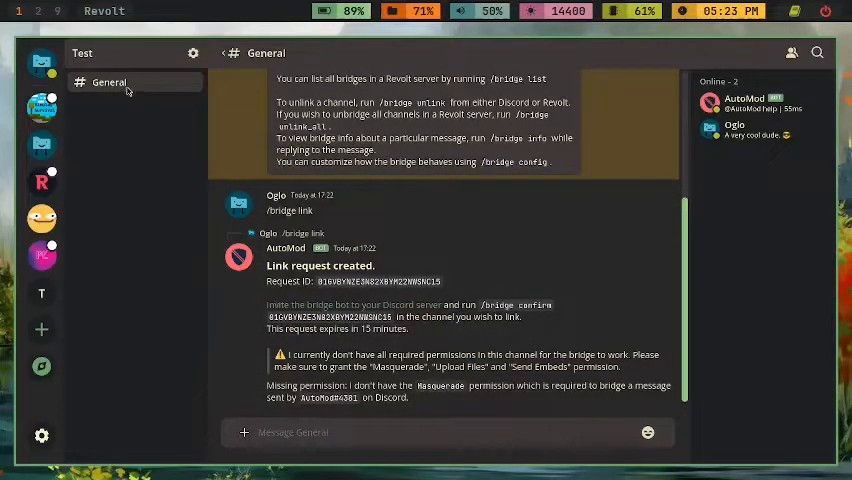
Step: Check the Revolt General channel's permissions in its channel settings
right_click(108, 82)
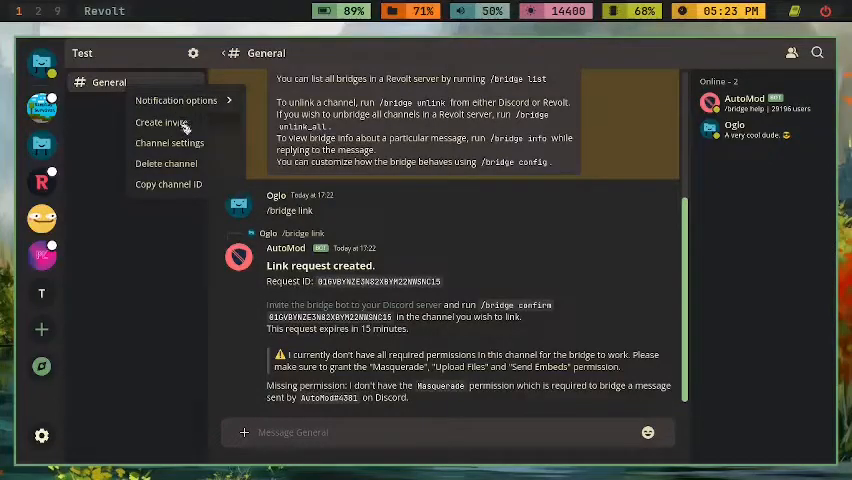
left_click(169, 143)
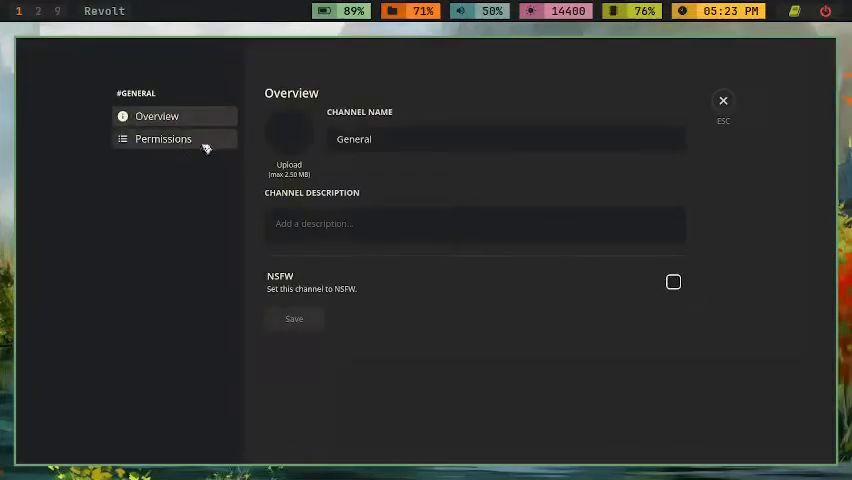
left_click(163, 138)
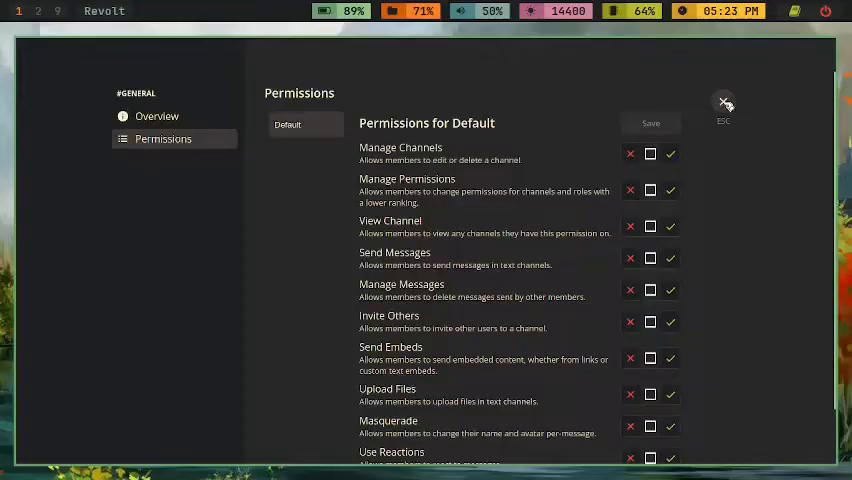
left_click(723, 105)
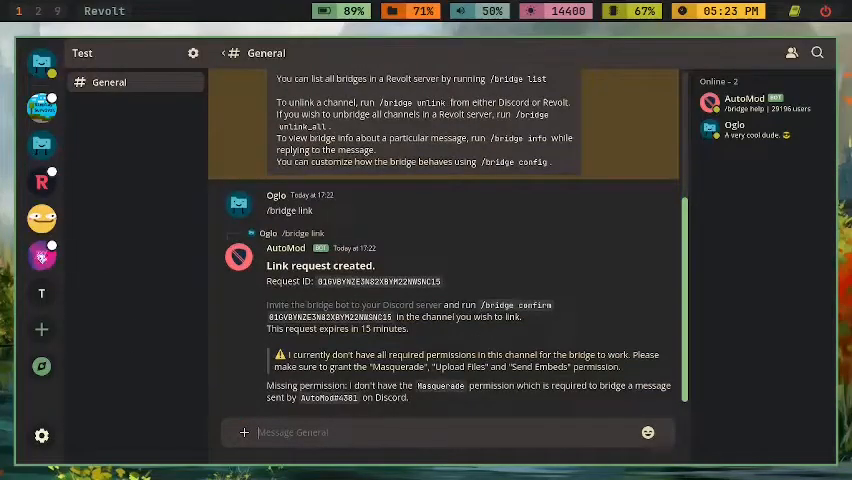
mouse_move(41, 143)
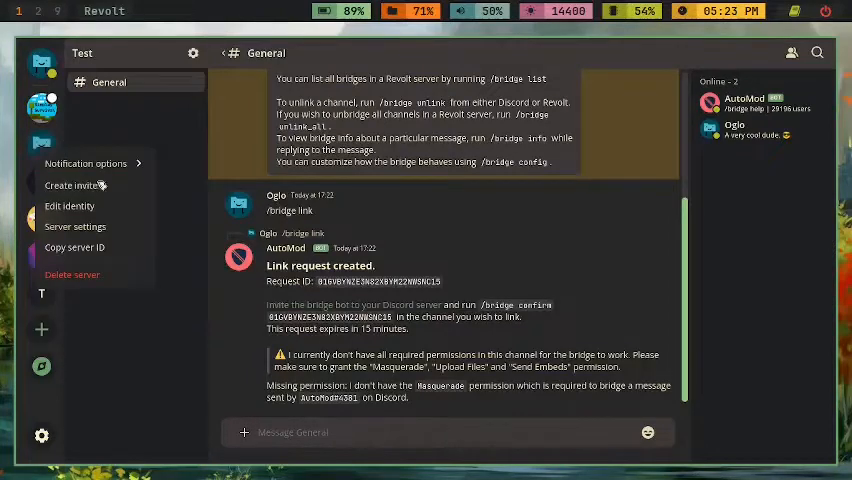
mouse_move(108, 211)
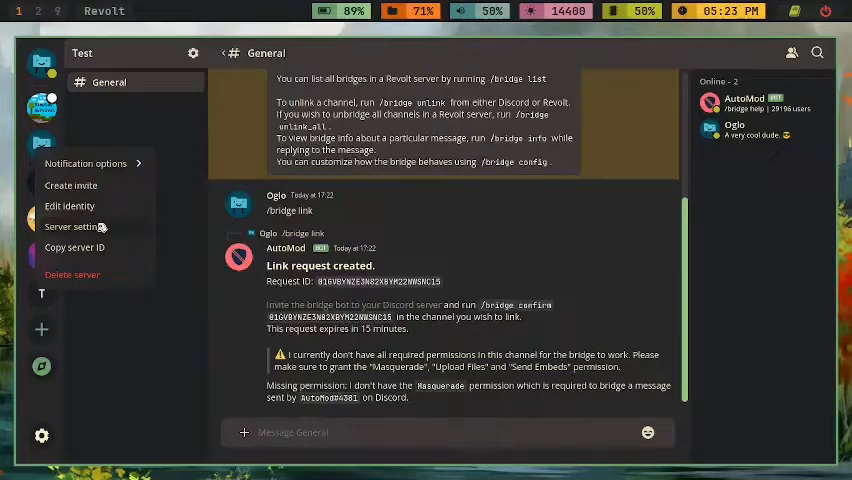
Step: Briefly view OgloTheNerd's server settings, then open the Test server's settings
left_click(73, 226)
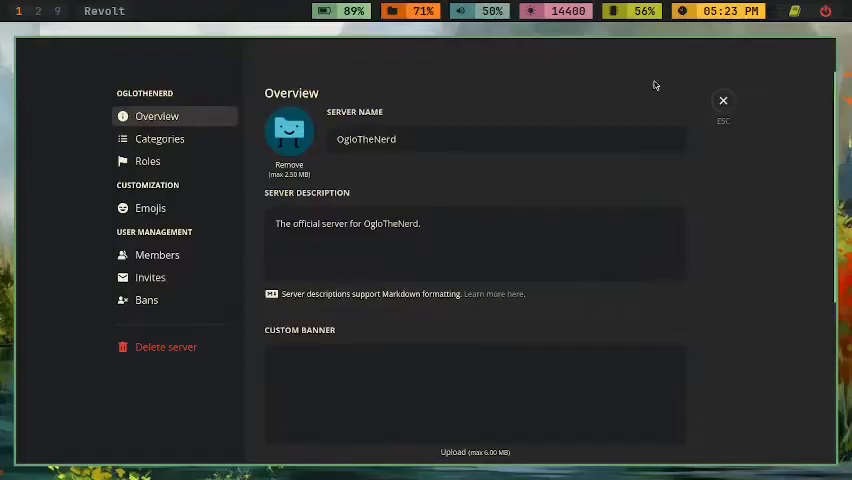
left_click(723, 100)
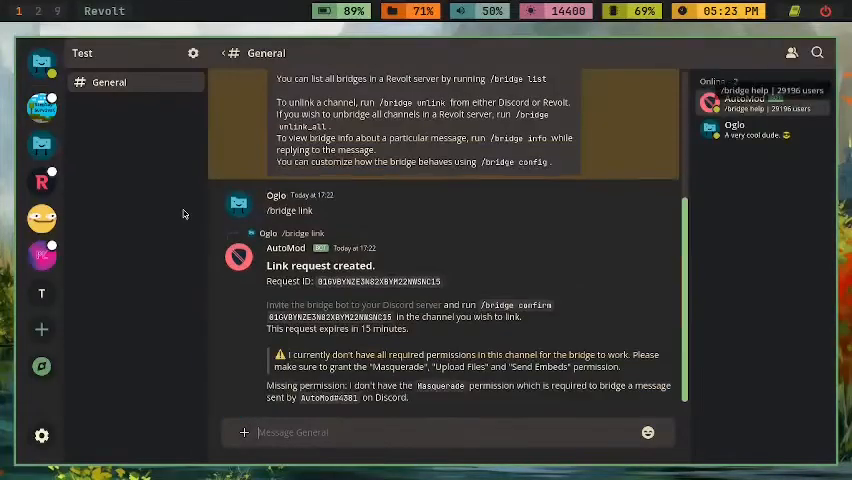
mouse_move(41, 145)
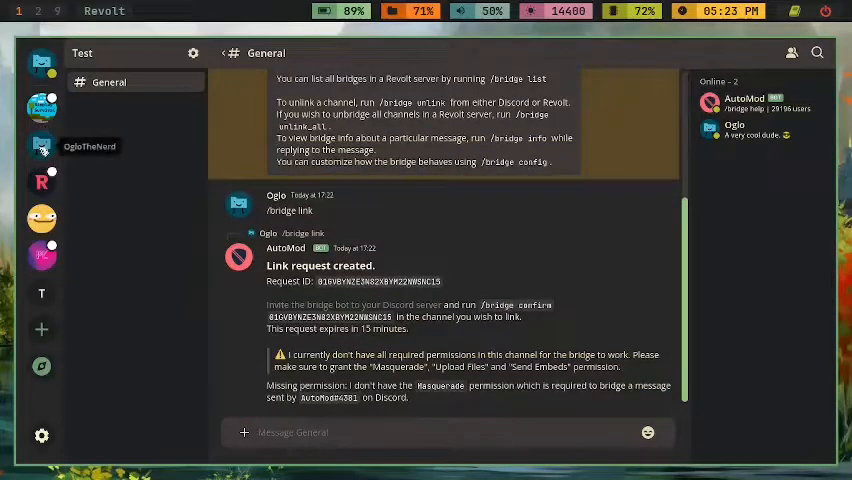
mouse_move(41, 293)
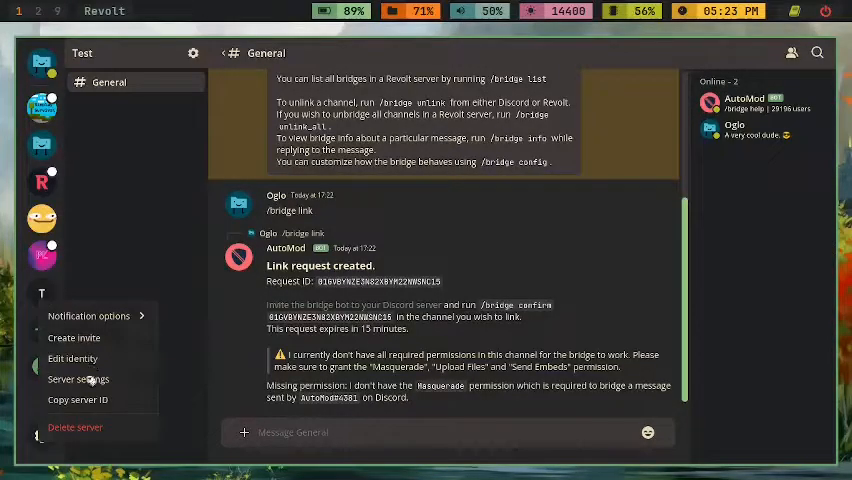
left_click(78, 379)
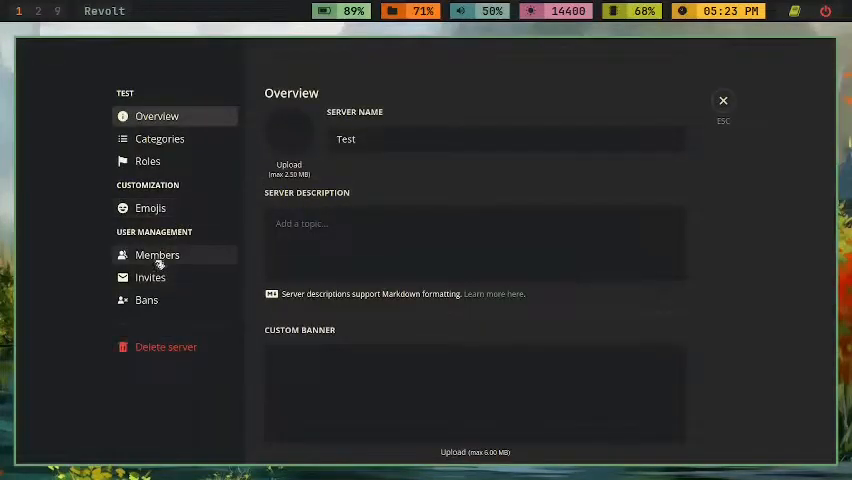
Step: Create and save a new role named 'AutoMod' in the Test server
left_click(147, 161)
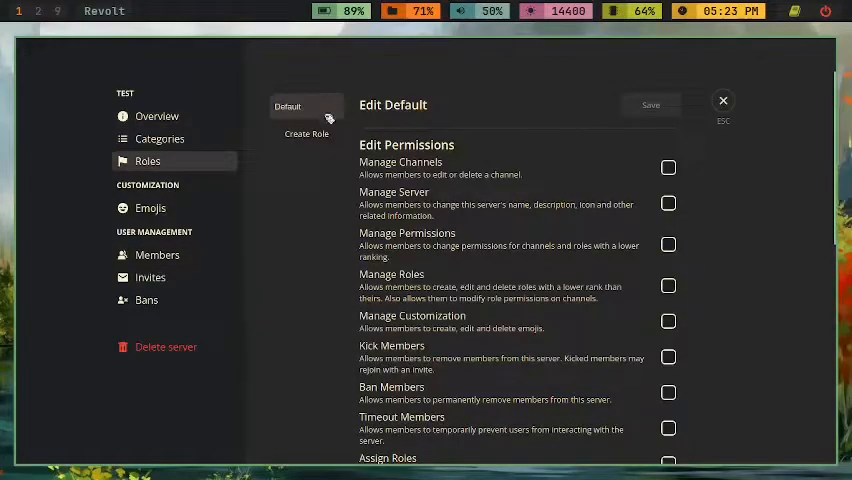
left_click(306, 134)
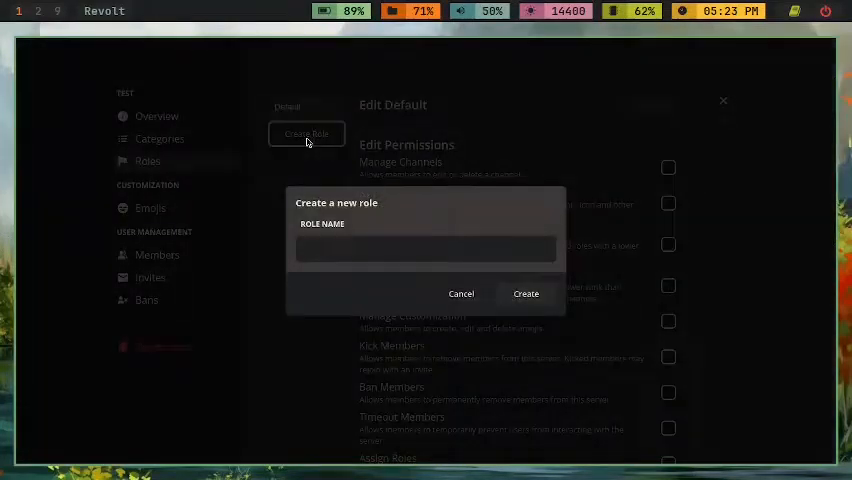
type("Auto")
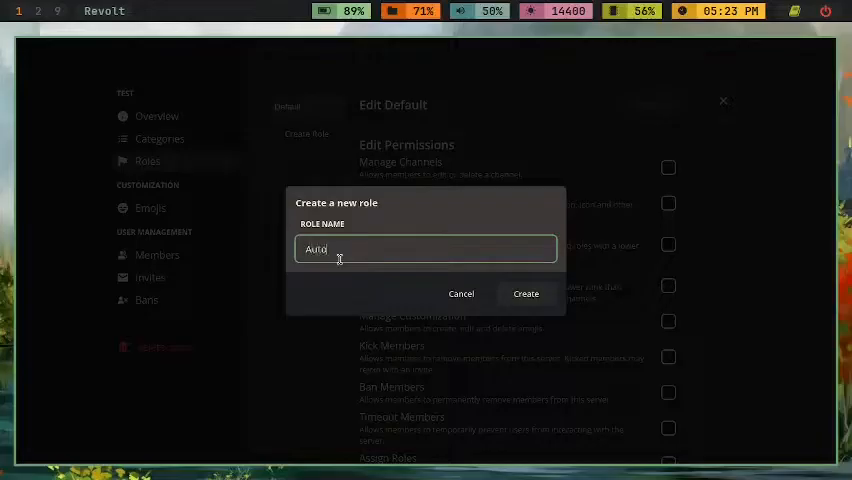
type("Mod")
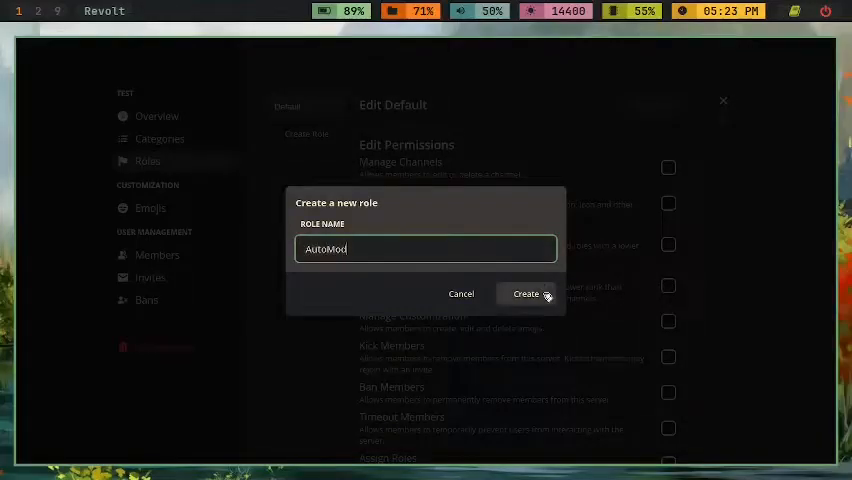
left_click(526, 293)
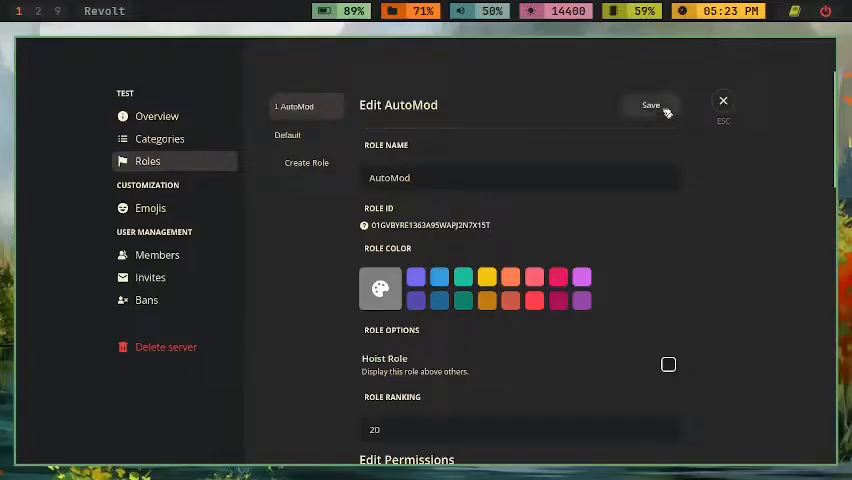
left_click(650, 105)
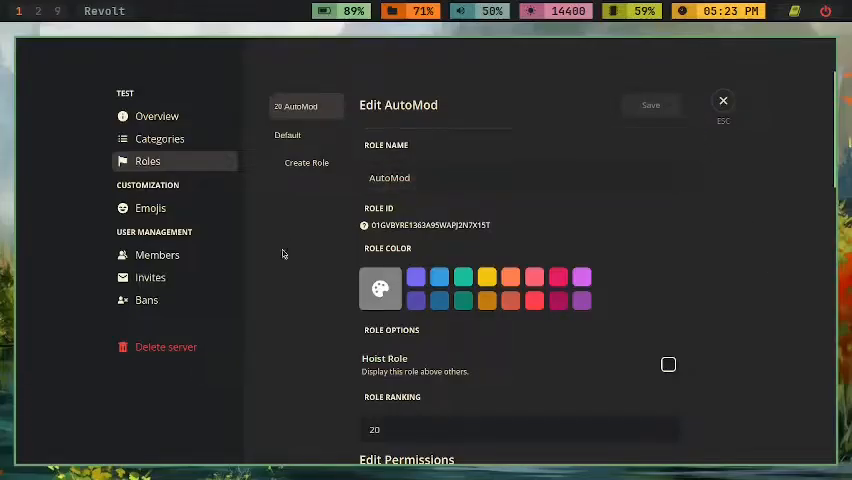
Step: Allow View Channel, Send Messages, Send Embeds, Upload Files and Masquerade for AutoMod, then save
scroll("down", 3)
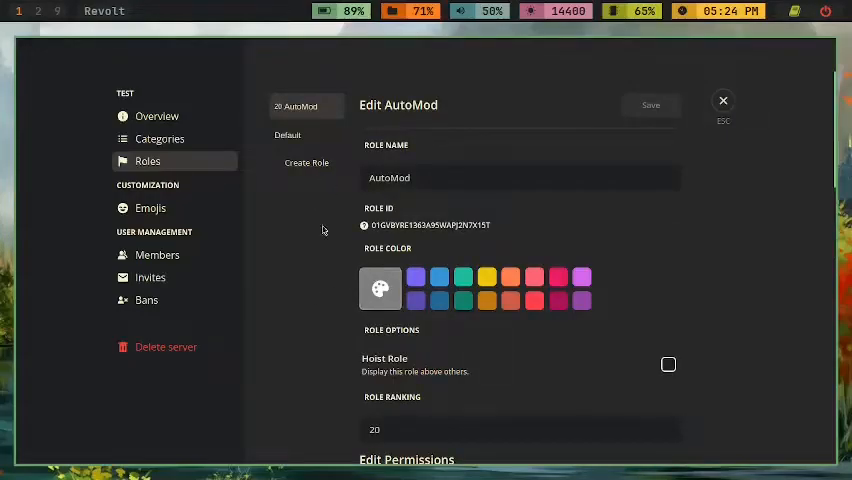
scroll("down", 3)
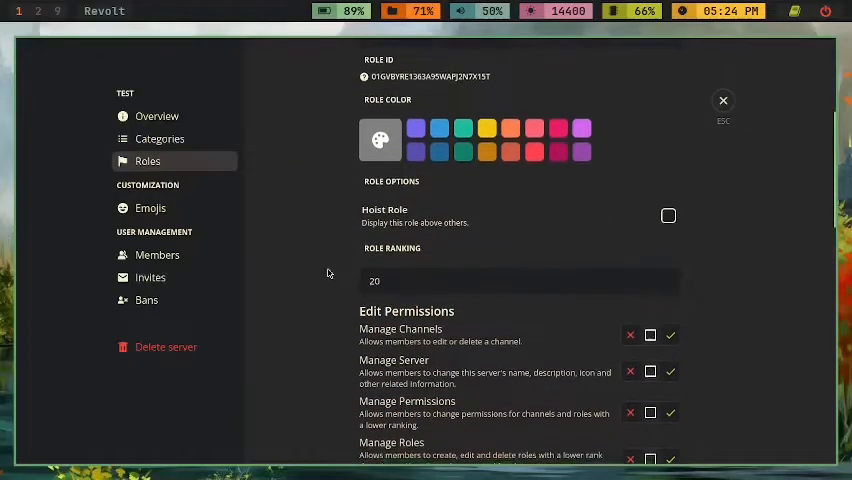
scroll("down", 3)
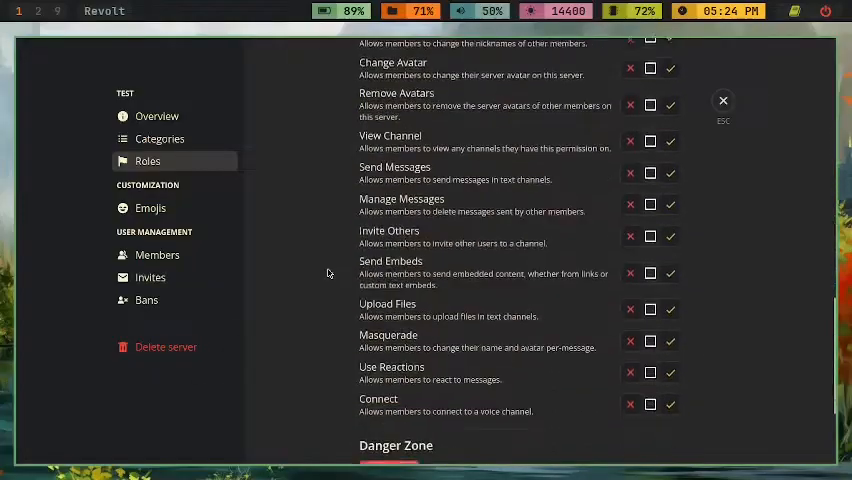
scroll("down", 3)
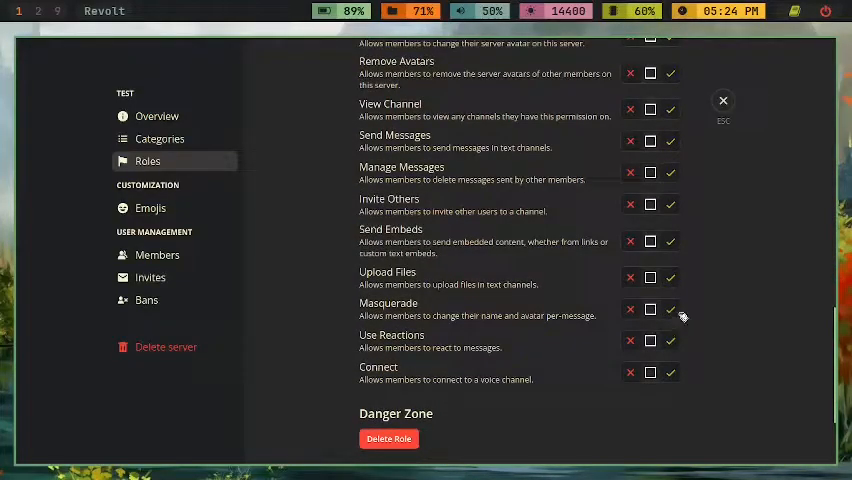
left_click(670, 309)
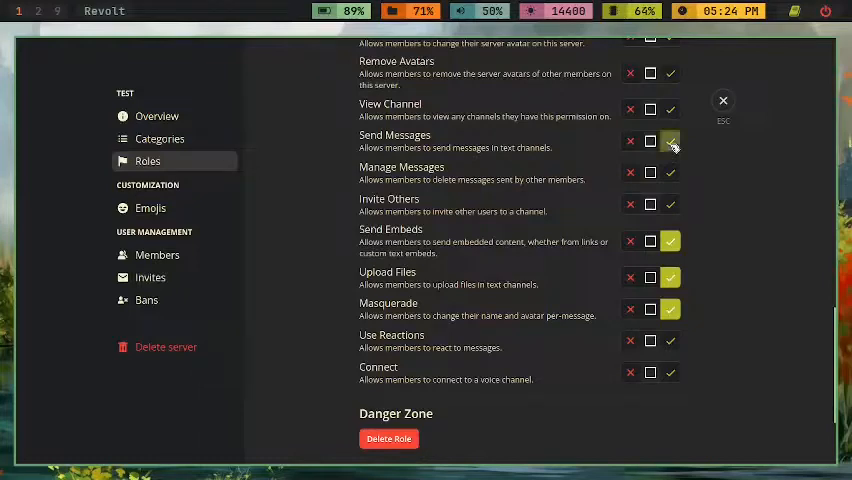
scroll("up", 3)
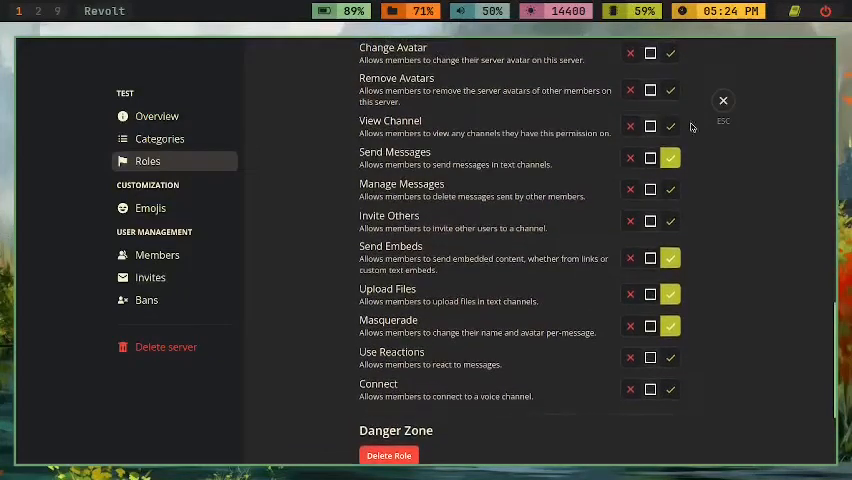
scroll("up", 3)
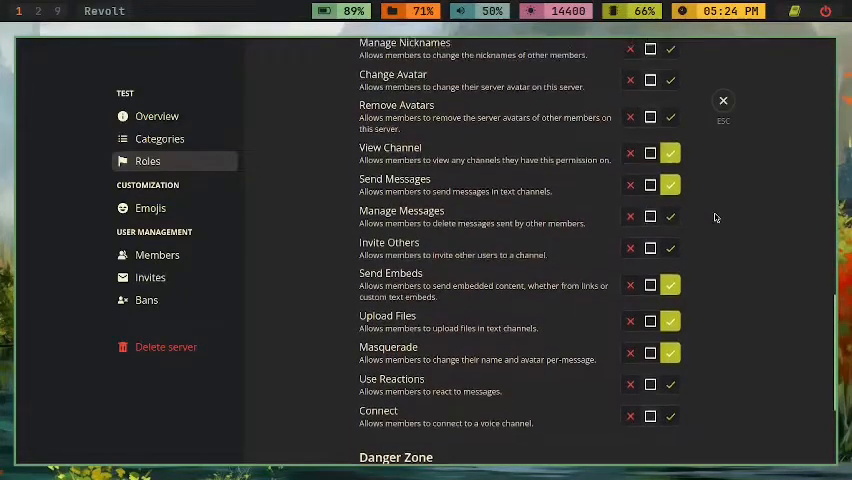
scroll("up", 3)
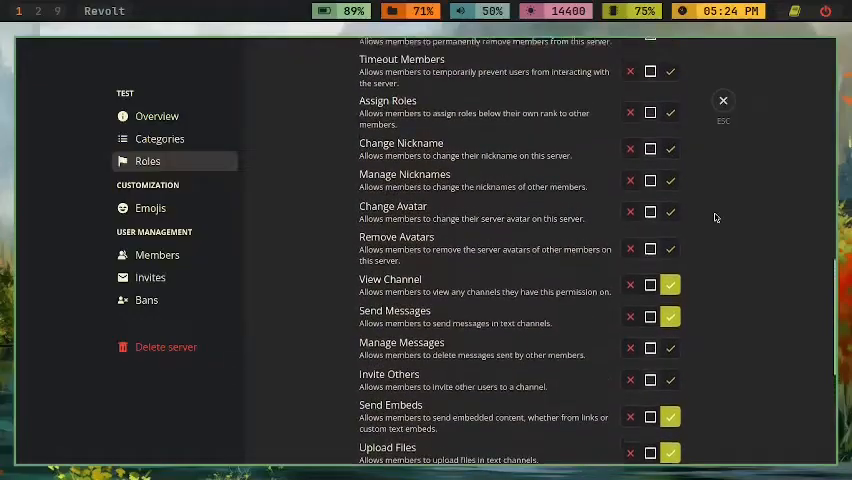
scroll("up", 3)
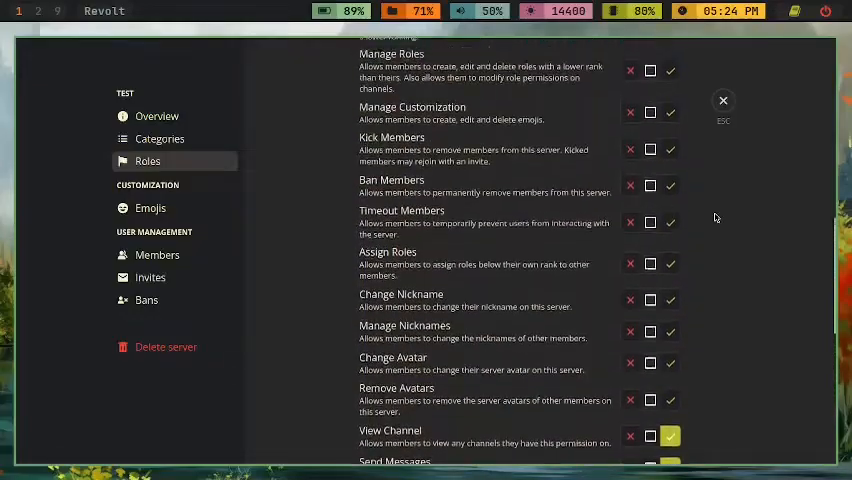
scroll("up", 3)
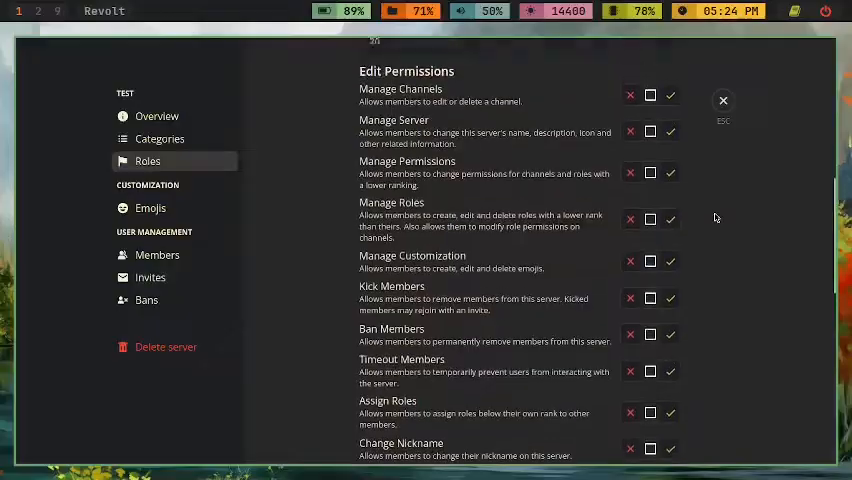
scroll("down", 3)
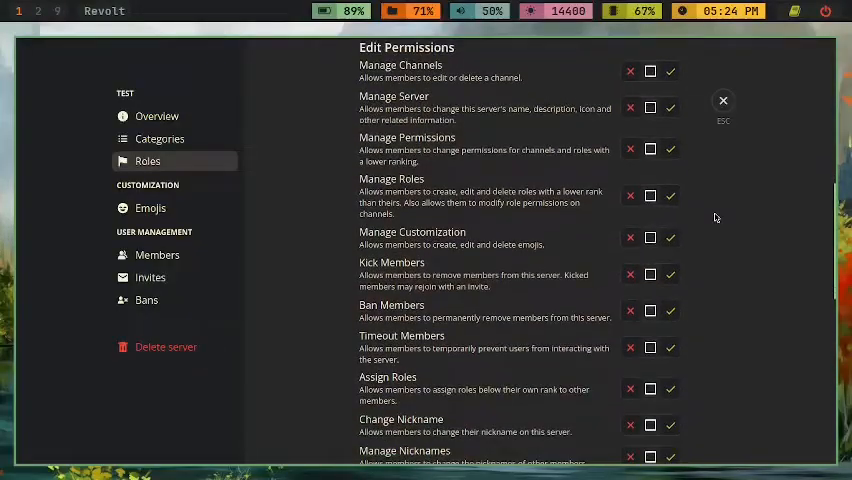
scroll("down", 3)
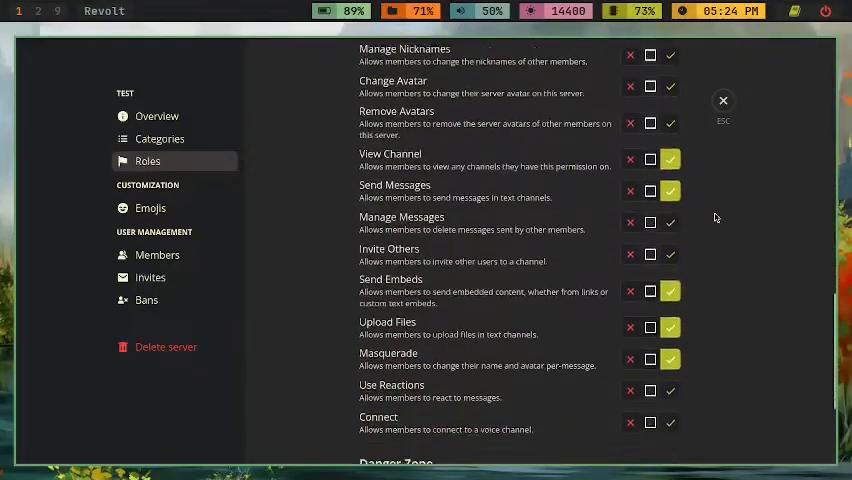
left_click(296, 106)
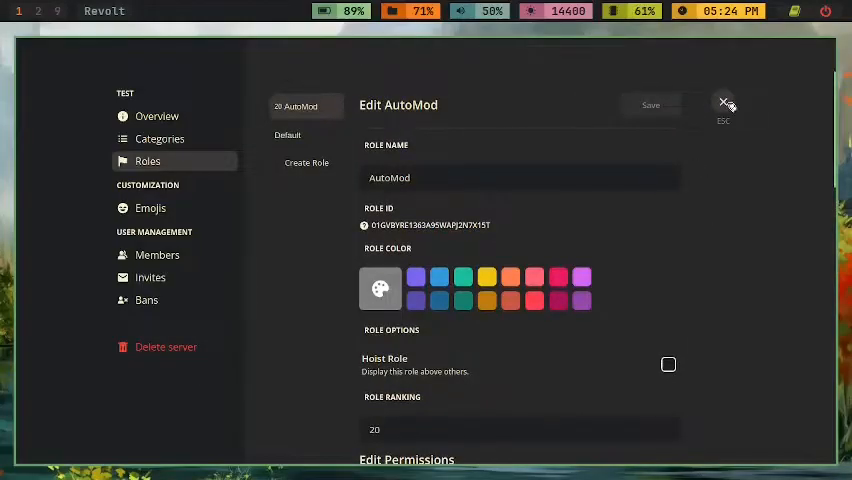
left_click(723, 104)
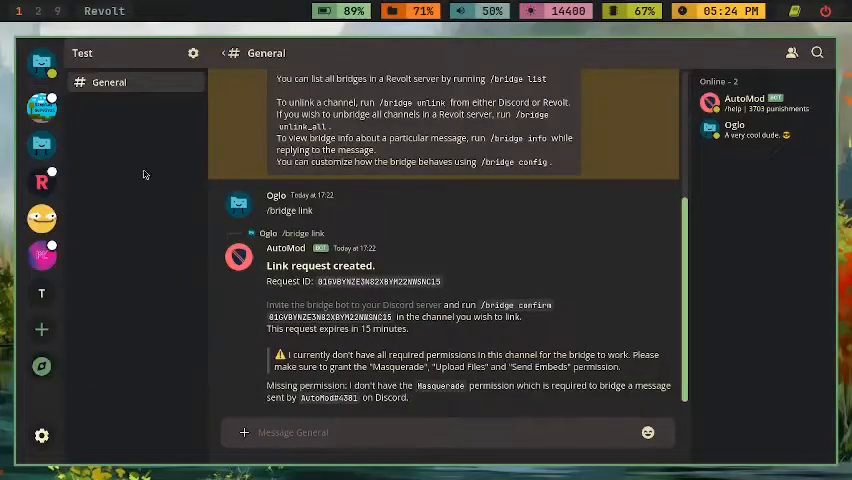
Step: Give the AutoMod bot the AutoMod role in the Test server's member settings
left_click(193, 53)
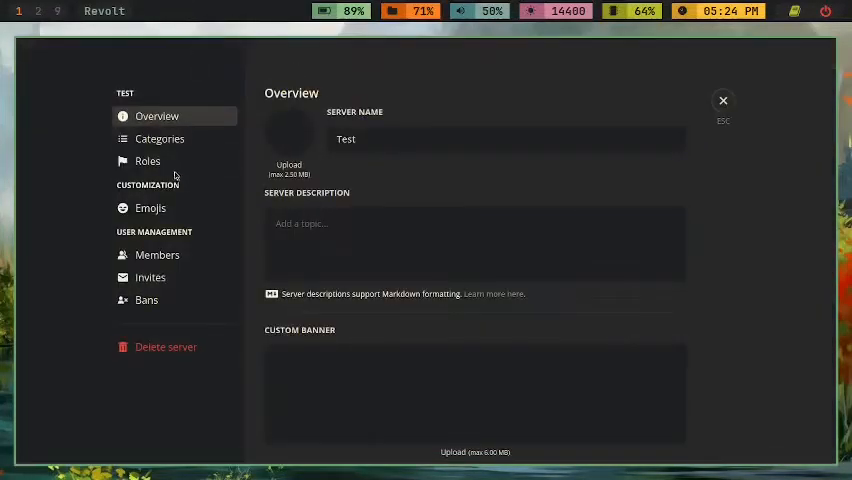
left_click(157, 254)
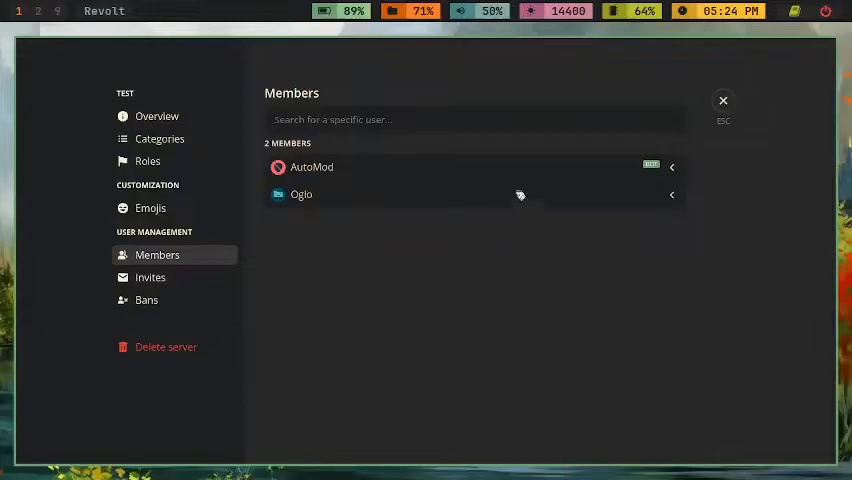
left_click(672, 167)
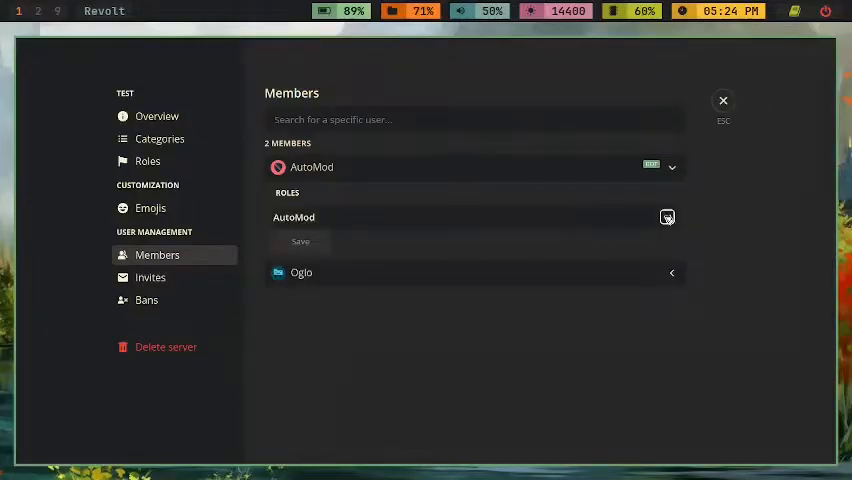
left_click(667, 217)
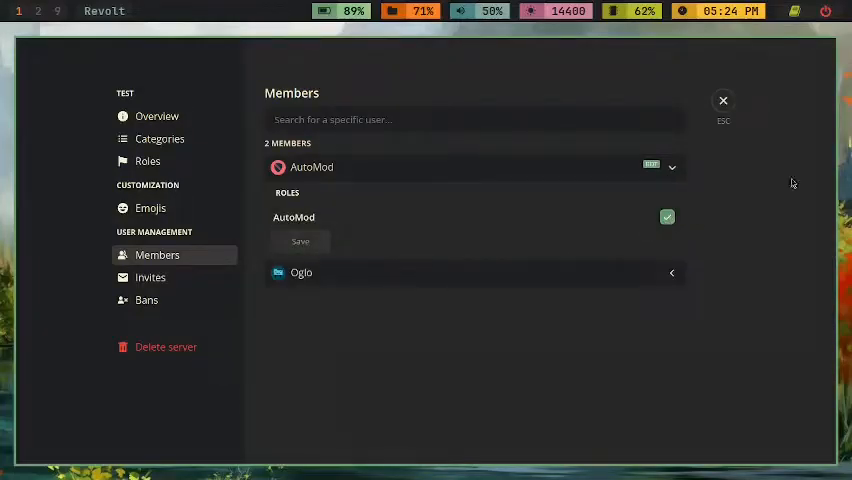
left_click(723, 100)
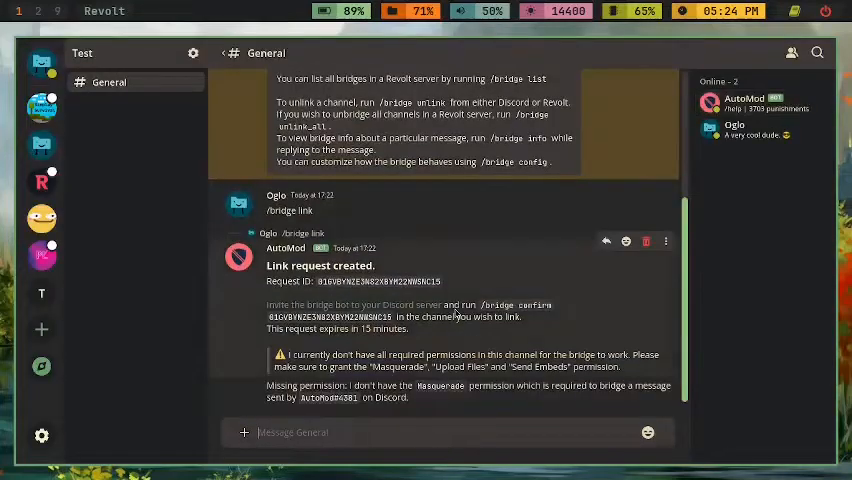
mouse_move(490, 385)
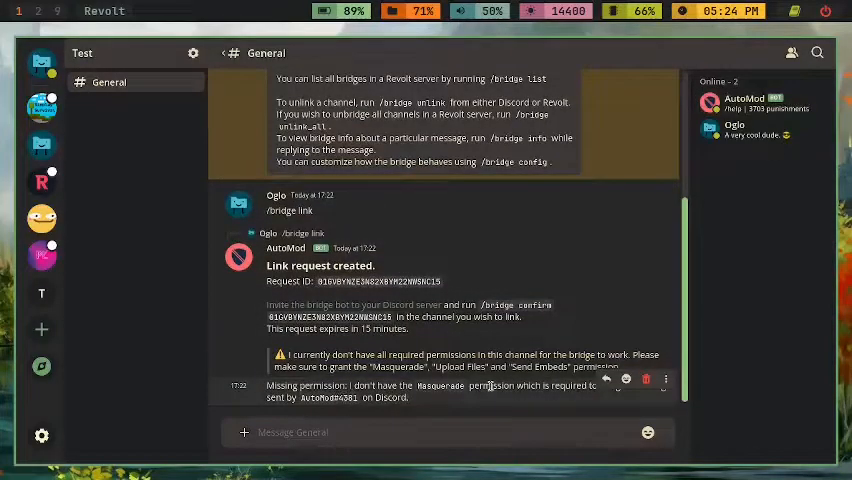
mouse_move(350, 435)
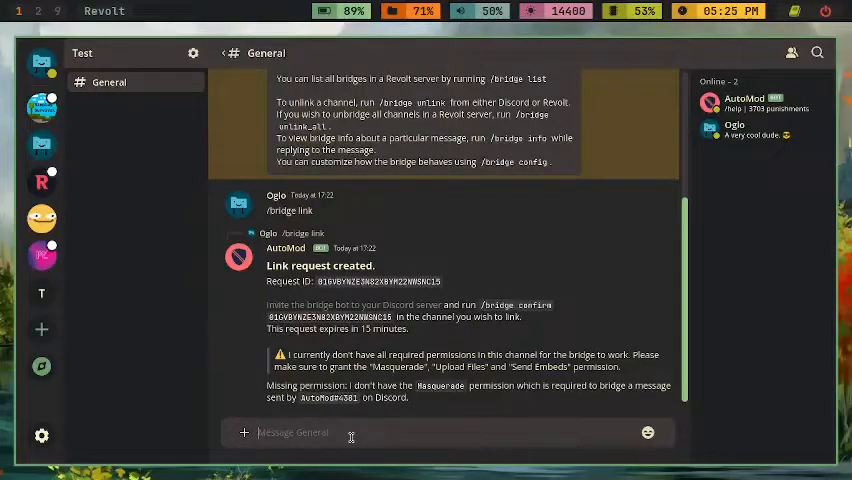
Step: Post 'Test test test. 1 2 3. :-)' in Revolt's Test General channel
type("T")
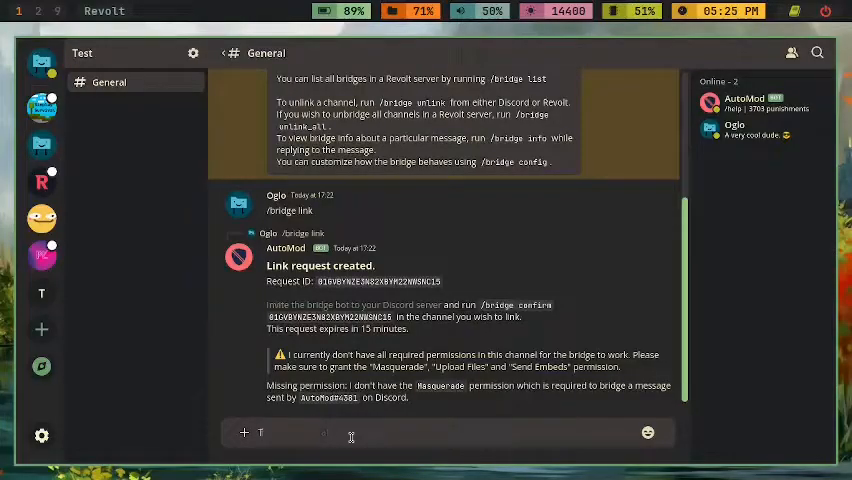
type("Test test test")
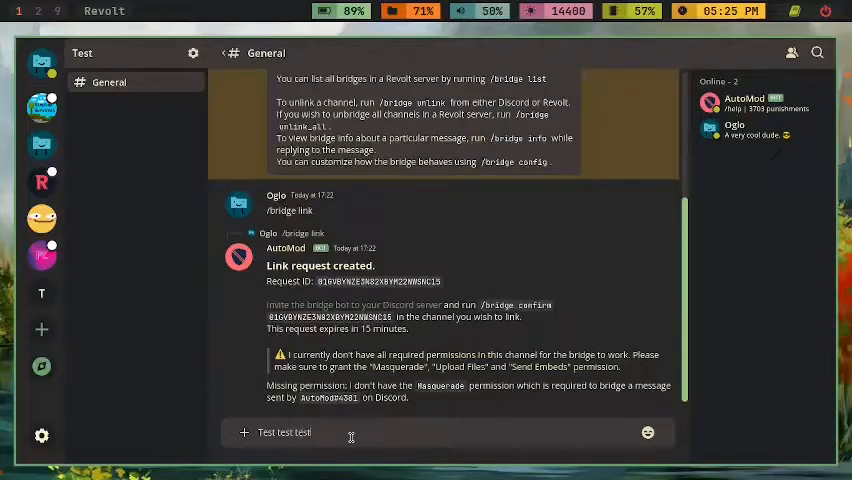
type(". 1 2 3")
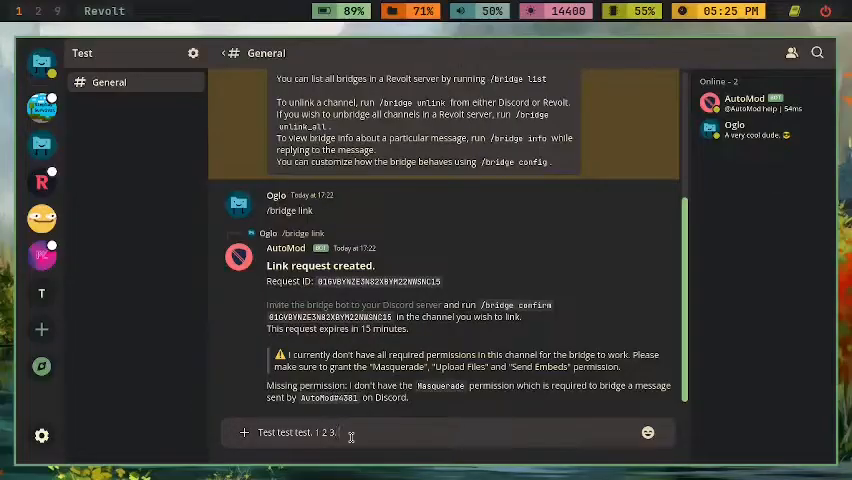
key("Return")
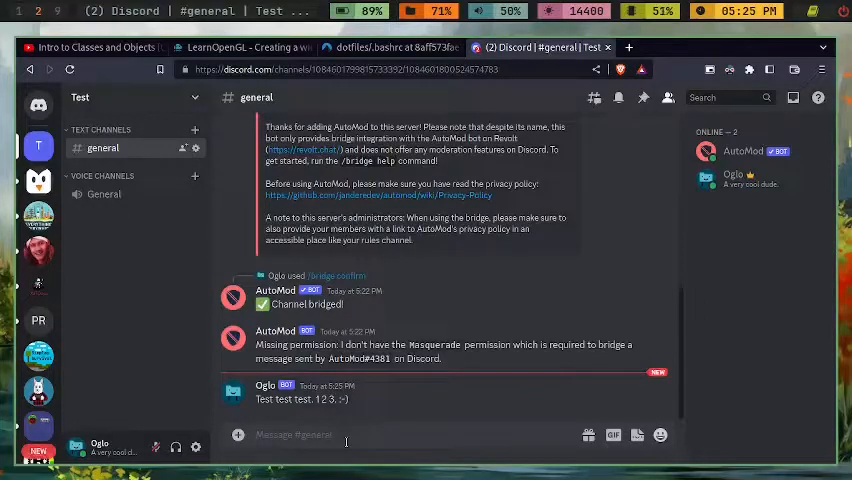
Step: Reply 'Test test test. This is Discord.' in Discord's Test #general
type("Test test test")
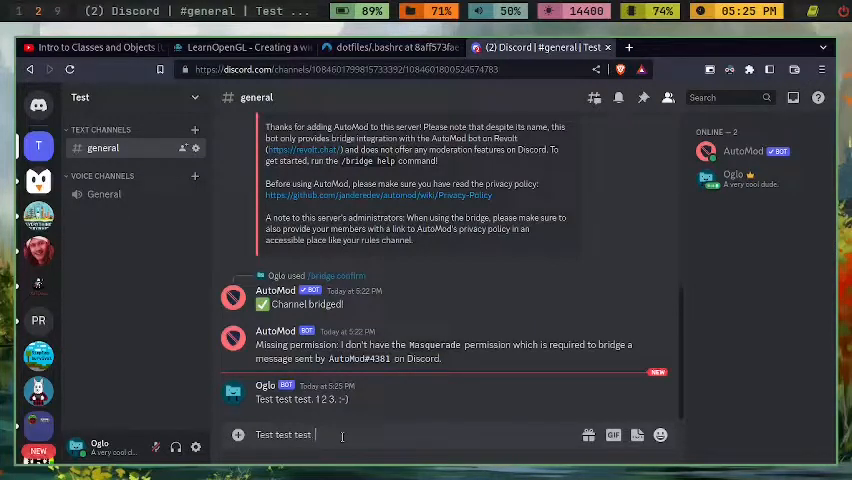
type("This is Dis")
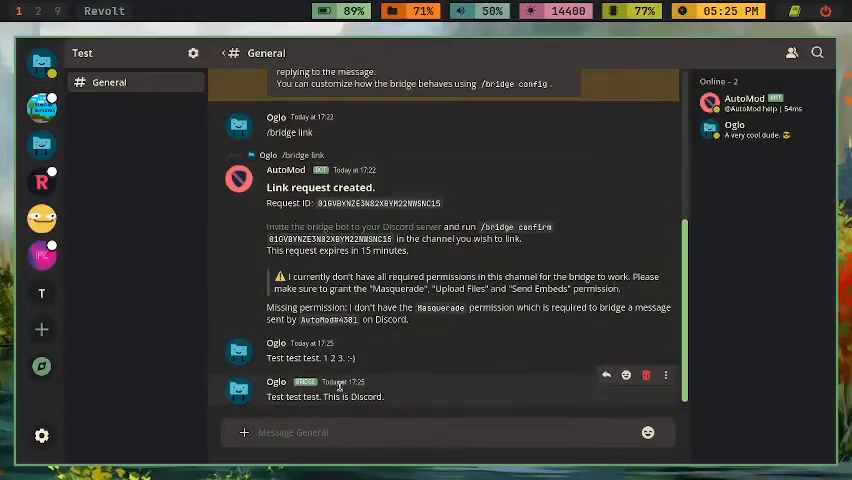
mouse_move(454, 299)
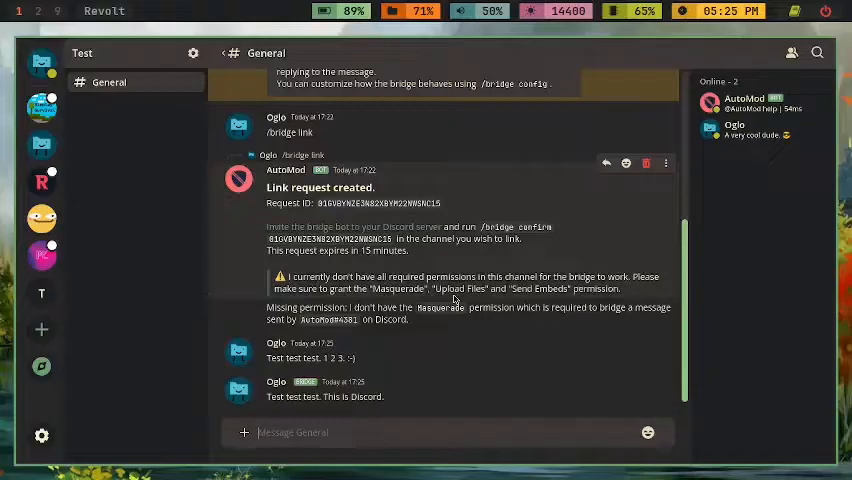
mouse_move(128, 181)
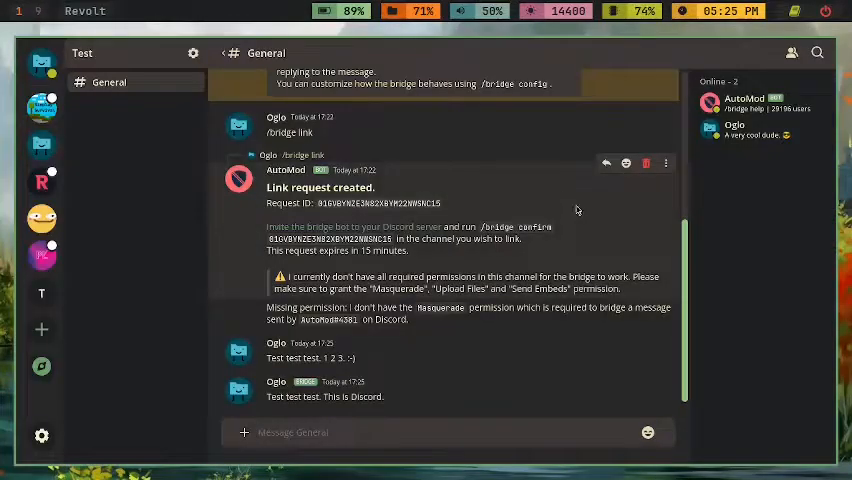
mouse_move(41, 366)
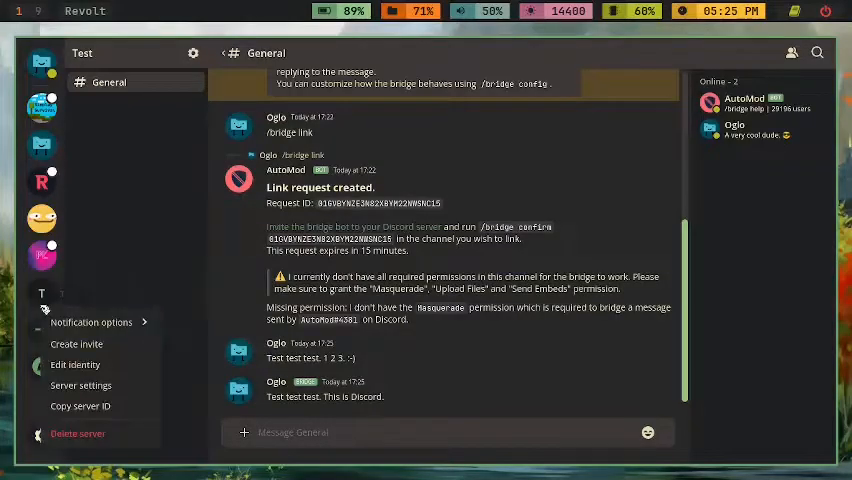
Step: Delete the Revolt Test server and confirm the deletion
left_click(77, 433)
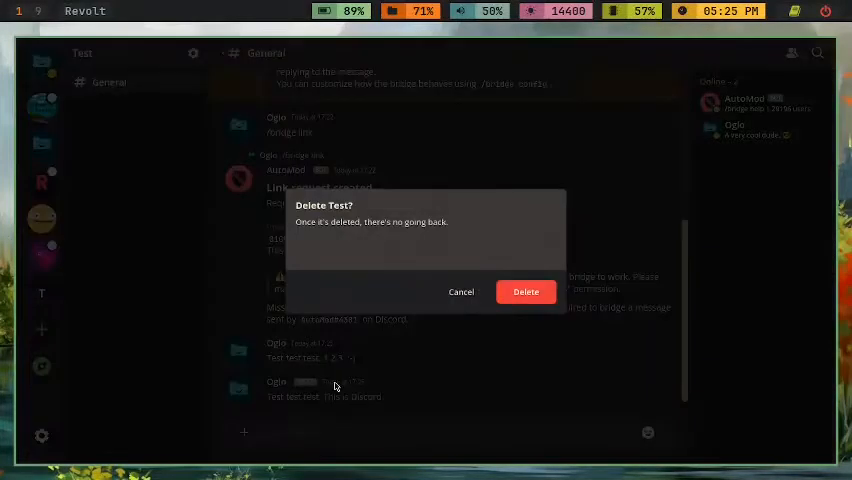
left_click(525, 291)
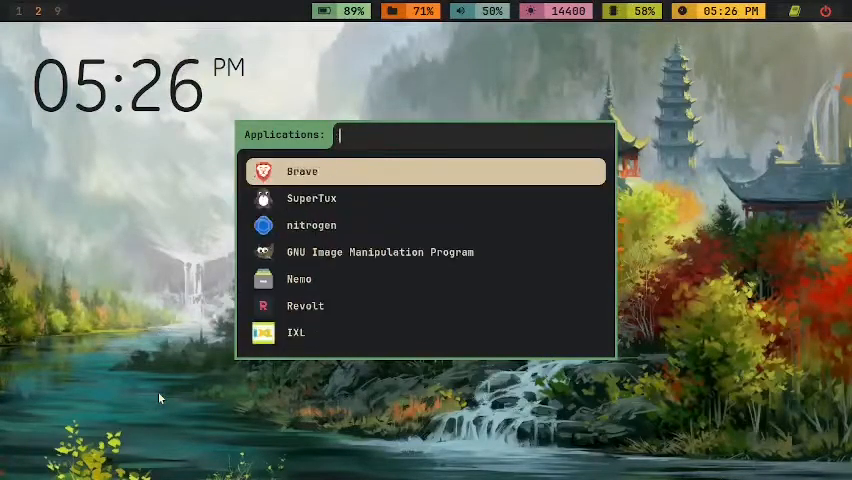
Step: Launch the Brave browser from the application launcher
key("Escape")
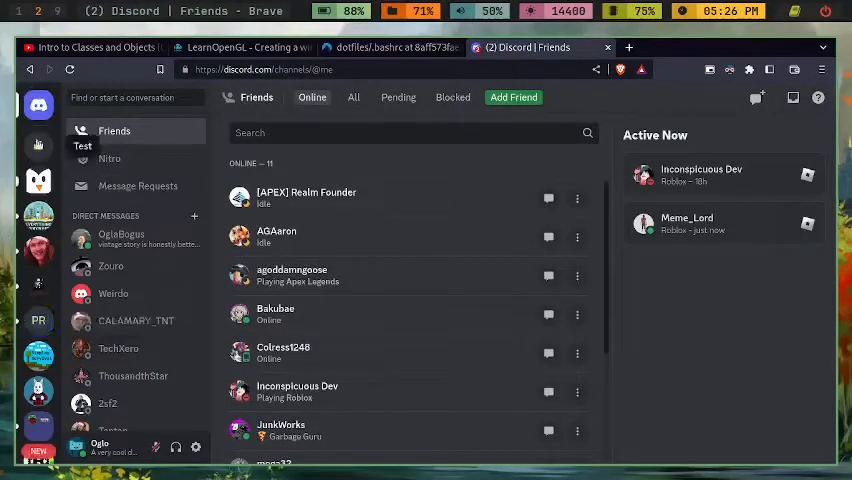
mouse_move(248, 222)
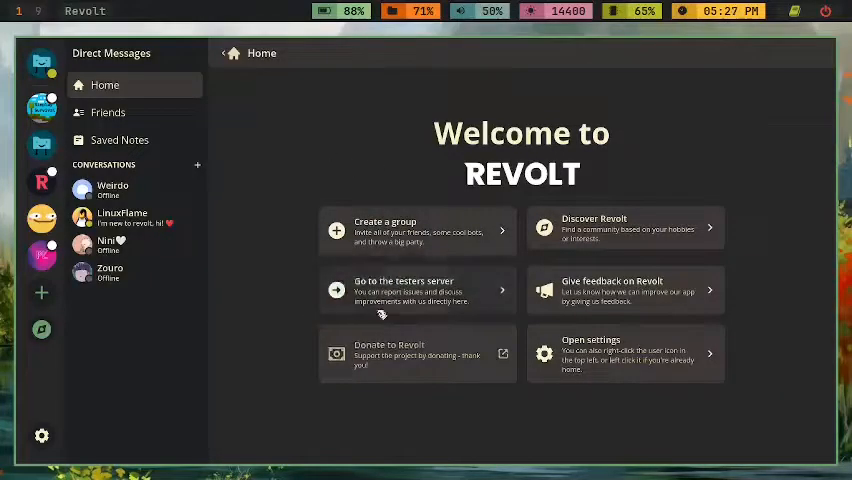
mouse_move(397, 372)
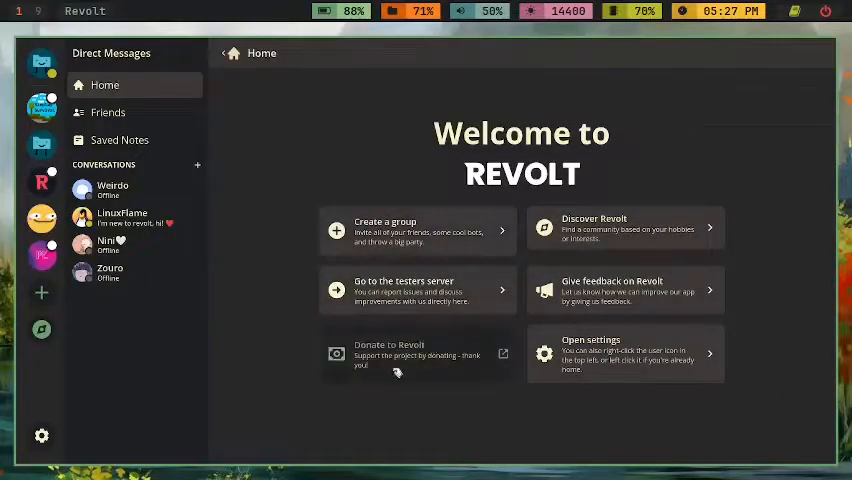
mouse_move(361, 413)
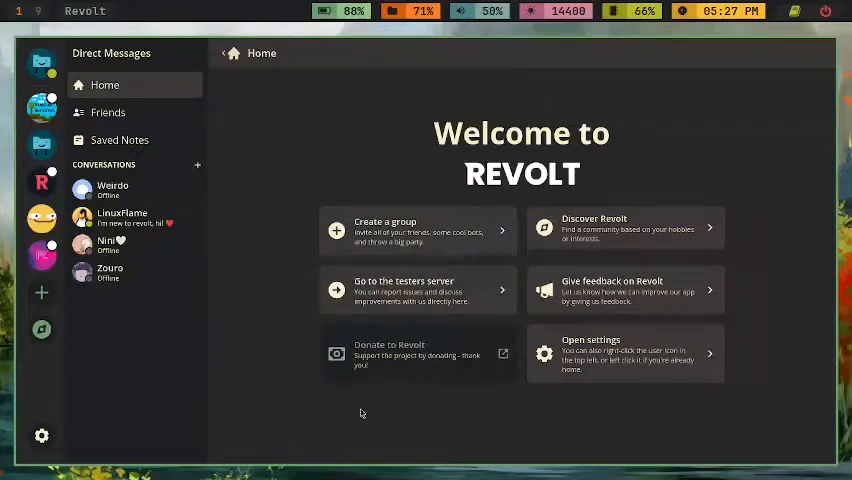
mouse_move(222, 367)
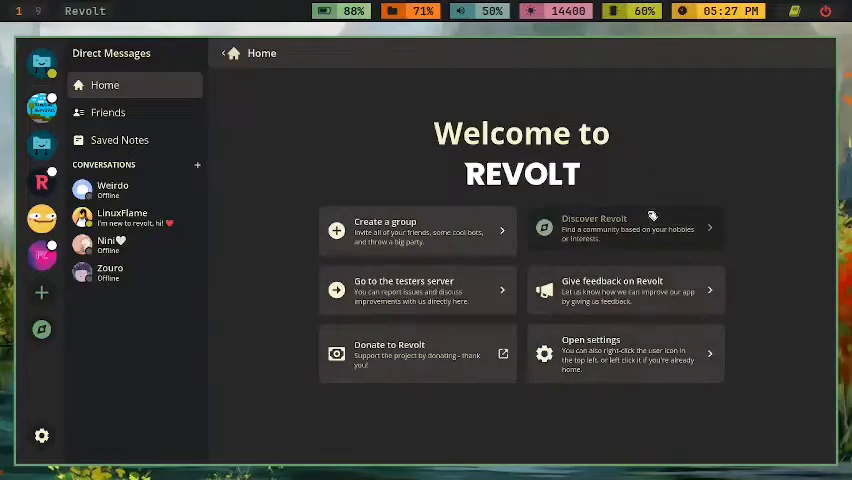
mouse_move(640, 190)
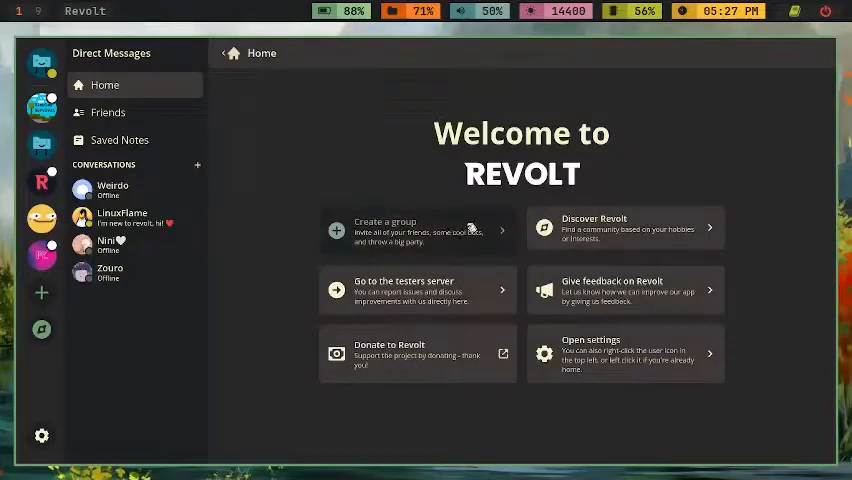
mouse_move(480, 248)
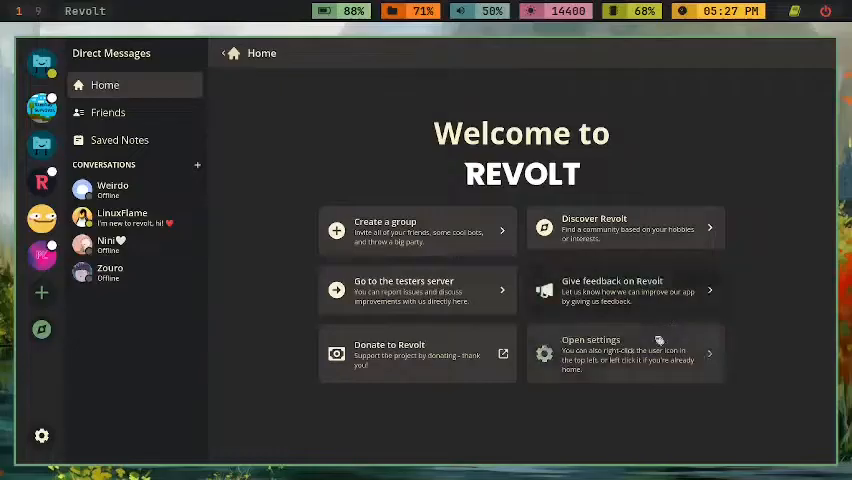
mouse_move(640, 305)
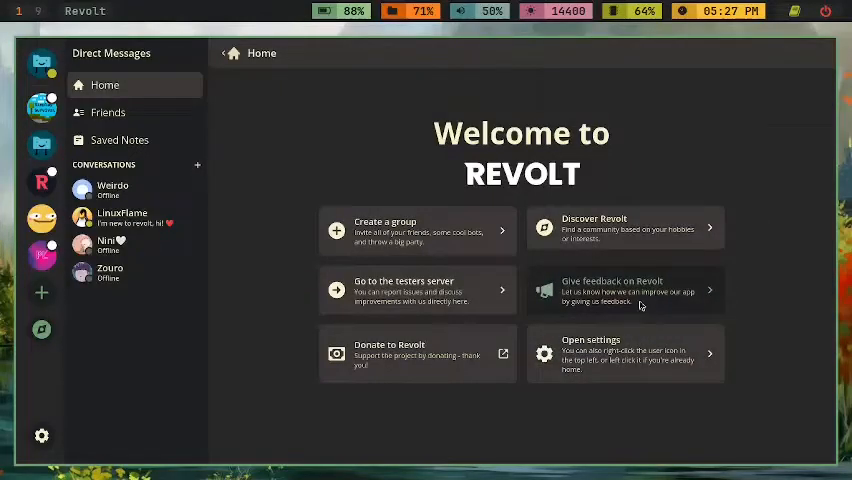
left_click(625, 290)
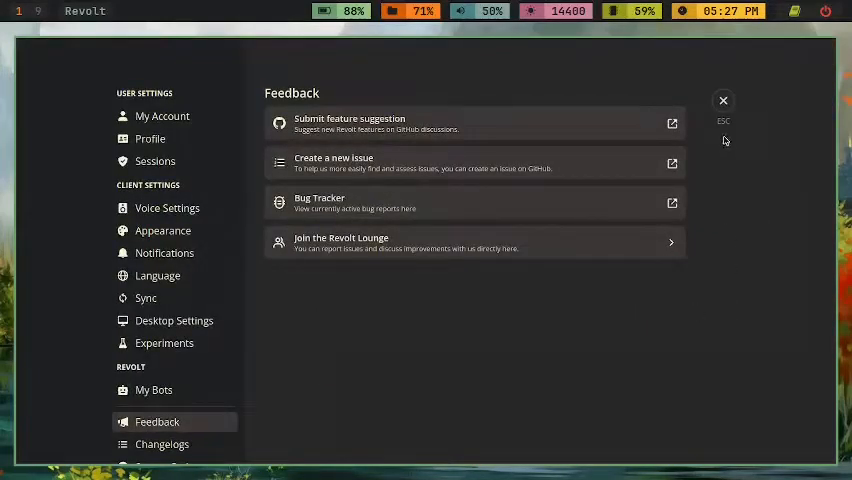
left_click(723, 100)
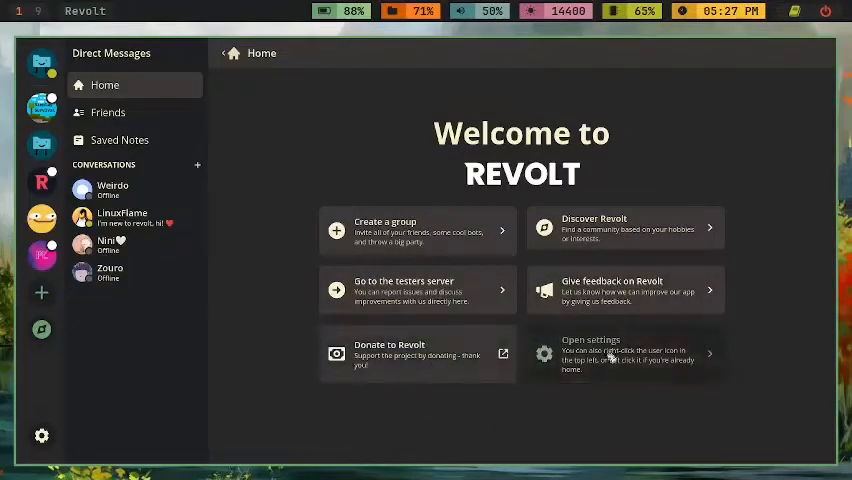
mouse_move(146, 403)
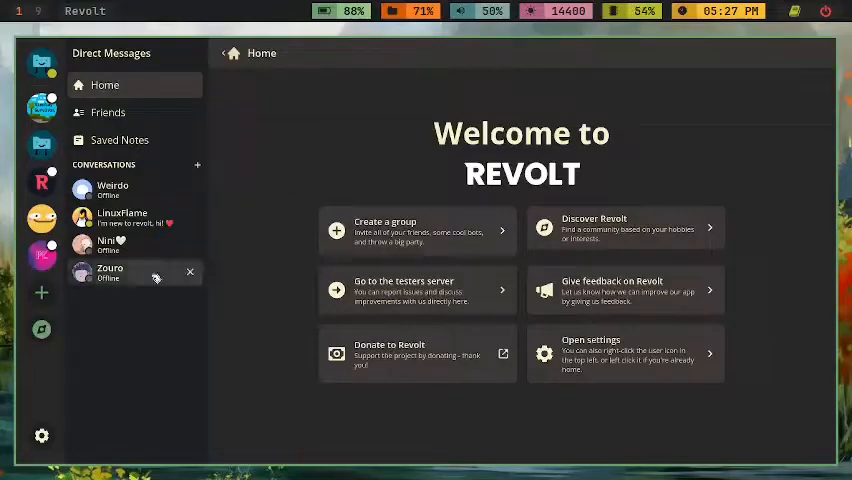
mouse_move(135, 361)
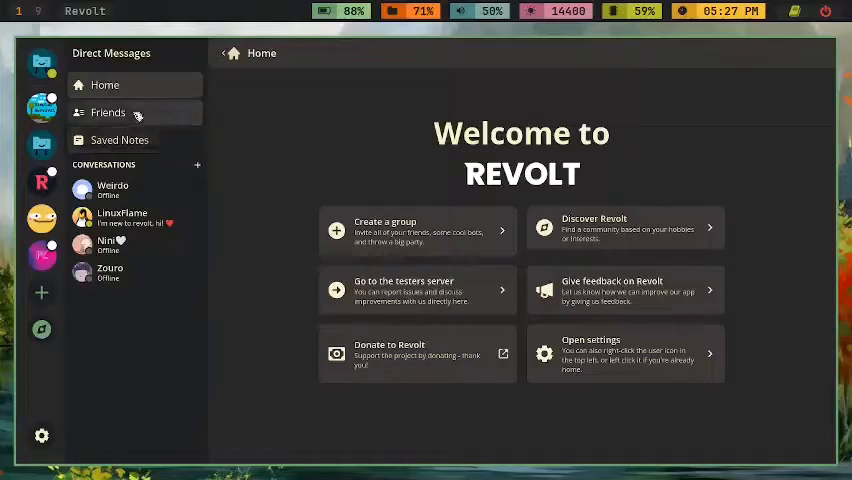
mouse_move(176, 381)
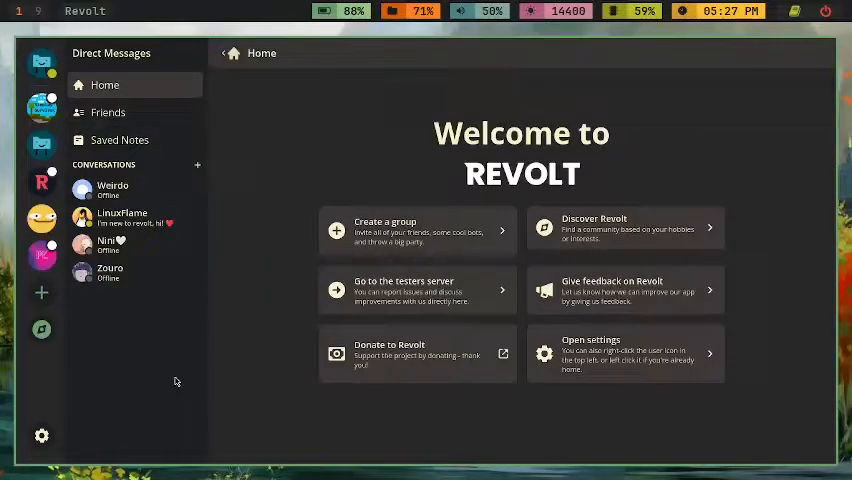